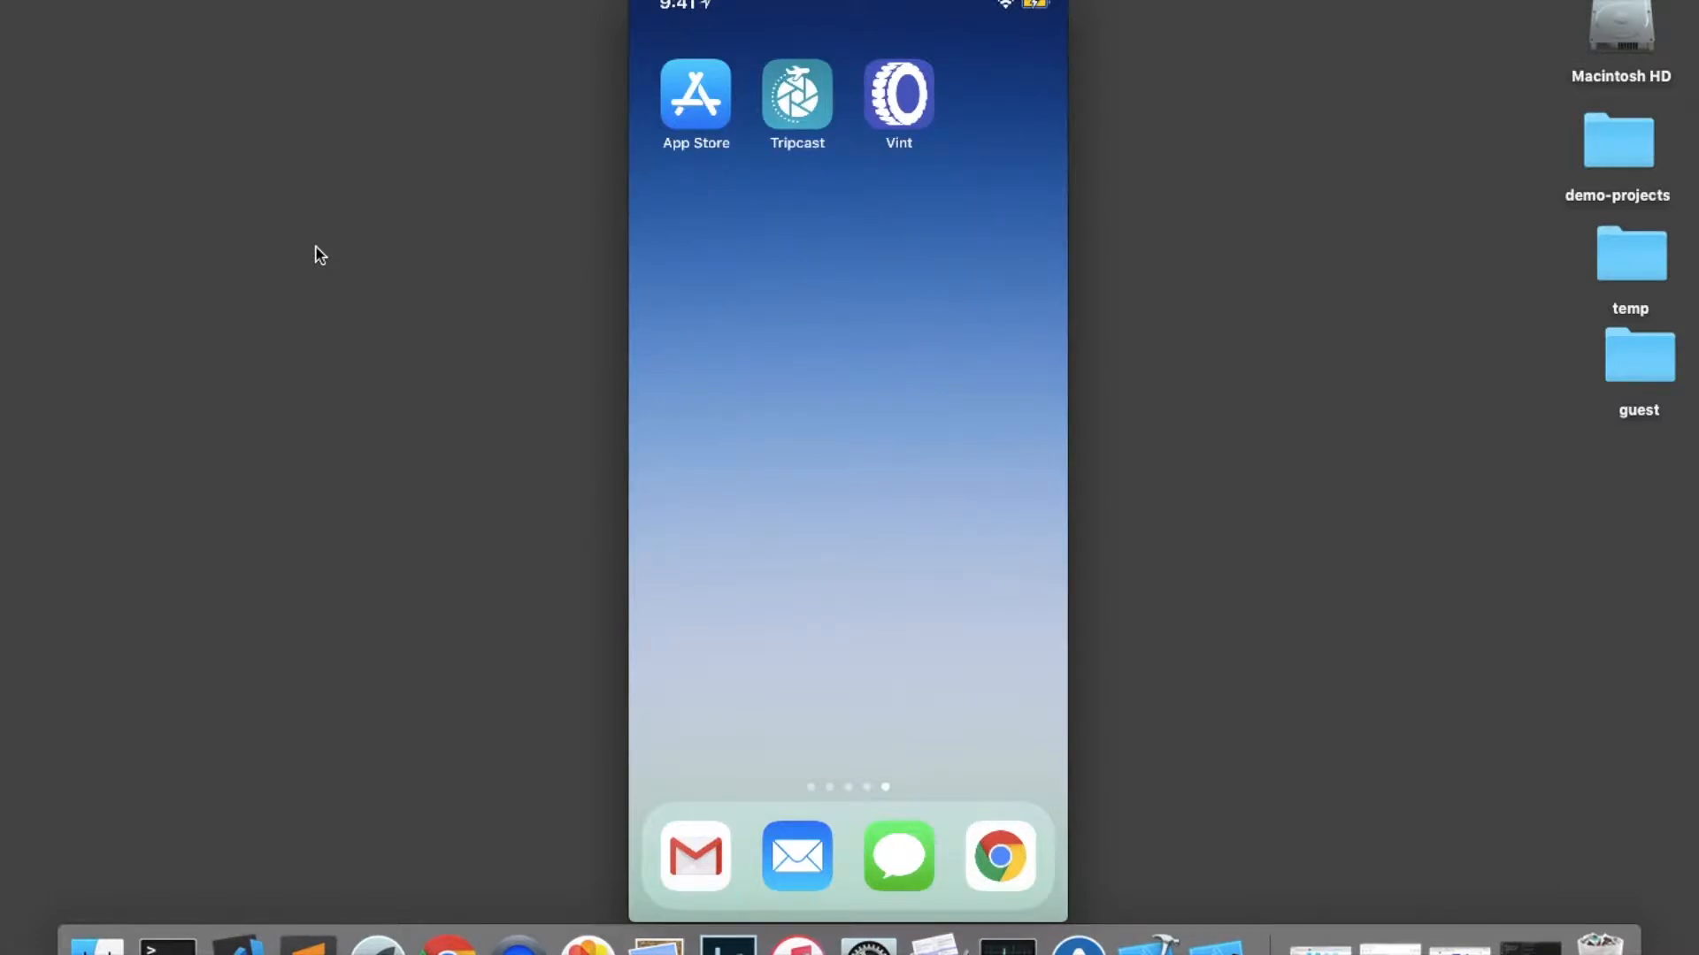
pyautogui.moveTo(515, 214)
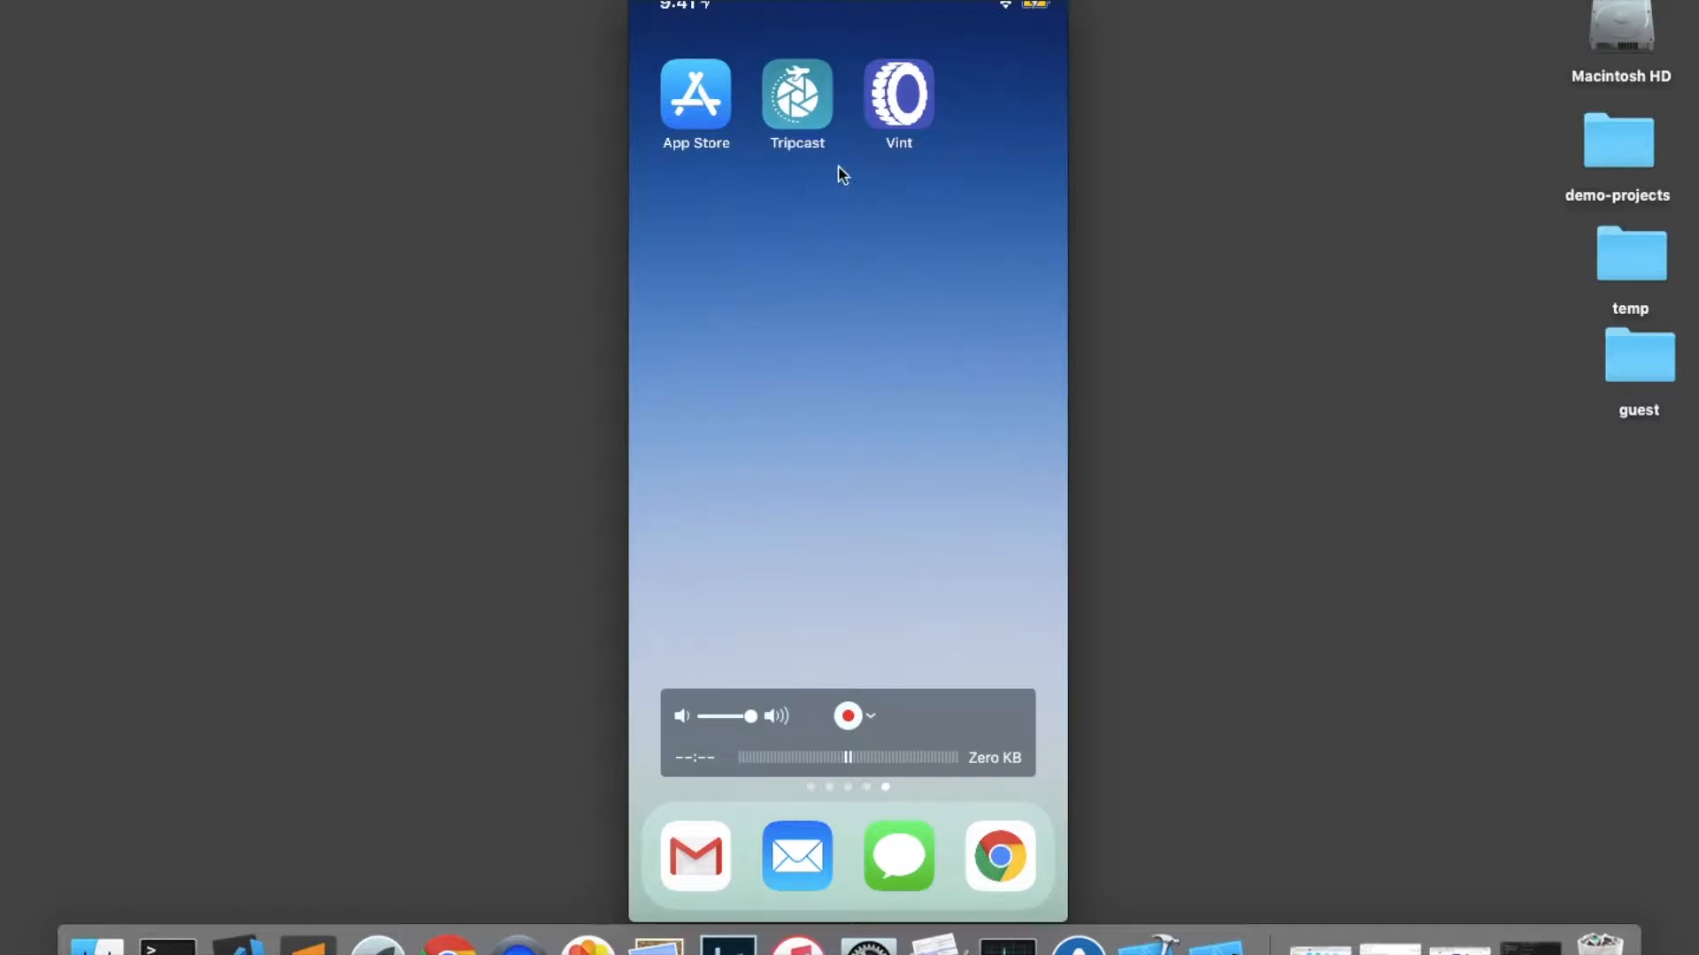
pyautogui.moveTo(771, 134)
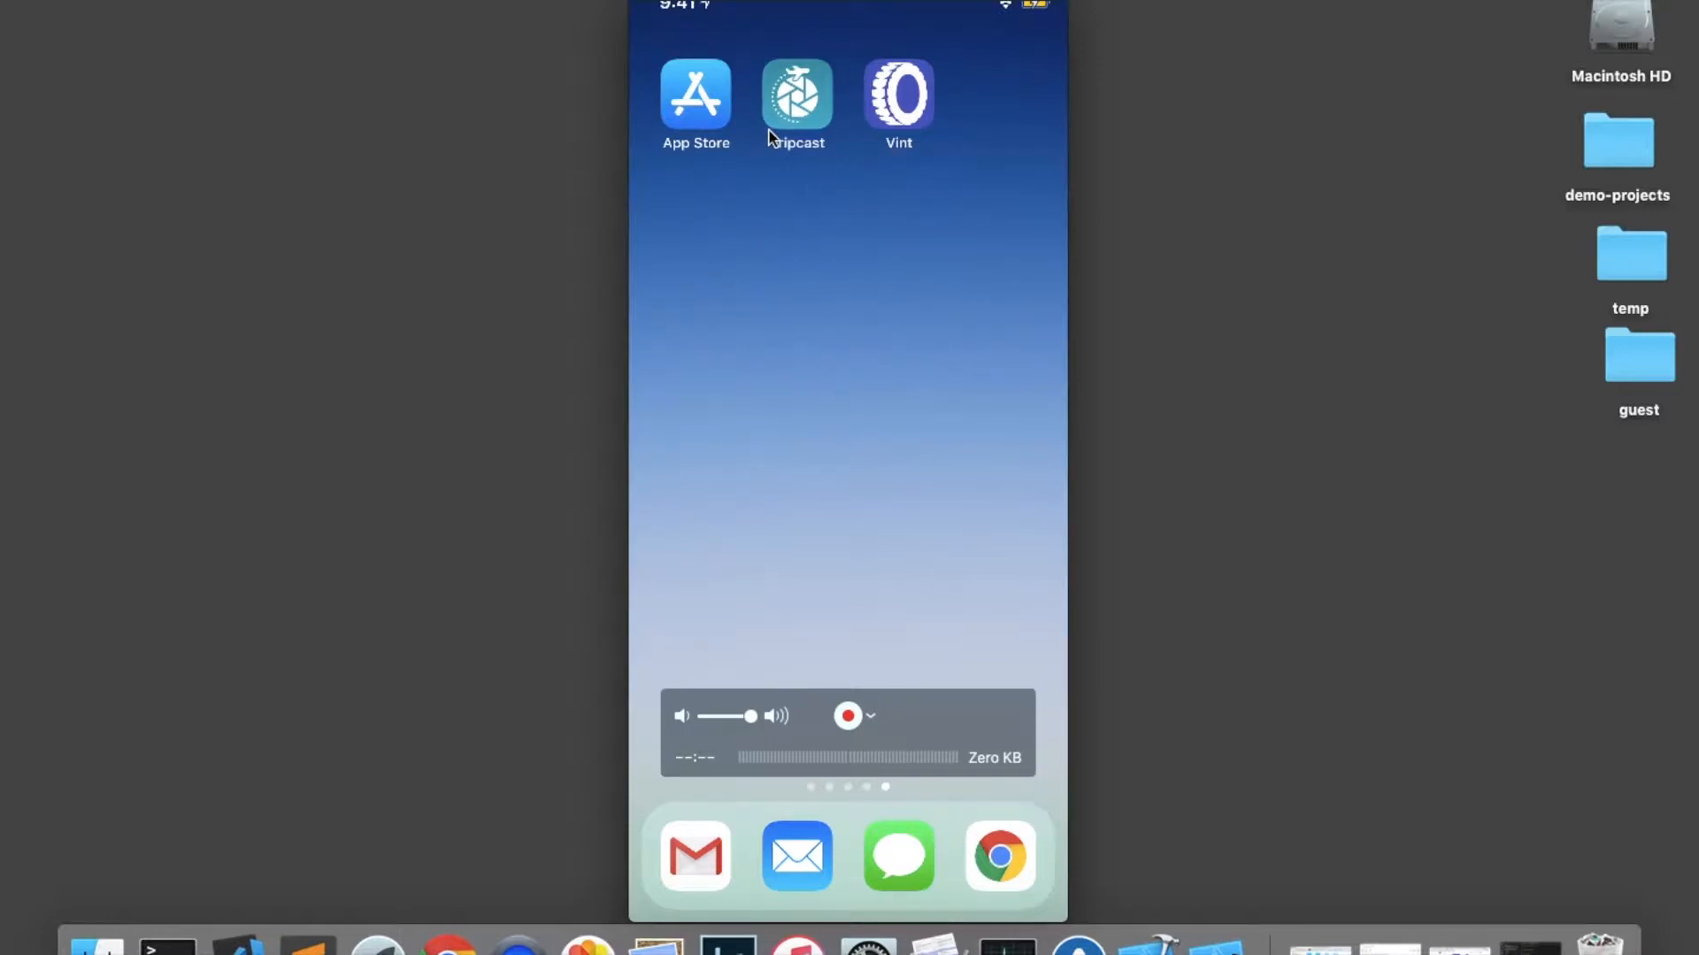
# - View Tripcast's App Store listing, launch the app and tap Get Started to begin its onboarding
pyautogui.click(797, 94)
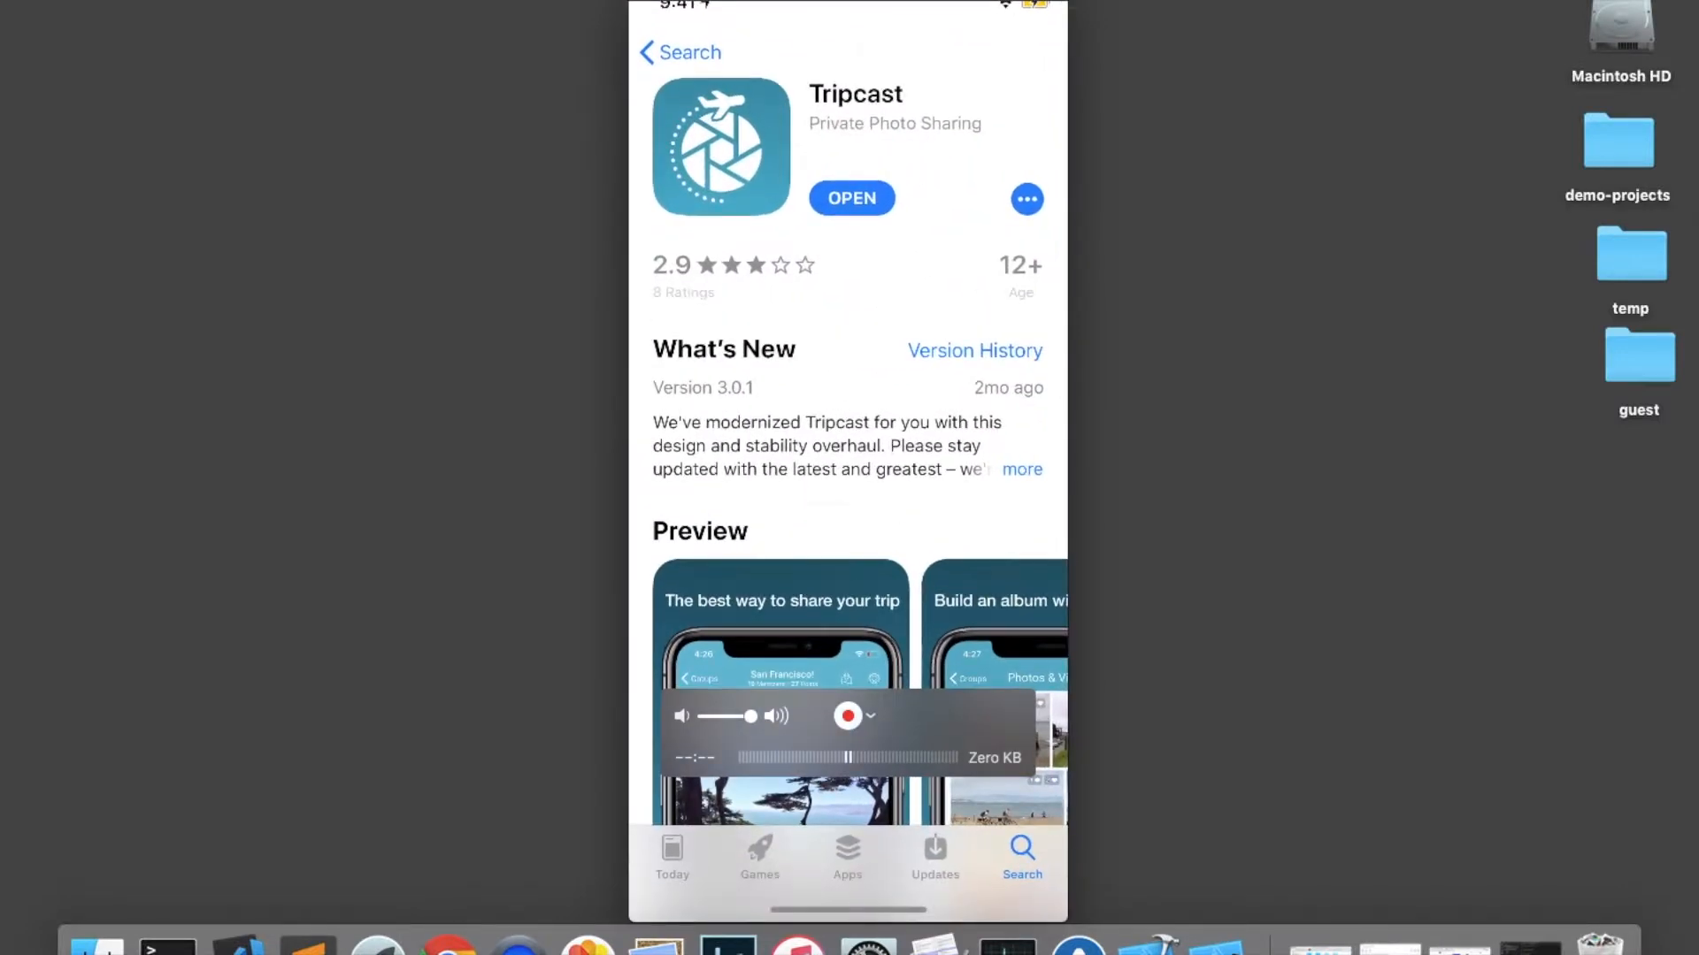
pyautogui.scroll(-3)
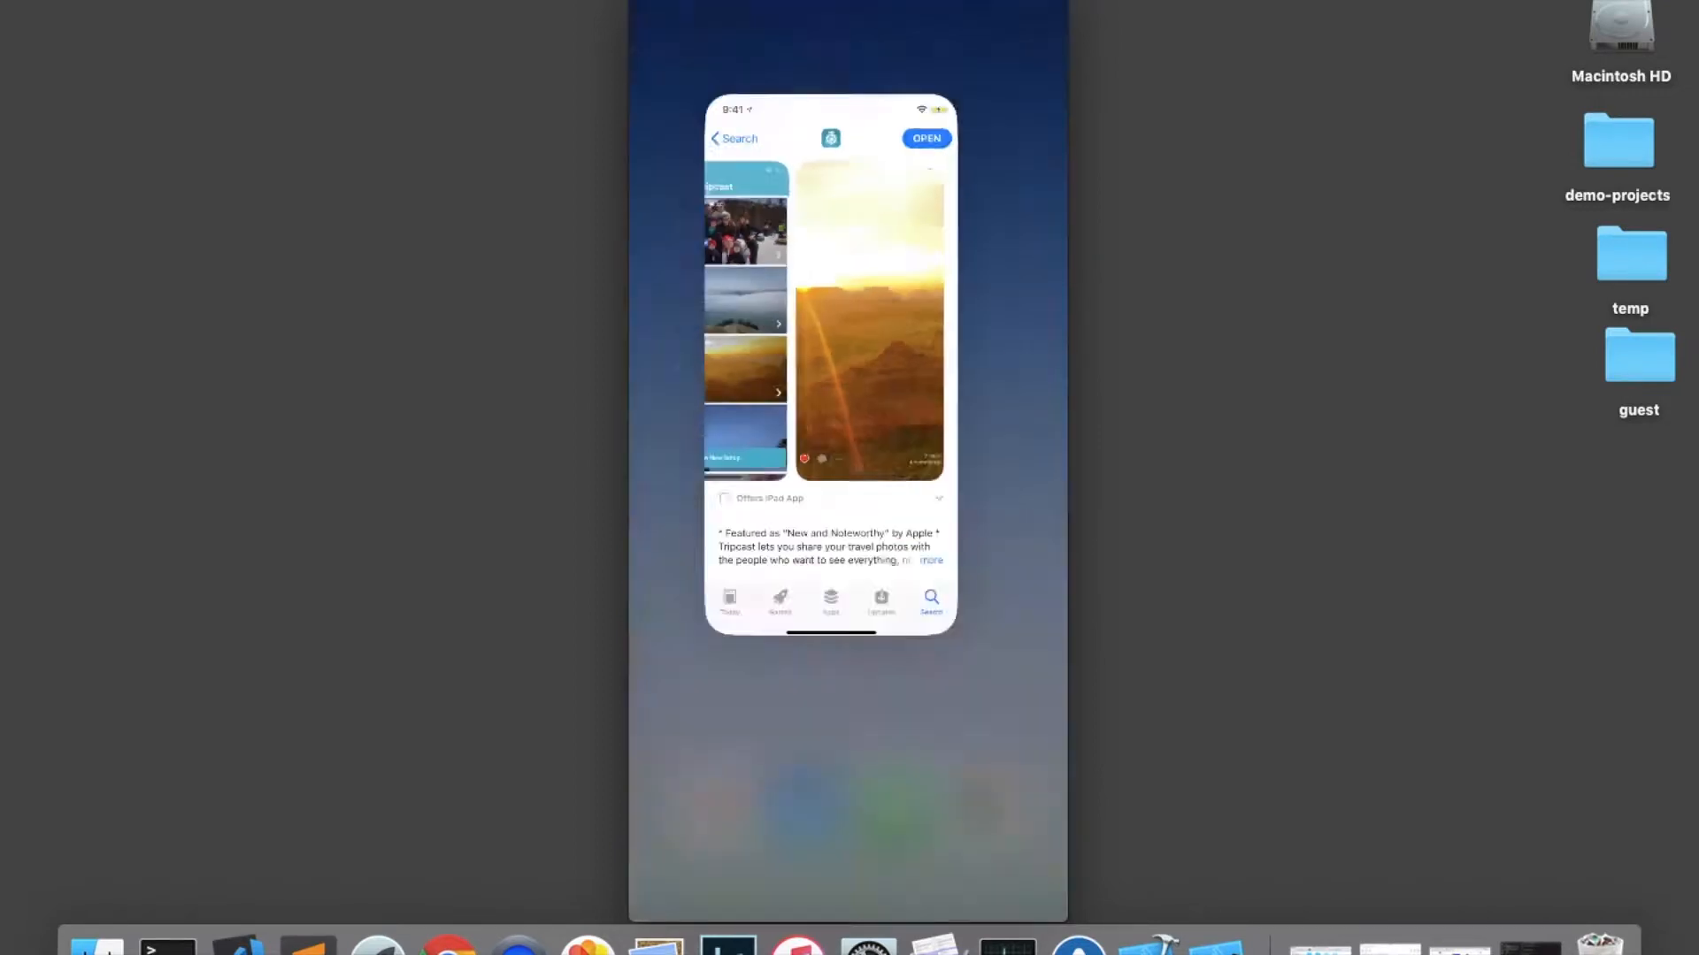
pyautogui.click(924, 138)
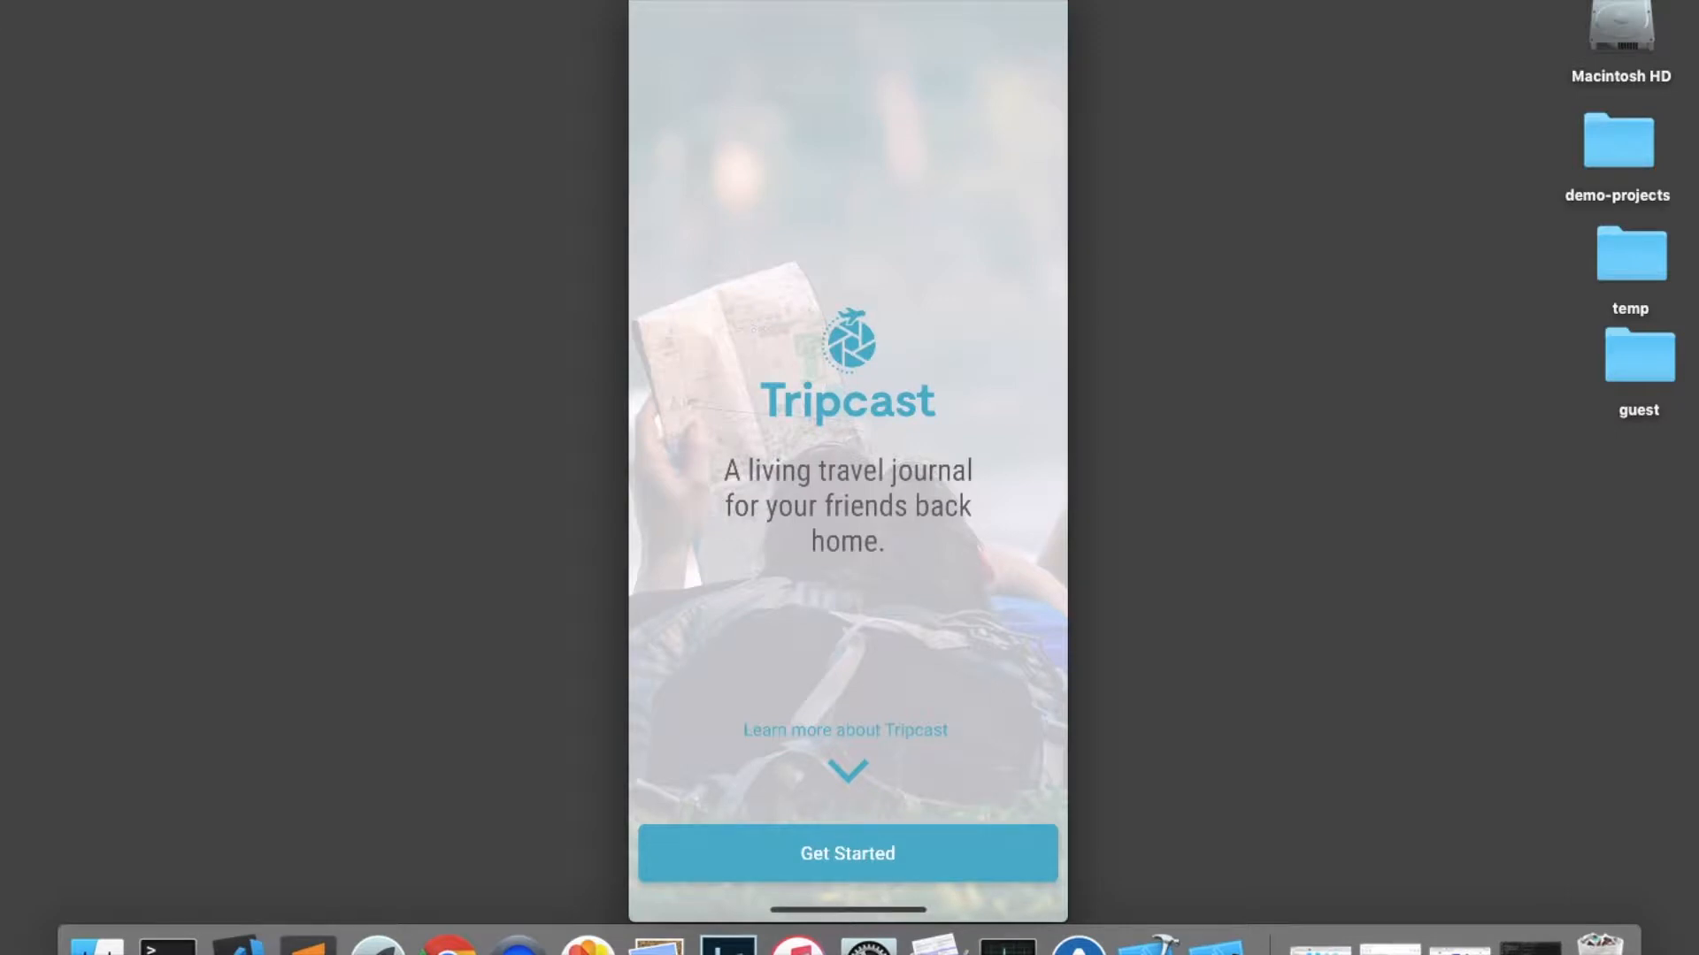
pyautogui.click(846, 852)
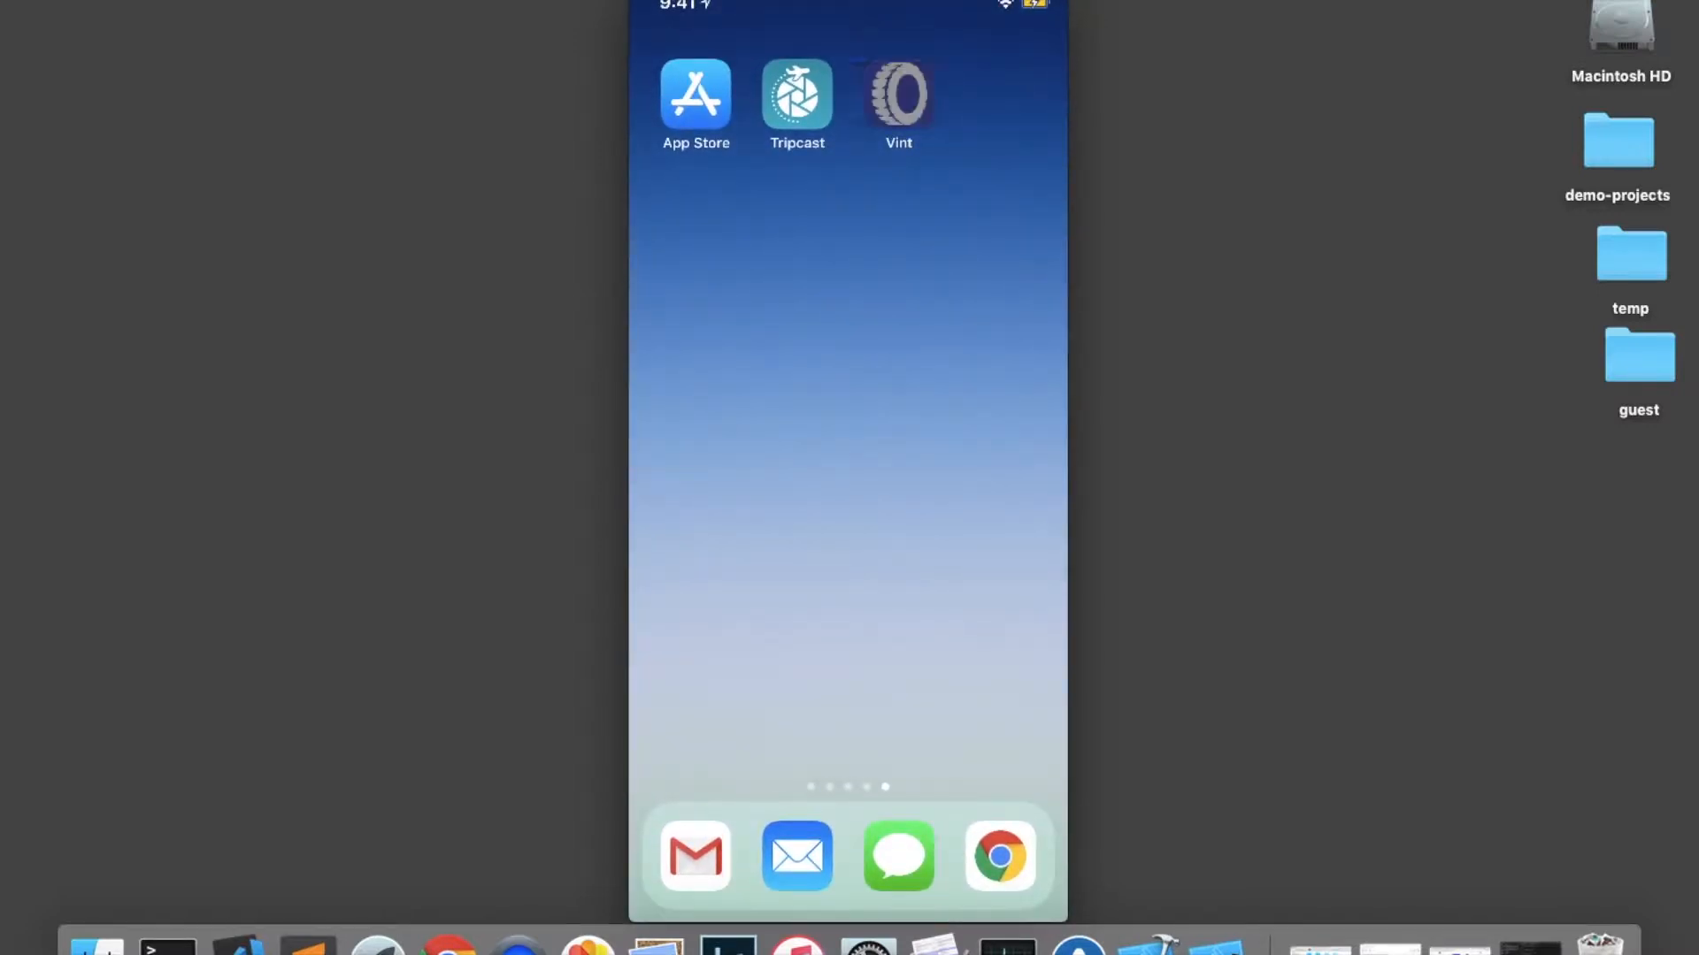
# - Enter Vint as a guest, try Add a Vehicle then cancel, and follow the Guest Account banner to registration
pyautogui.click(898, 92)
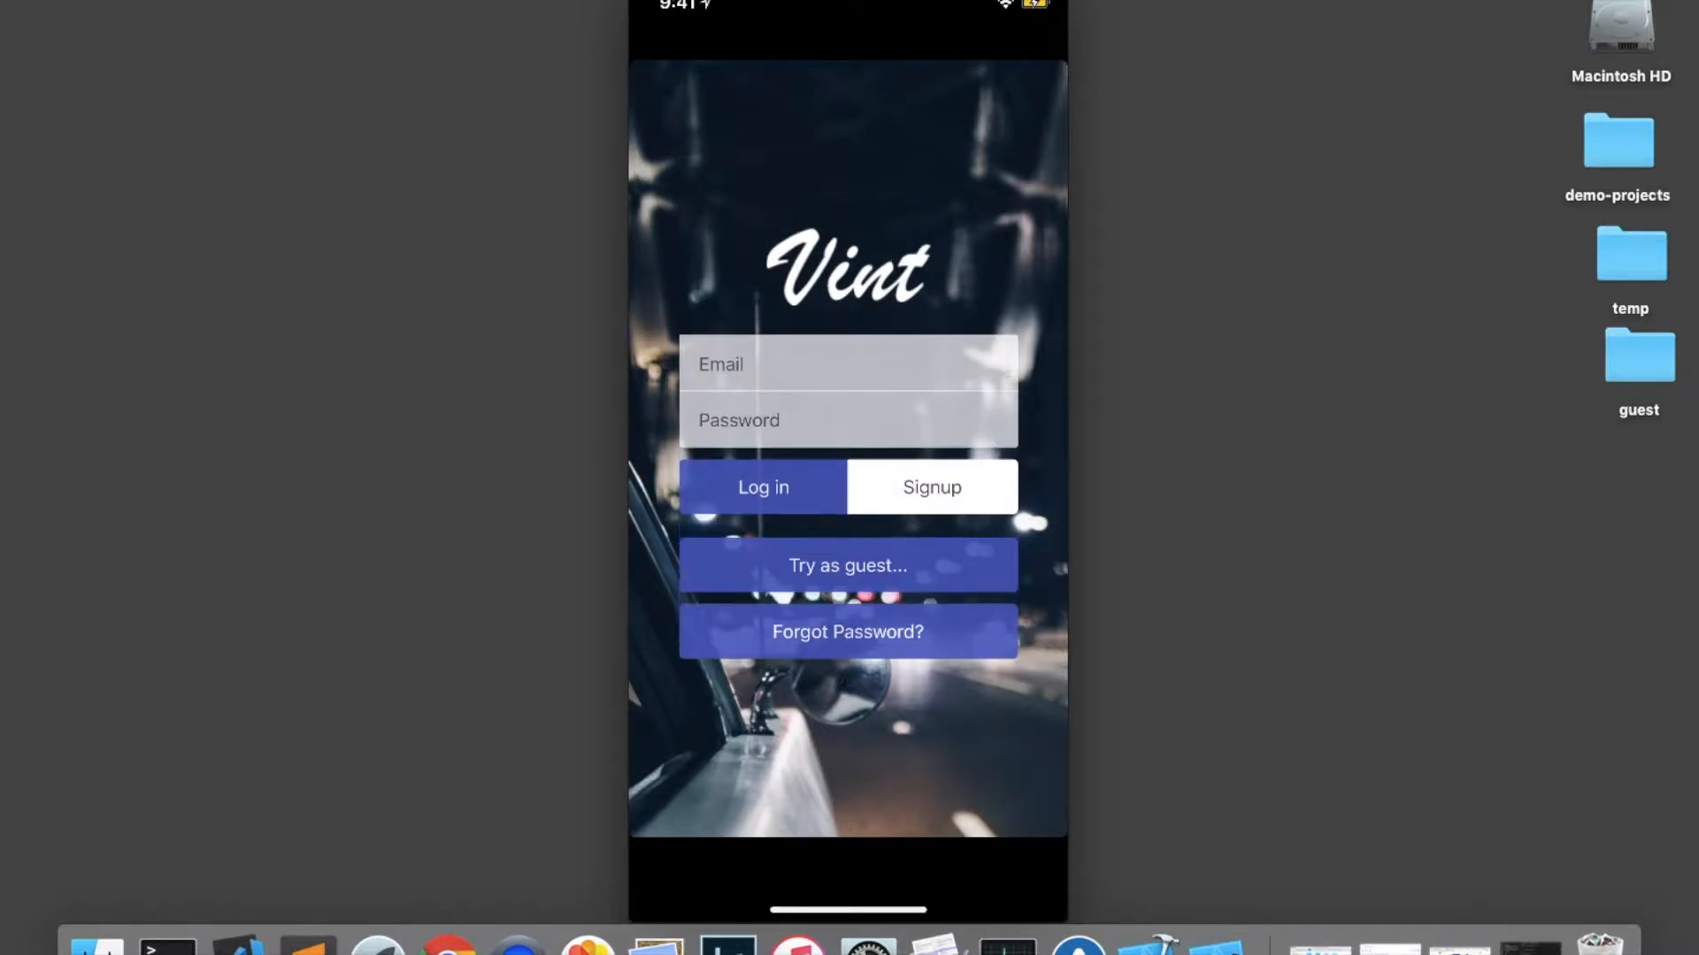
pyautogui.click(848, 564)
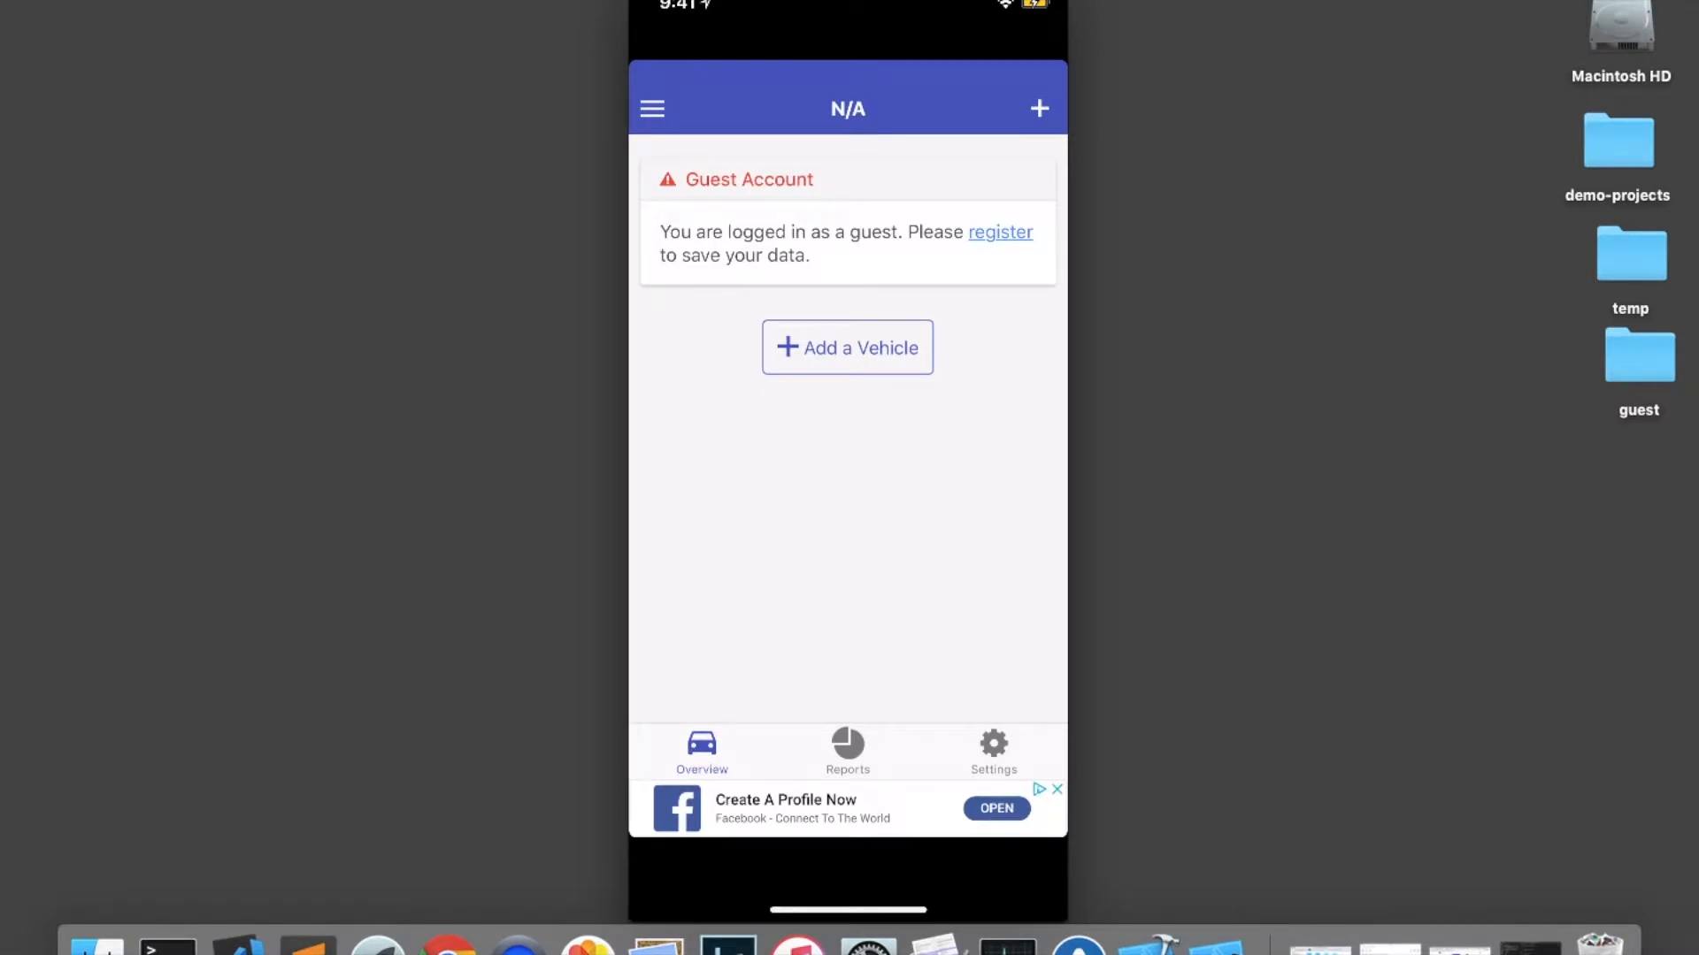
pyautogui.click(846, 347)
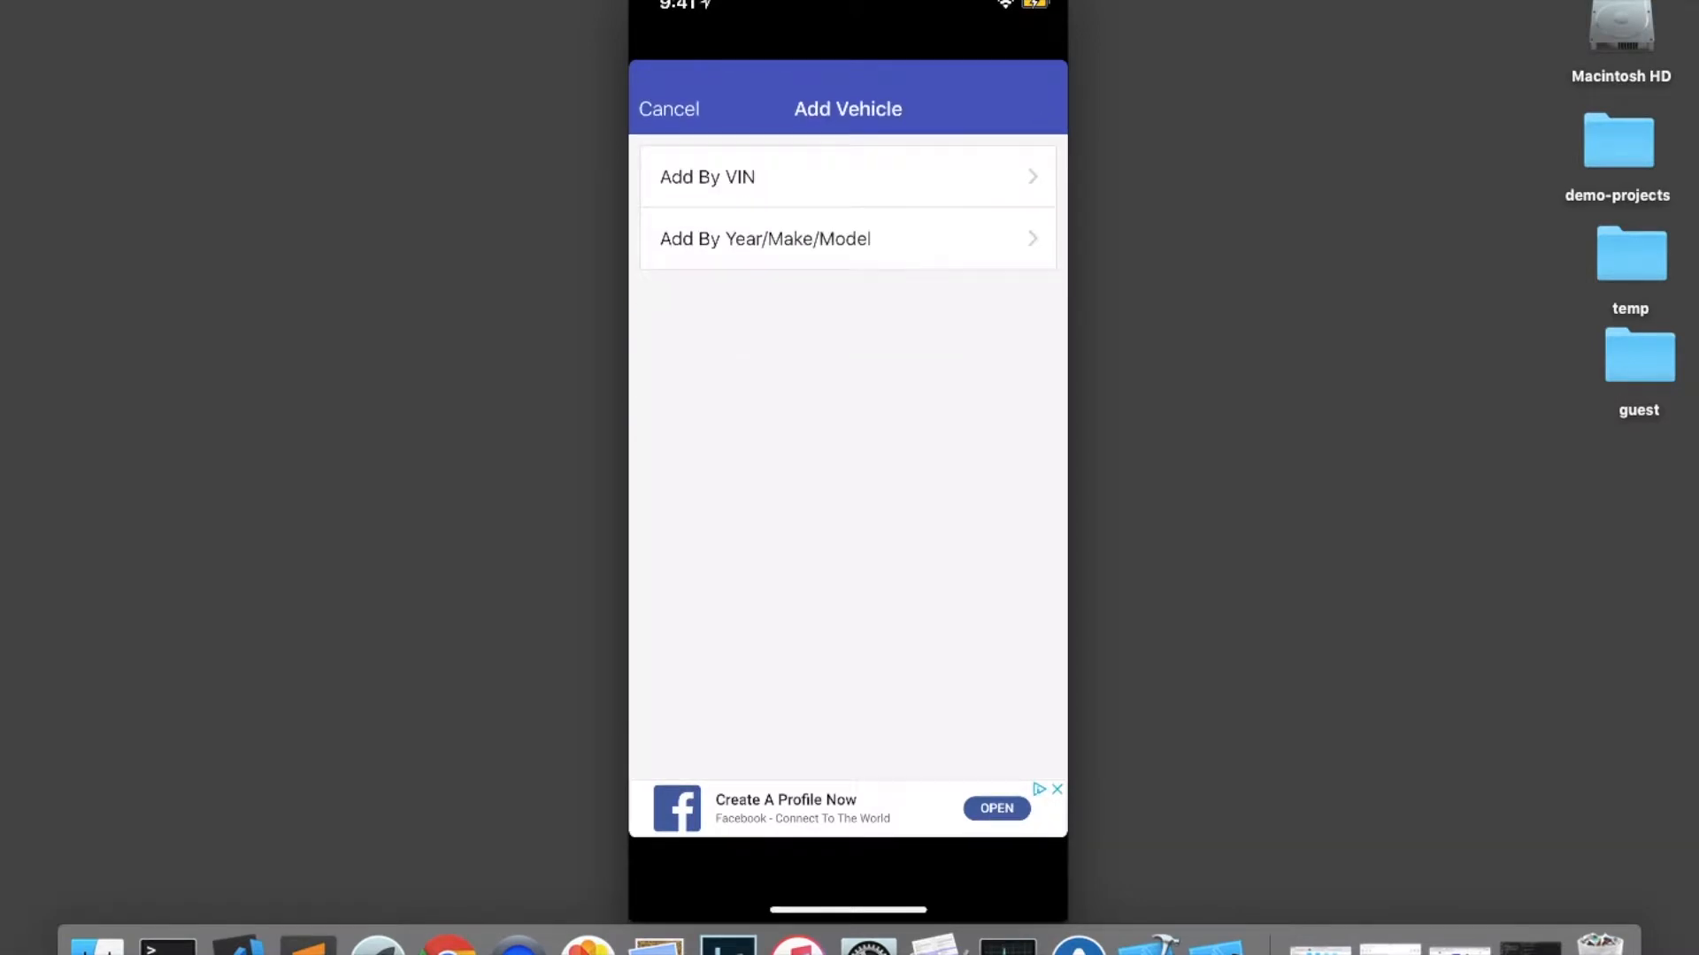
pyautogui.click(669, 108)
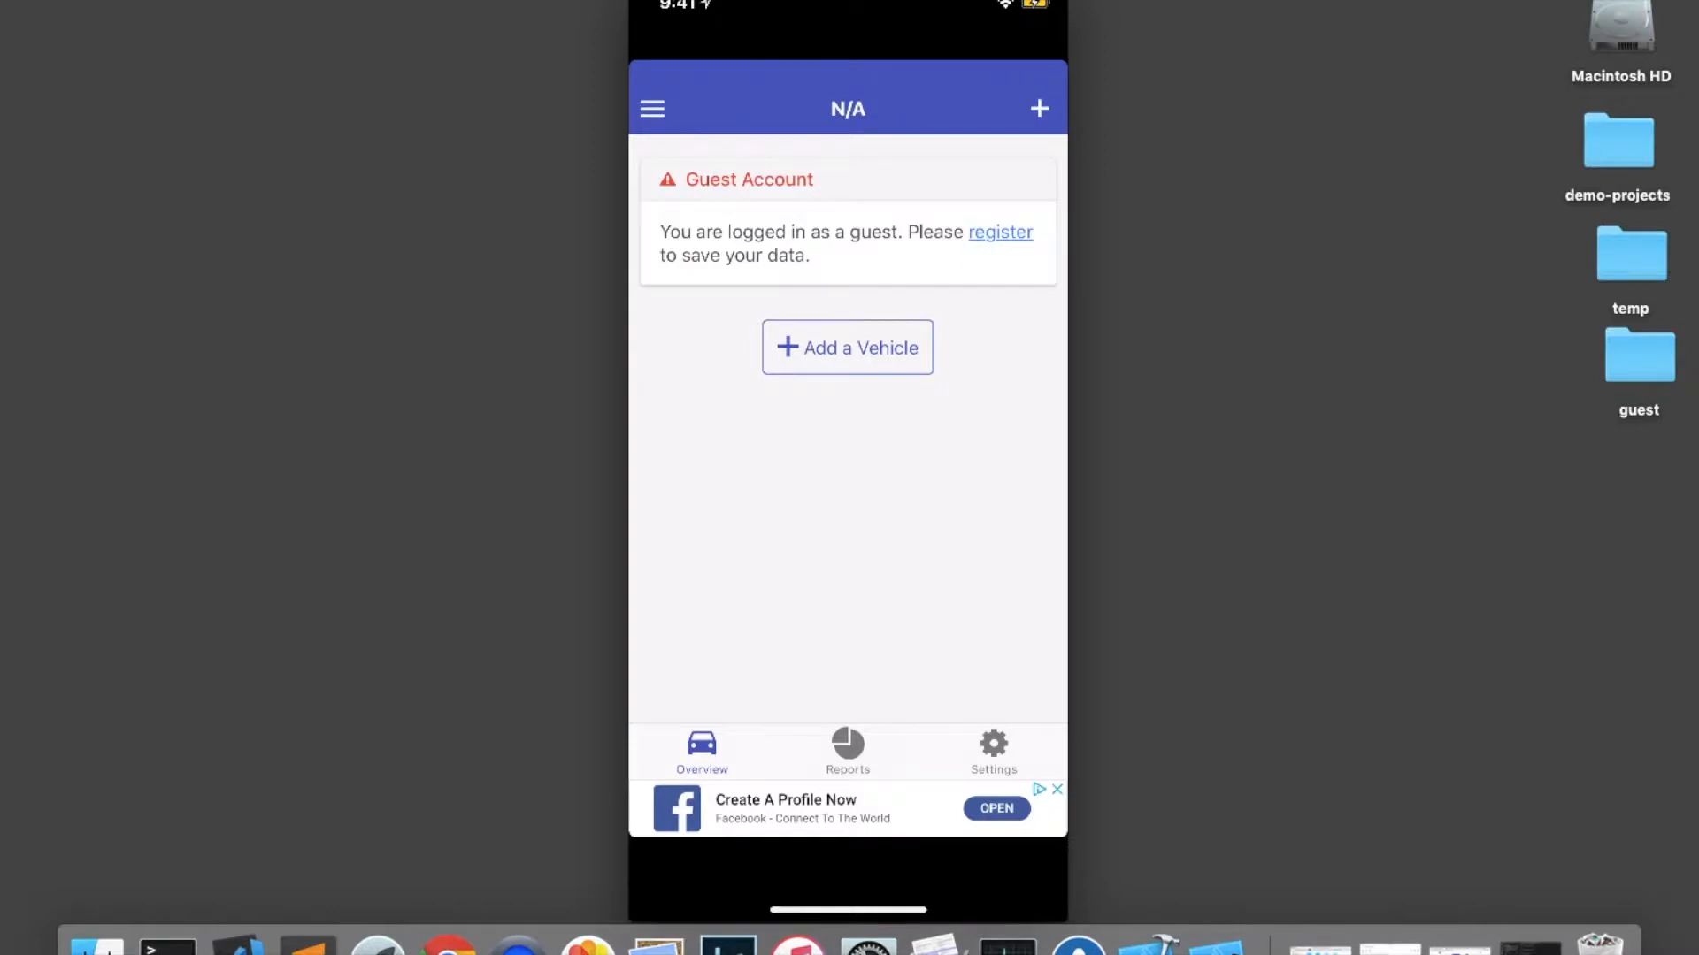
pyautogui.click(998, 232)
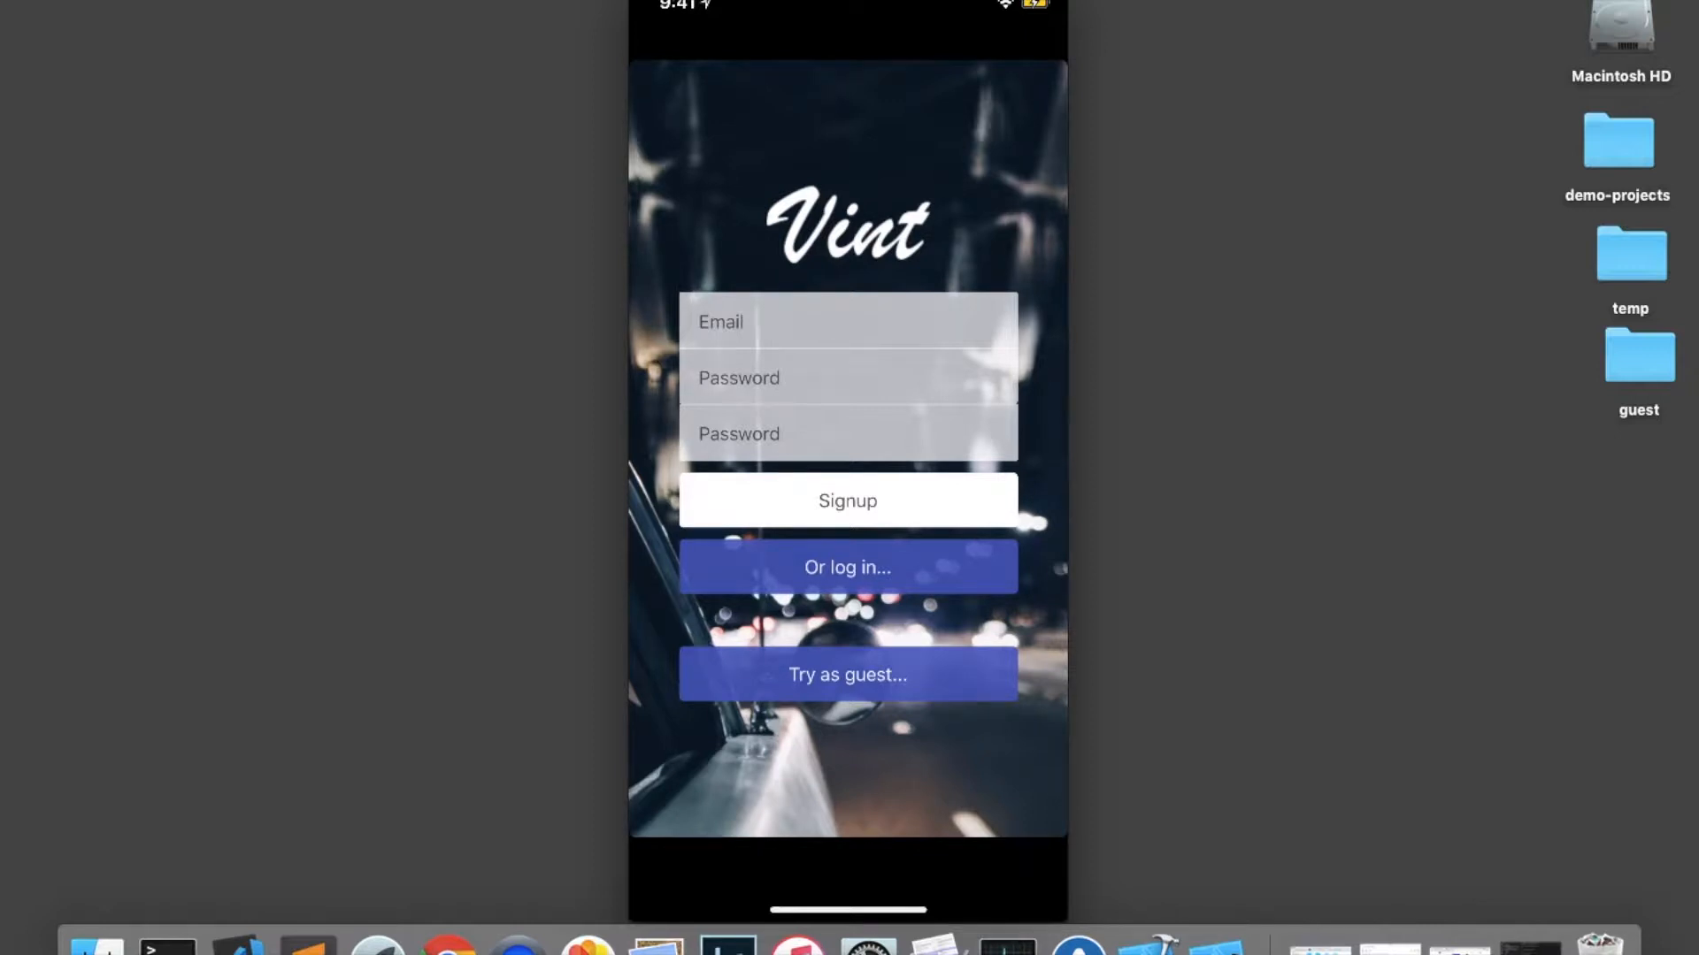
pyautogui.moveTo(393, 301)
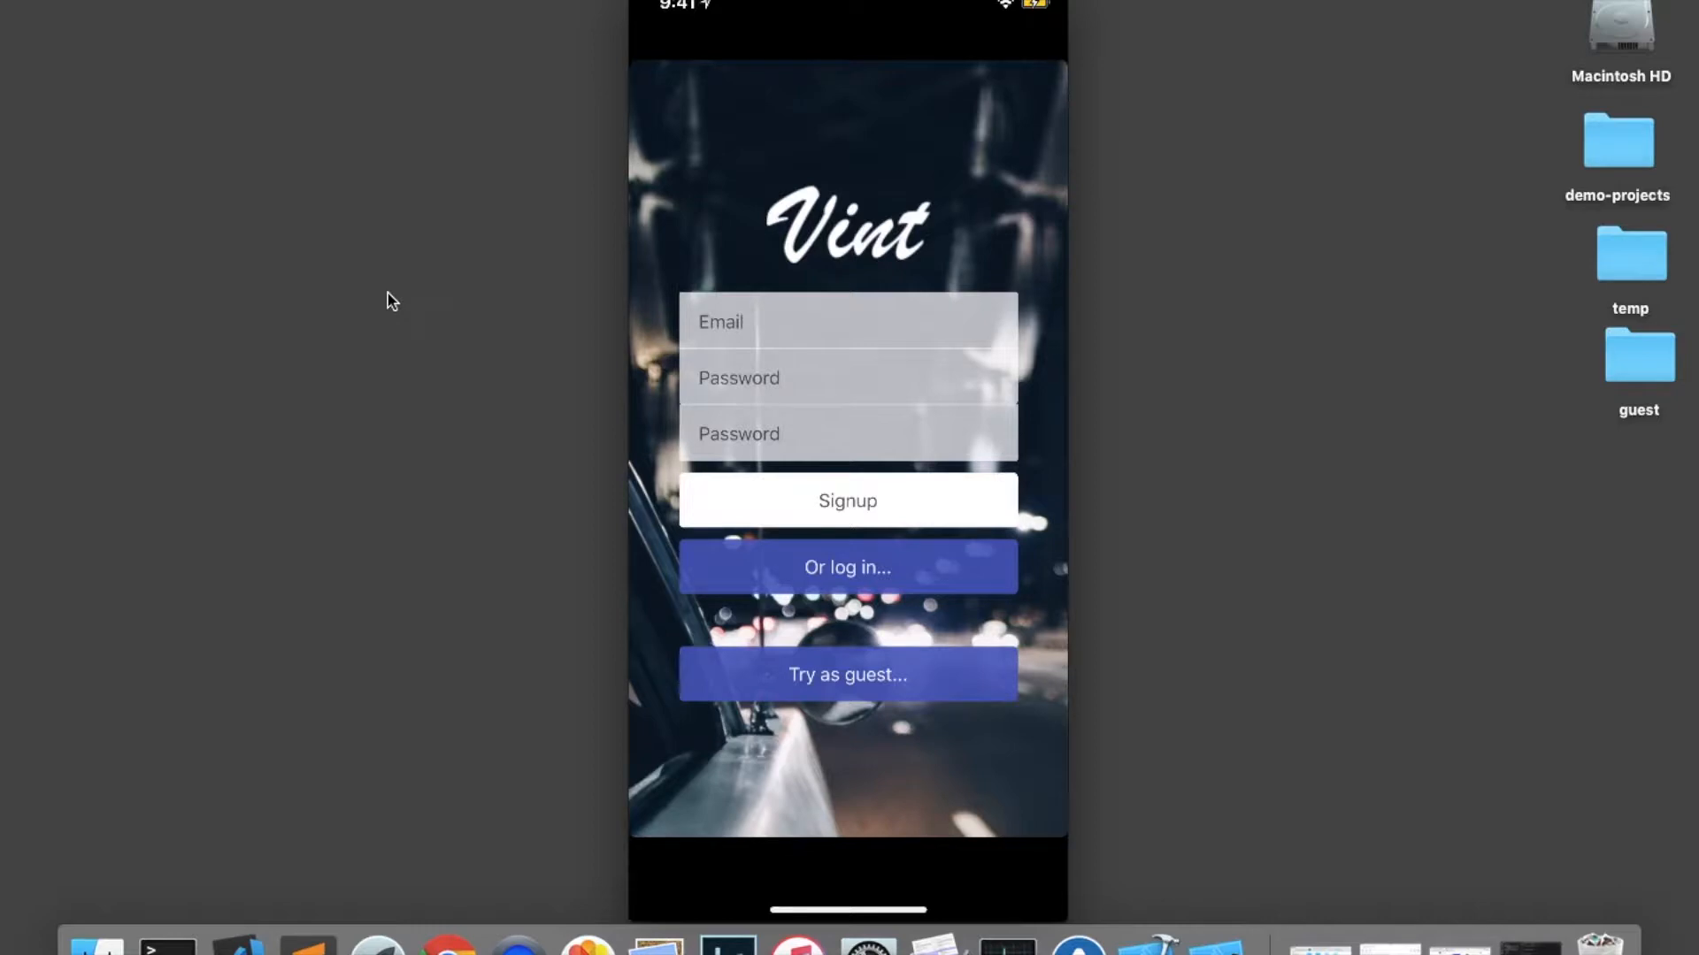
pyautogui.moveTo(1271, 7)
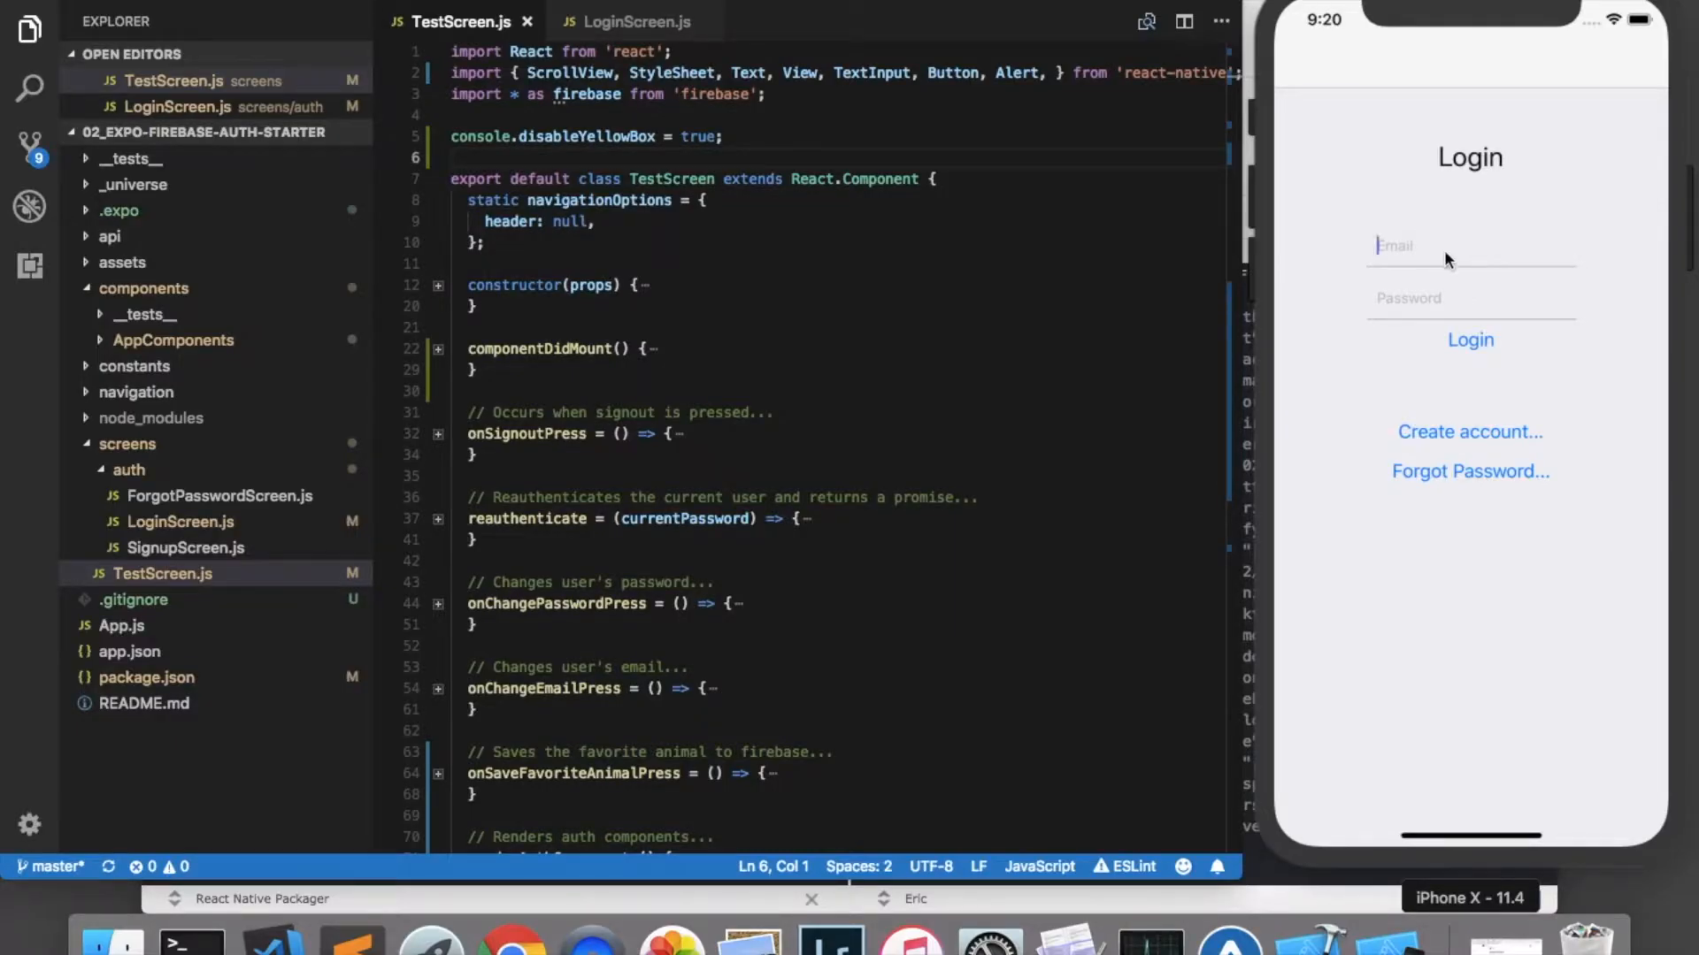
# - Log in on the simulator with the email account and save Lion as the favorite animal
pyautogui.write('b@gmail.com')
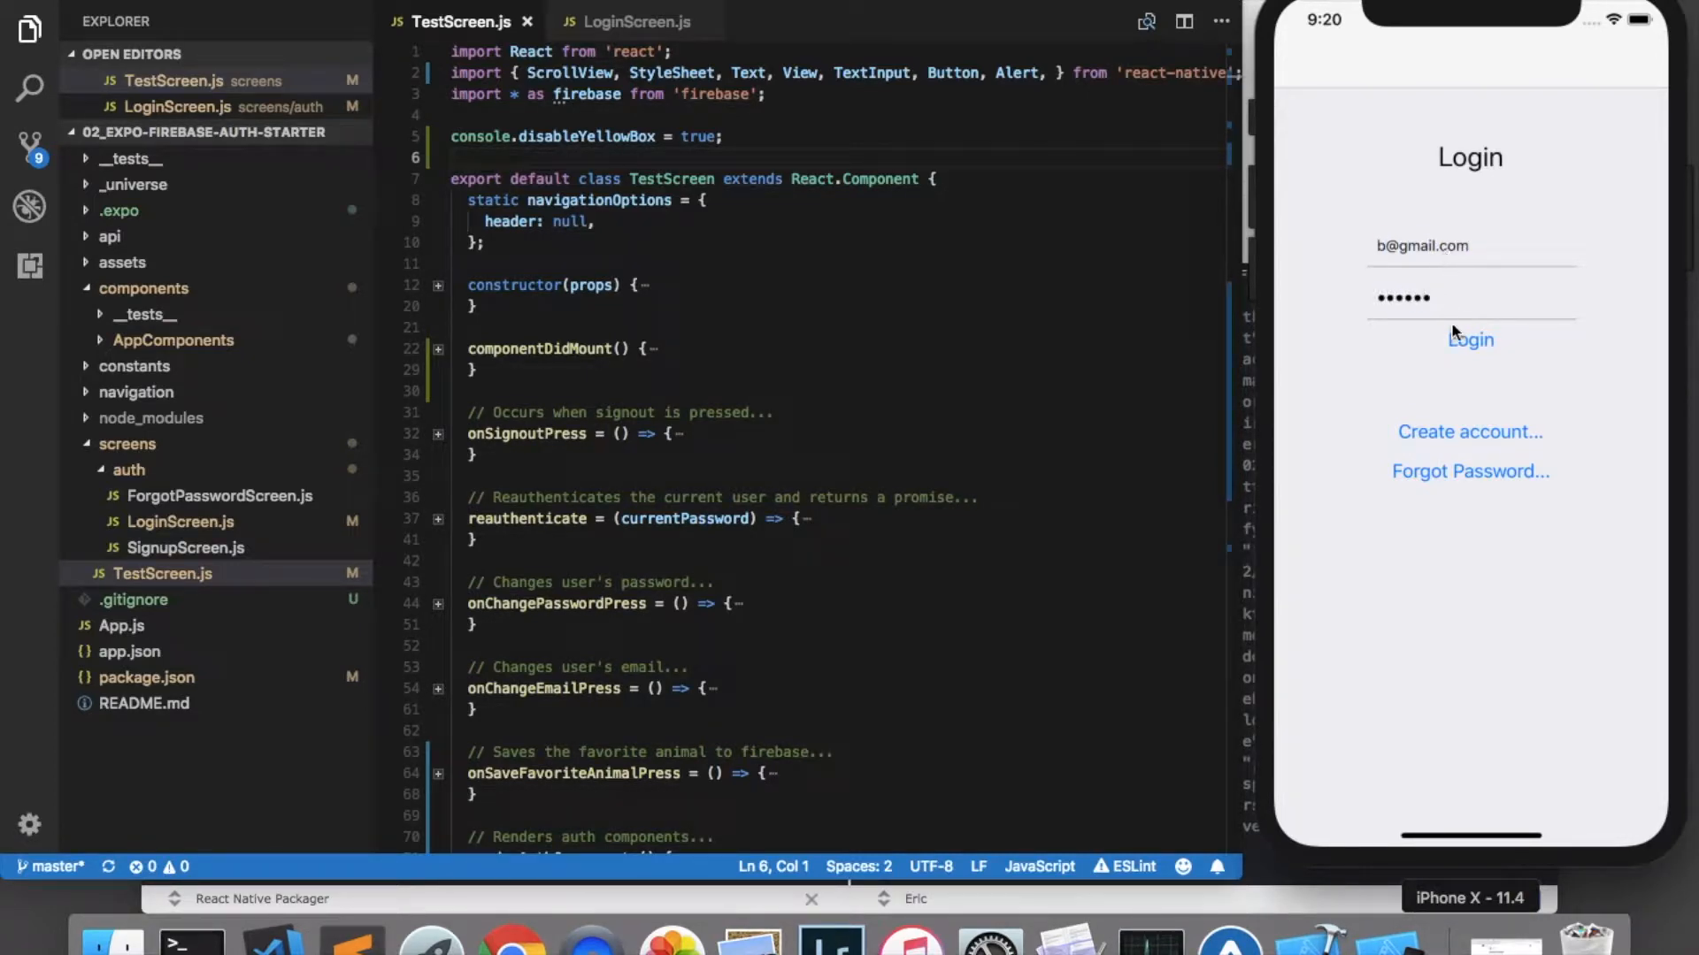
pyautogui.click(1471, 340)
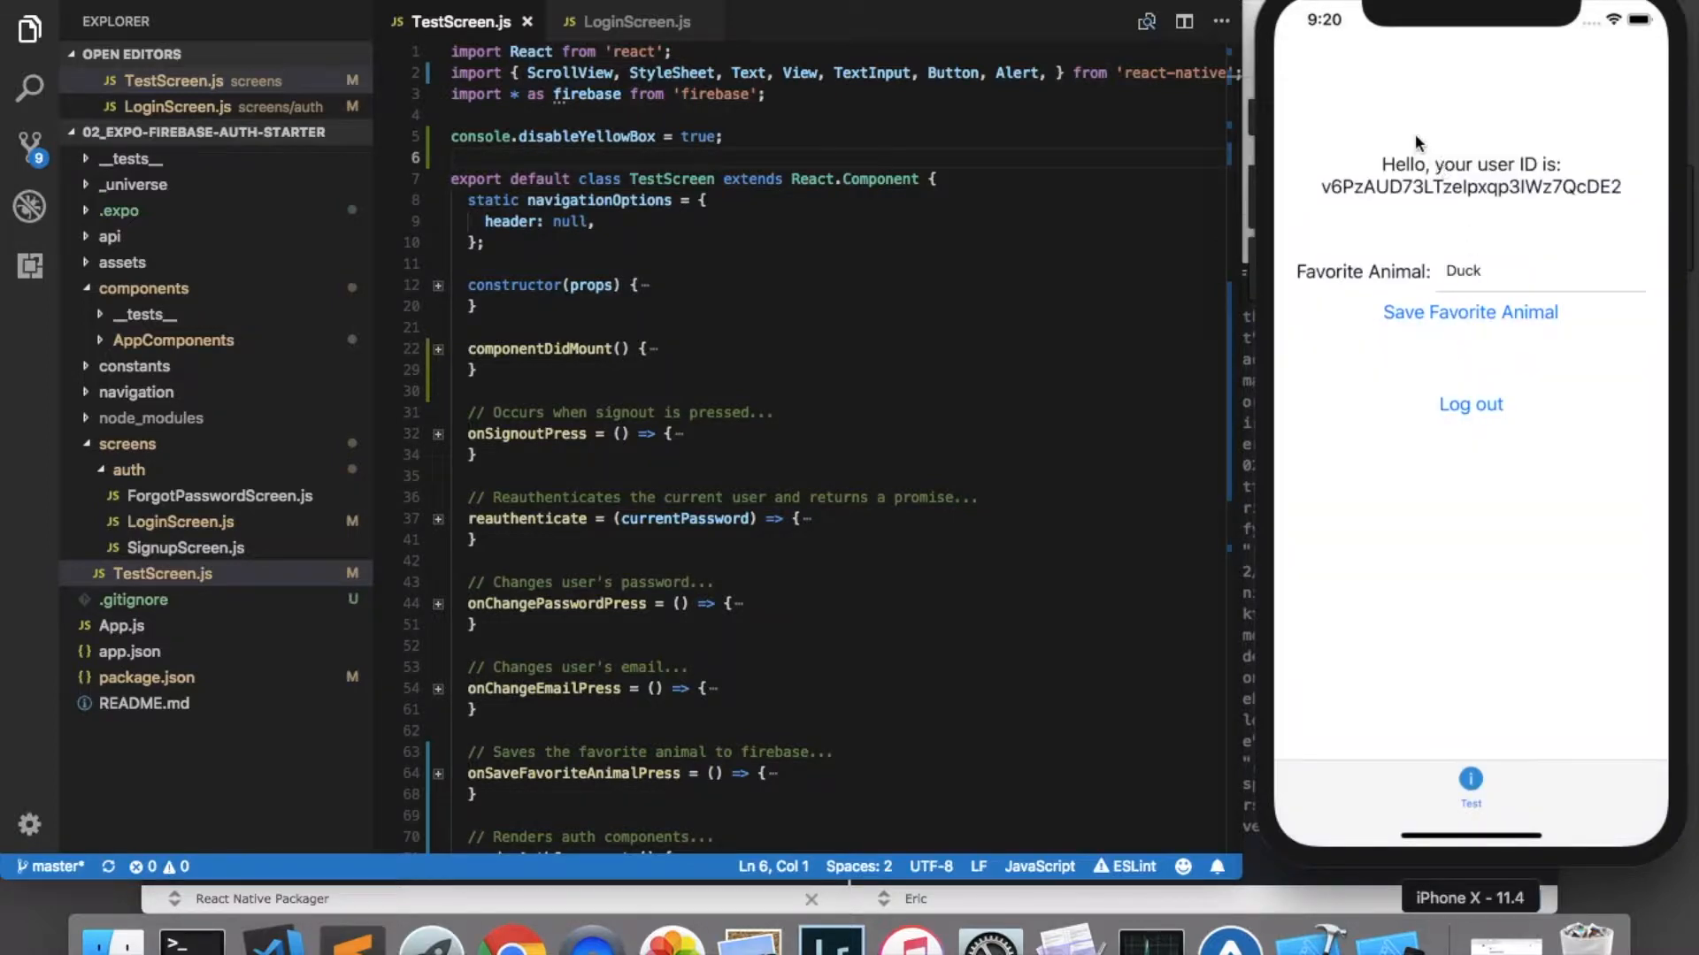
pyautogui.moveTo(1330, 193)
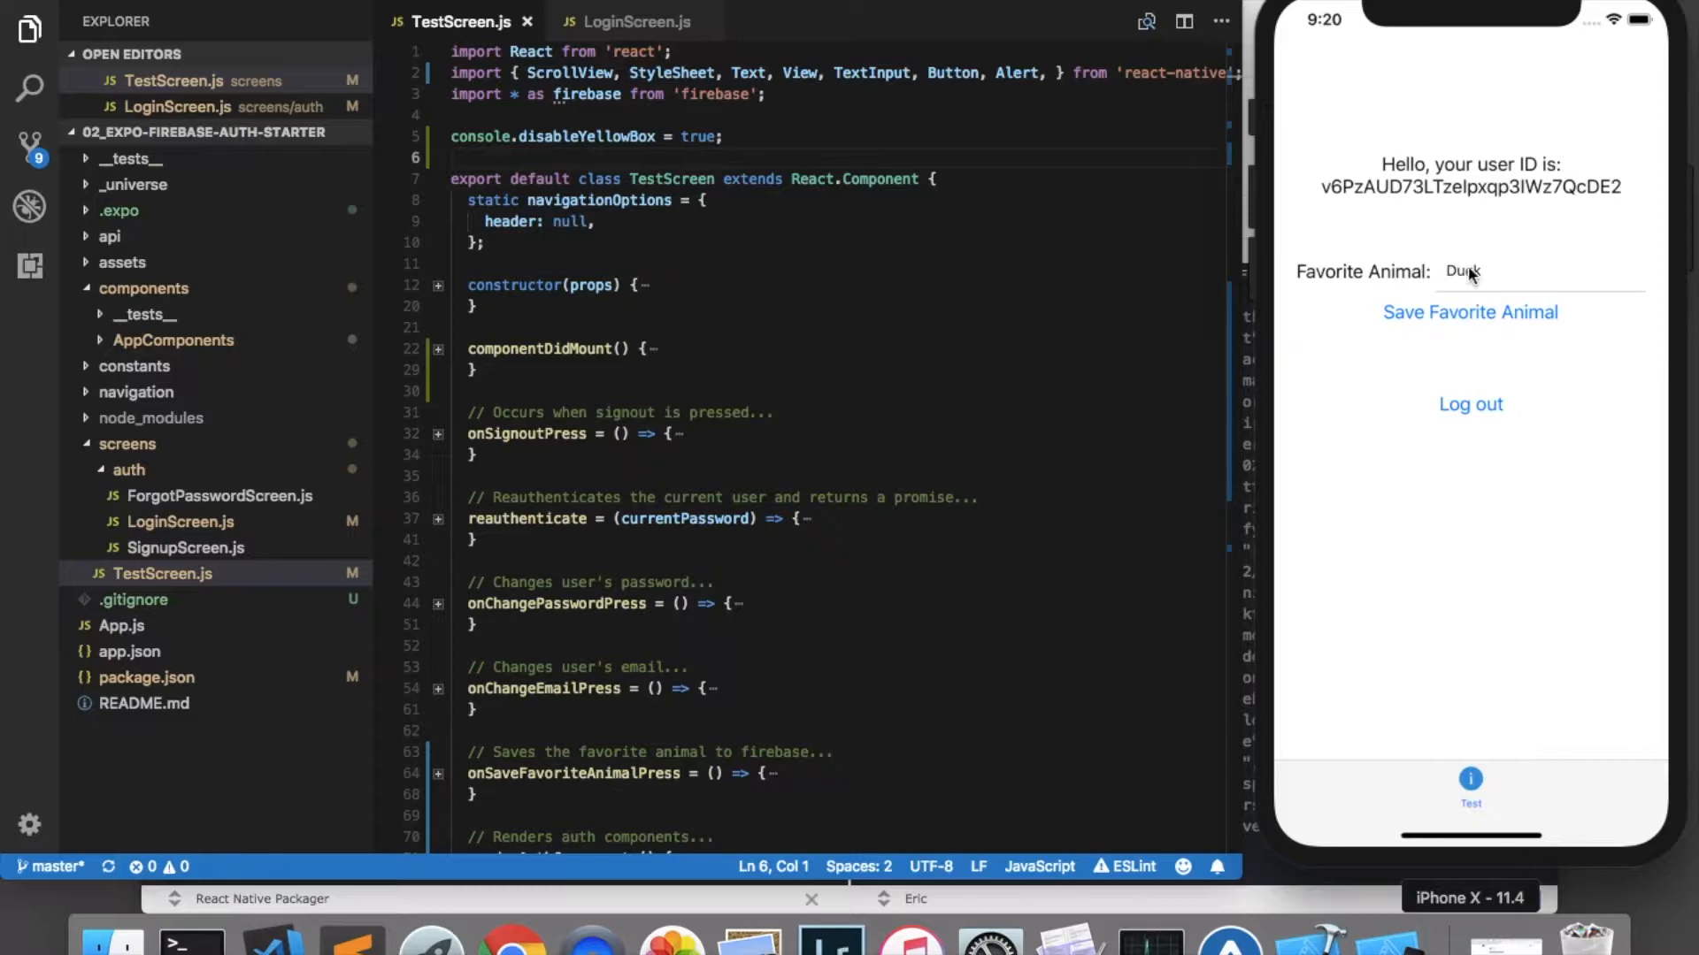
pyautogui.moveTo(1500, 277)
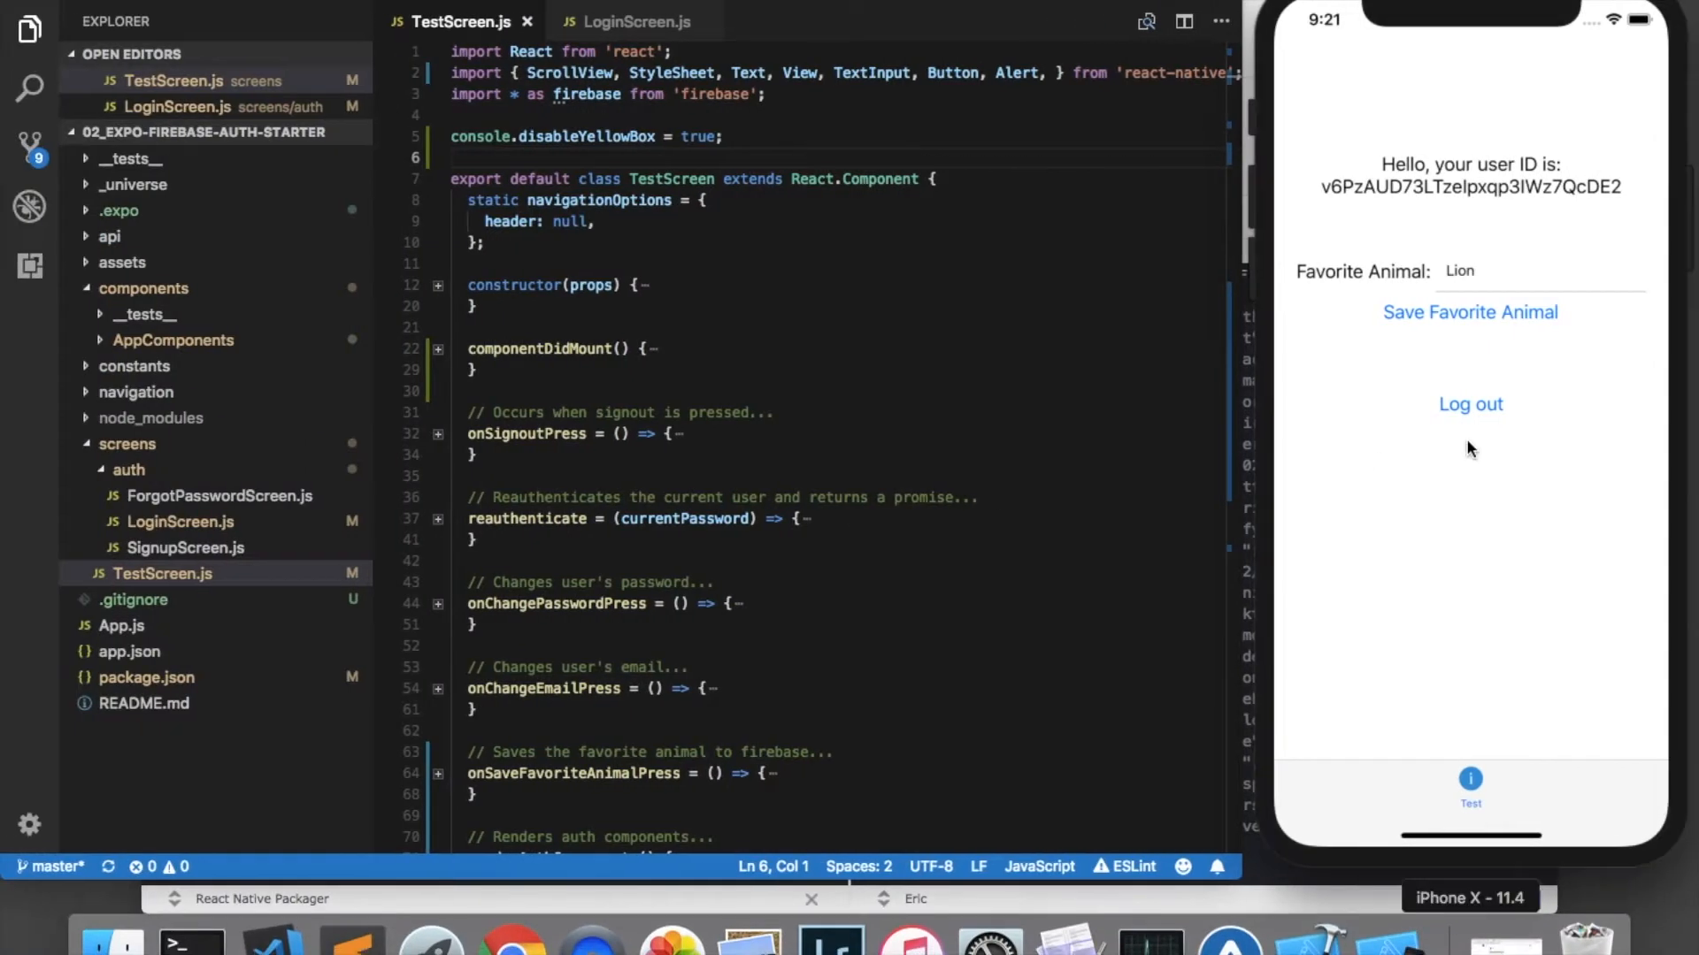
pyautogui.click(1470, 403)
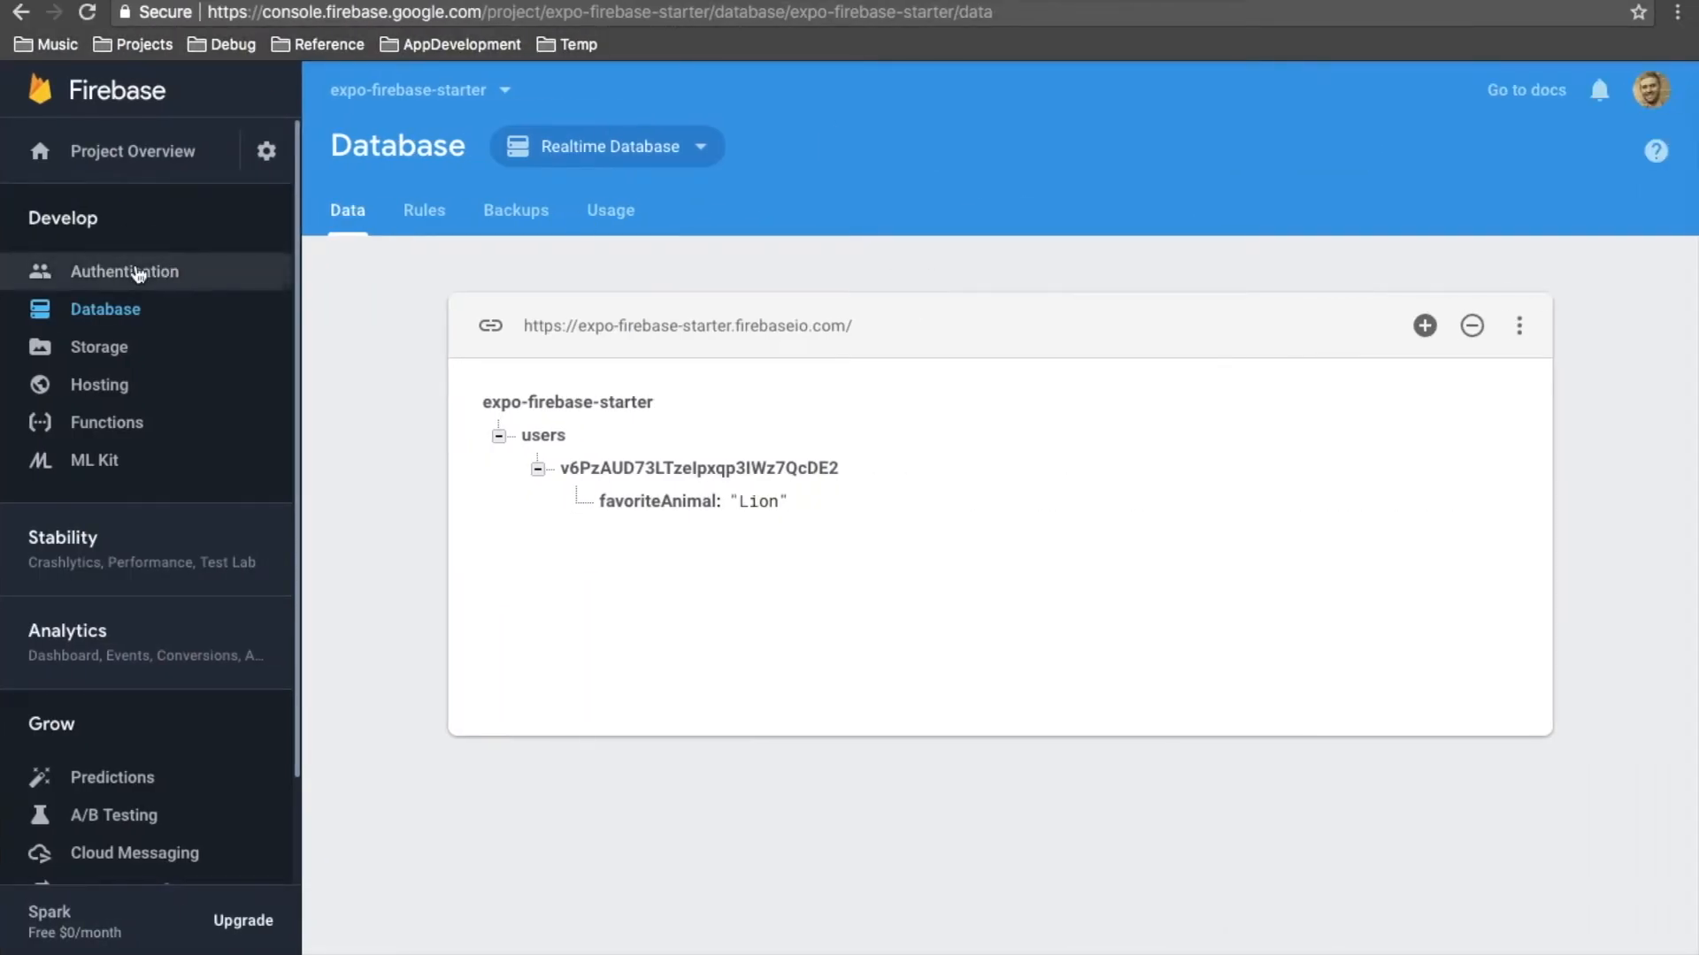
# - In Authentication's sign-in methods, enable the Anonymous provider for the project
pyautogui.click(124, 271)
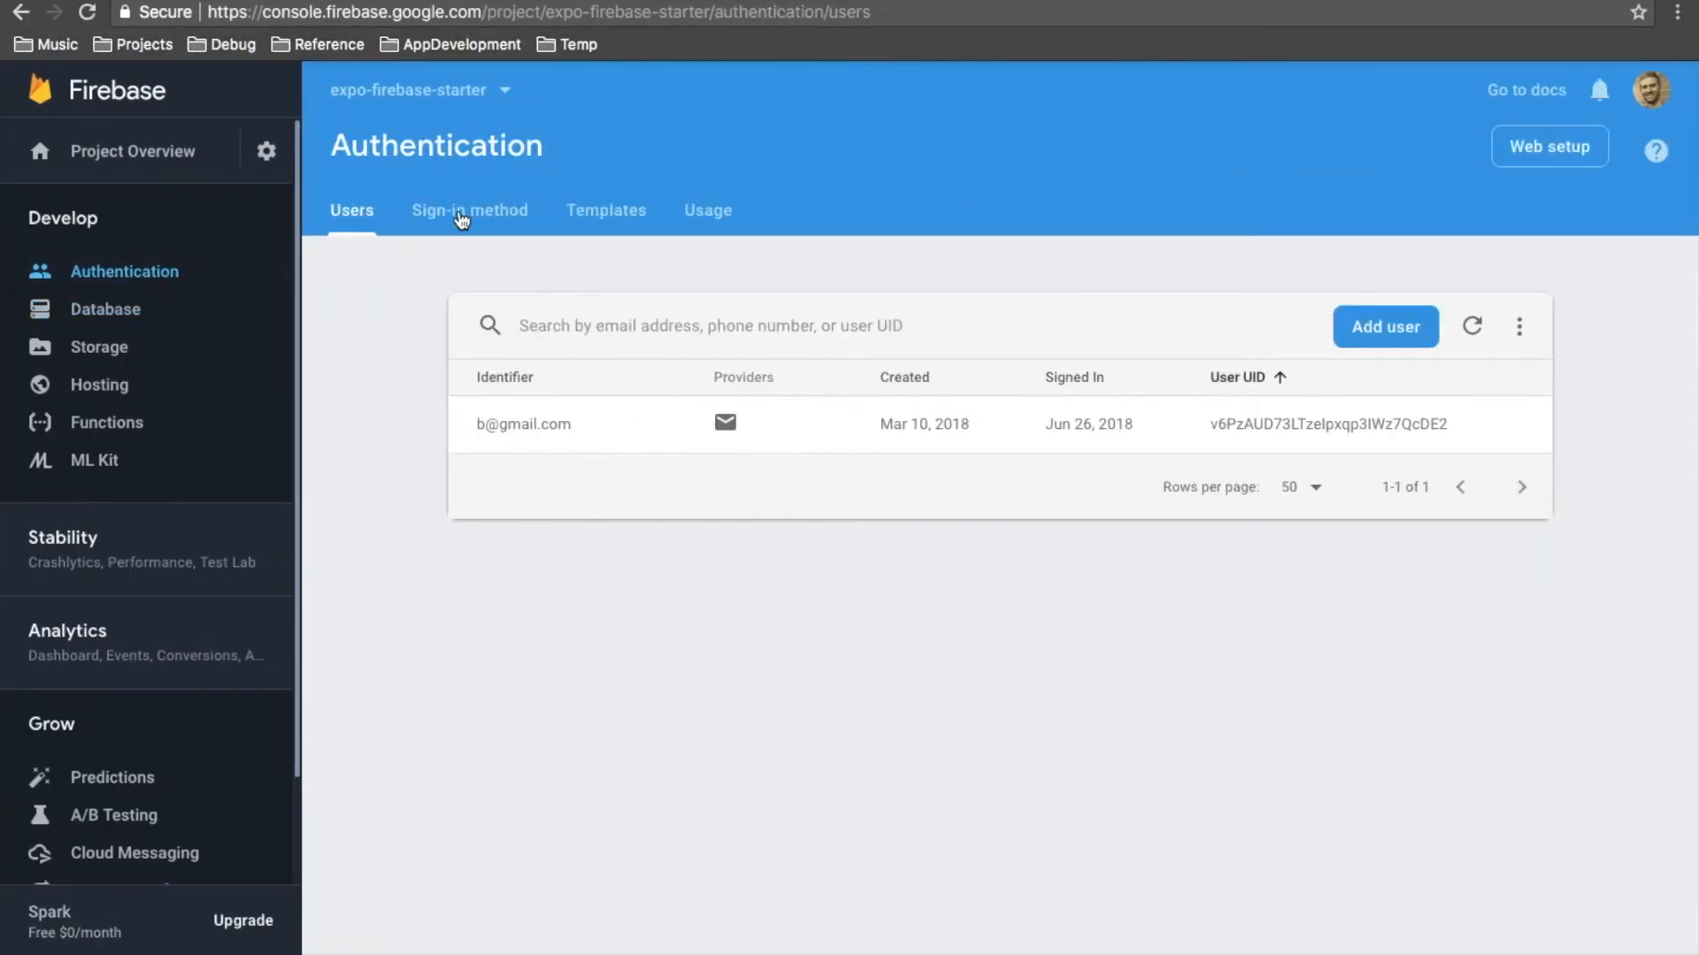
pyautogui.click(468, 210)
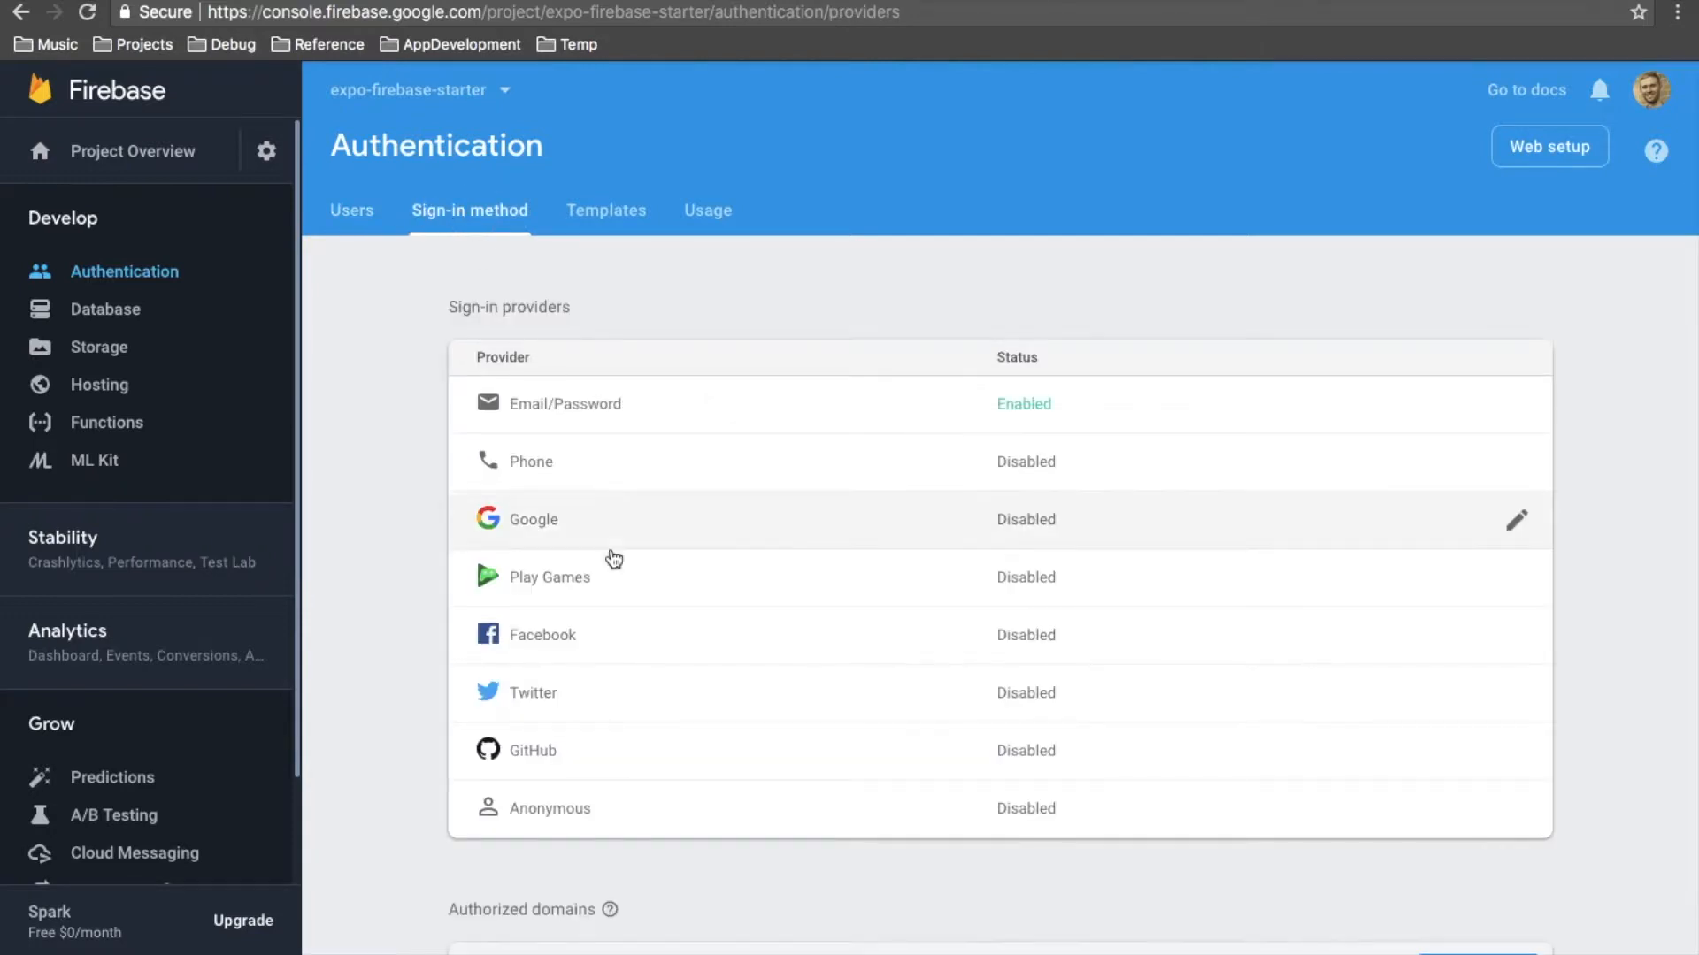
pyautogui.scroll(-3)
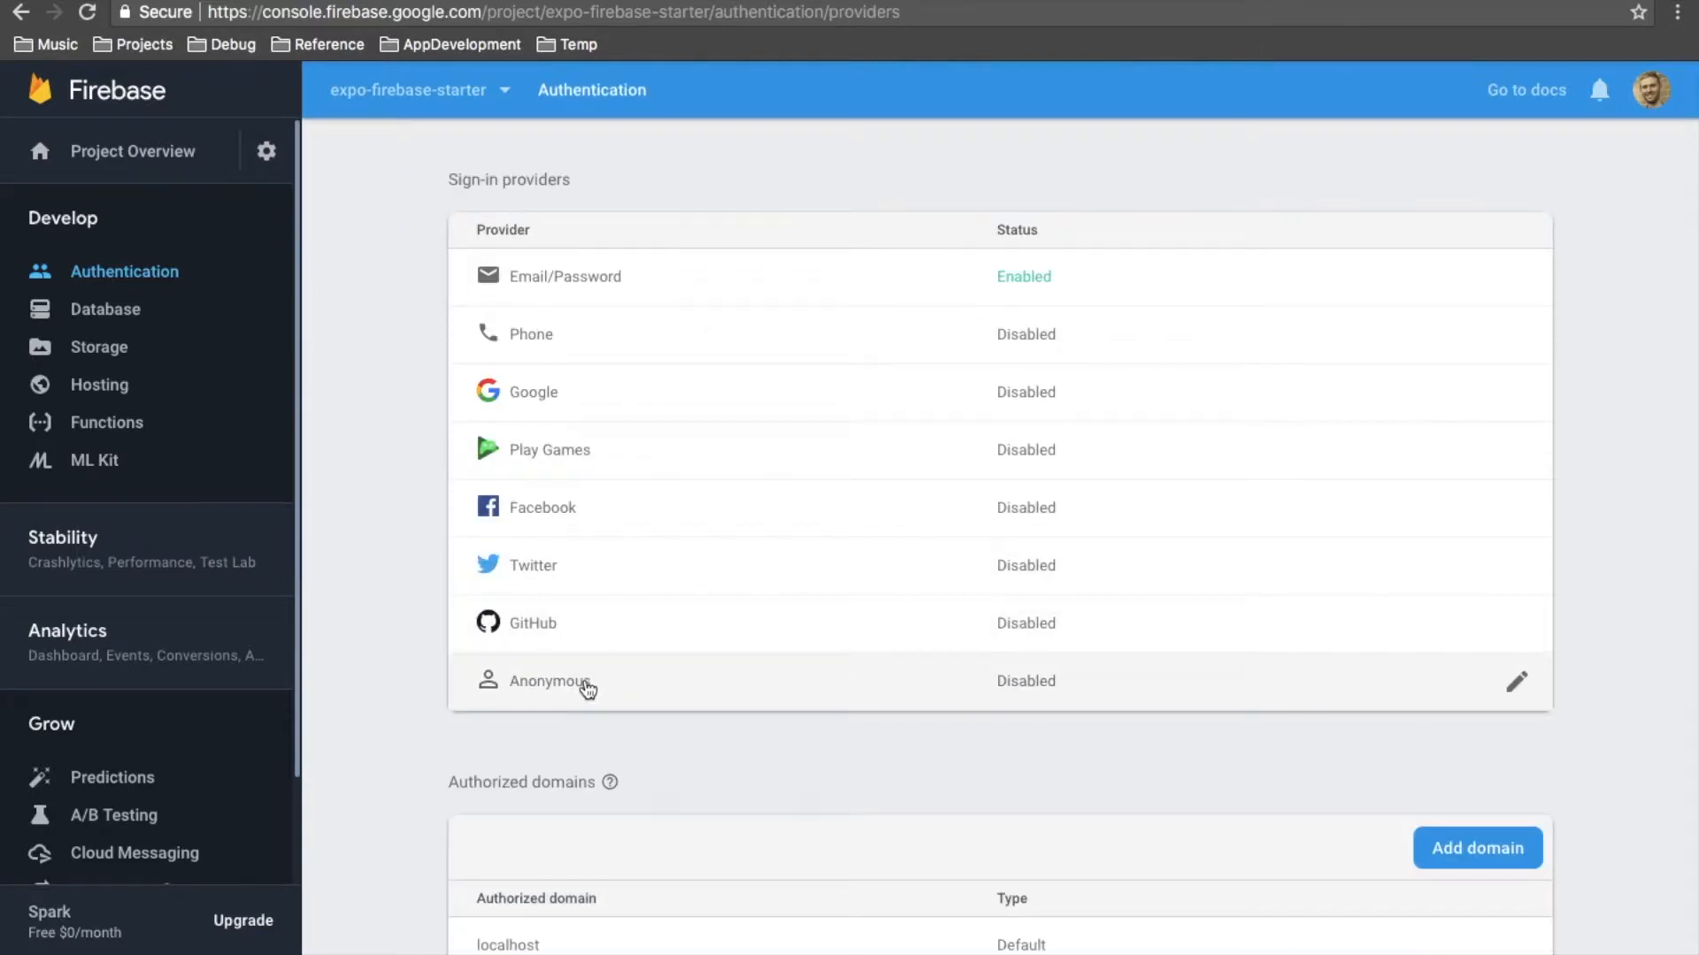
pyautogui.click(1516, 680)
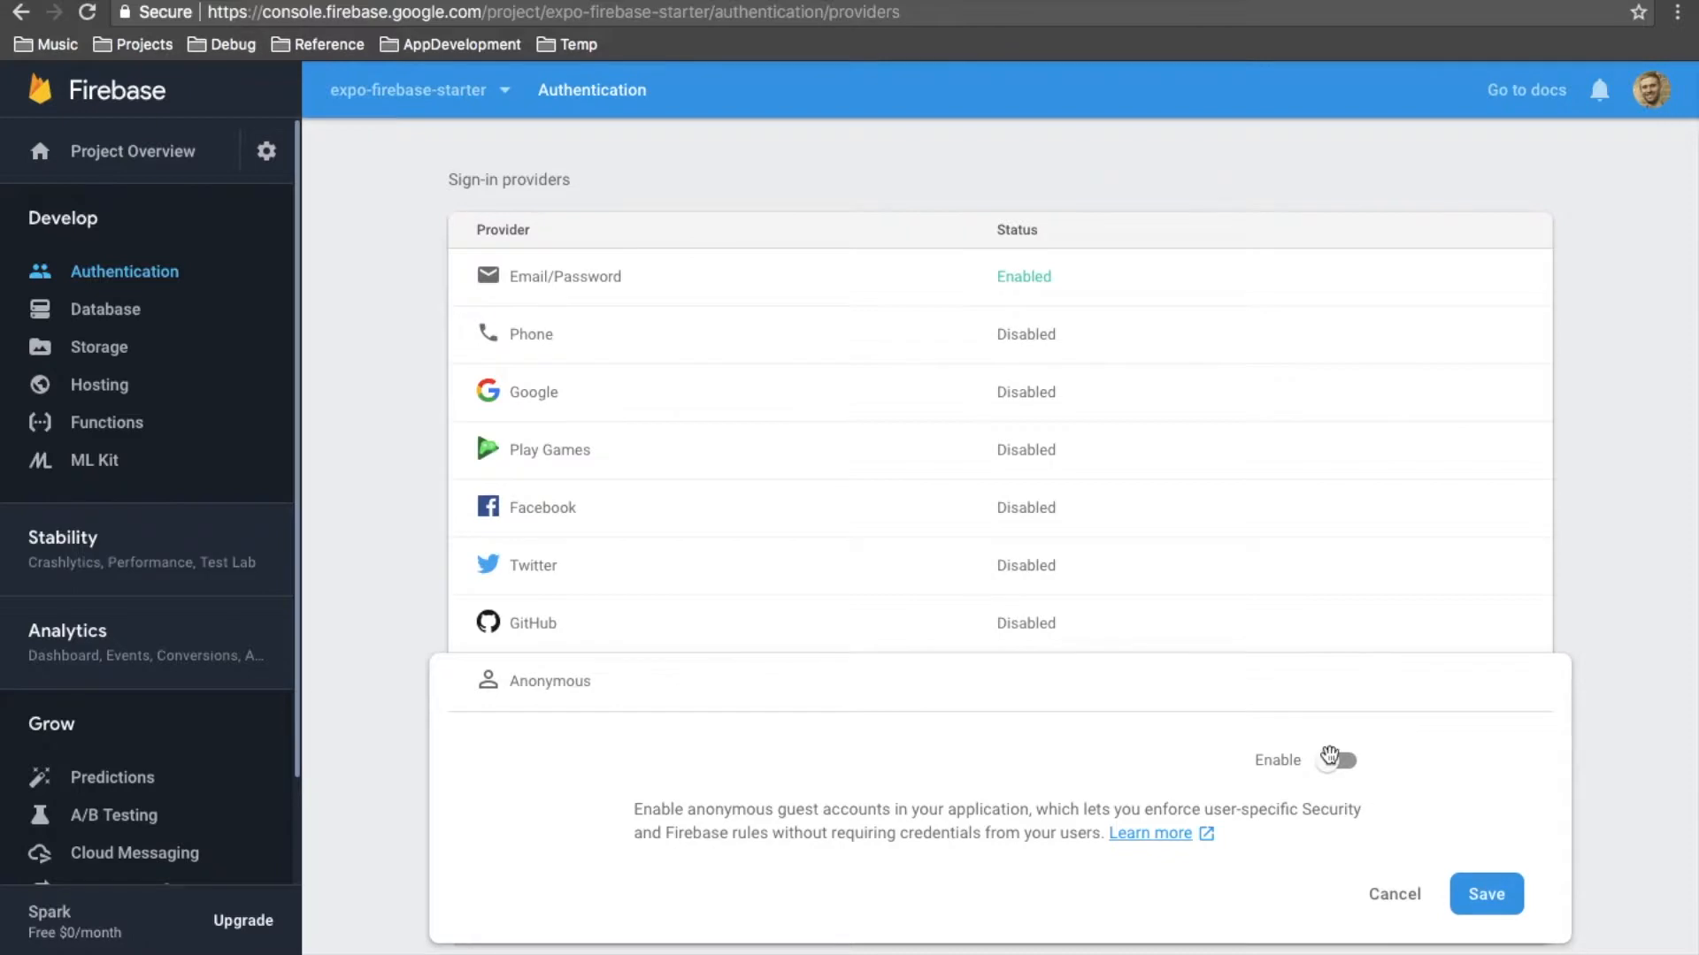
pyautogui.click(1334, 760)
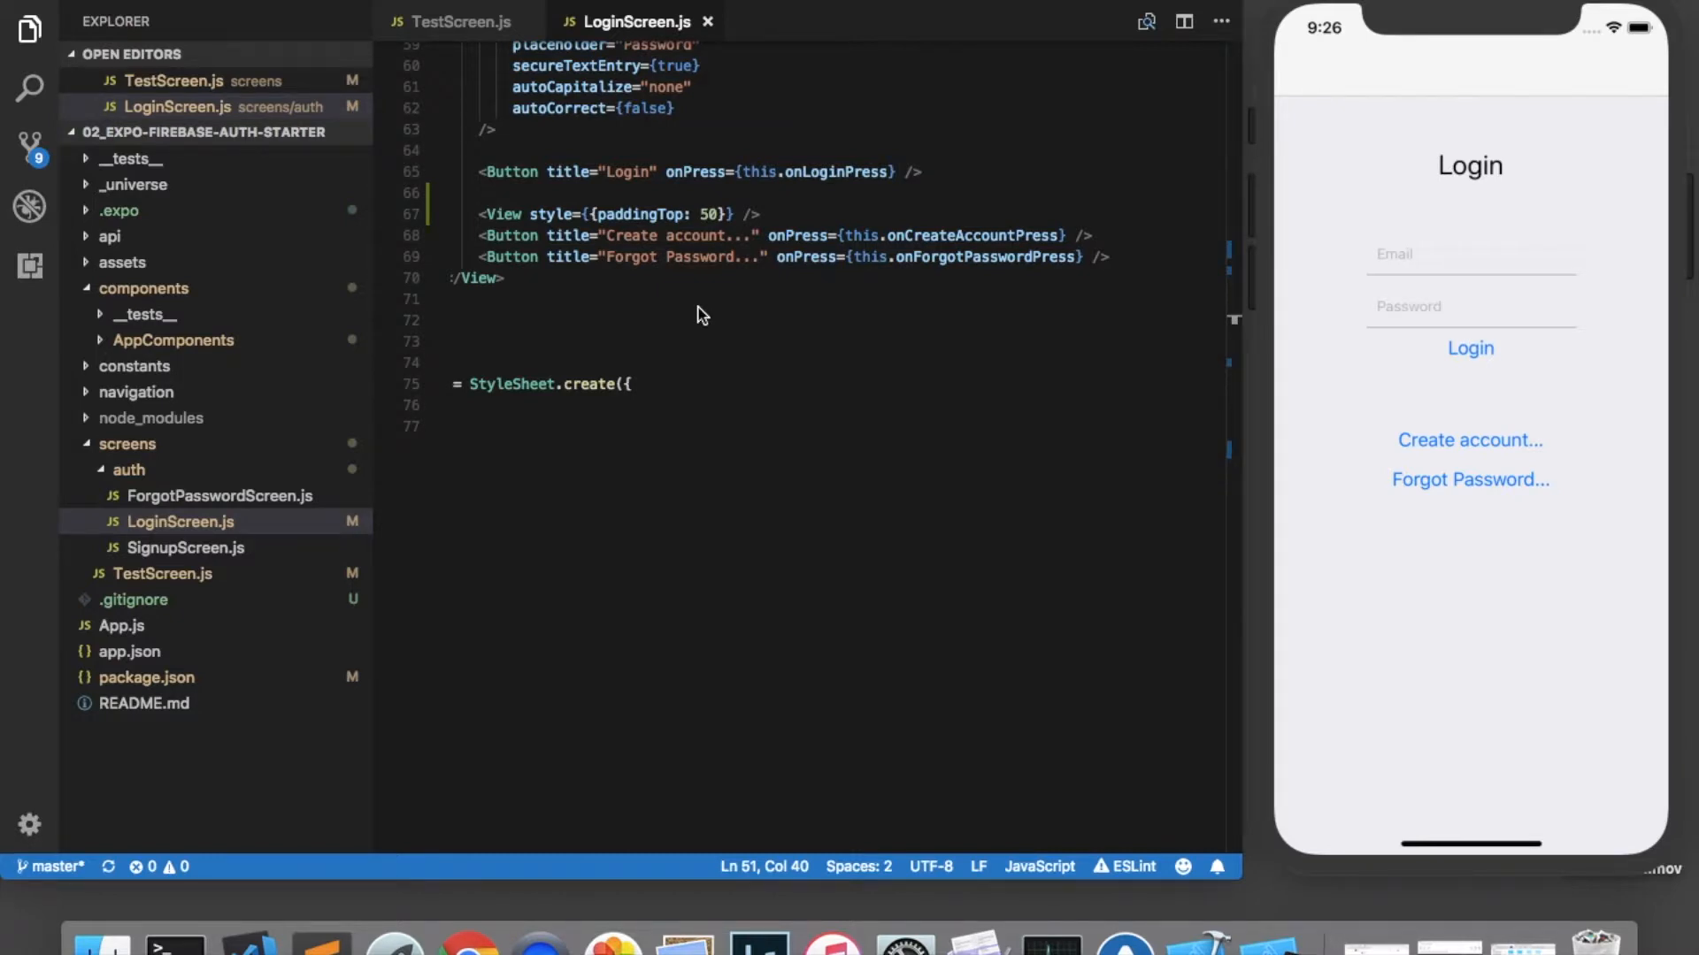
# - Add a 'Try as Guest...' button in LoginScreen.js with an onTryAsGuestPress handler calling firebase.auth().signInAnonymously()
pyautogui.click(1099, 257)
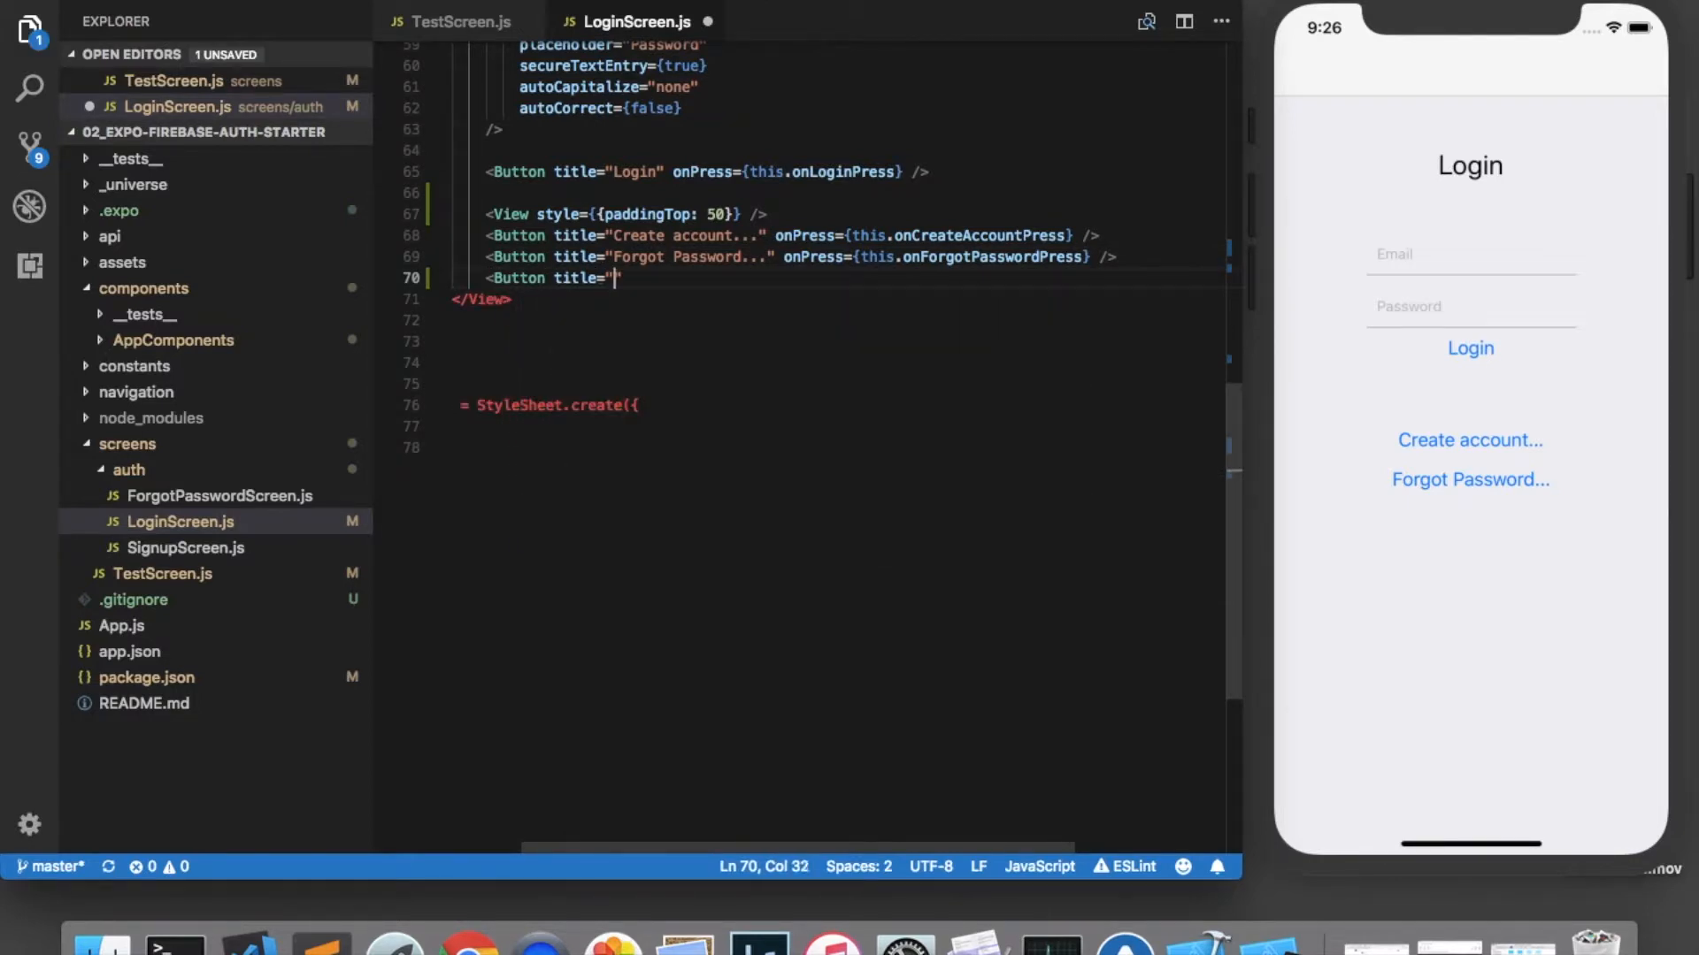
pyautogui.write('Try as Guest..')
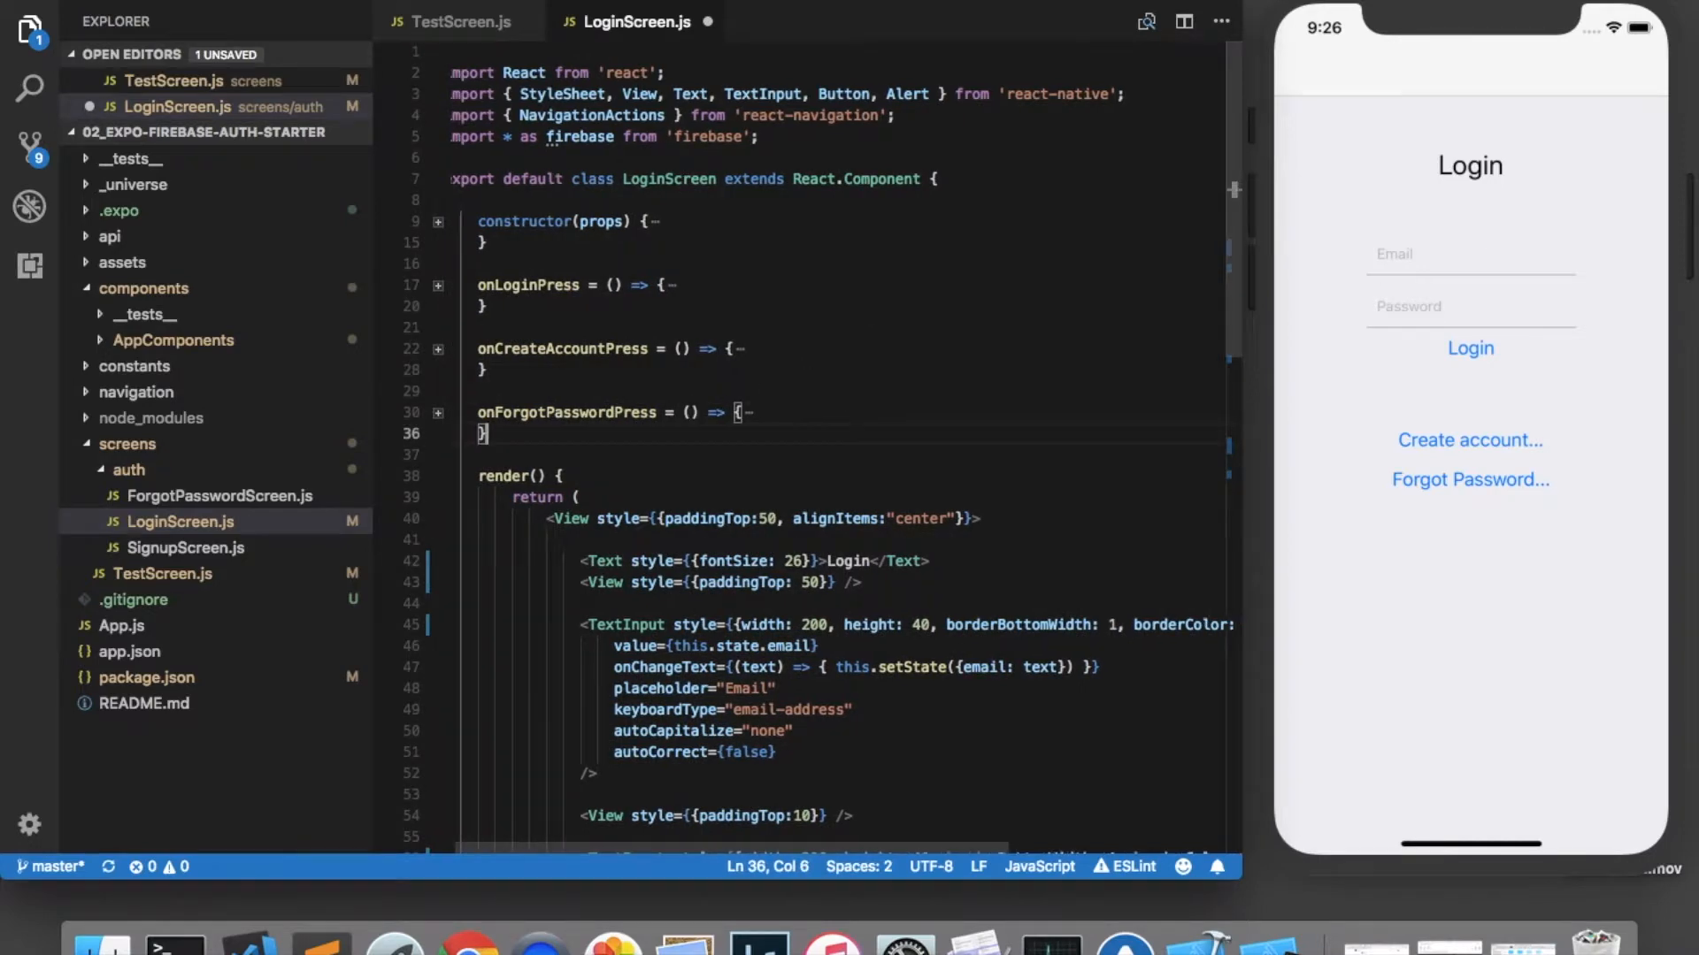
pyautogui.write('onTryAsGuestPress = () => {')
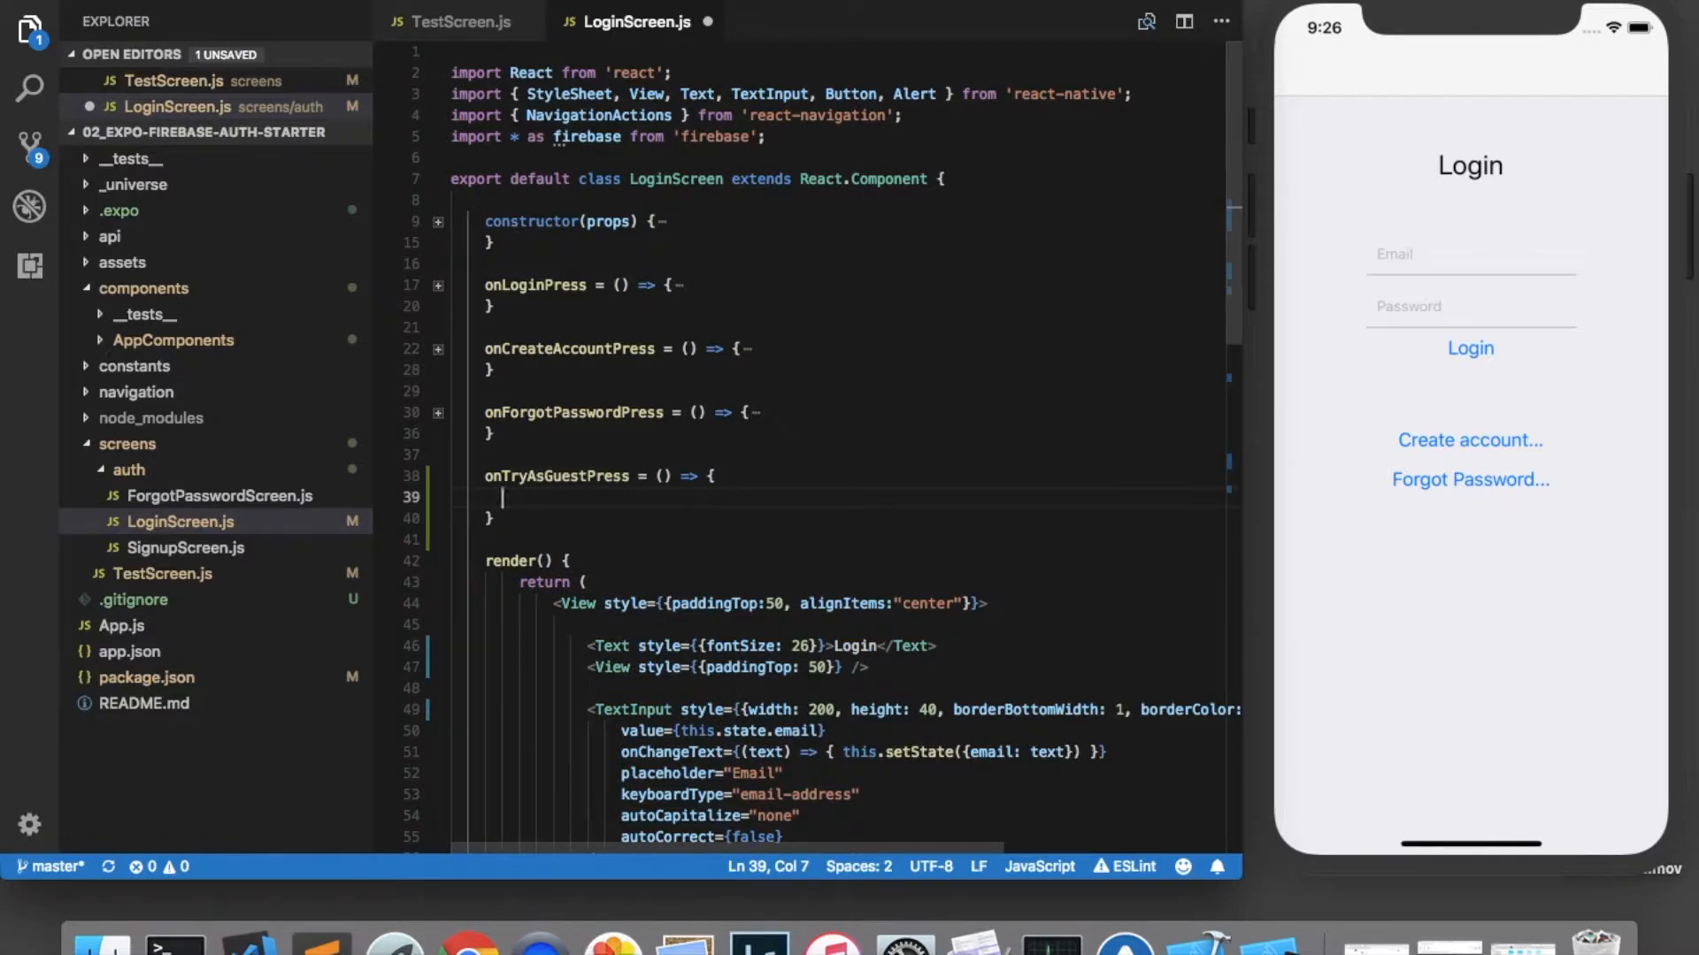
pyautogui.write('firebase.')
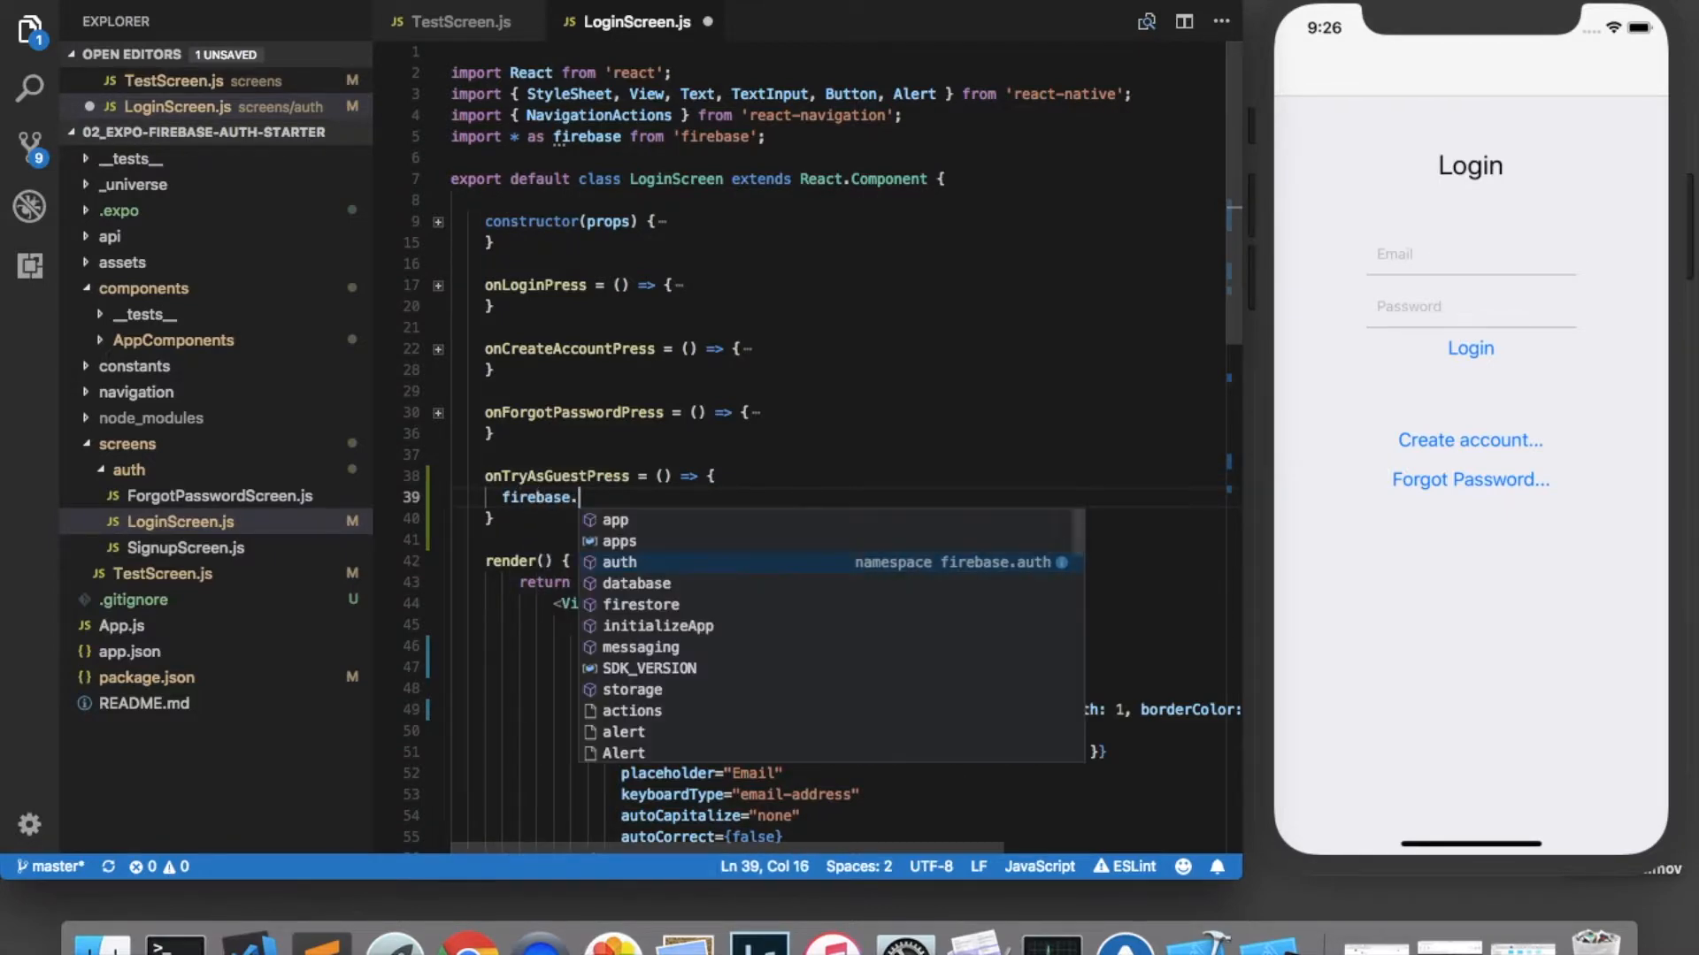
pyautogui.write('auth().signInAnonymously();')
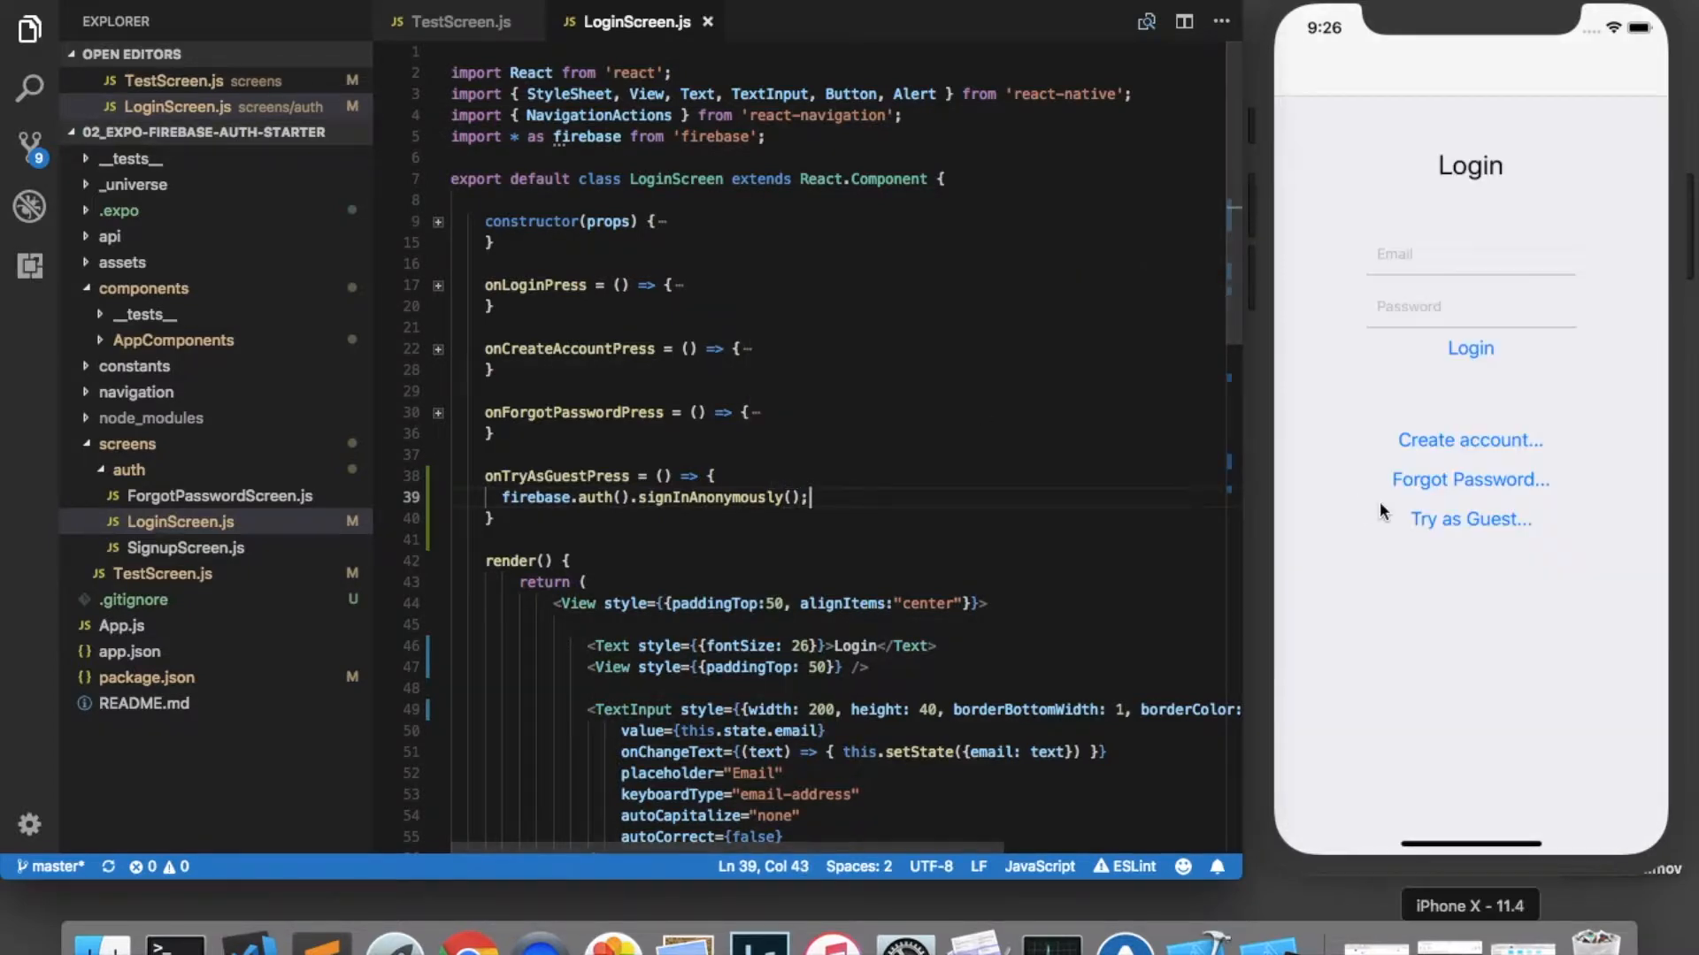
pyautogui.moveTo(1429, 526)
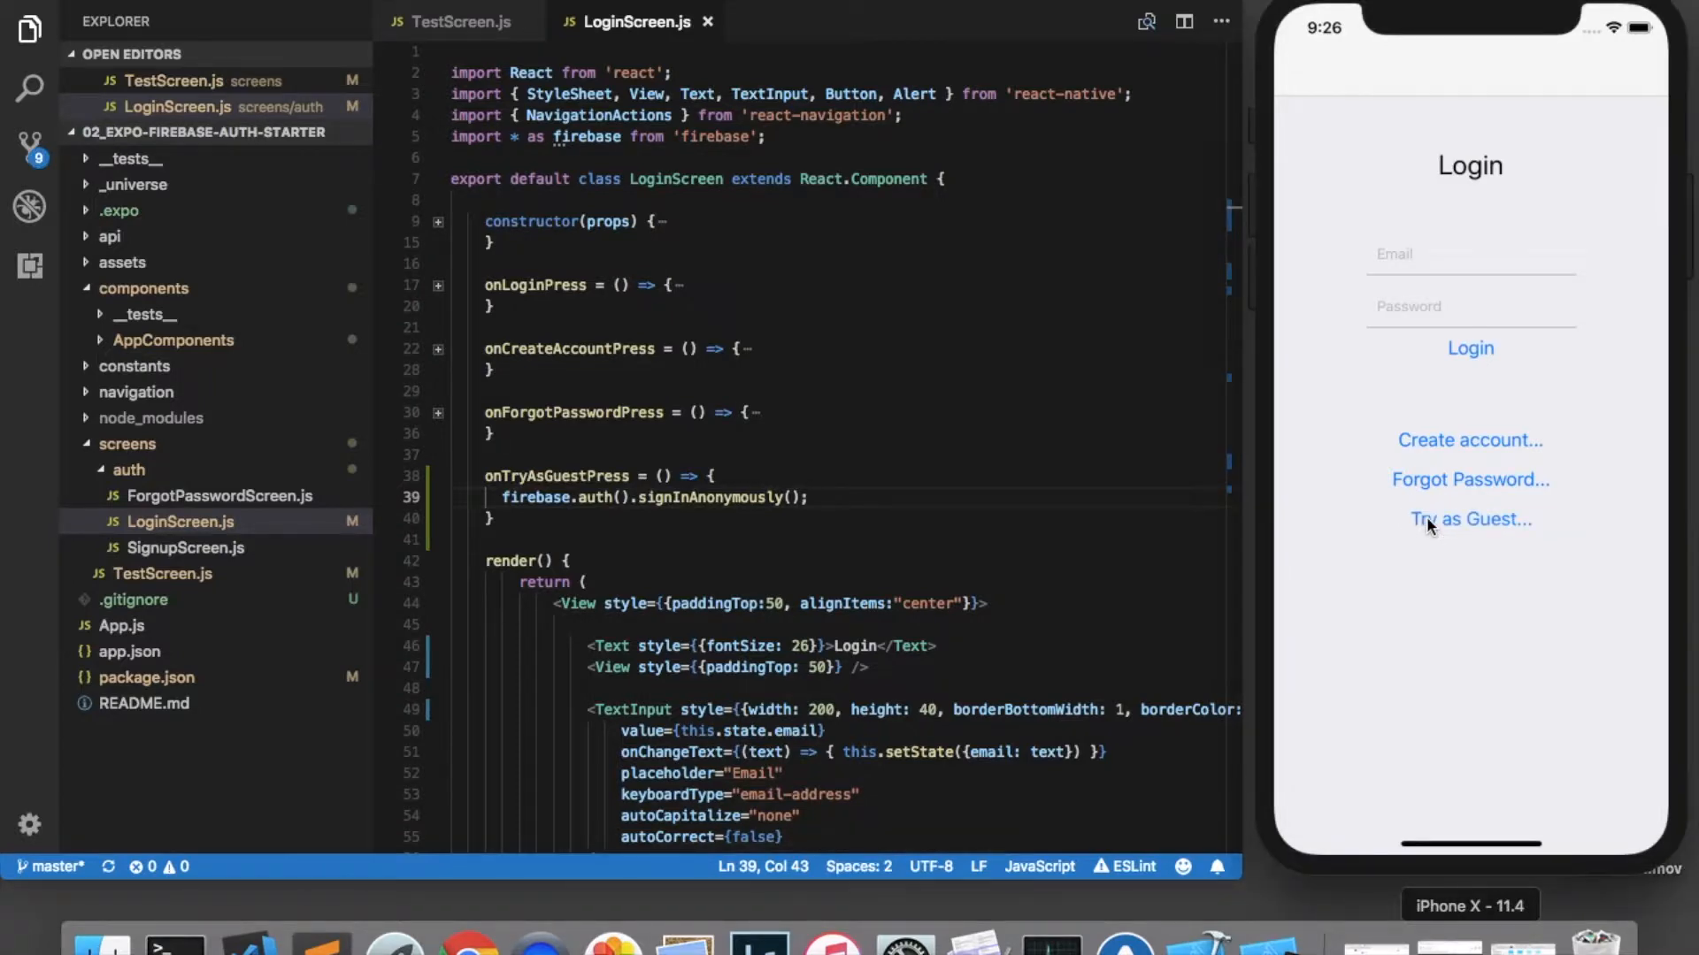
# - Tap Try as Guest... to sign in anonymously and reach the screen showing the new user ID
pyautogui.click(1468, 518)
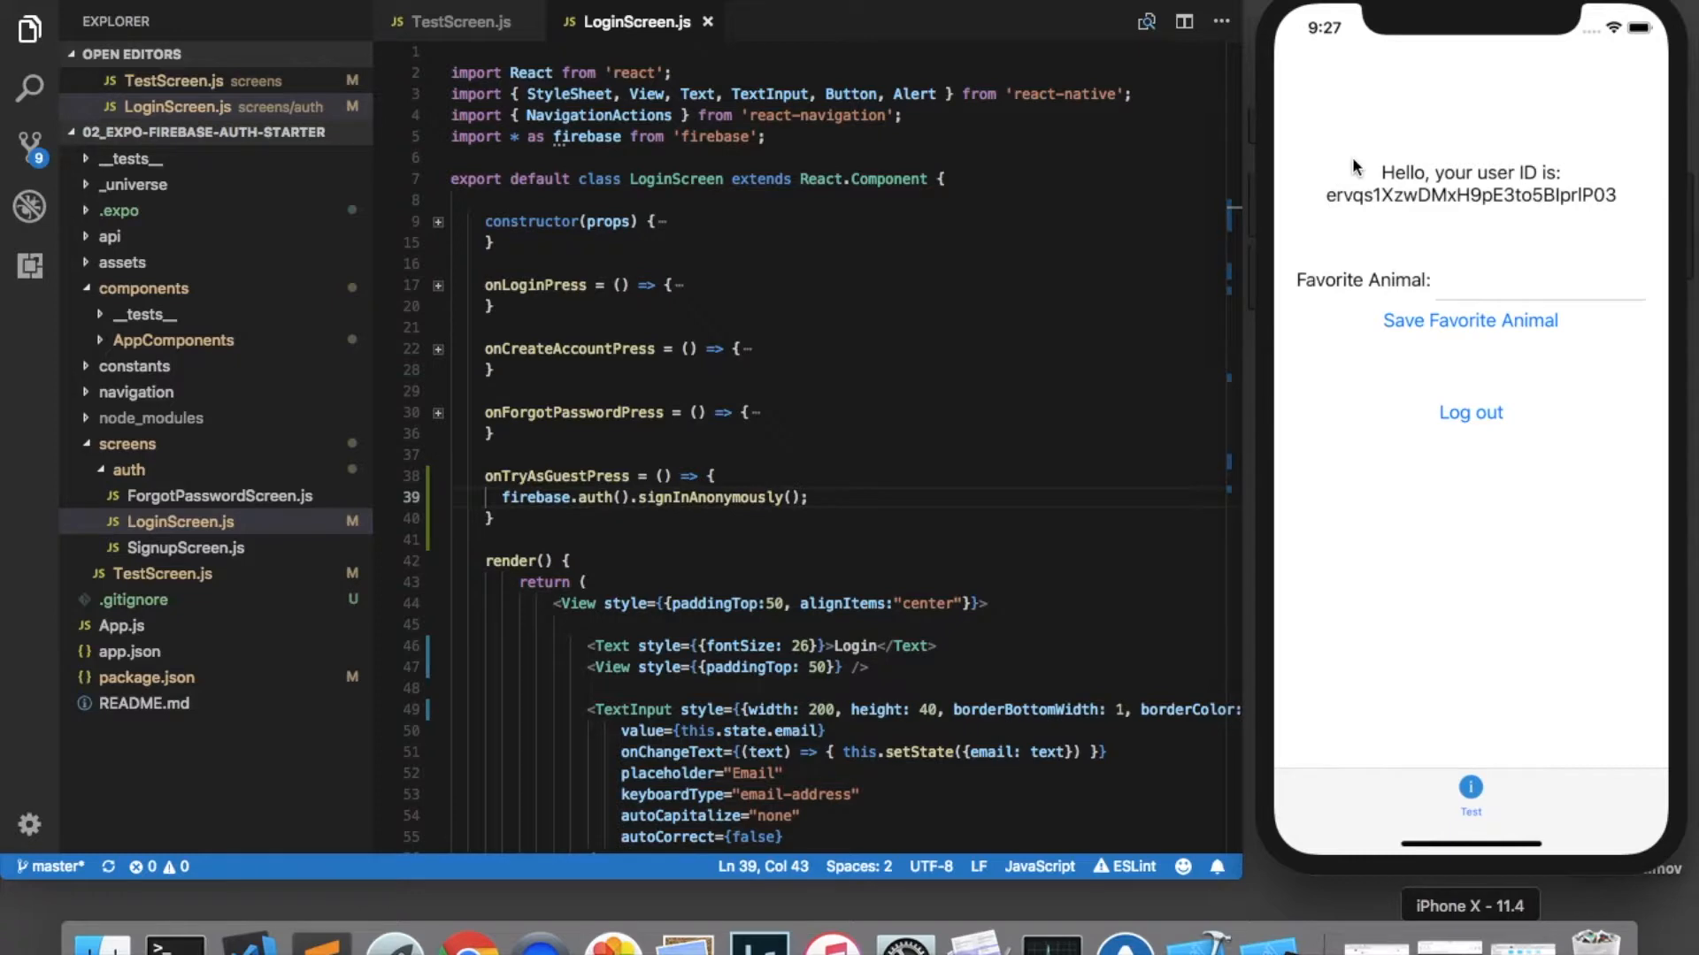
pyautogui.moveTo(1474, 211)
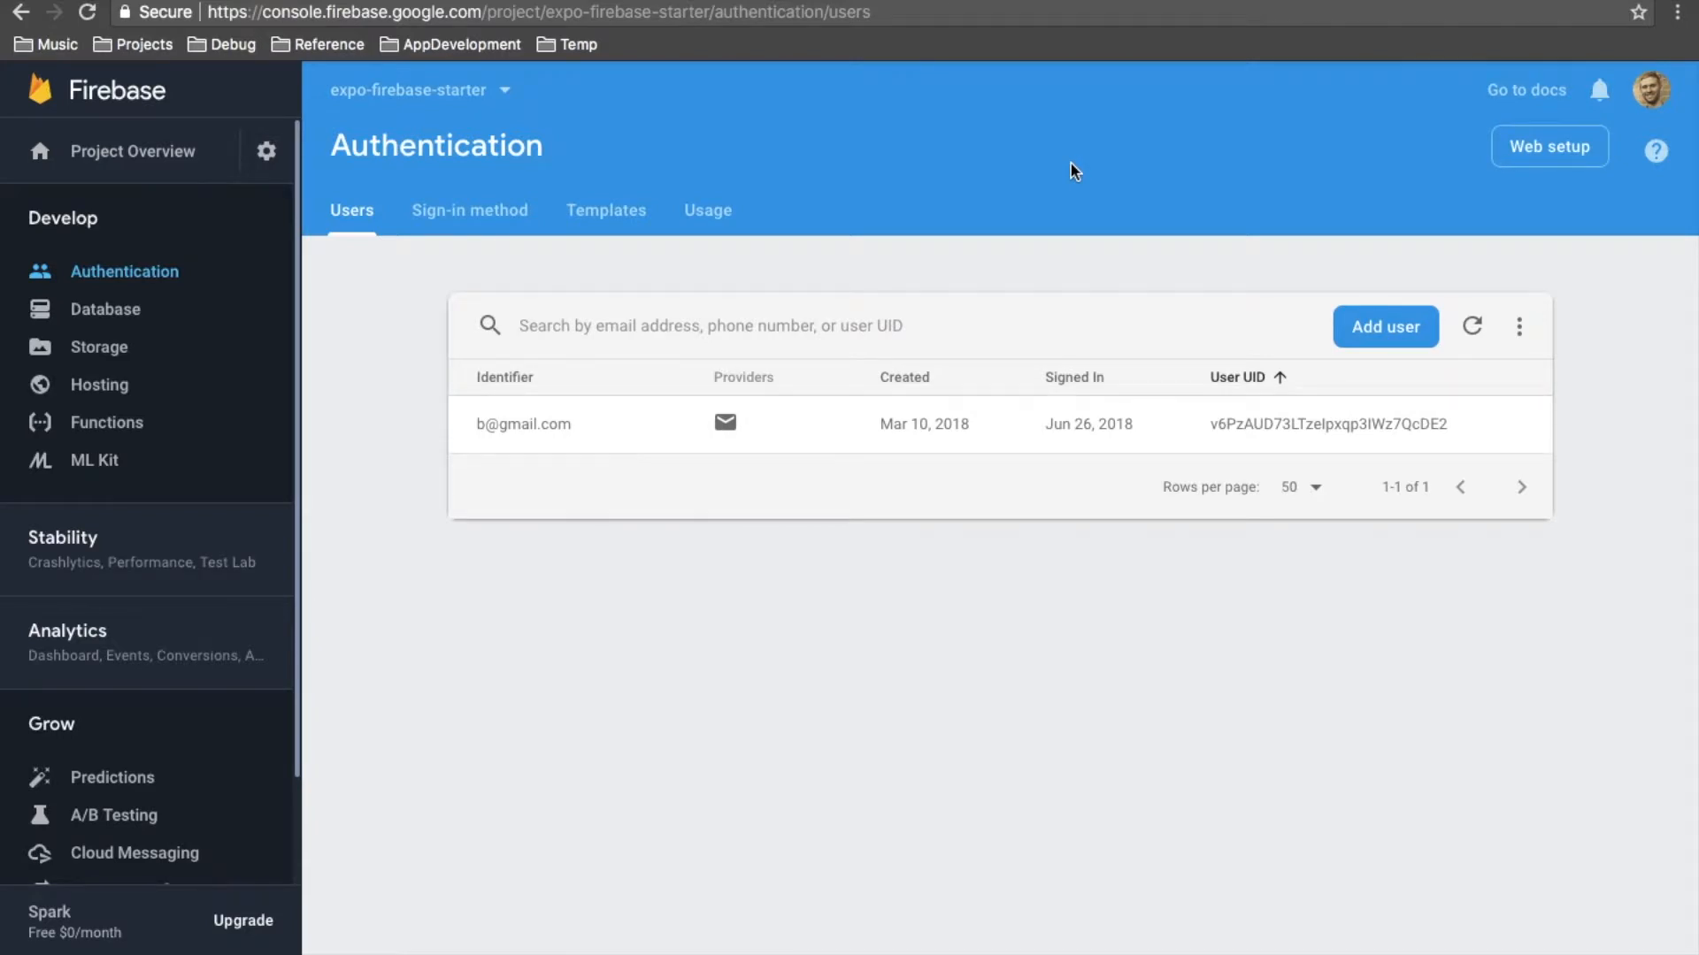
# - Save Cat as the guest's favorite animal and find the anonymous UID's entry under users in the realtime database
pyautogui.click(1471, 326)
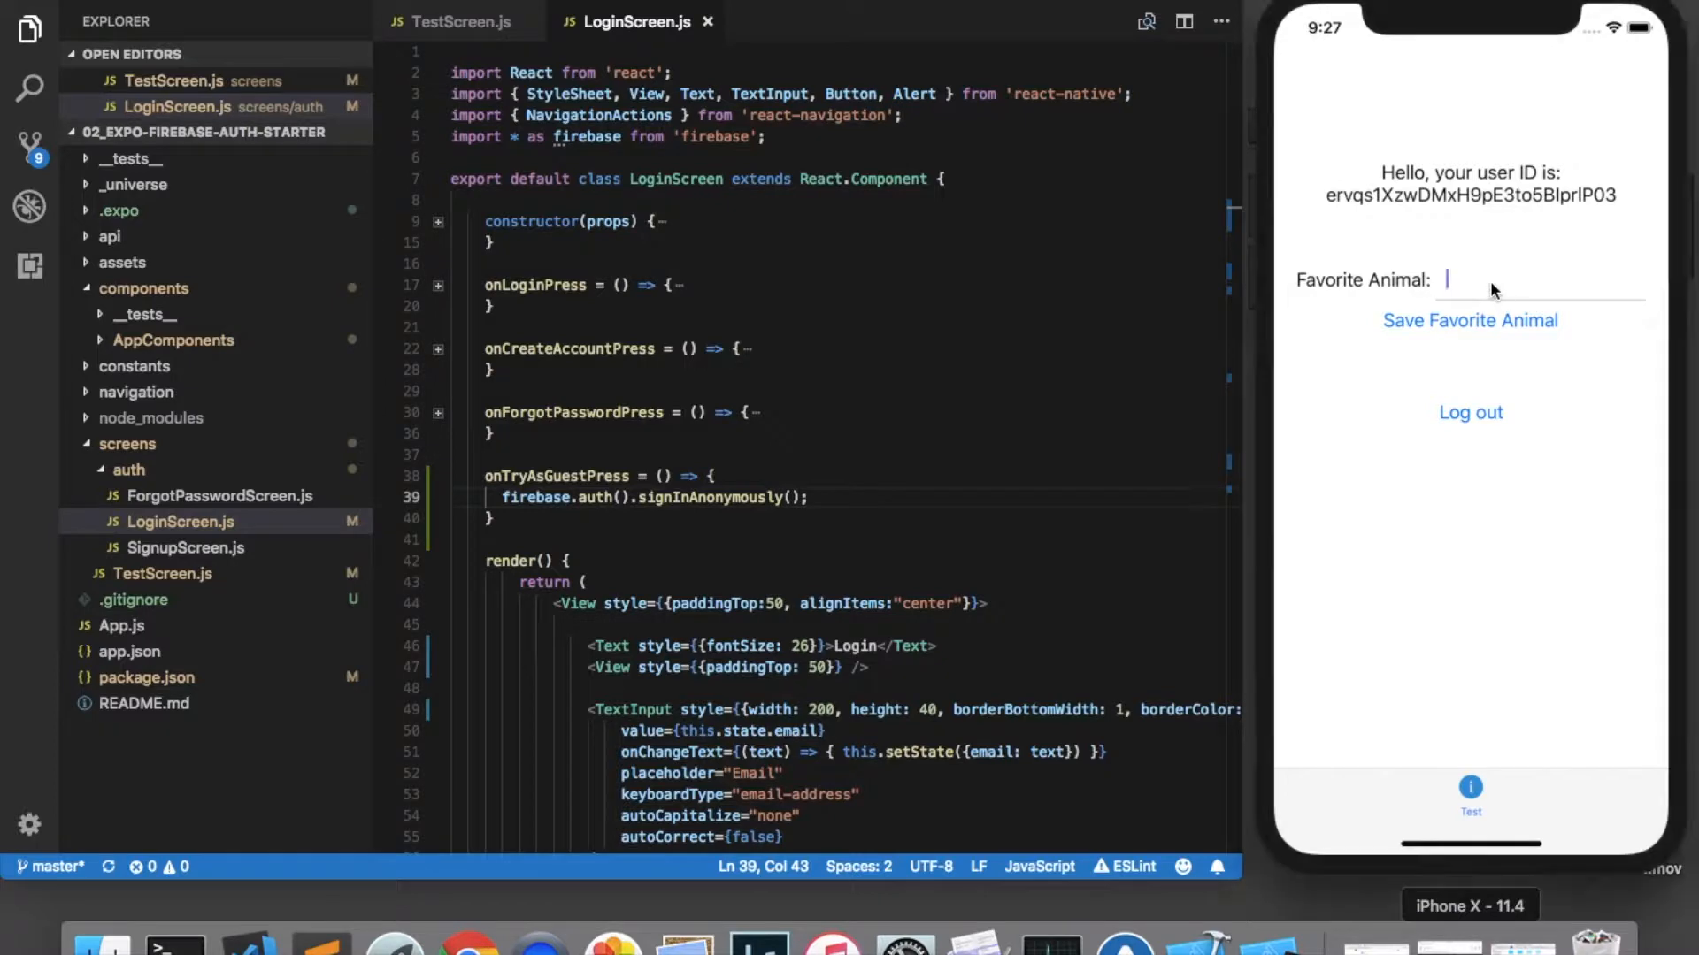
pyautogui.write('Cat')
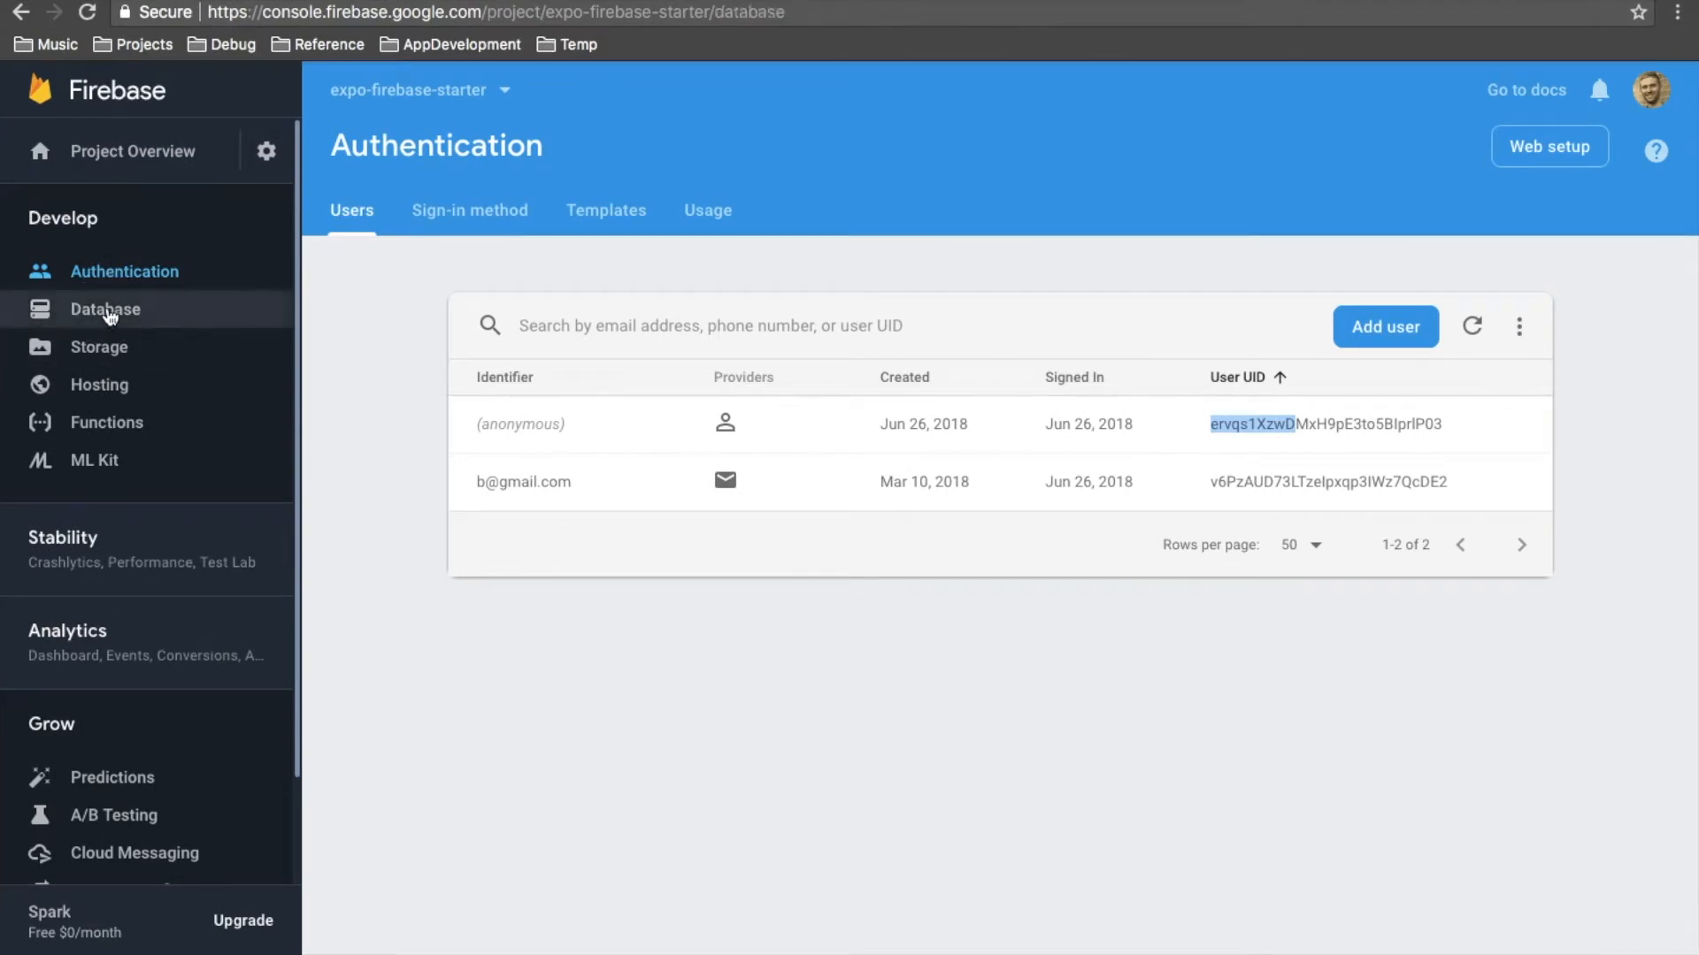
pyautogui.click(104, 307)
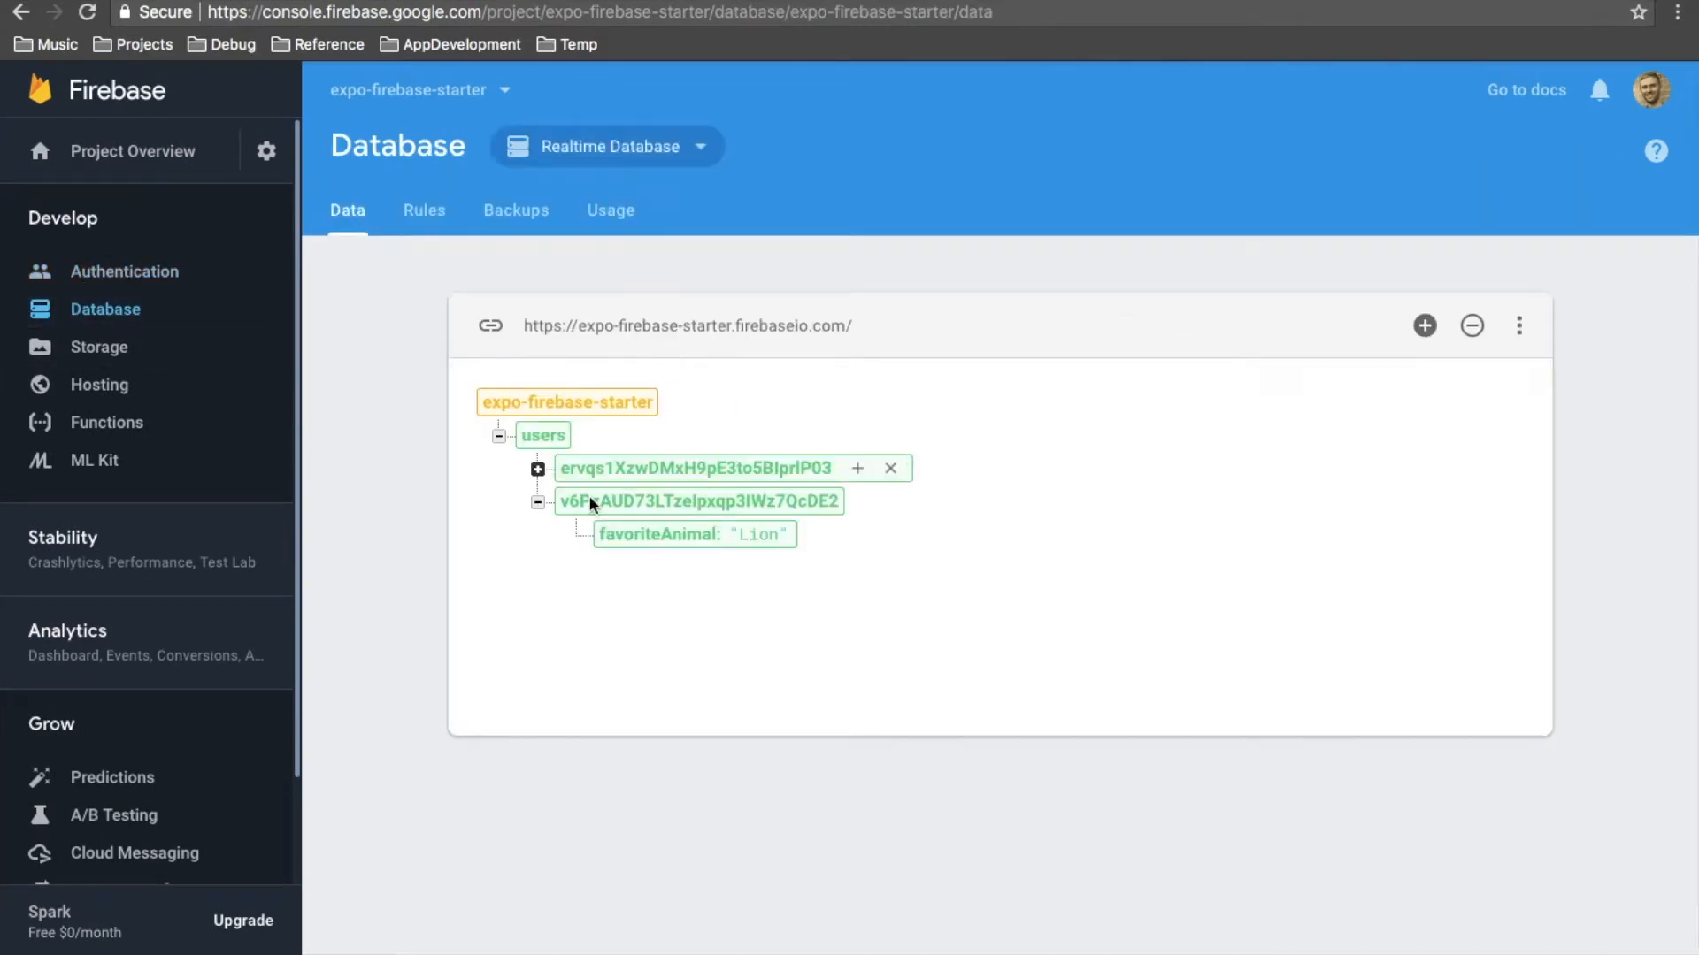
pyautogui.click(536, 467)
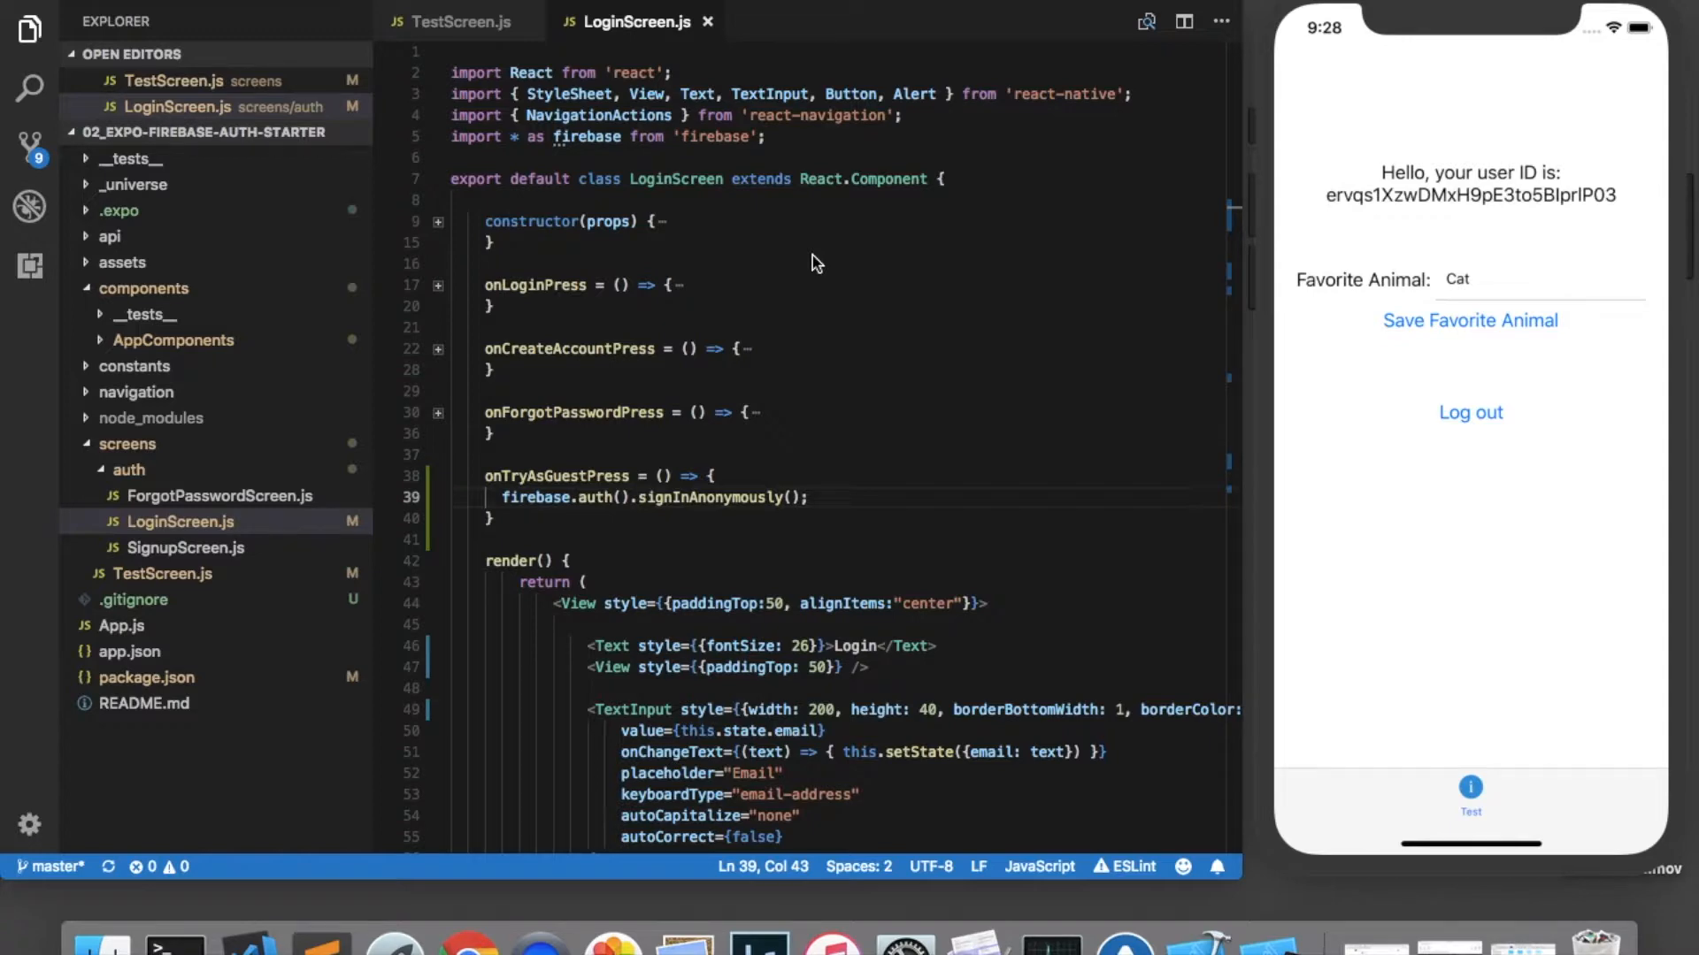
# - Write renderLoggedInAsGuest() in TestScreen.js returning a guest Text view when currentUser.isAnonymous, else an empty View
pyautogui.click(460, 21)
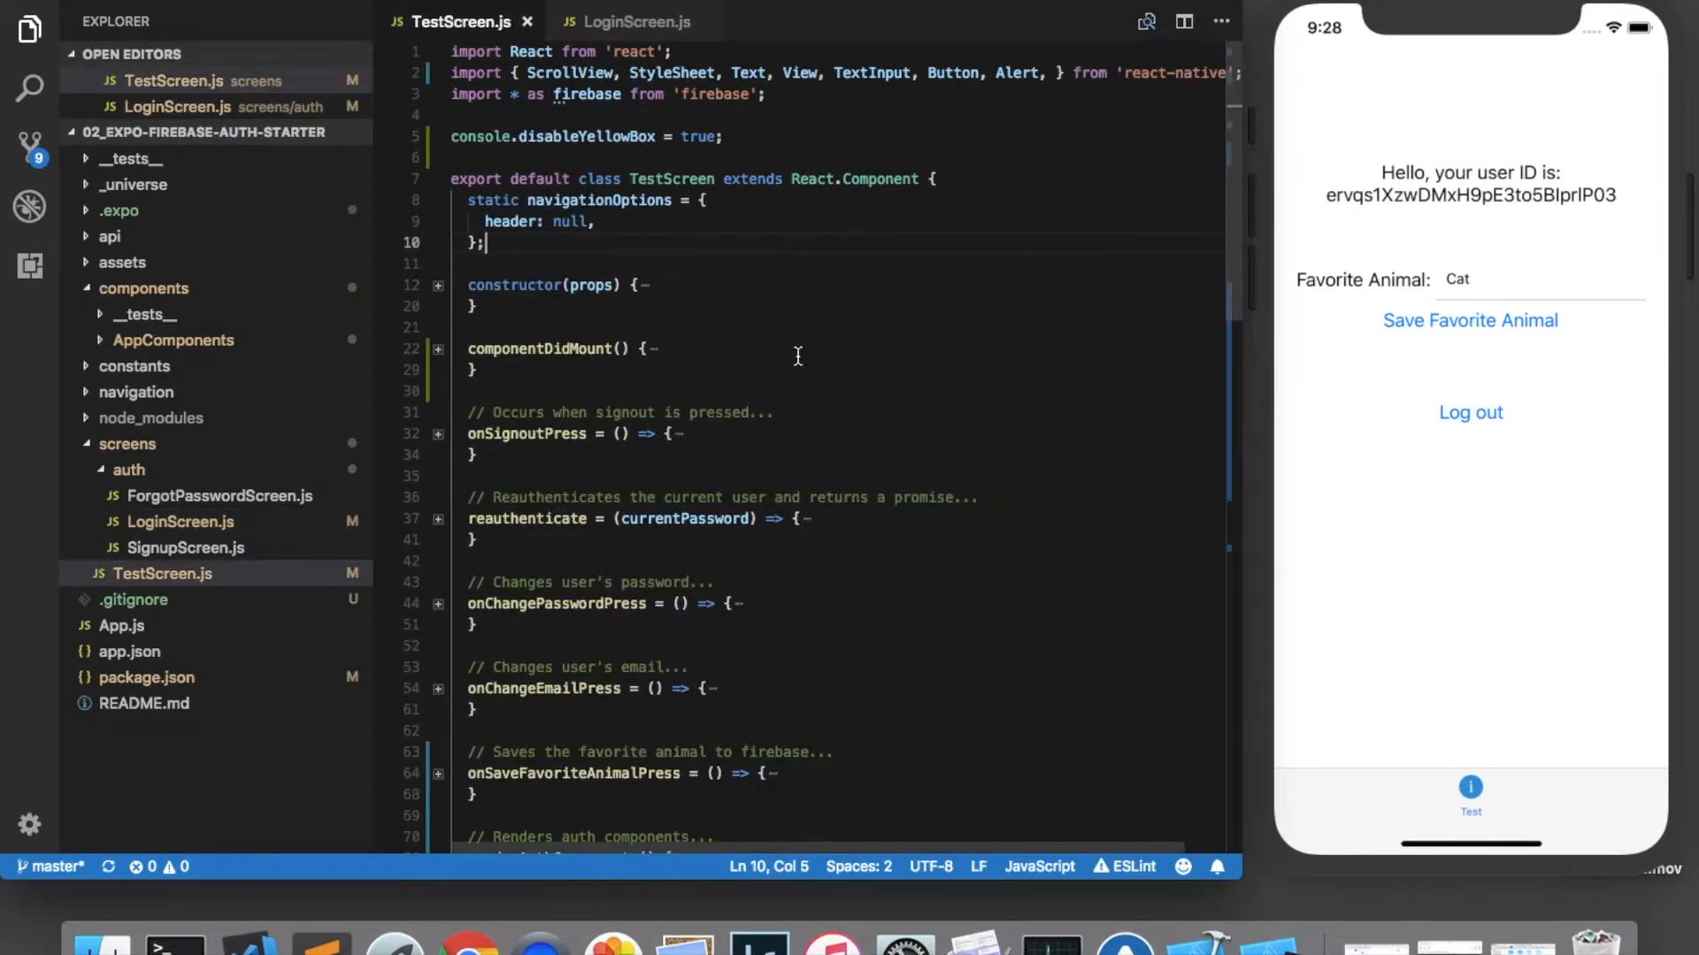
pyautogui.scroll(-3)
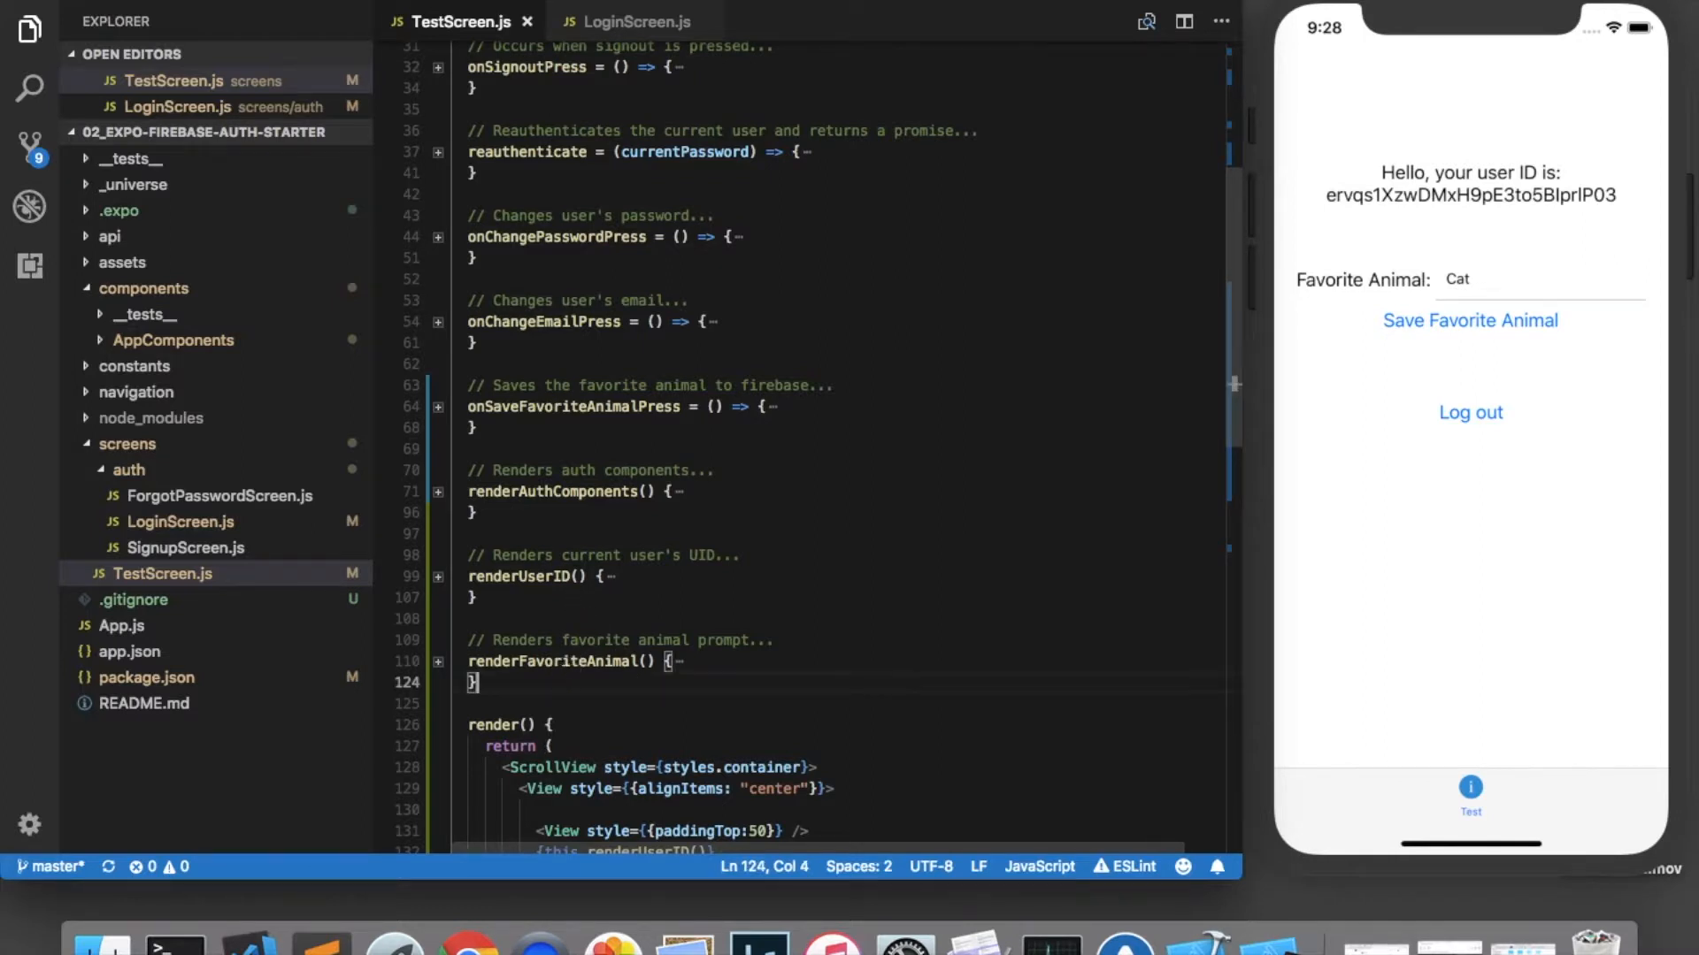
pyautogui.write('renderLoggedInAsGuest() {')
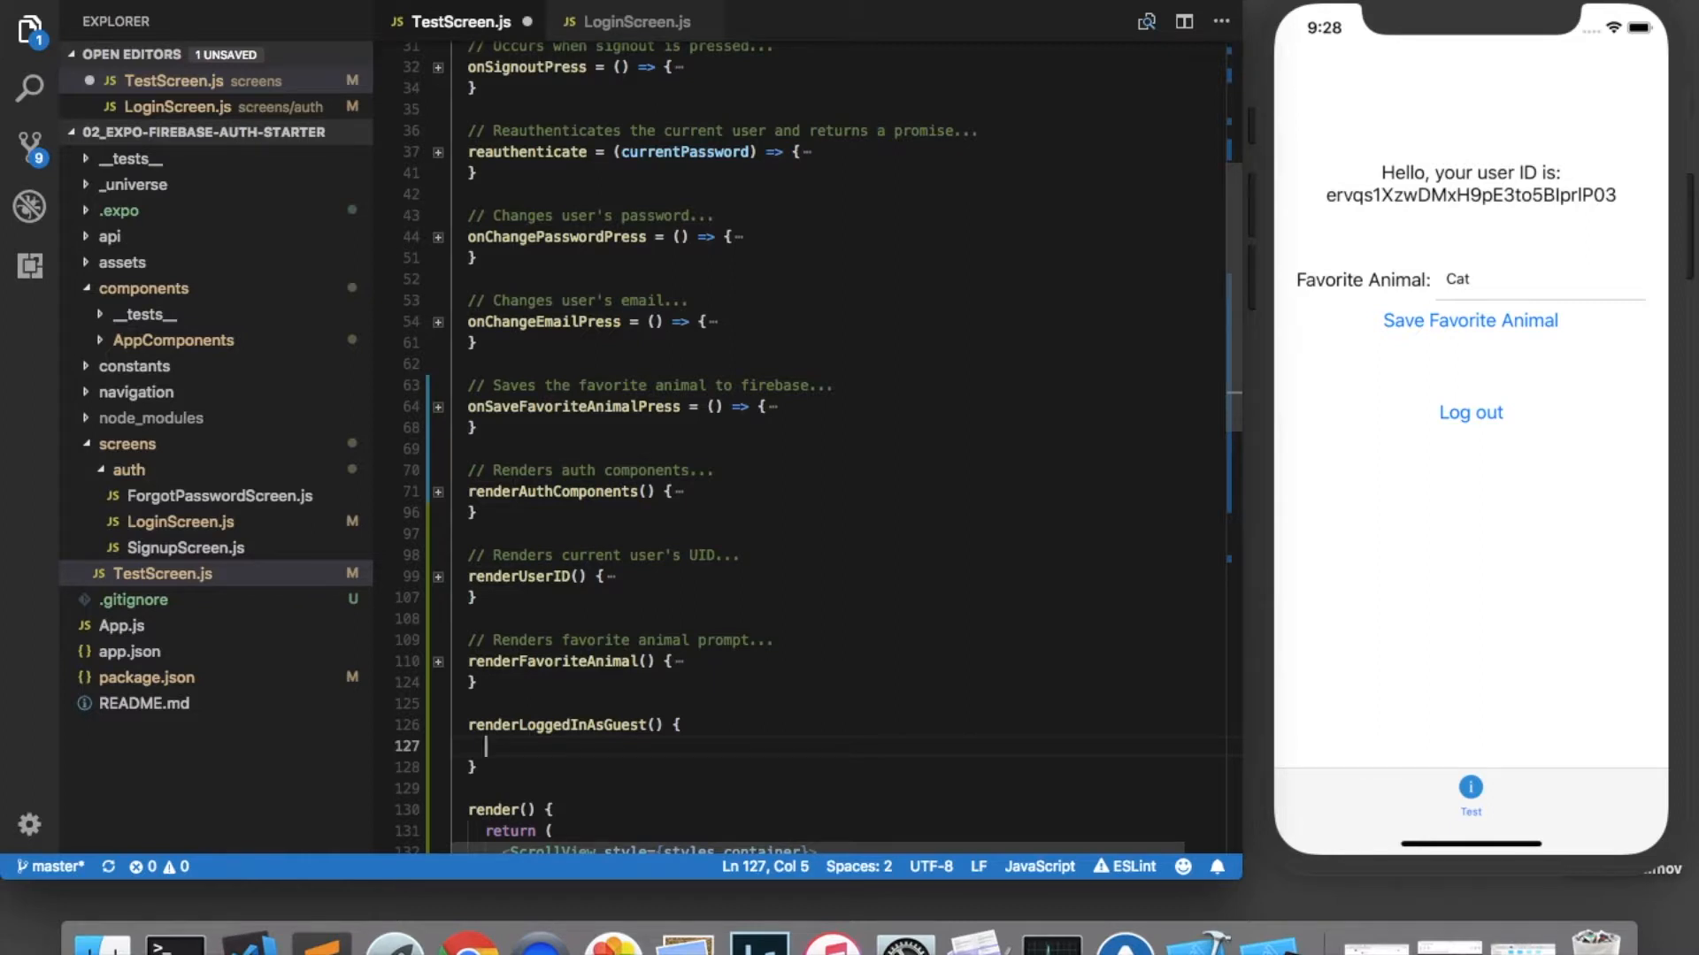
pyautogui.write('firebase.auth()')
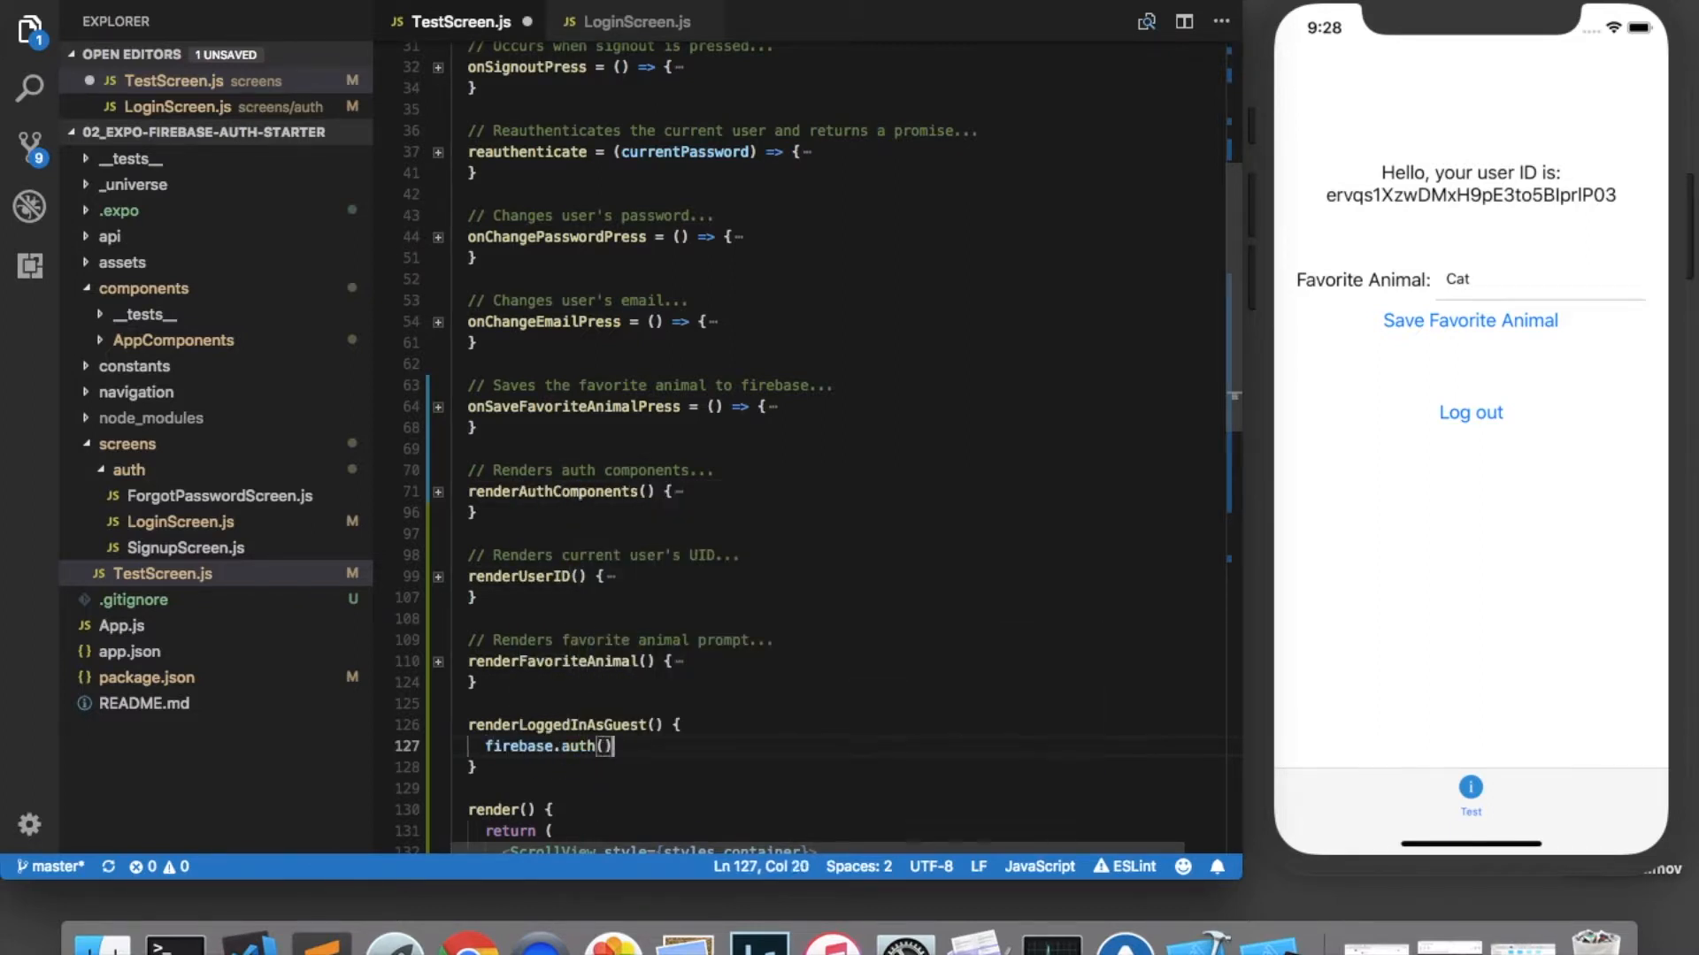
pyautogui.write('.currentUser.isAnonymous) { return')
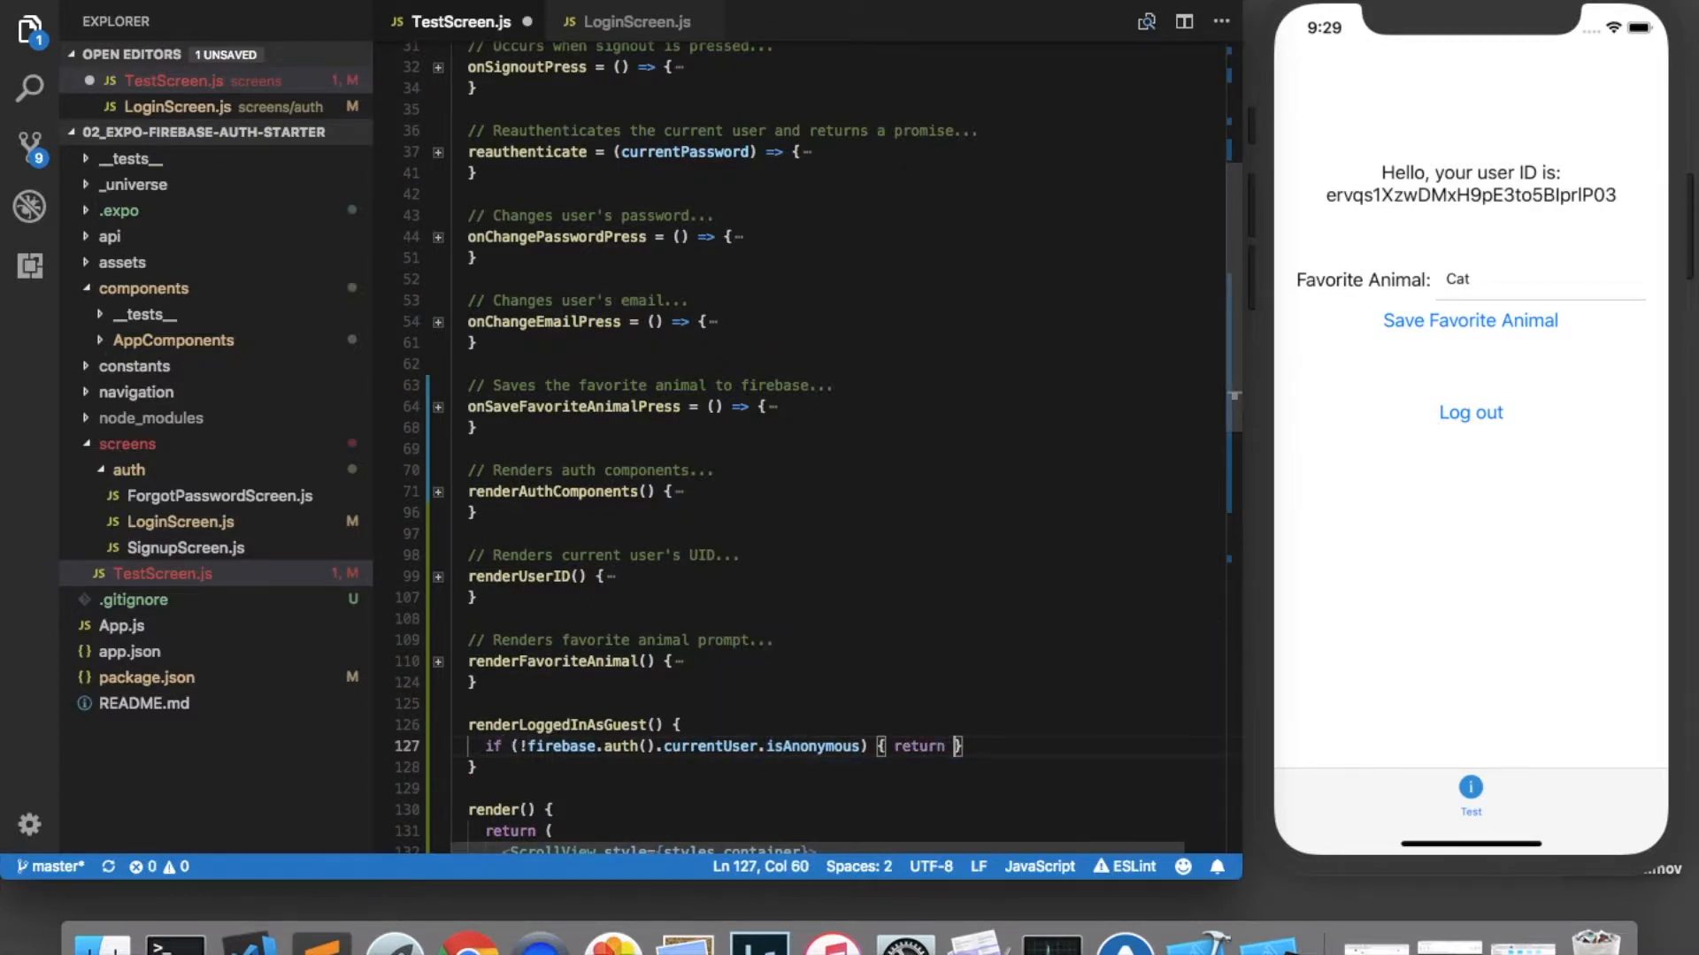
pyautogui.write('<View />;')
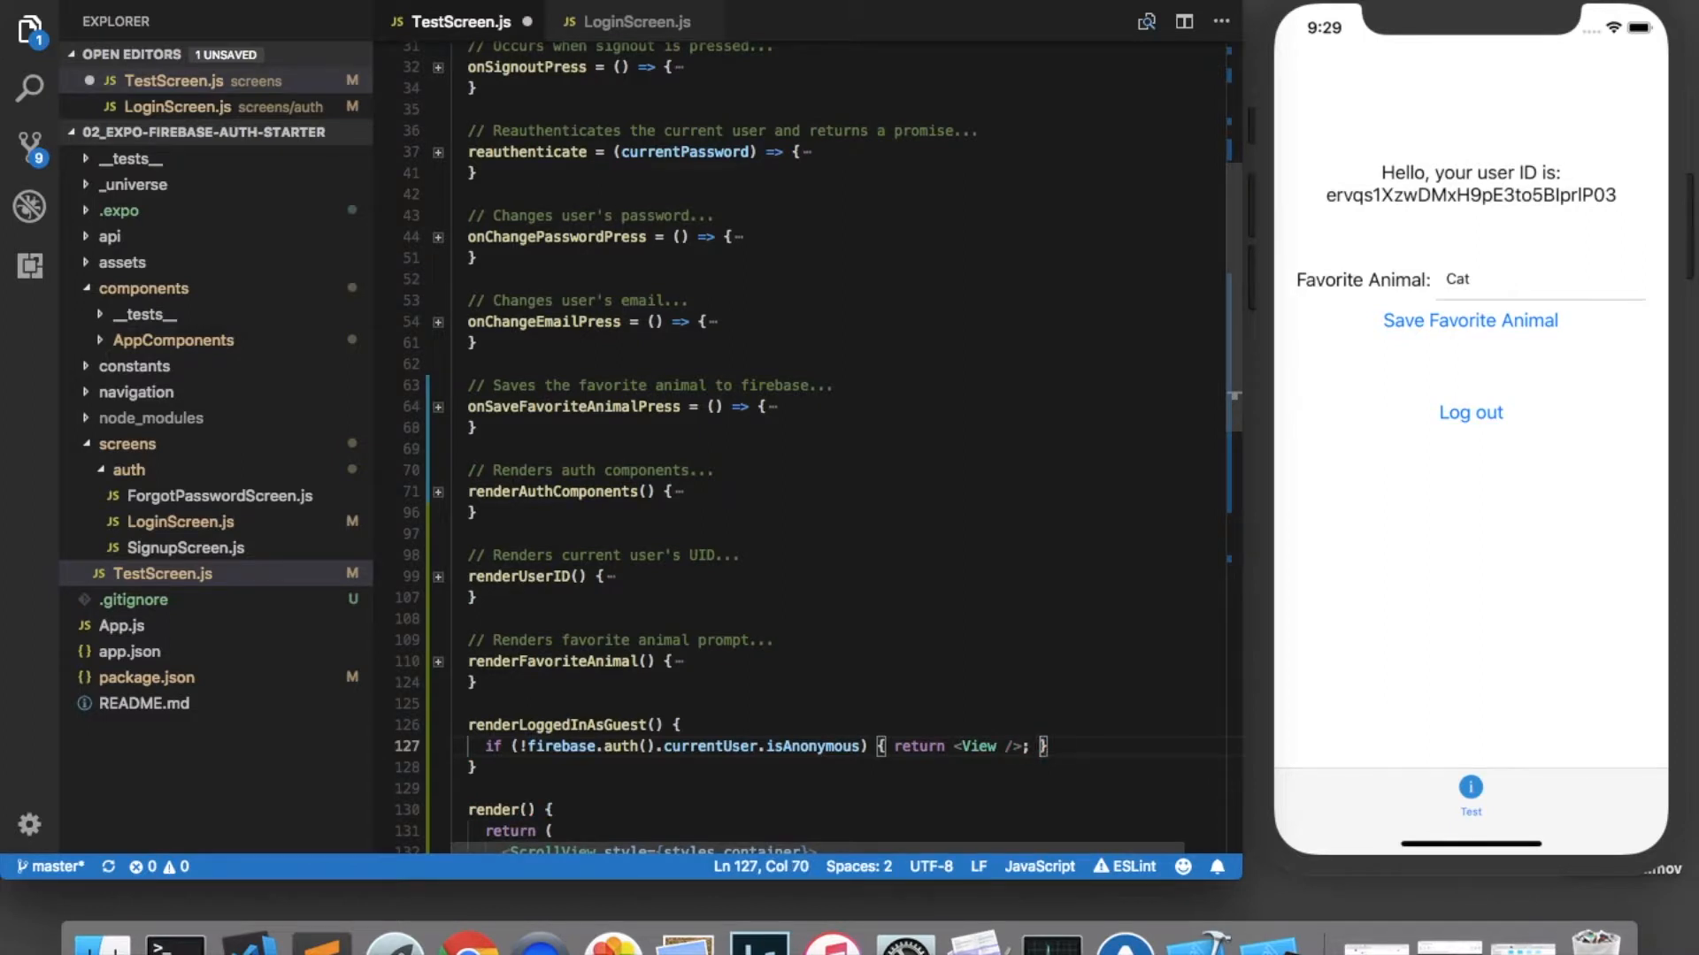
pyautogui.write('r')
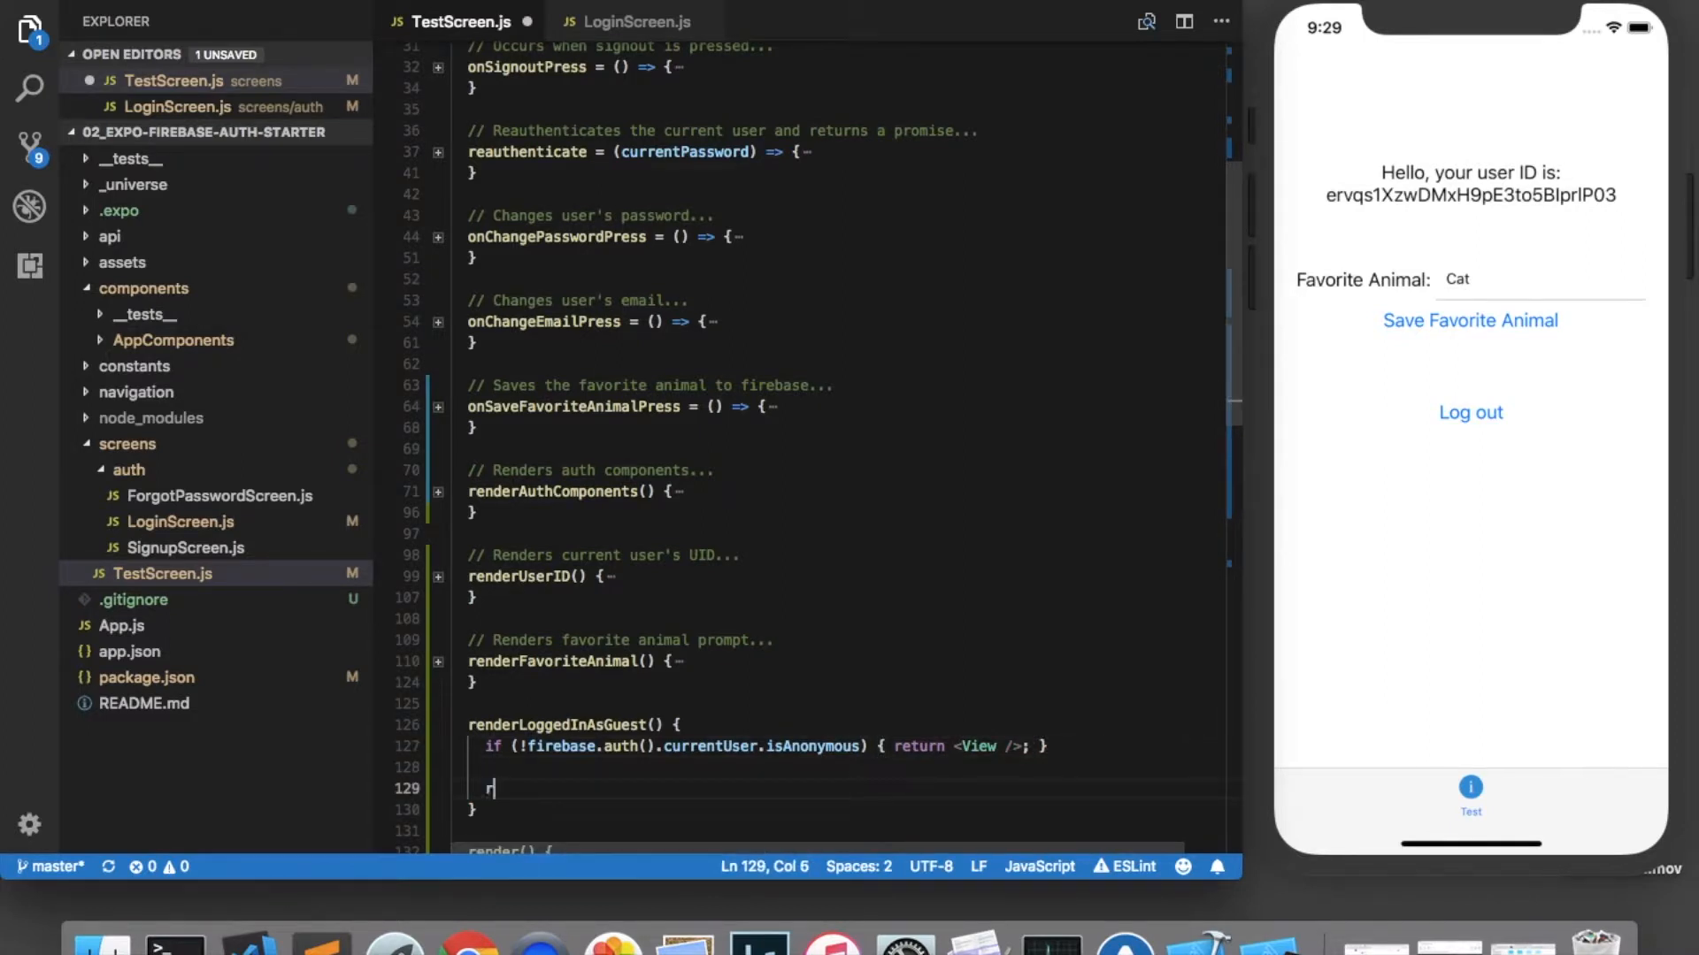
pyautogui.write('eturn (')
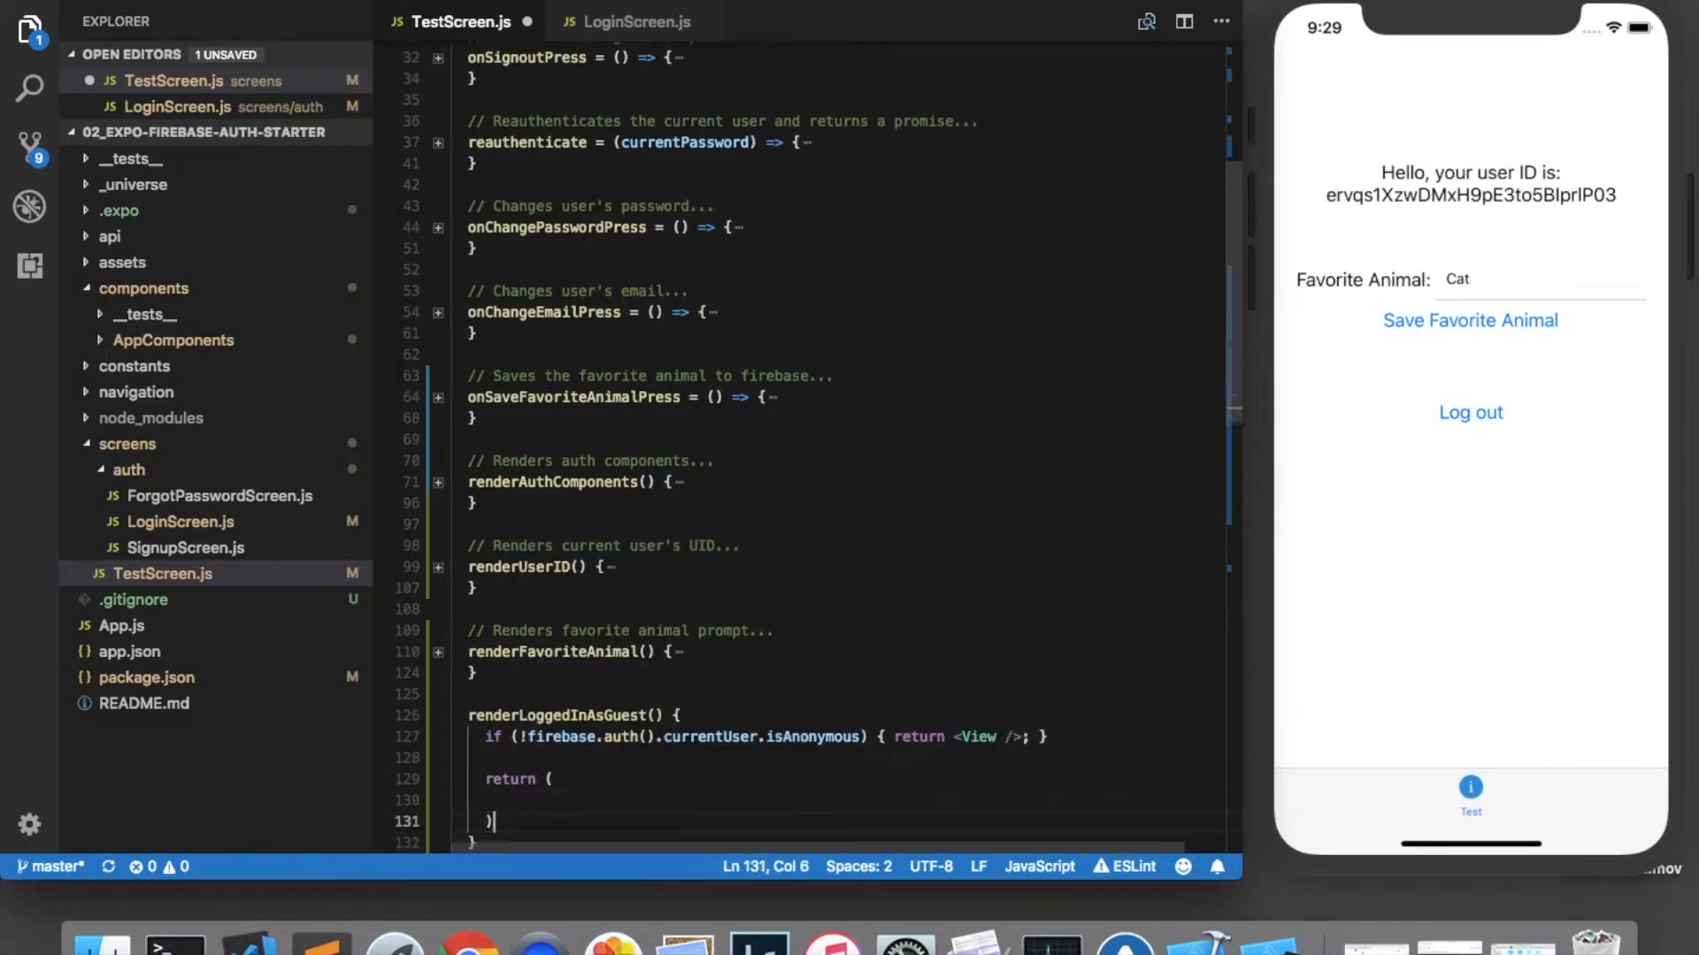
pyautogui.write('<View>')
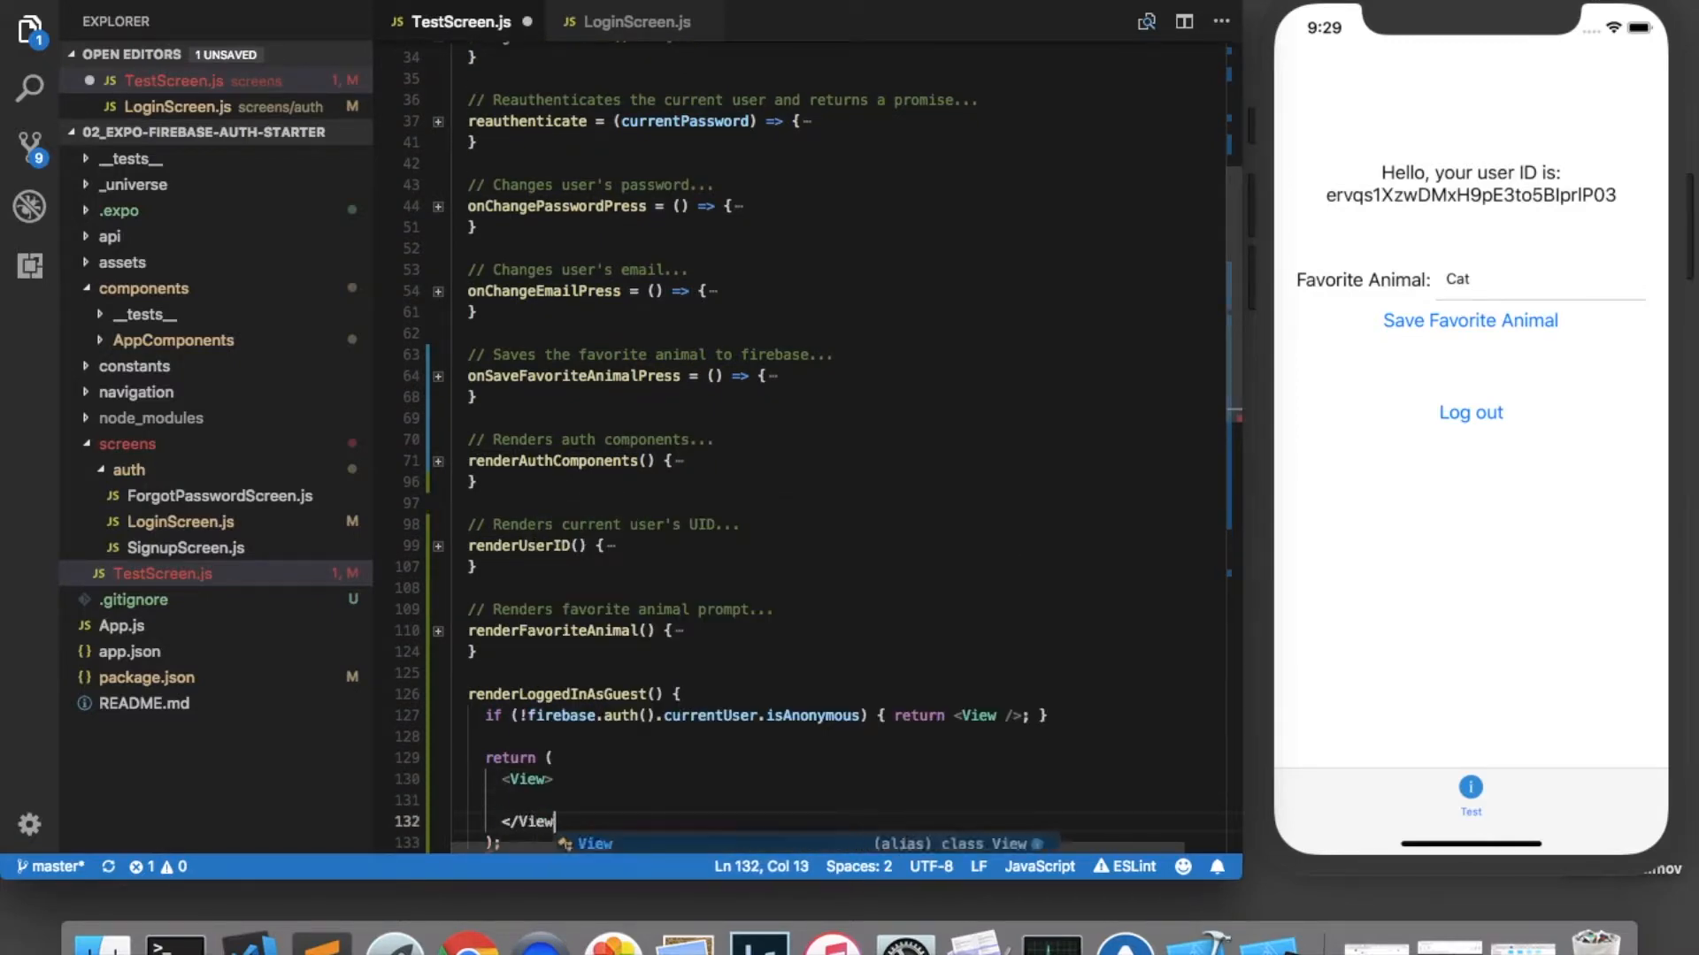
pyautogui.write('<Text>You are signed')
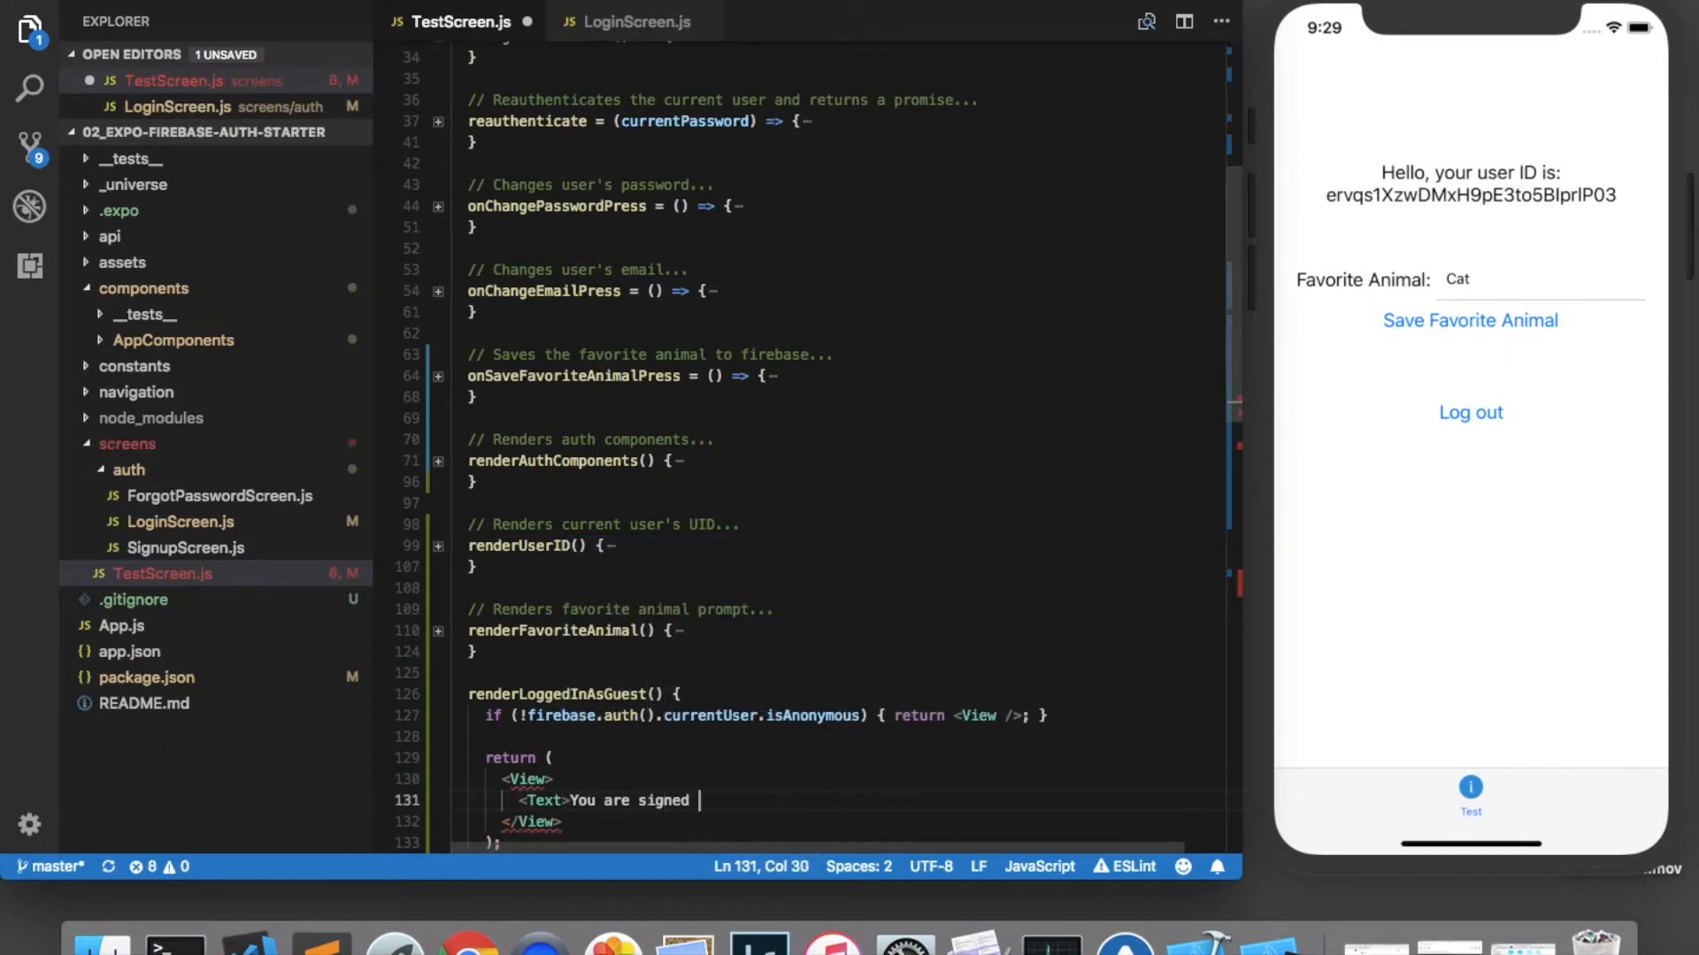
pyautogui.write('in as a guest. P')
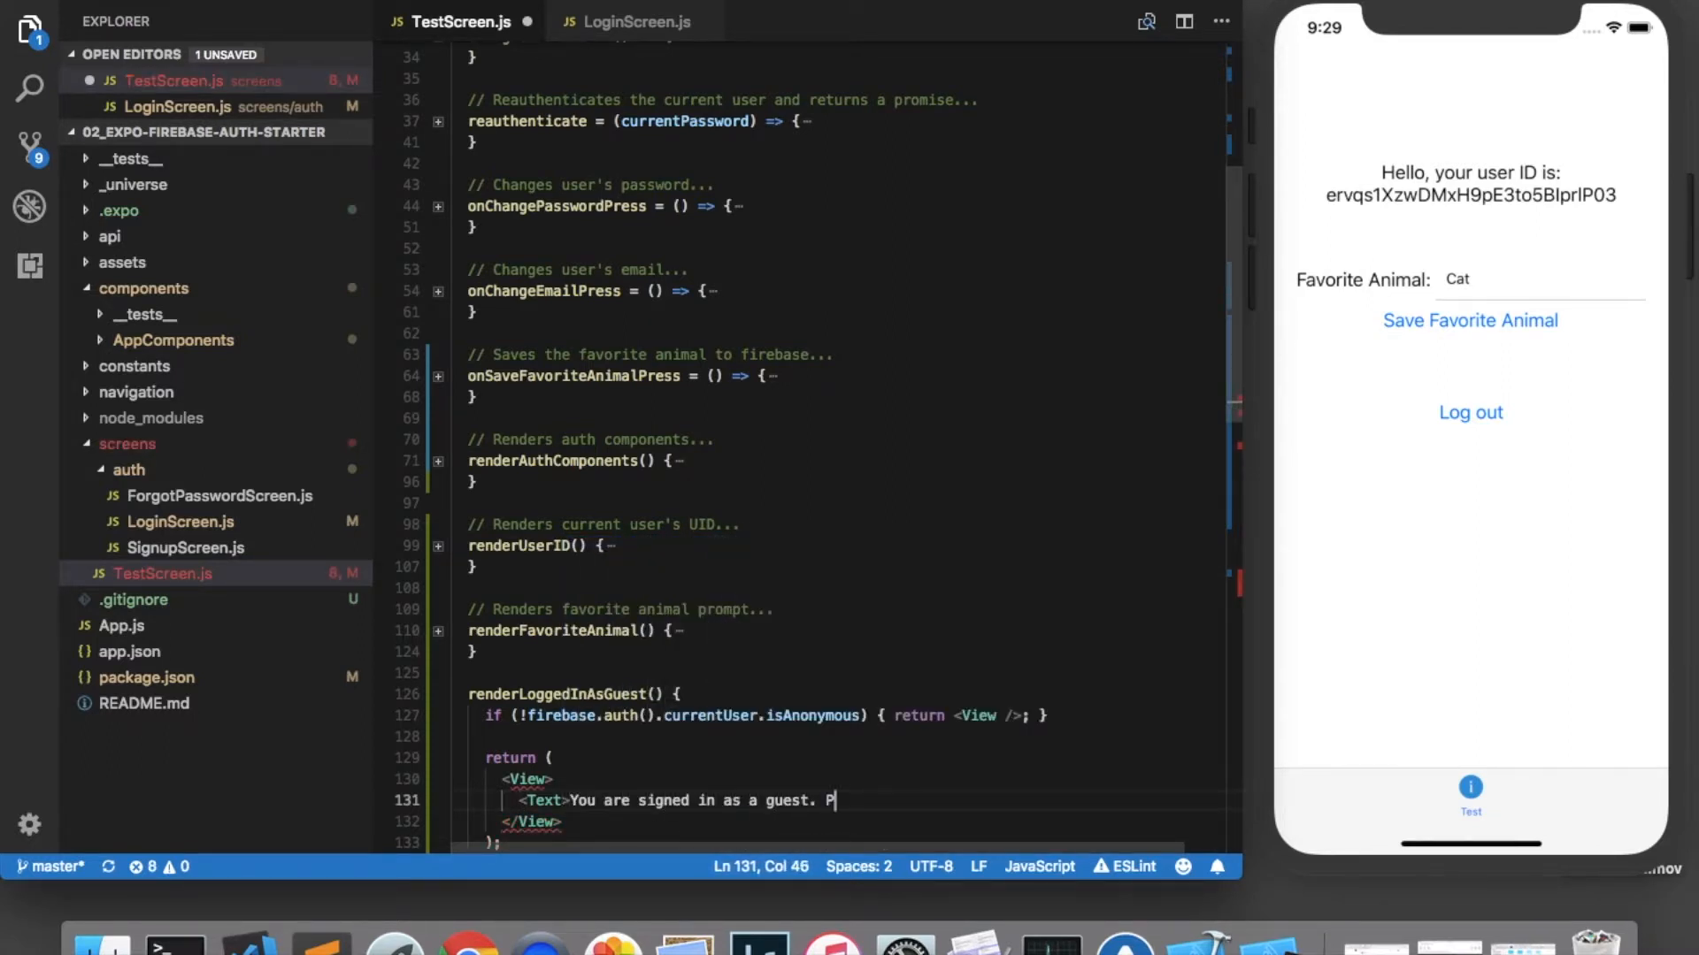
pyautogui.write('lease create an account to save your data</Text>')
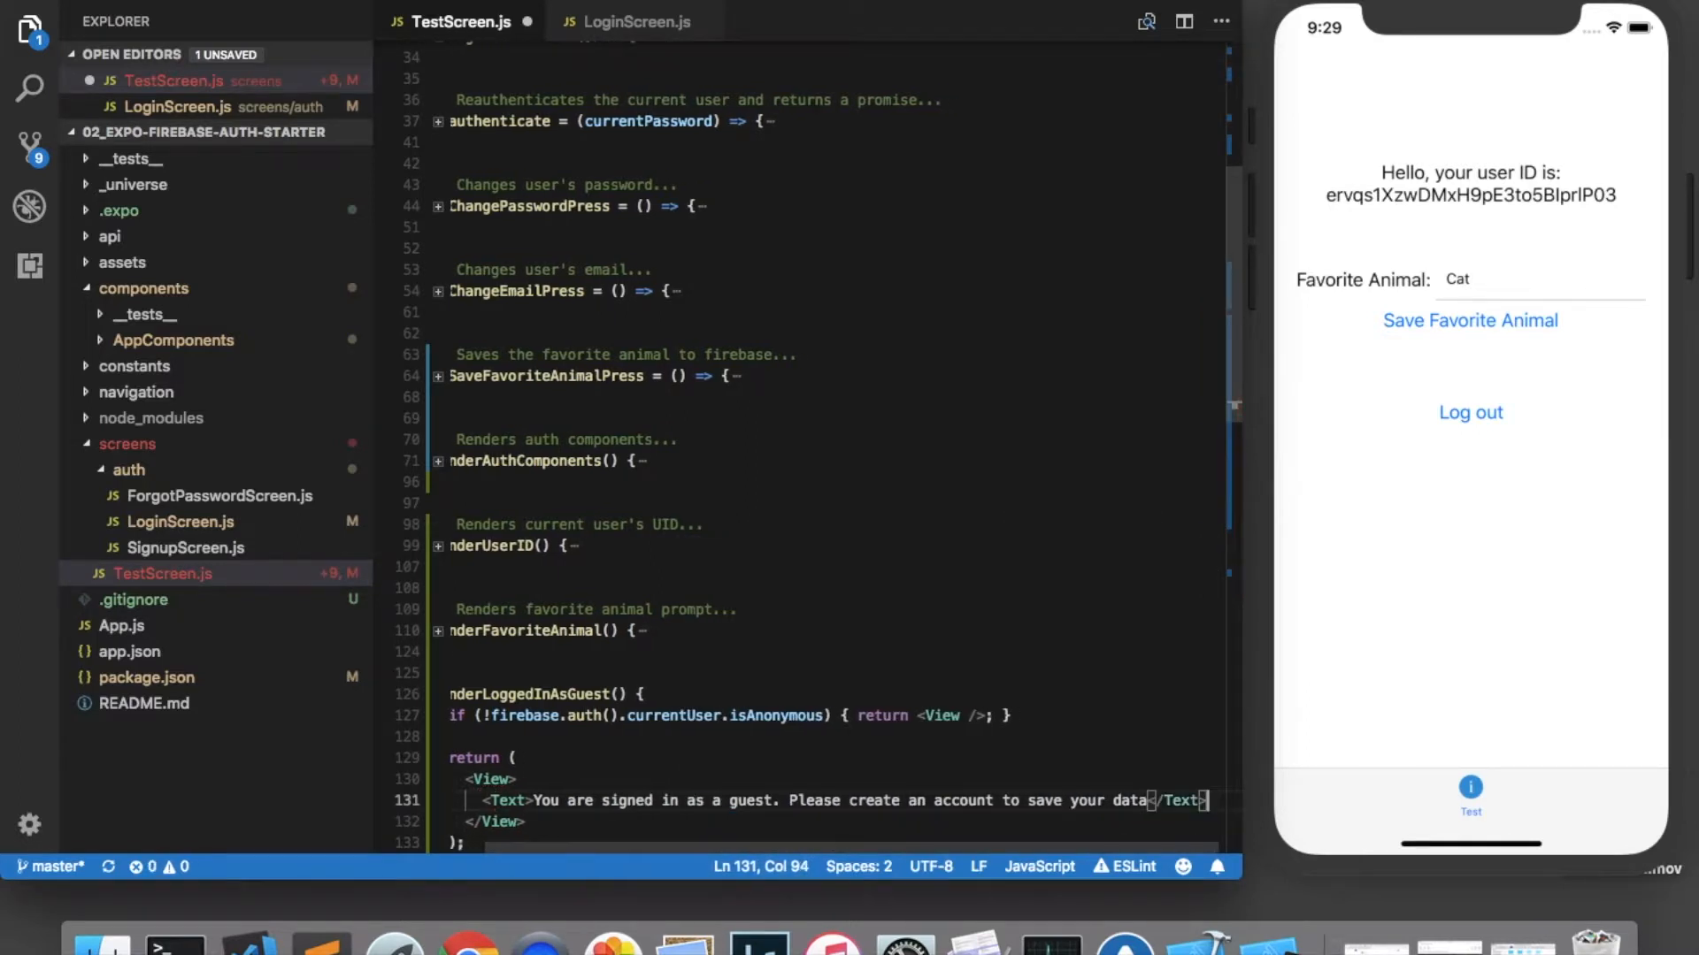
# - Call this.renderLoggedInAsGuest() at the top of the test screen's render()
pyautogui.scroll(-3)
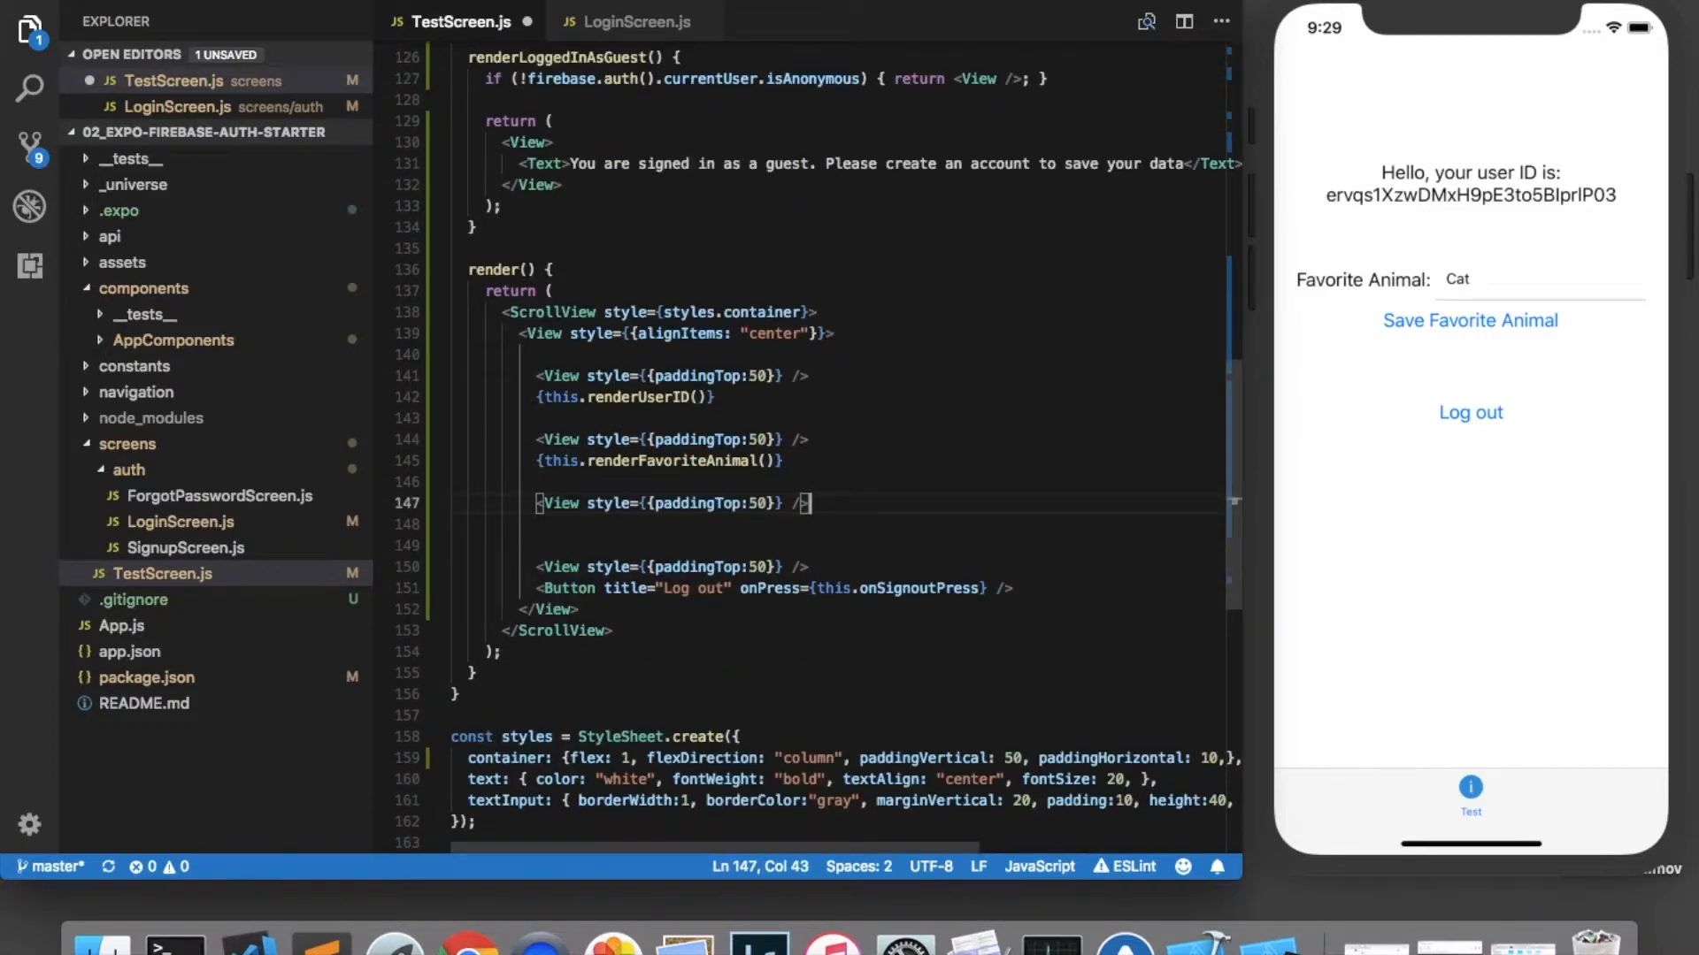
pyautogui.write('{this.renderLoggedInAsGuest(')
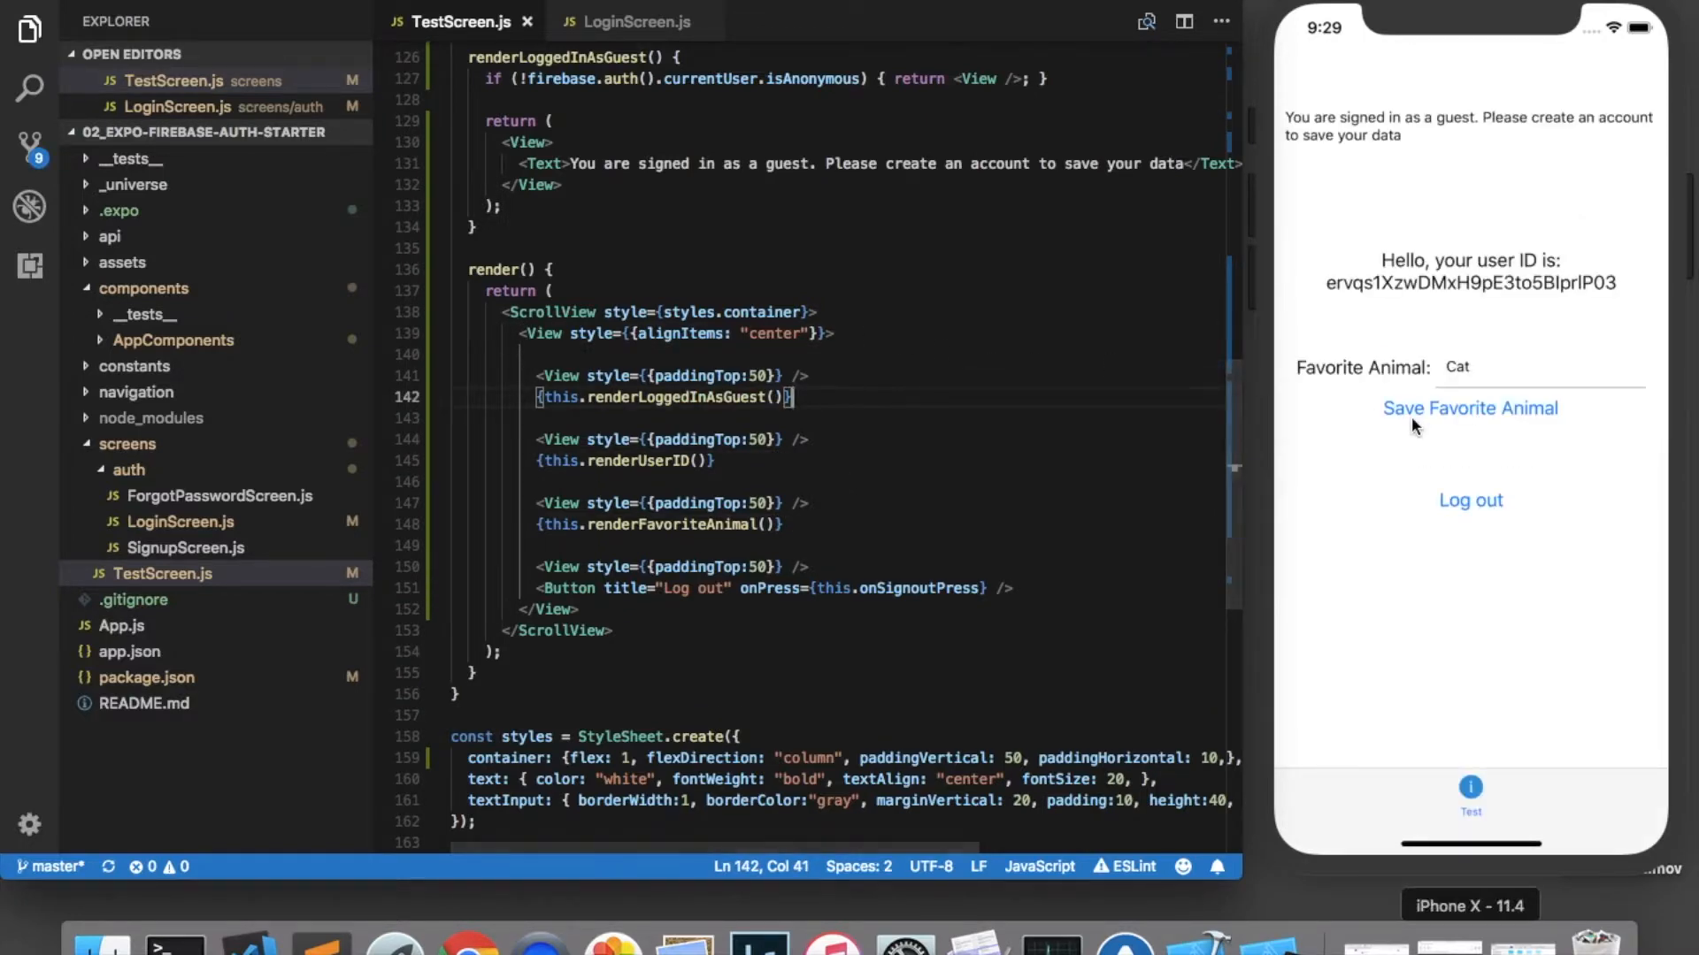
# - Log out, sign in with the email account to confirm no guest banner shows, then log out again
pyautogui.click(1469, 499)
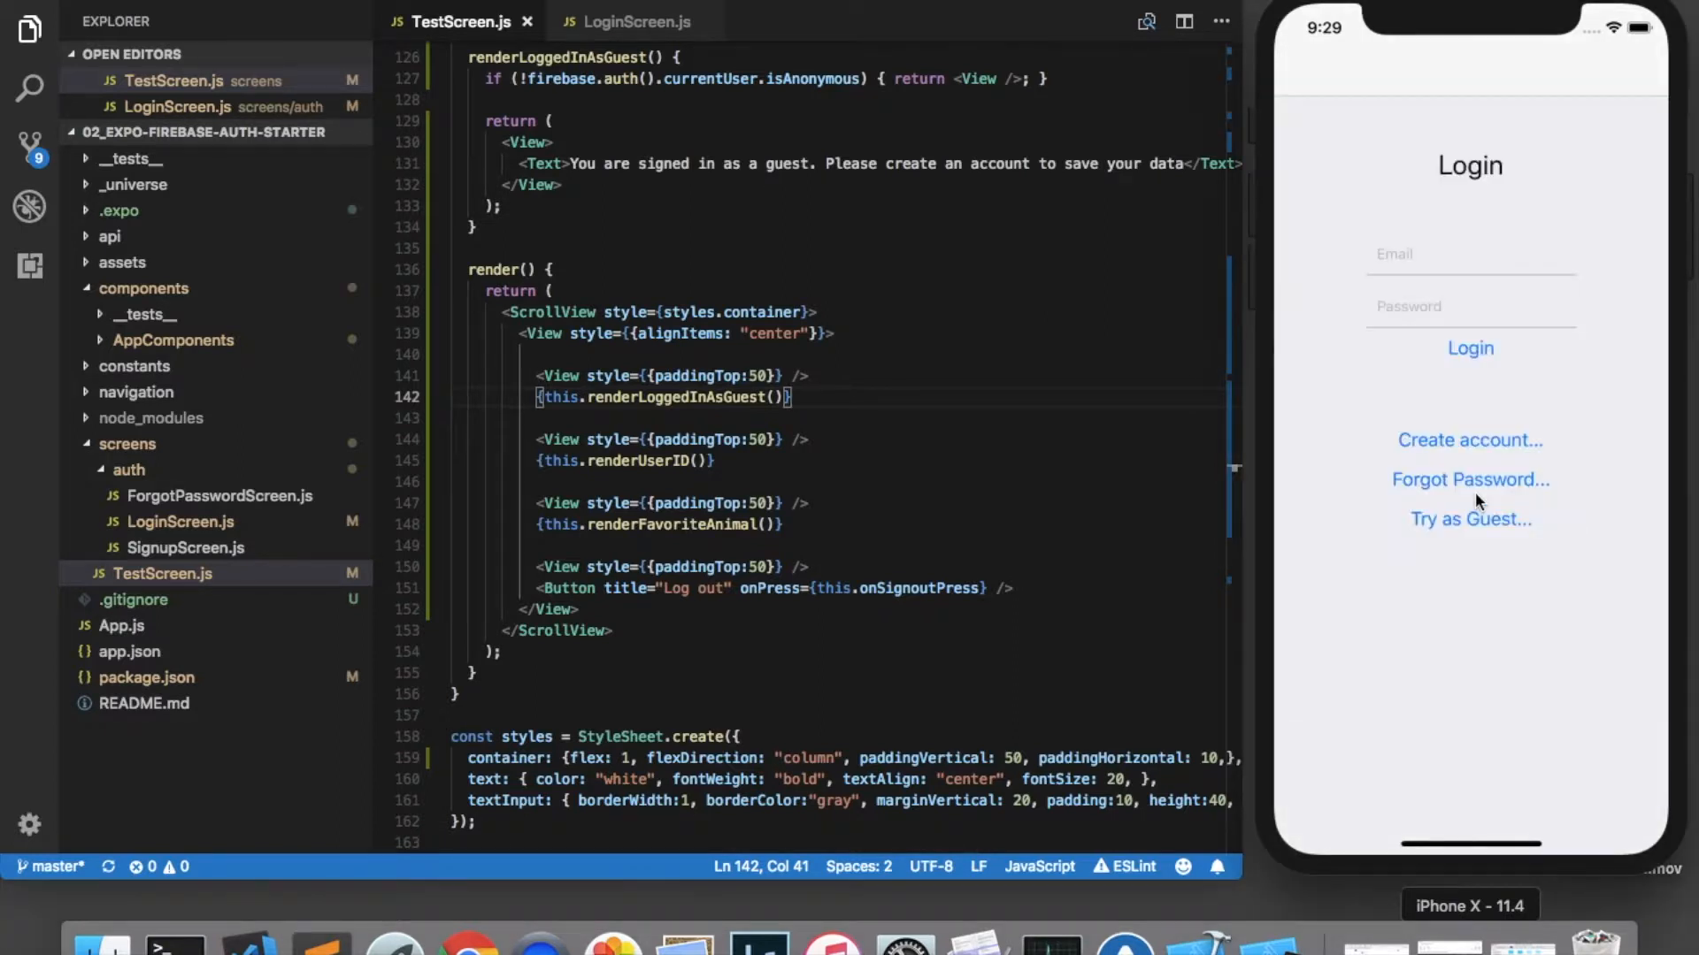
pyautogui.write('b@gmail.comb')
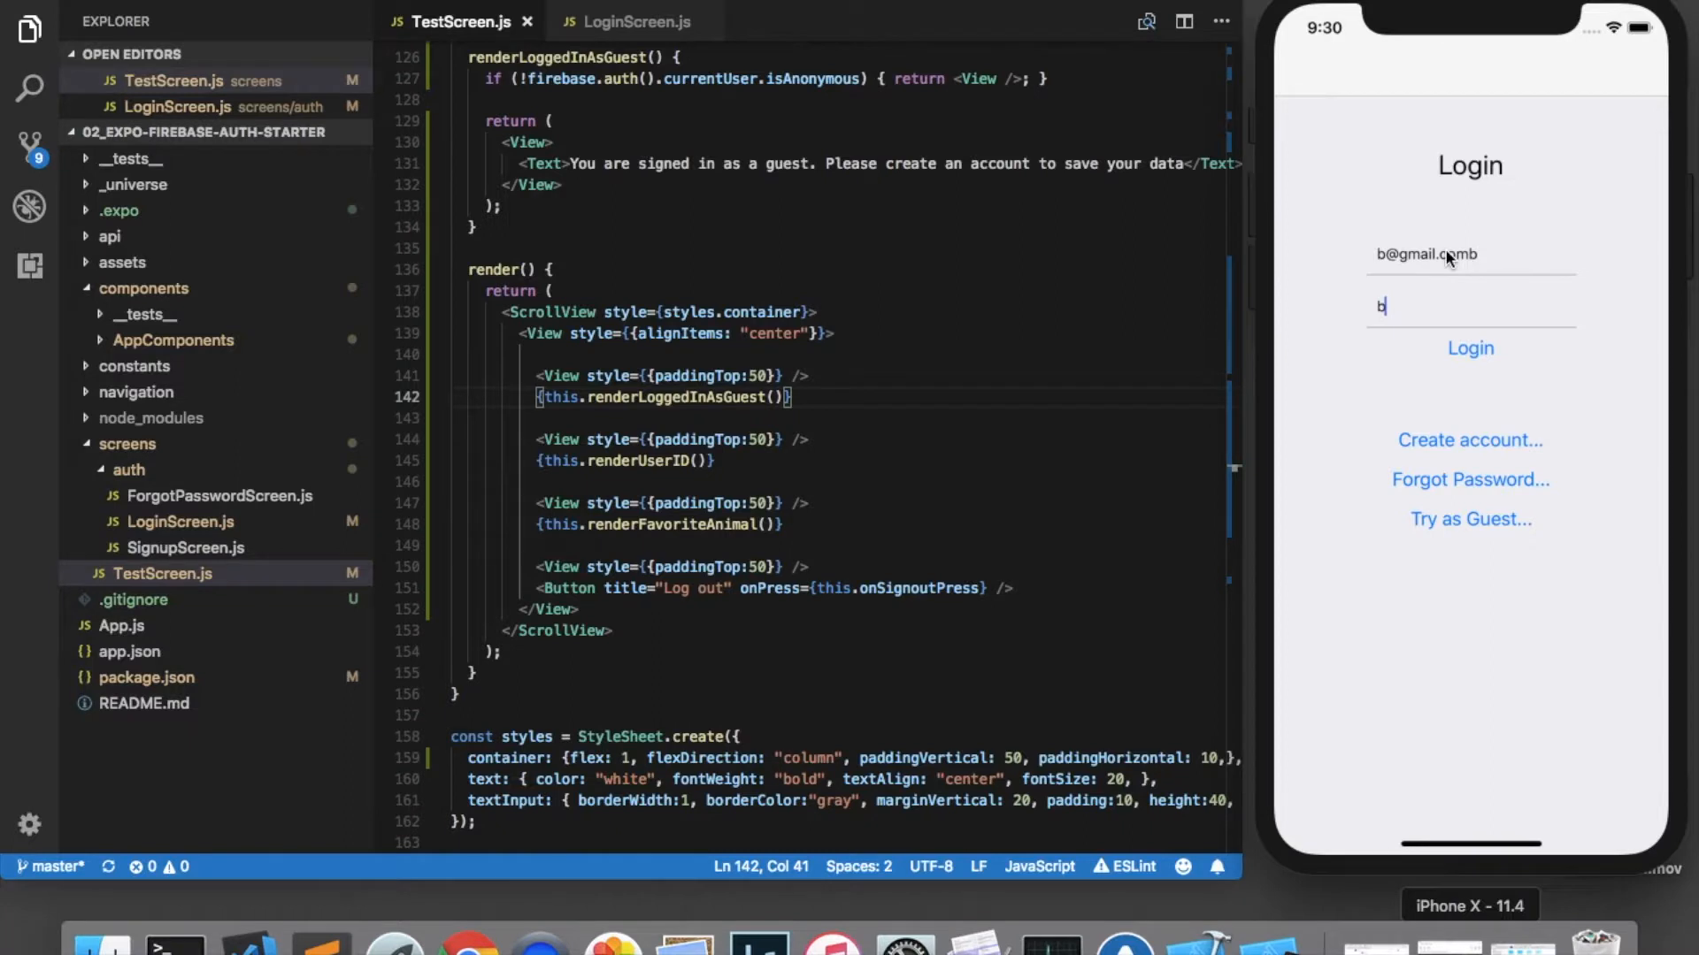
pyautogui.write('••')
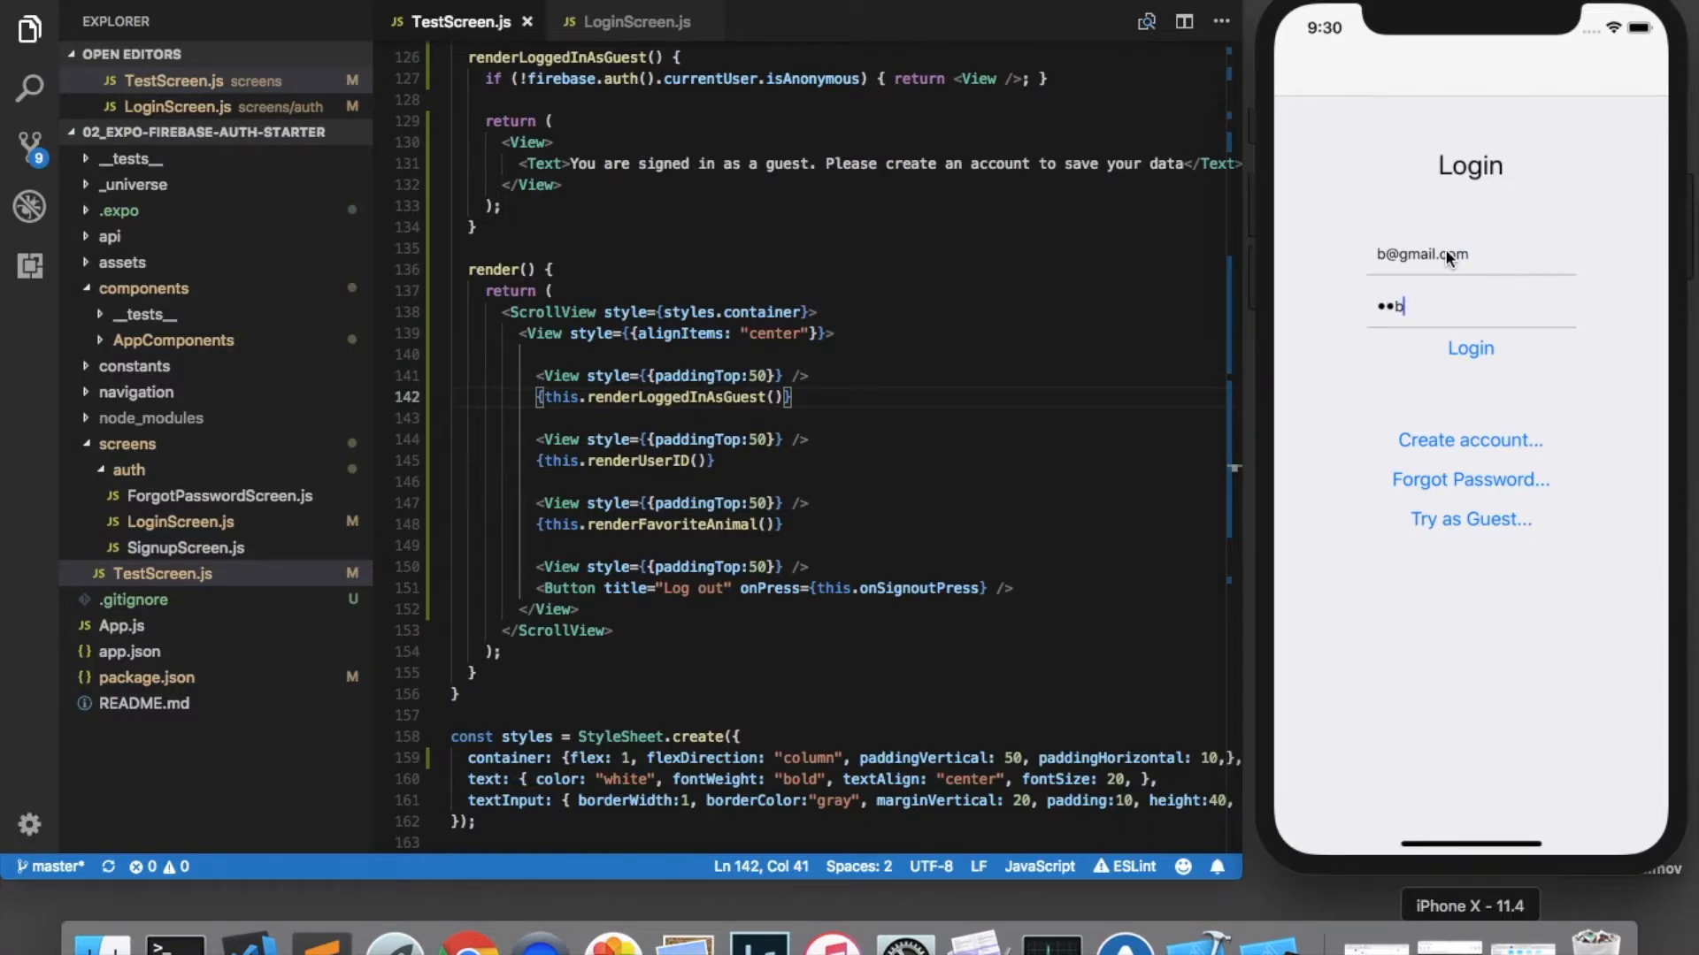
pyautogui.click(1469, 349)
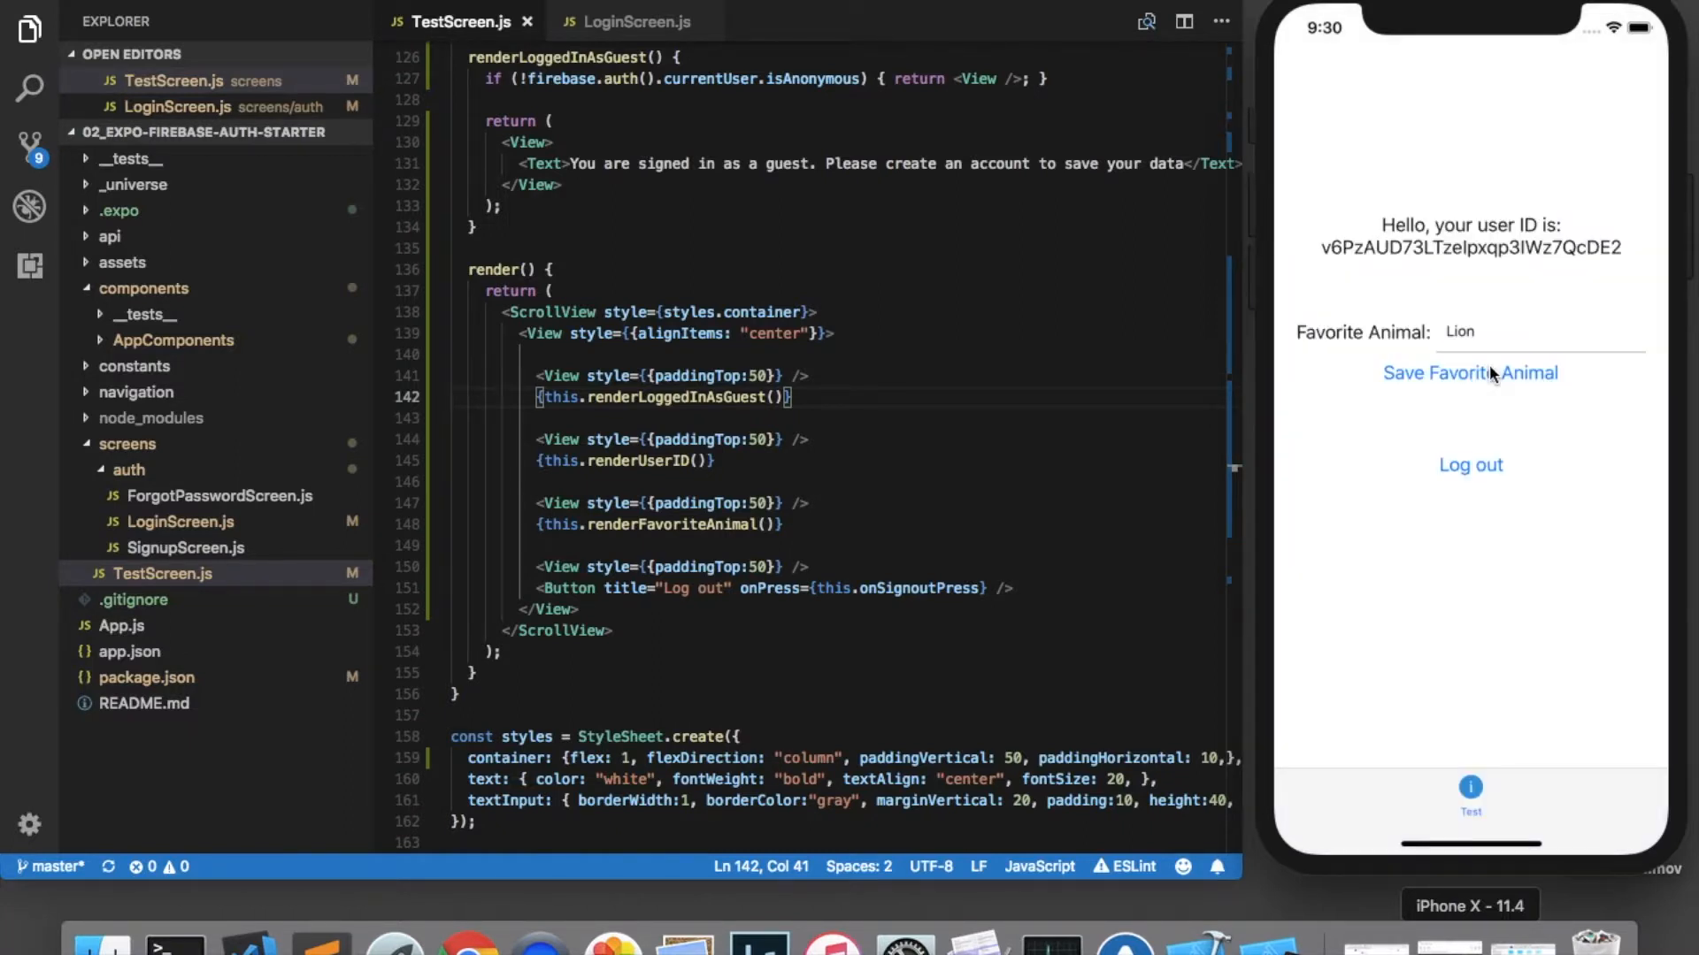
pyautogui.moveTo(1502, 148)
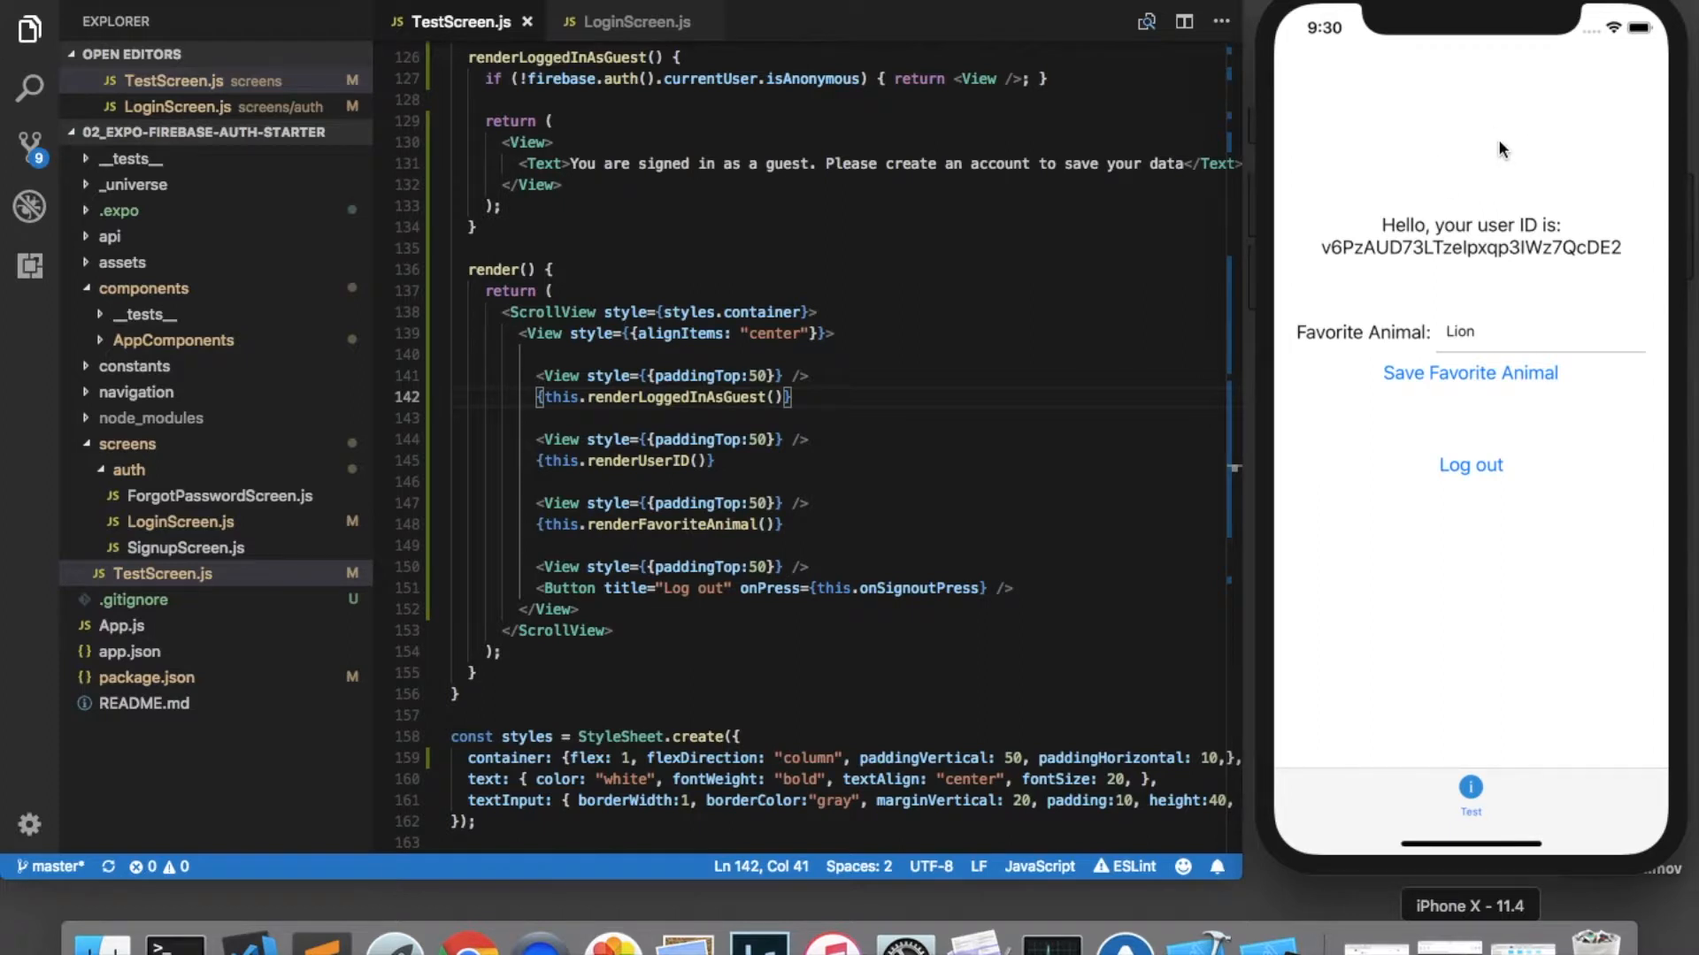
pyautogui.moveTo(1481, 446)
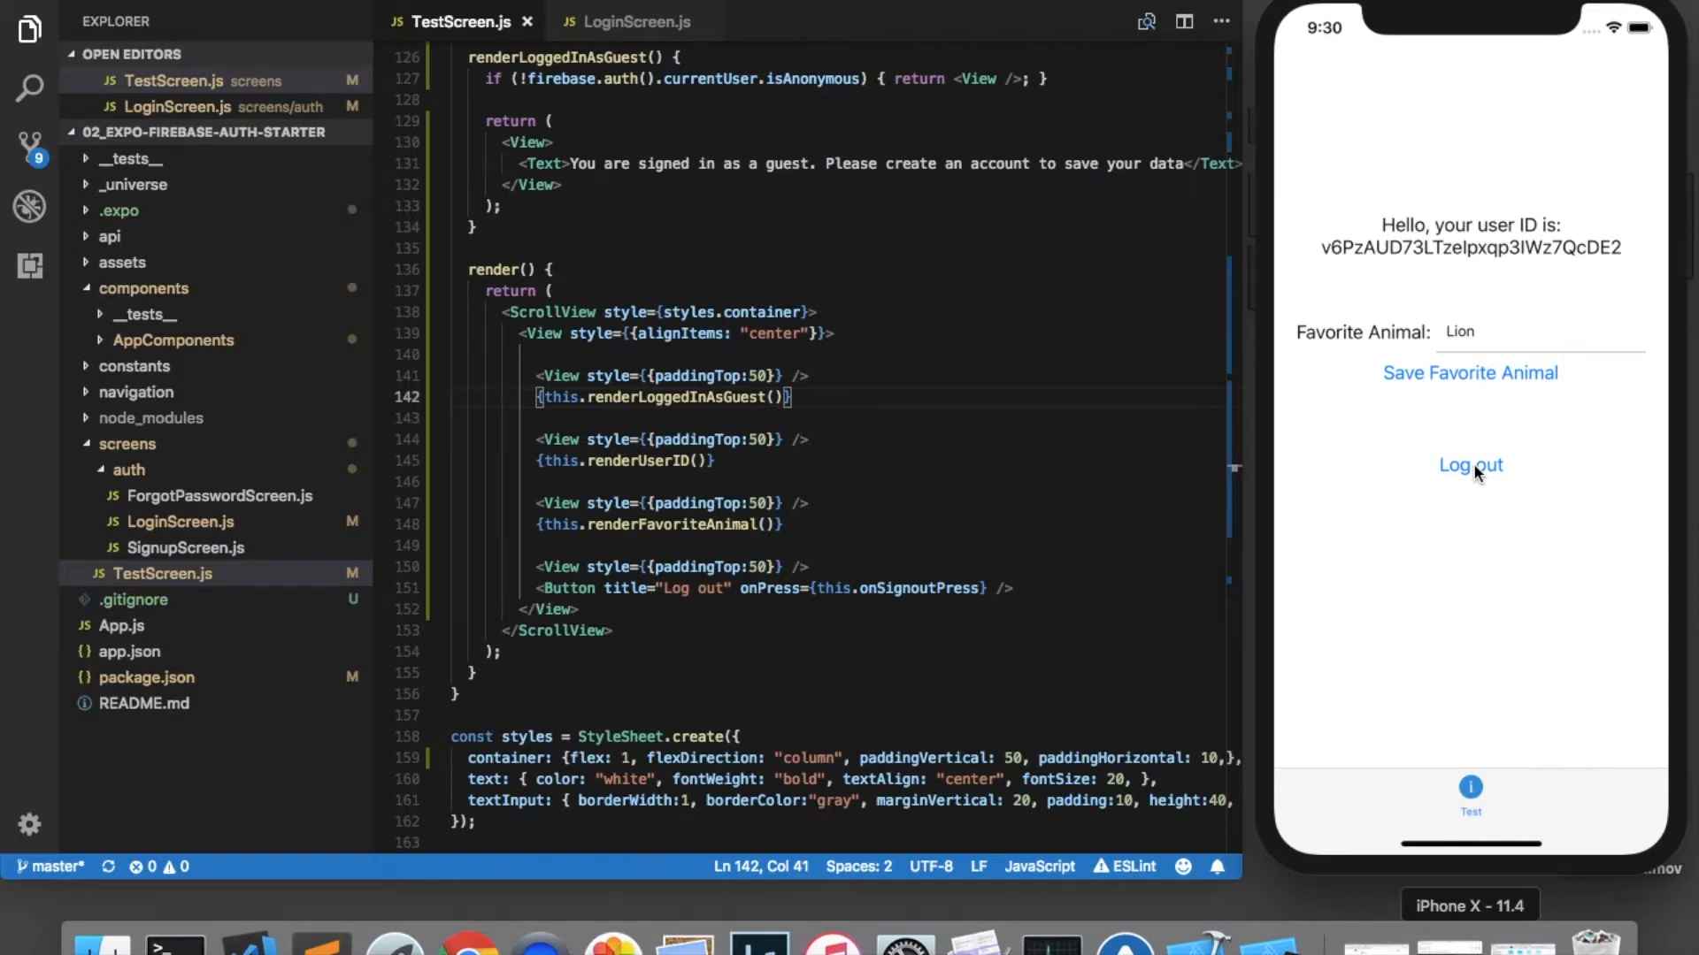
pyautogui.click(1471, 466)
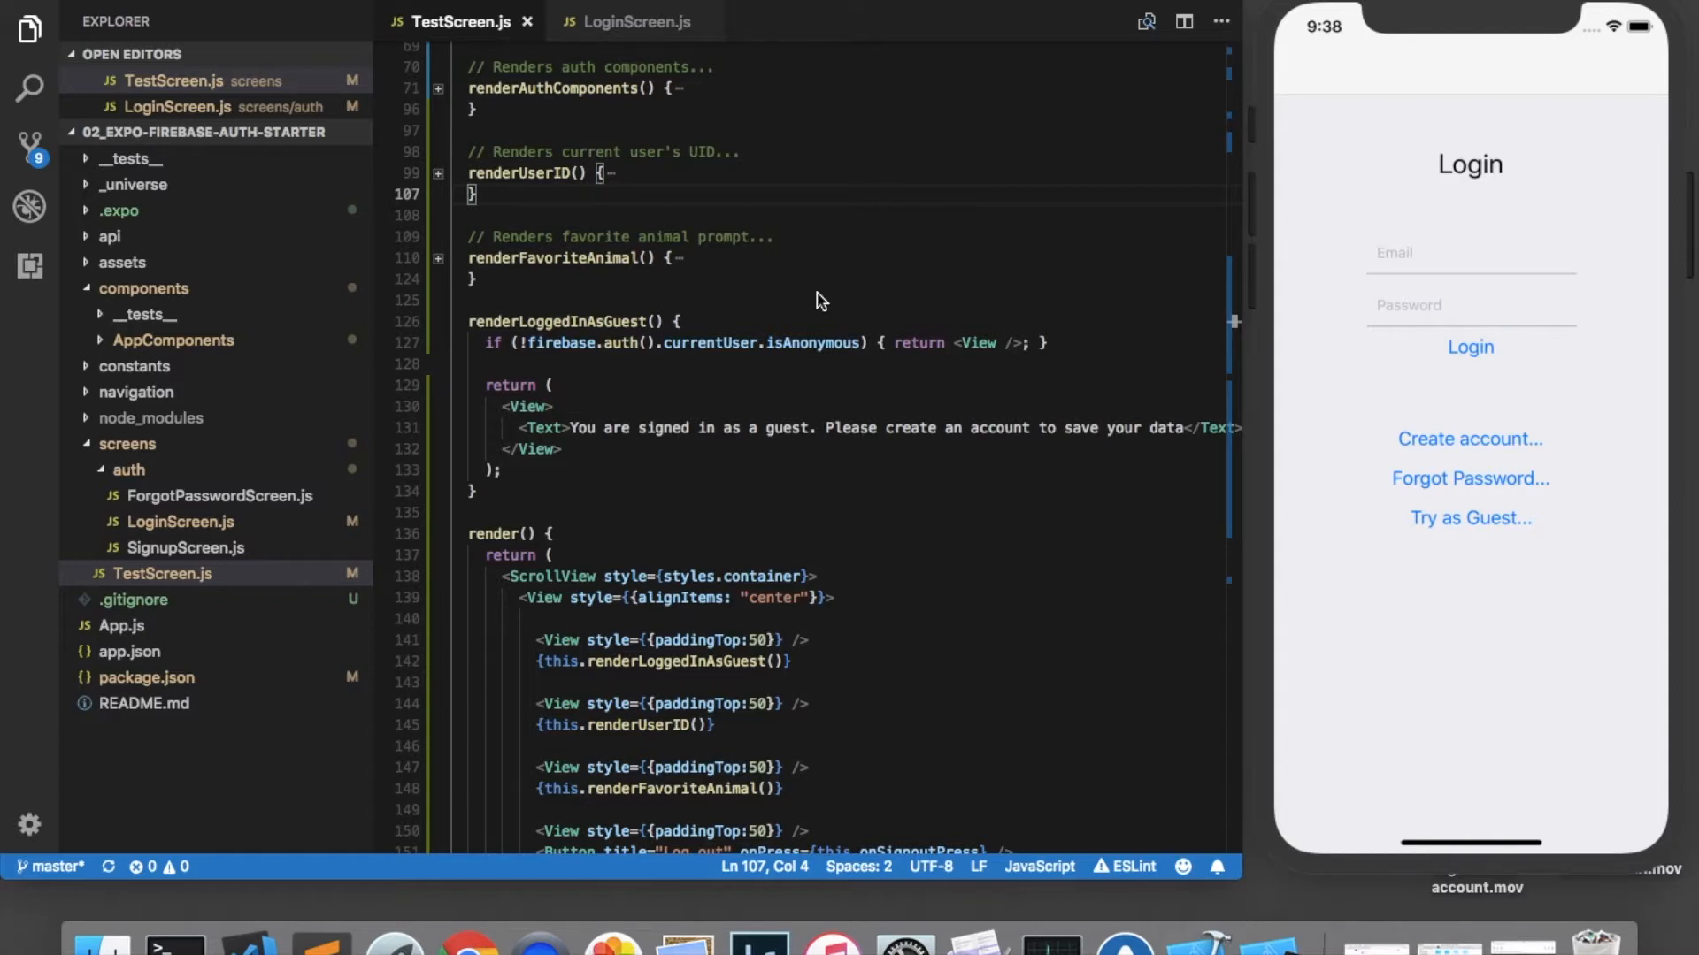
pyautogui.moveTo(1469, 532)
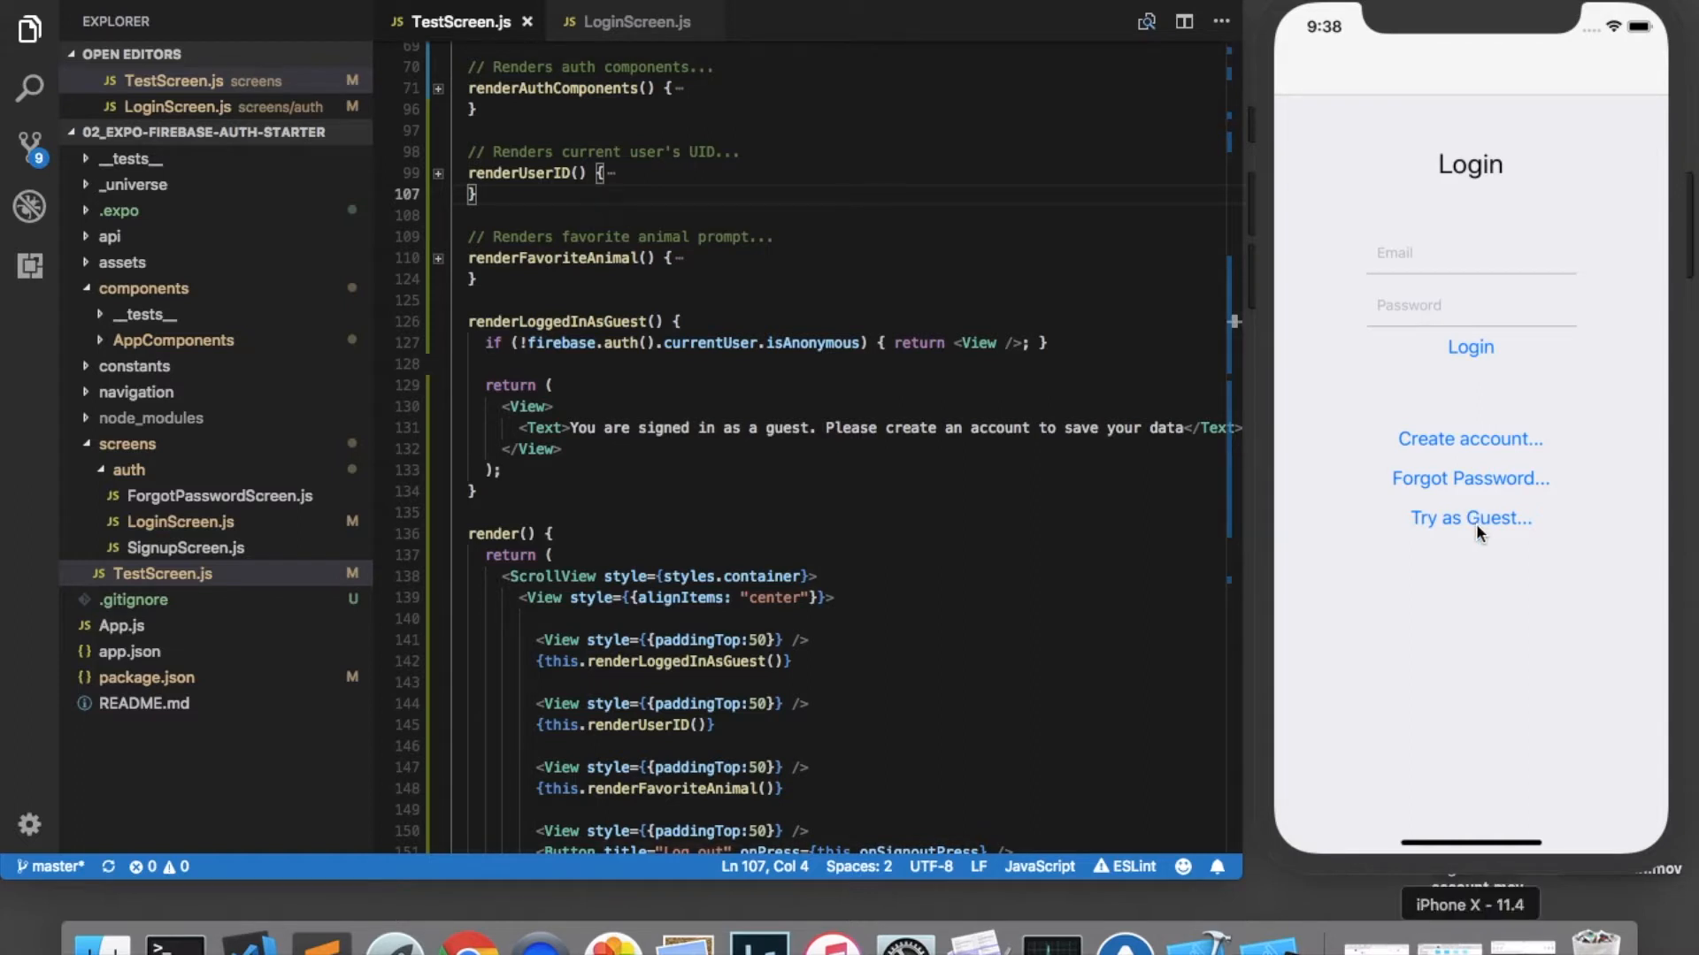
# - Tap Try as Guest... so the guest notice appears above a fresh anonymous user ID
pyautogui.click(1468, 519)
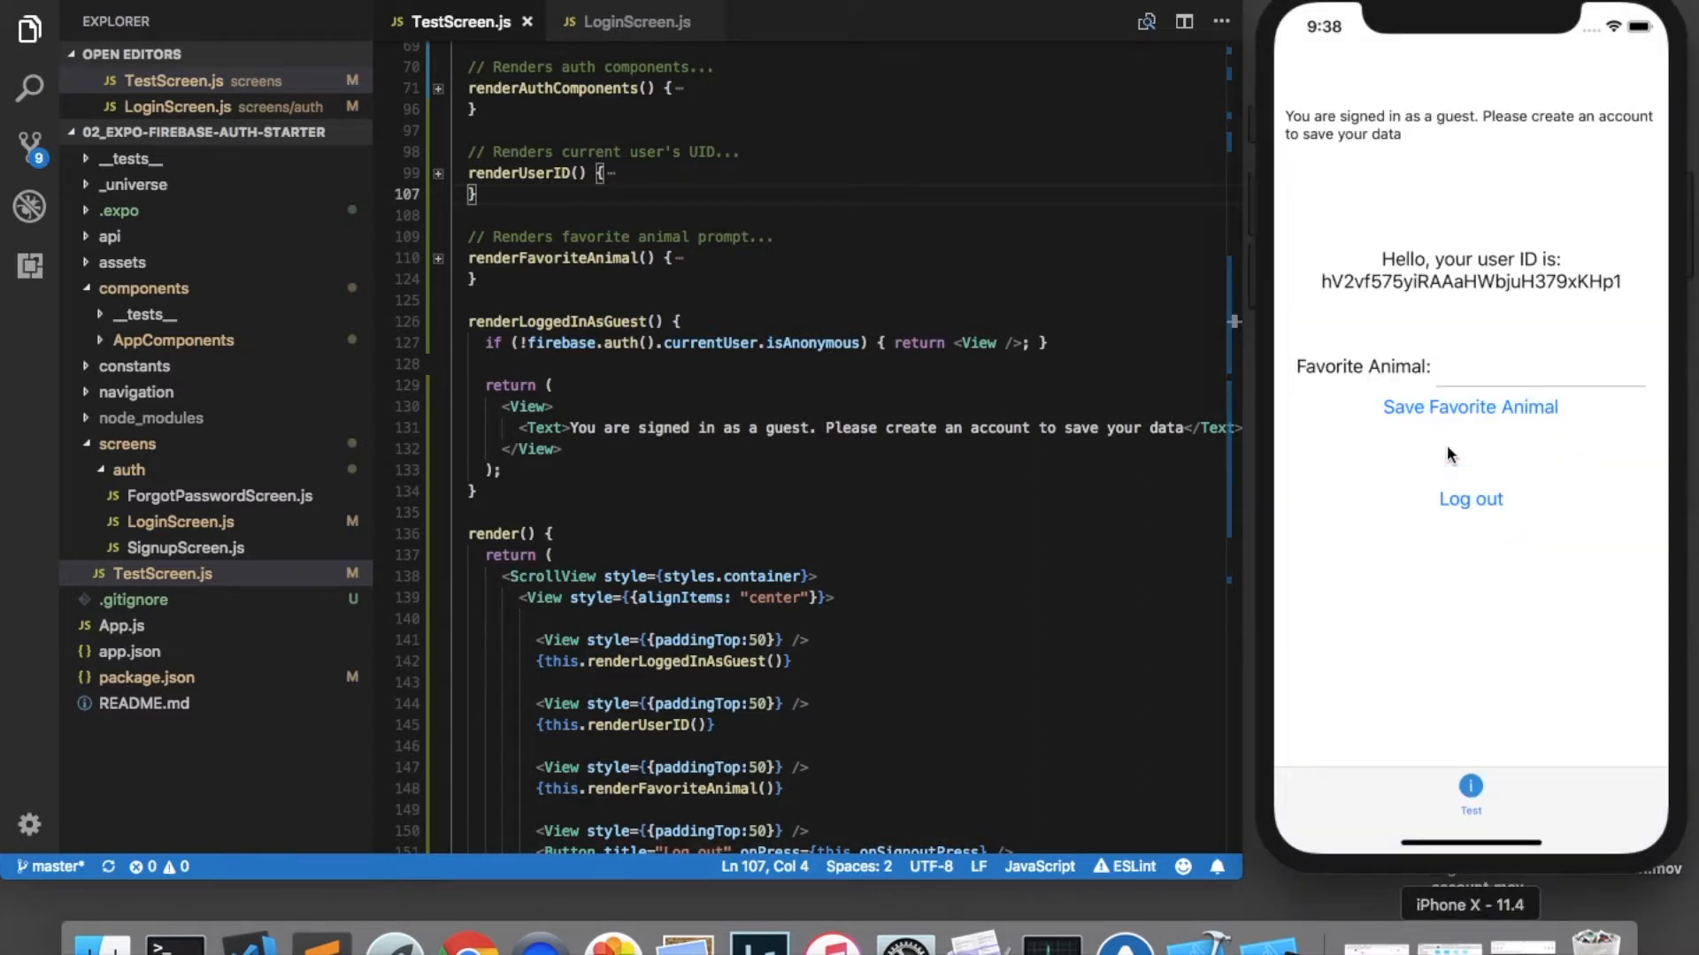
pyautogui.moveTo(1331, 292)
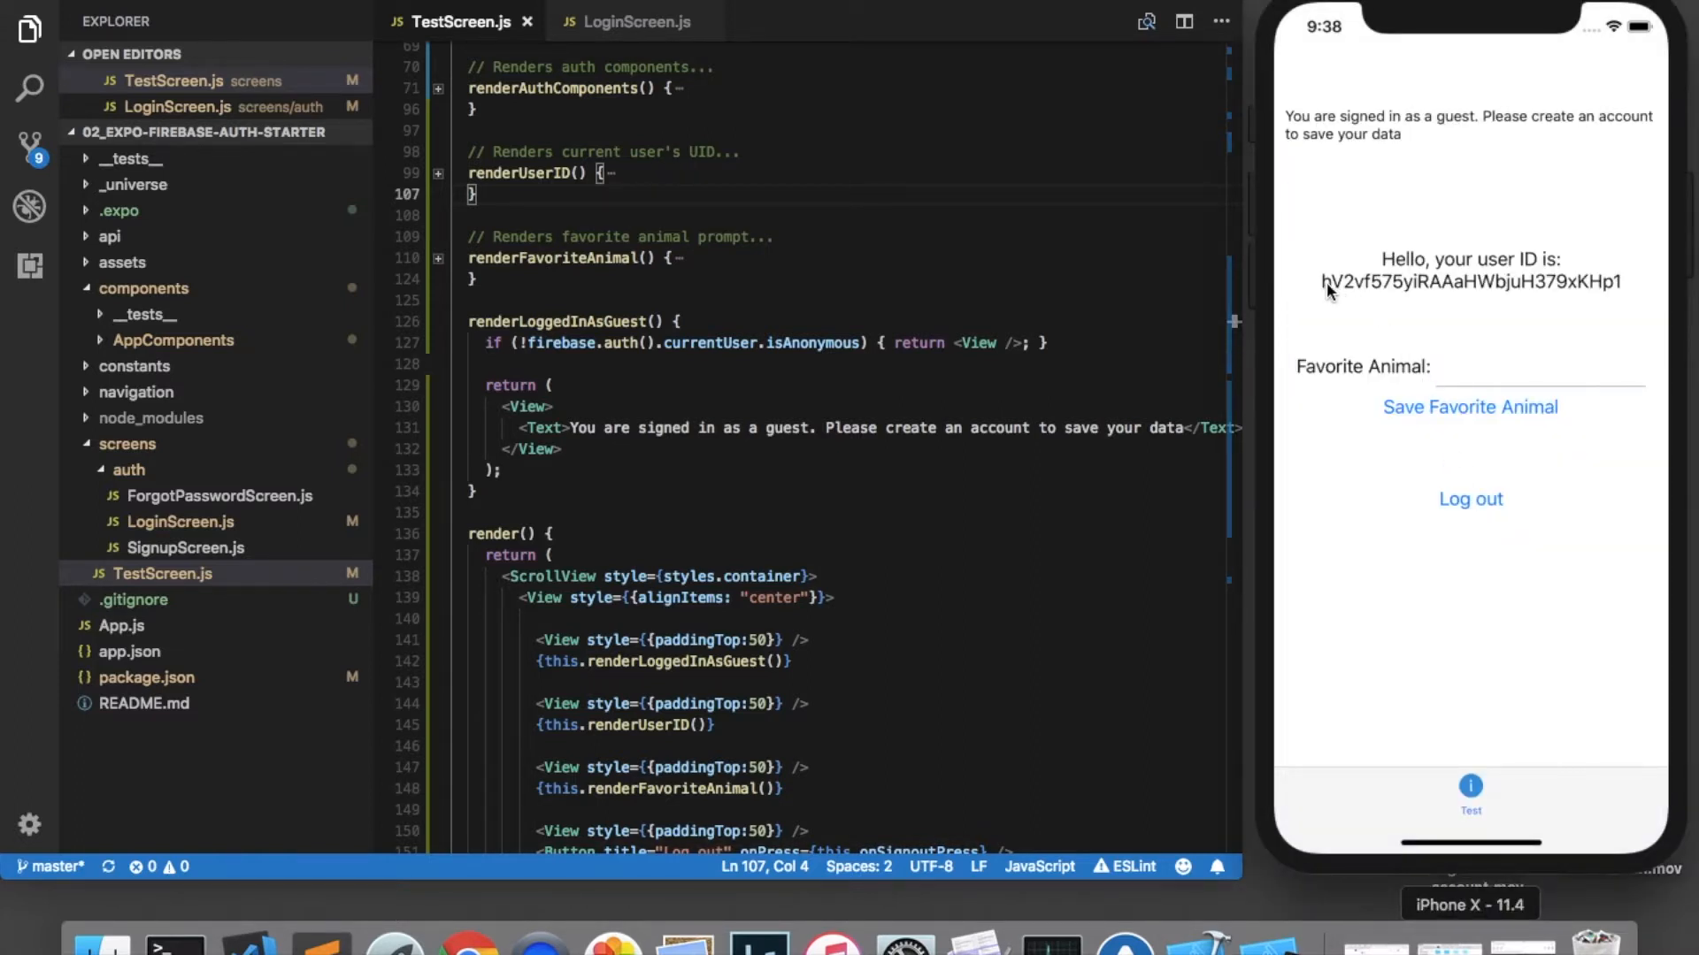
pyautogui.moveTo(1350, 292)
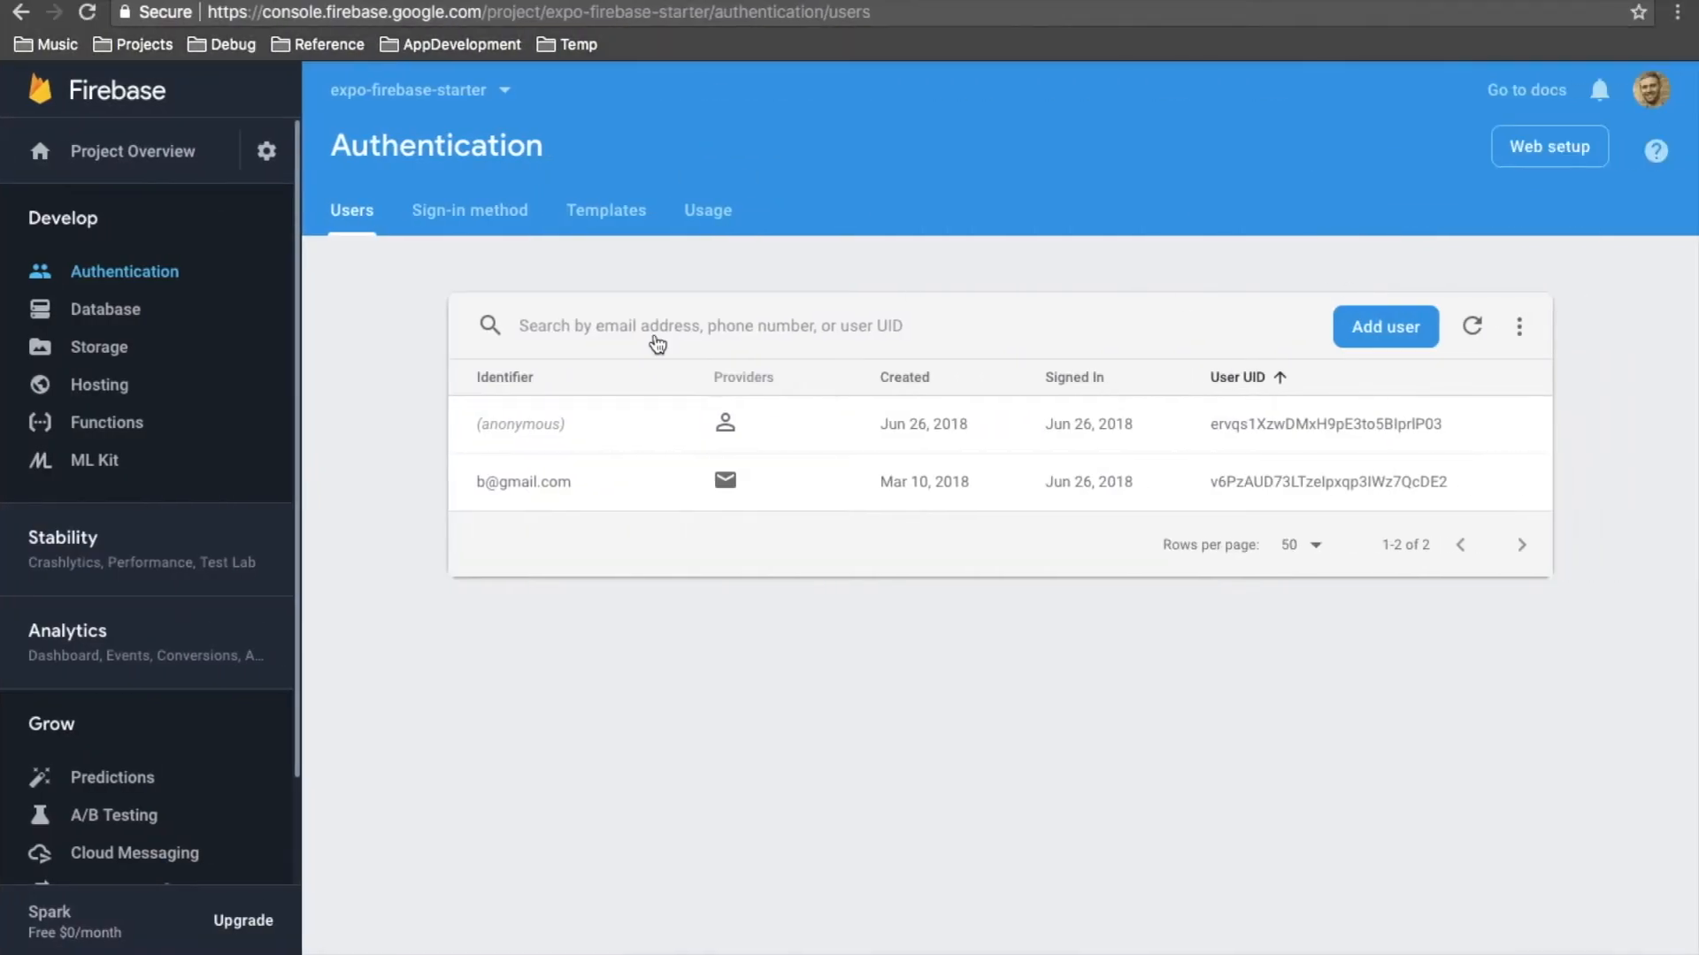
pyautogui.moveTo(1471, 326)
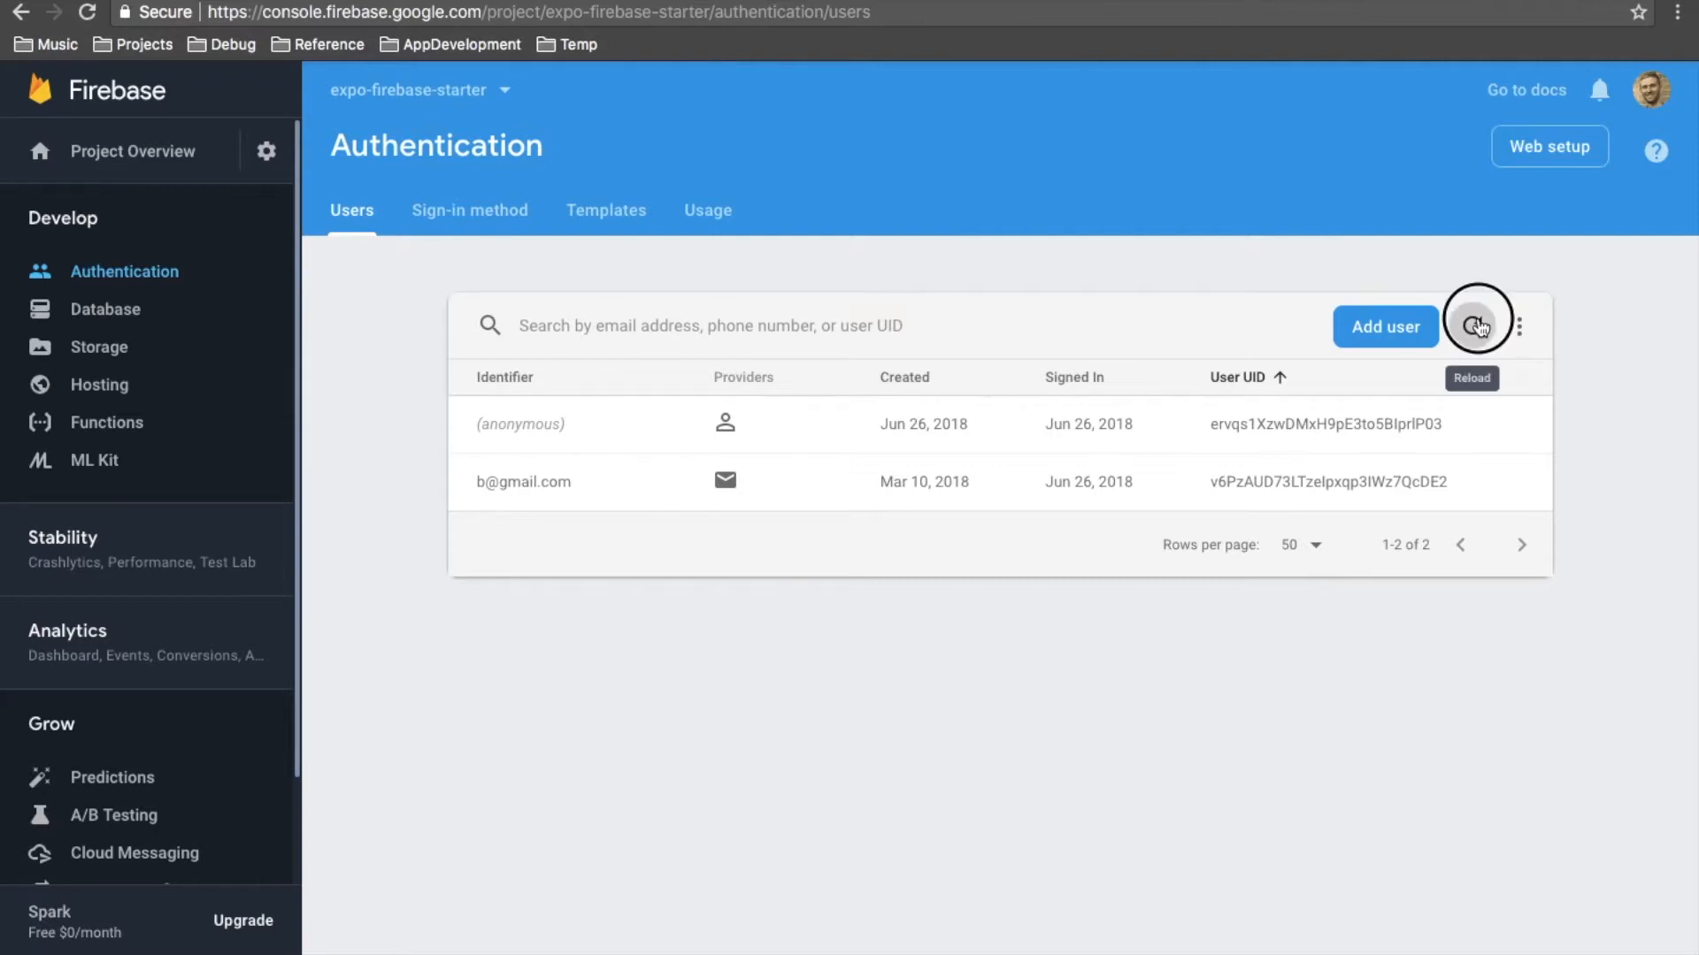
# - Reload the Authentication users list, compare the anonymous UID with the app, and enter Dog as favourite animal
pyautogui.click(1471, 326)
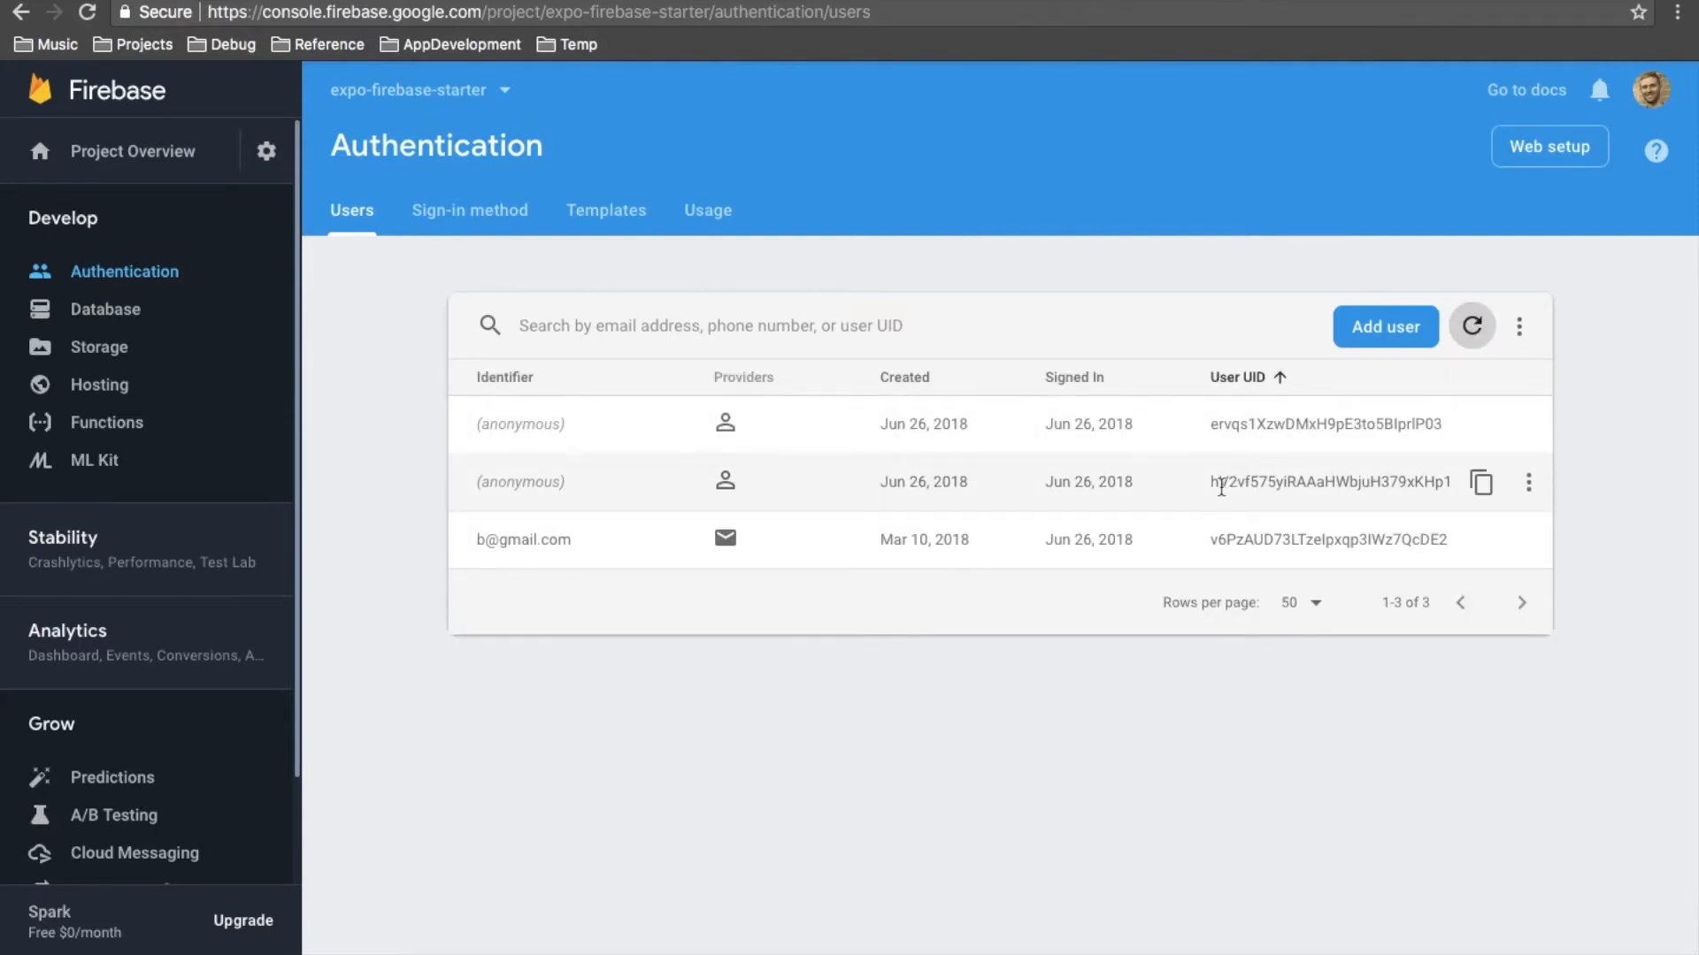
pyautogui.doubleClick(1224, 481)
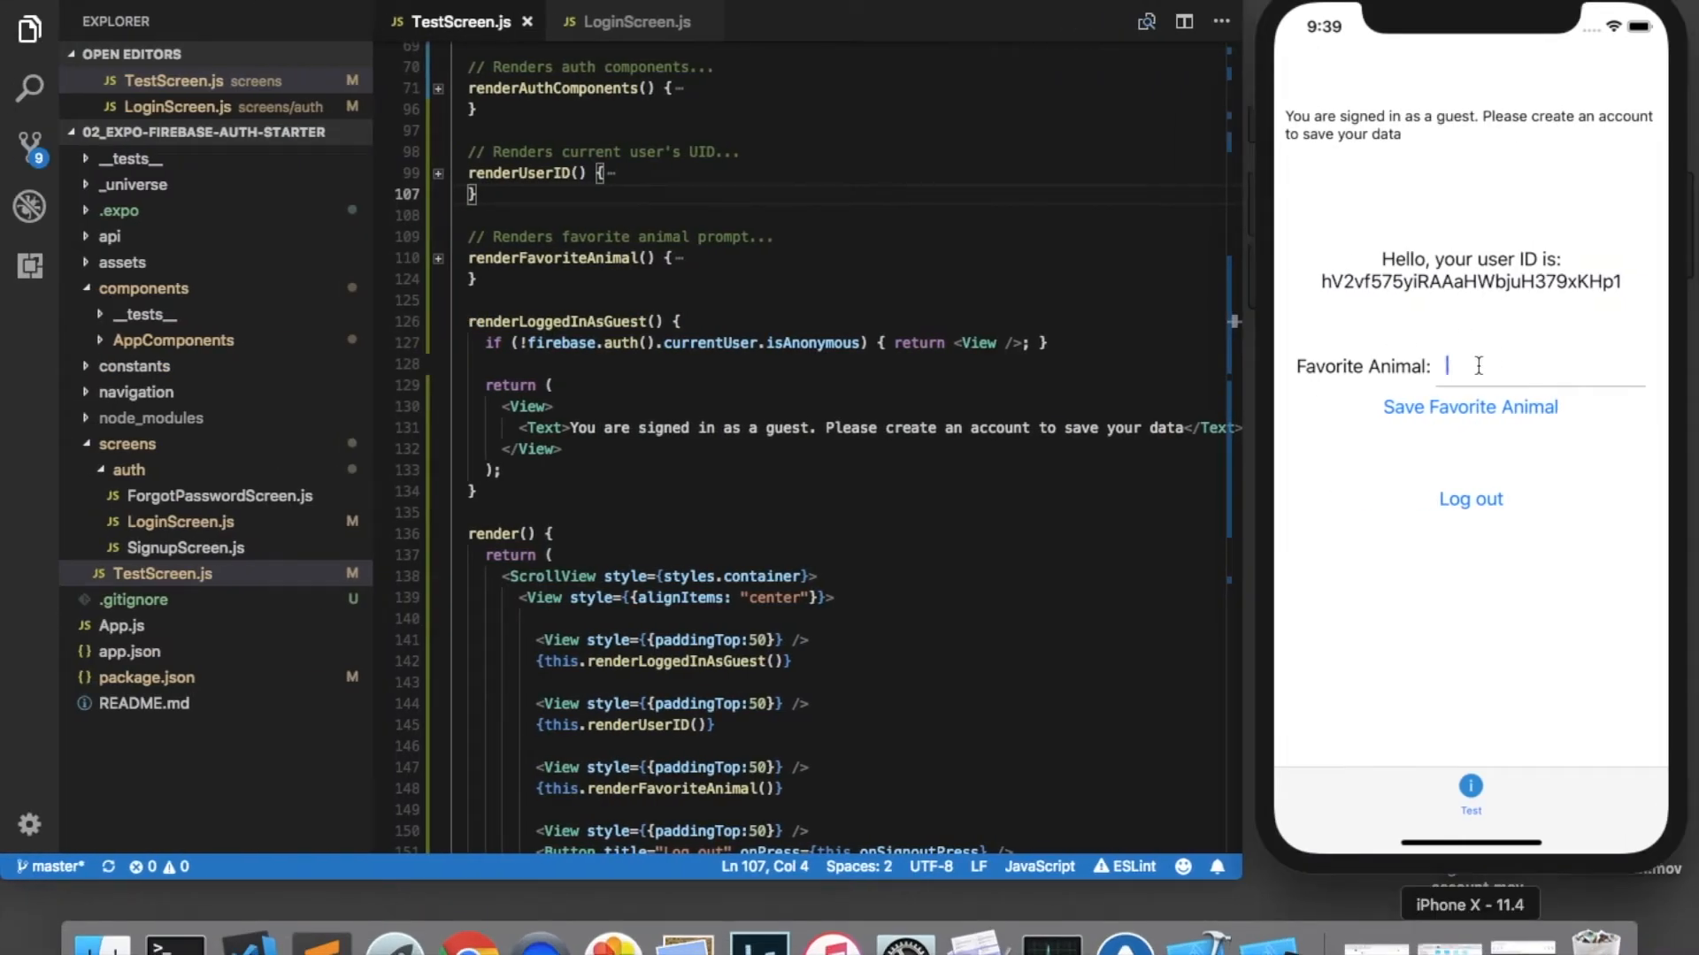
pyautogui.write('Dog')
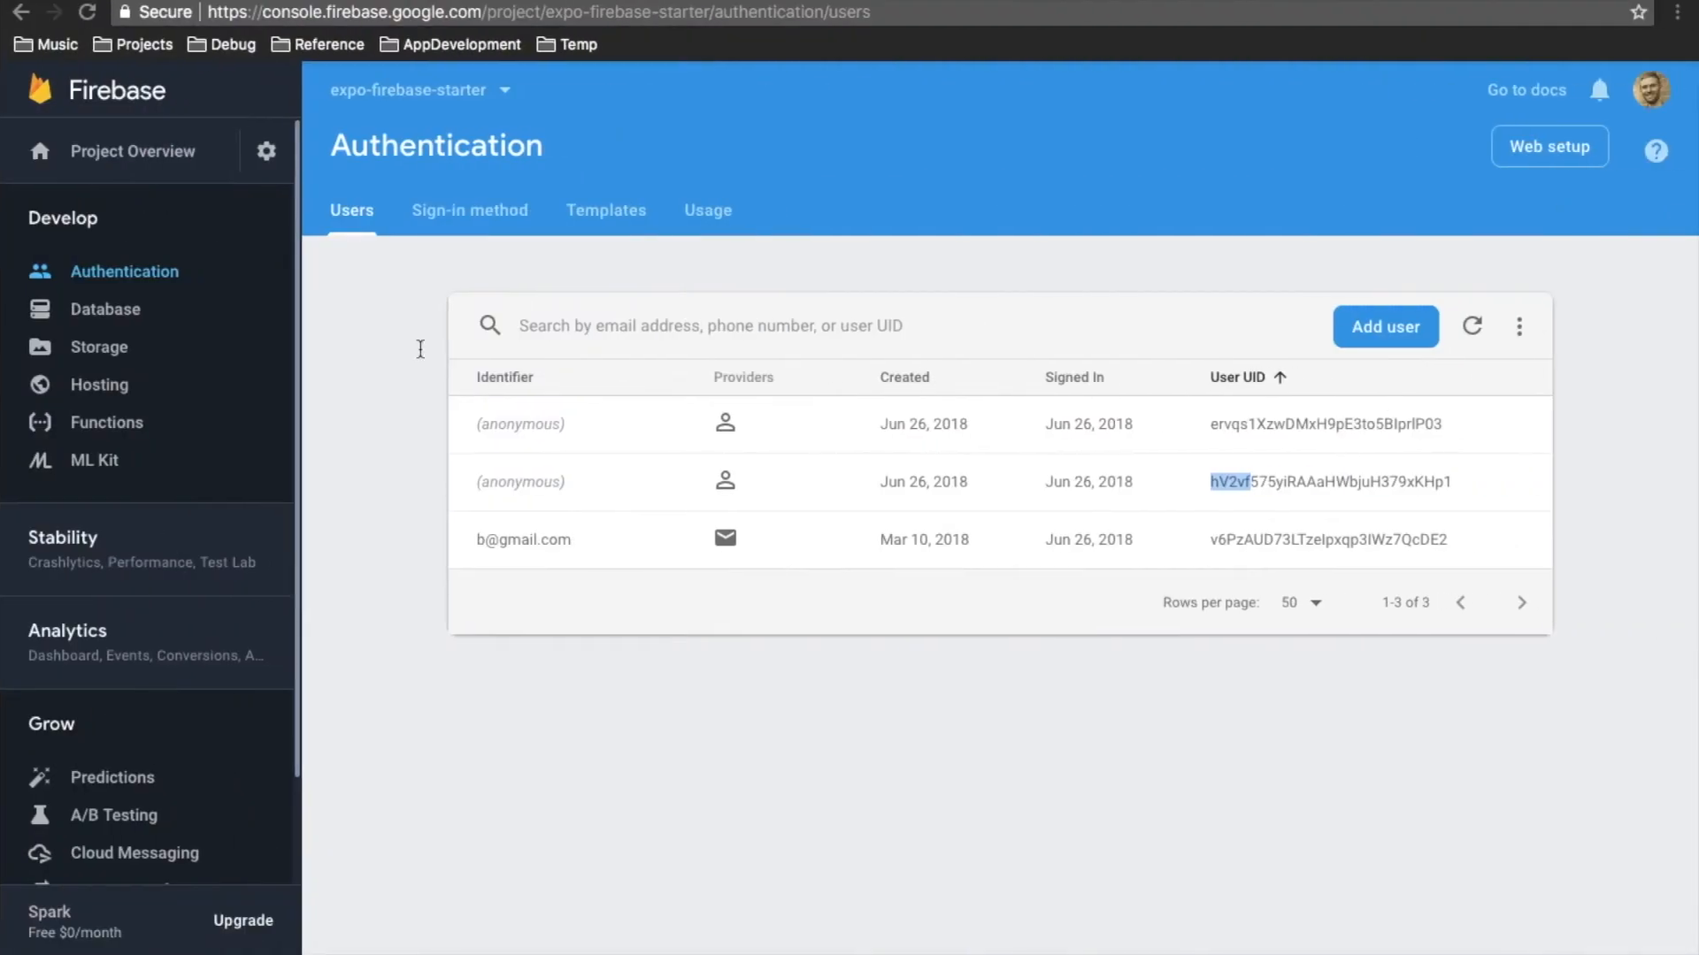
pyautogui.click(105, 308)
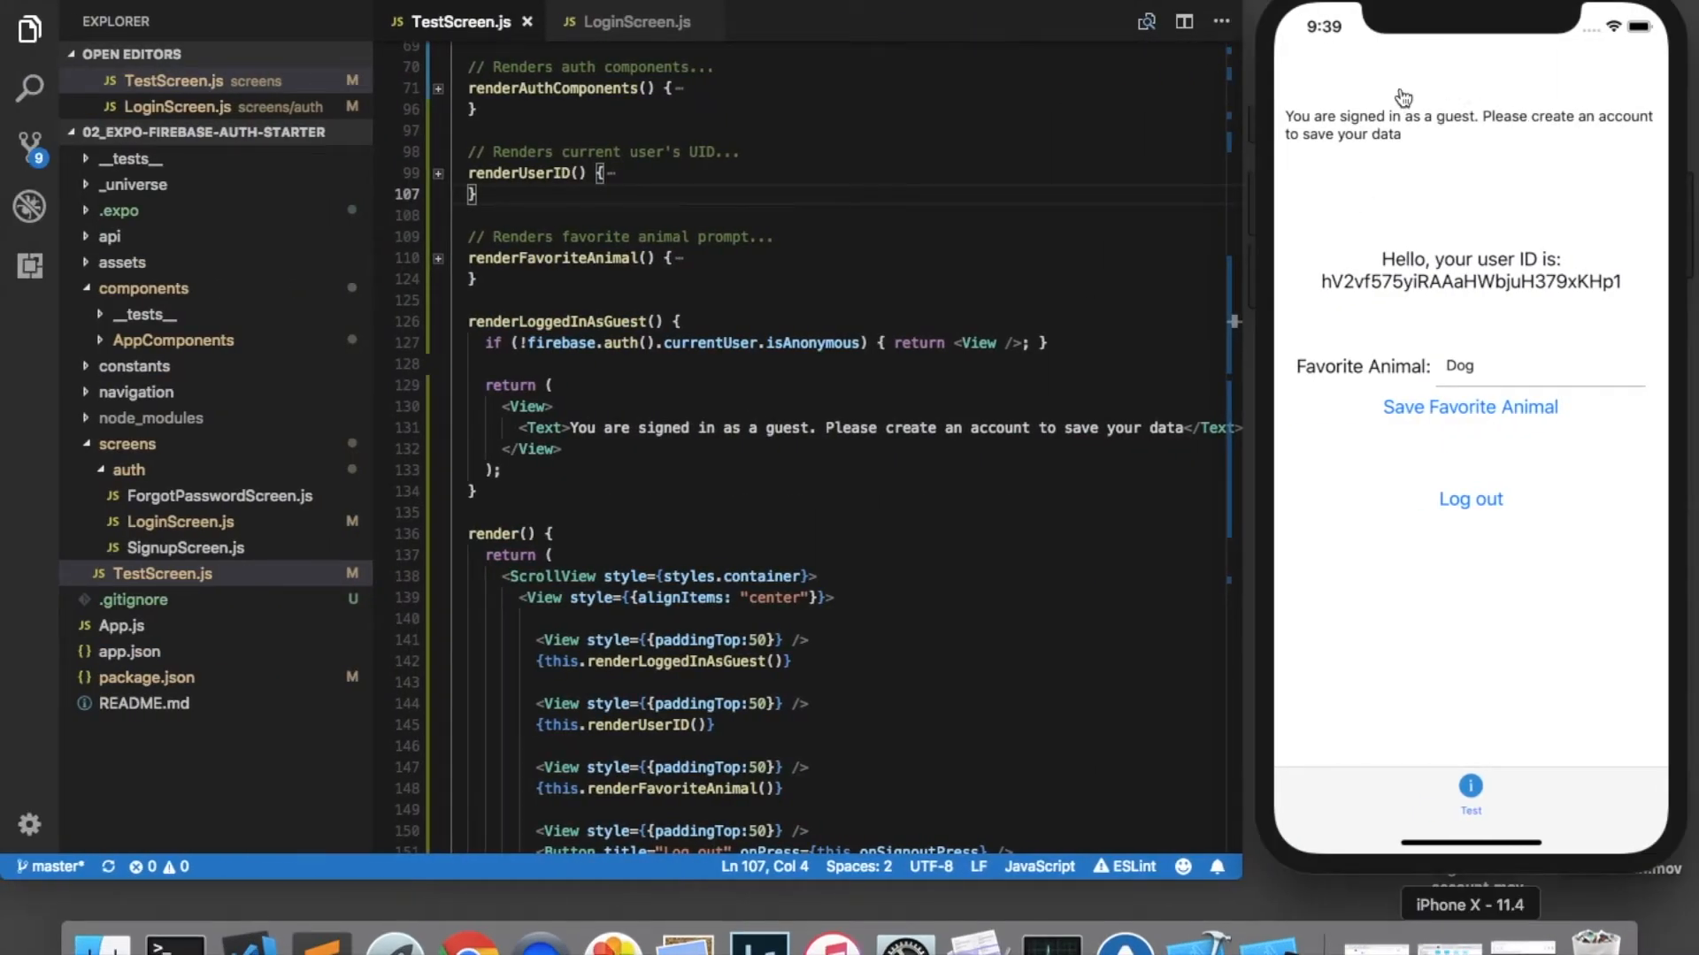
# - Add a Create Account button to the guest banner wired to onCreateAccountPress and start the handler
pyautogui.click(729, 422)
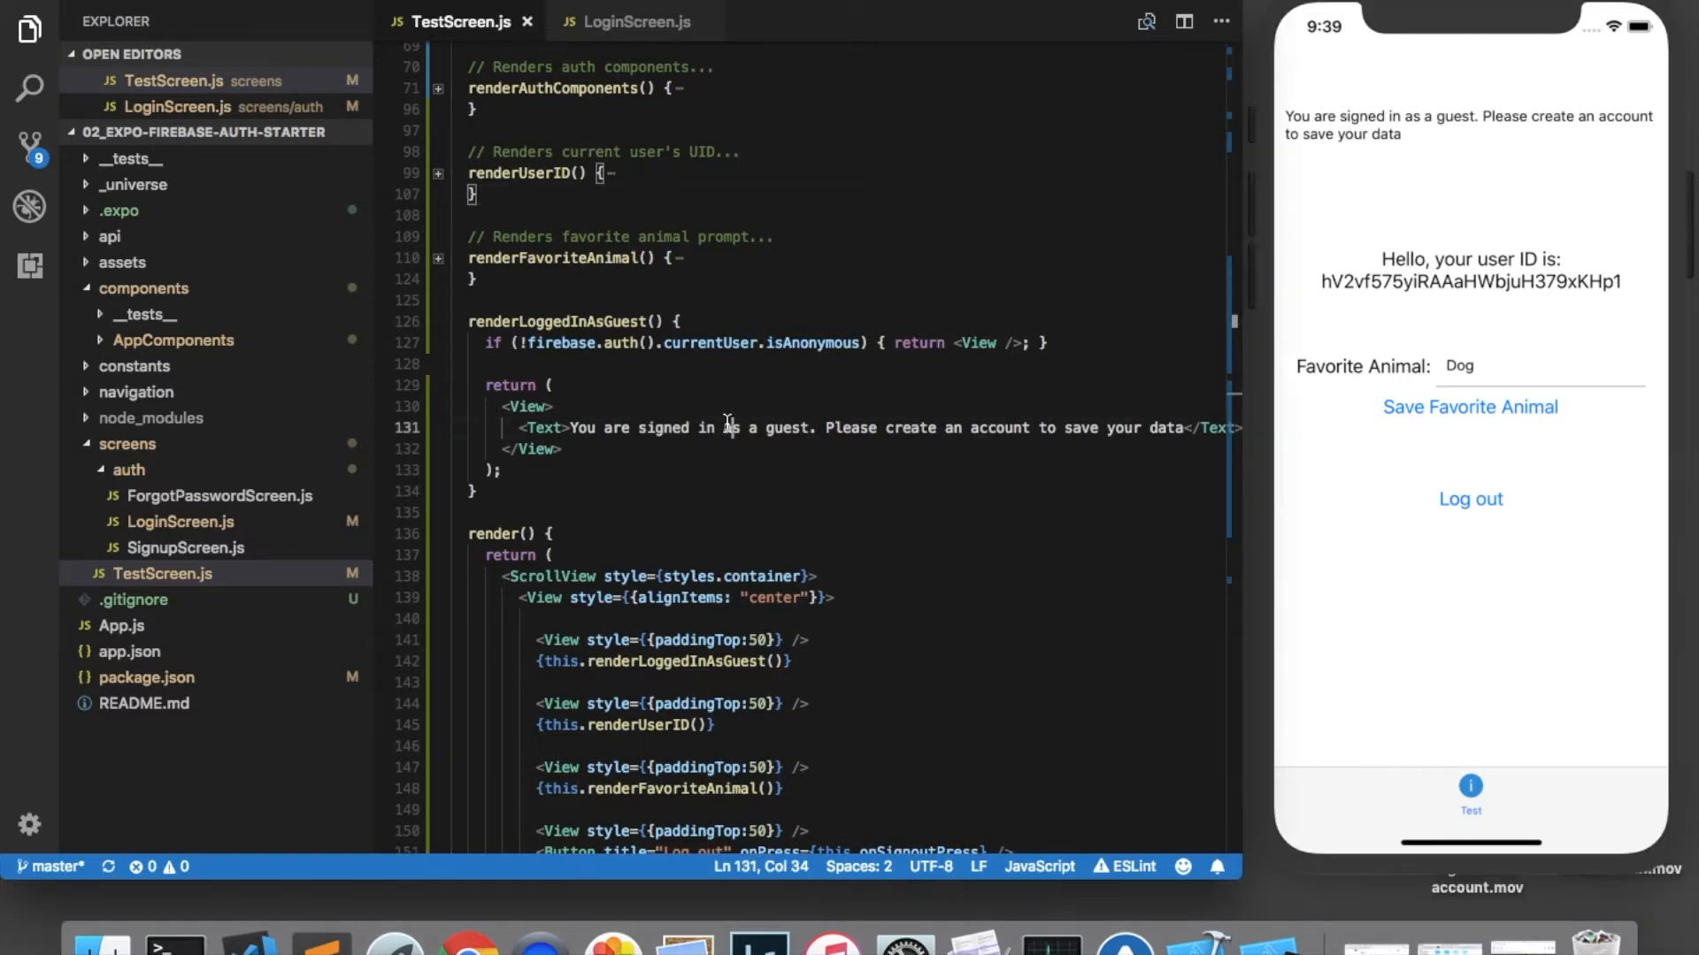
pyautogui.write('<Button title="Create Account" onPress={this.onCreate')
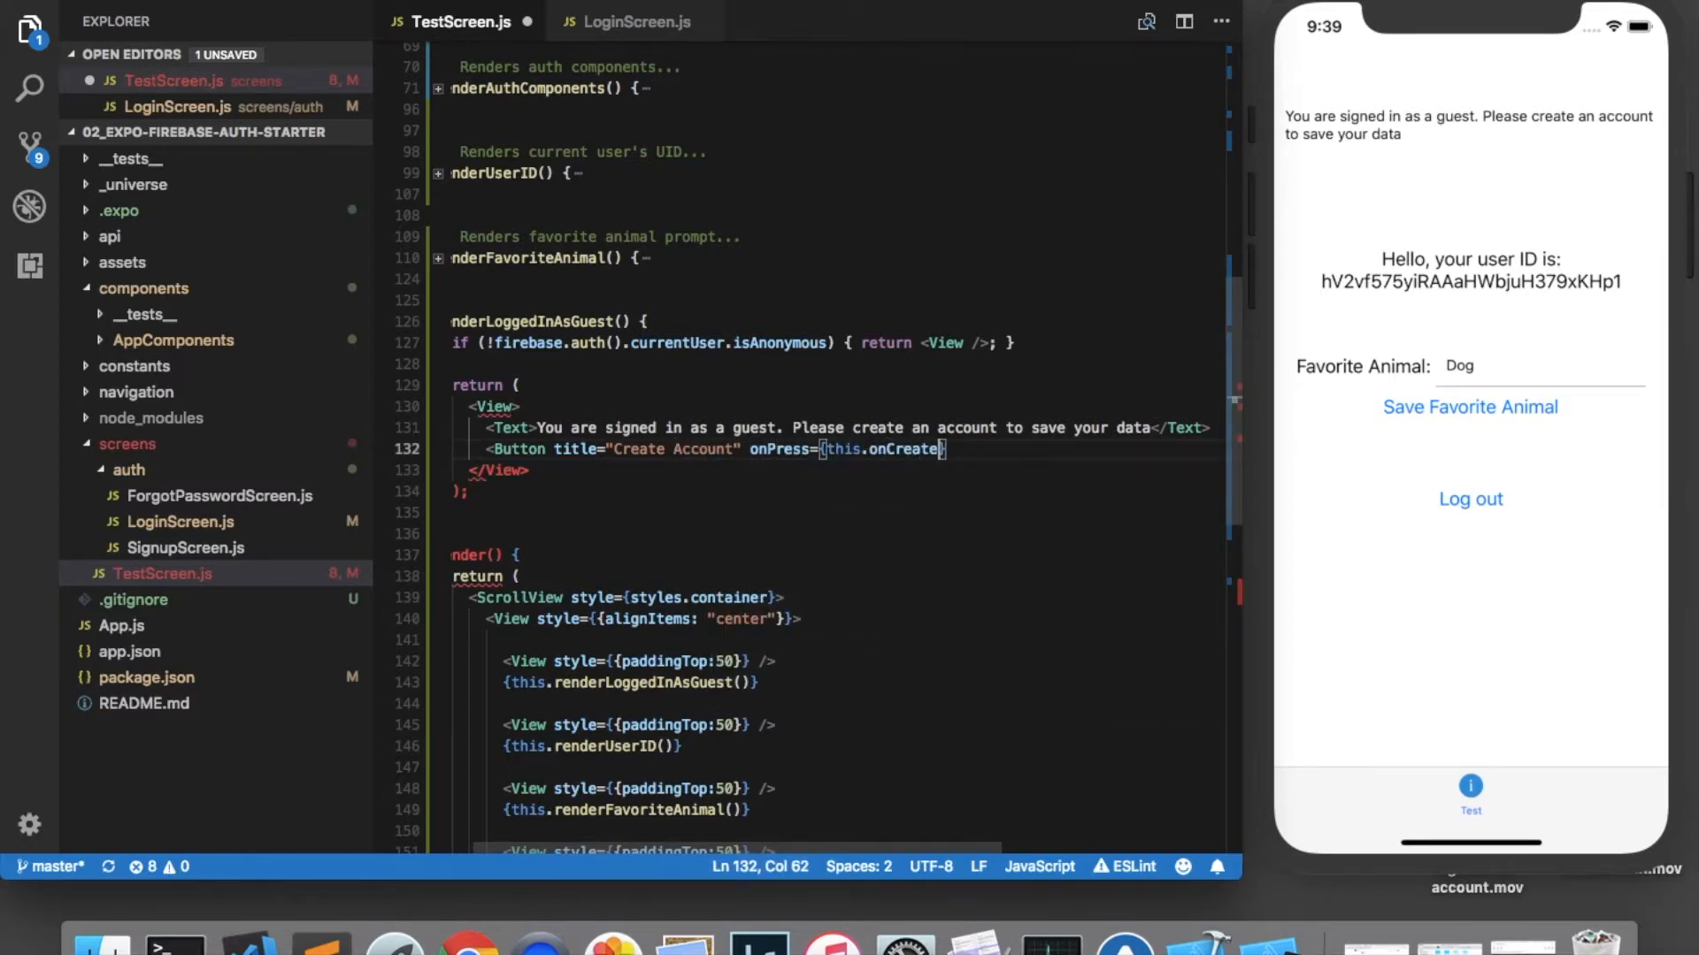
pyautogui.write('AccountPress} />')
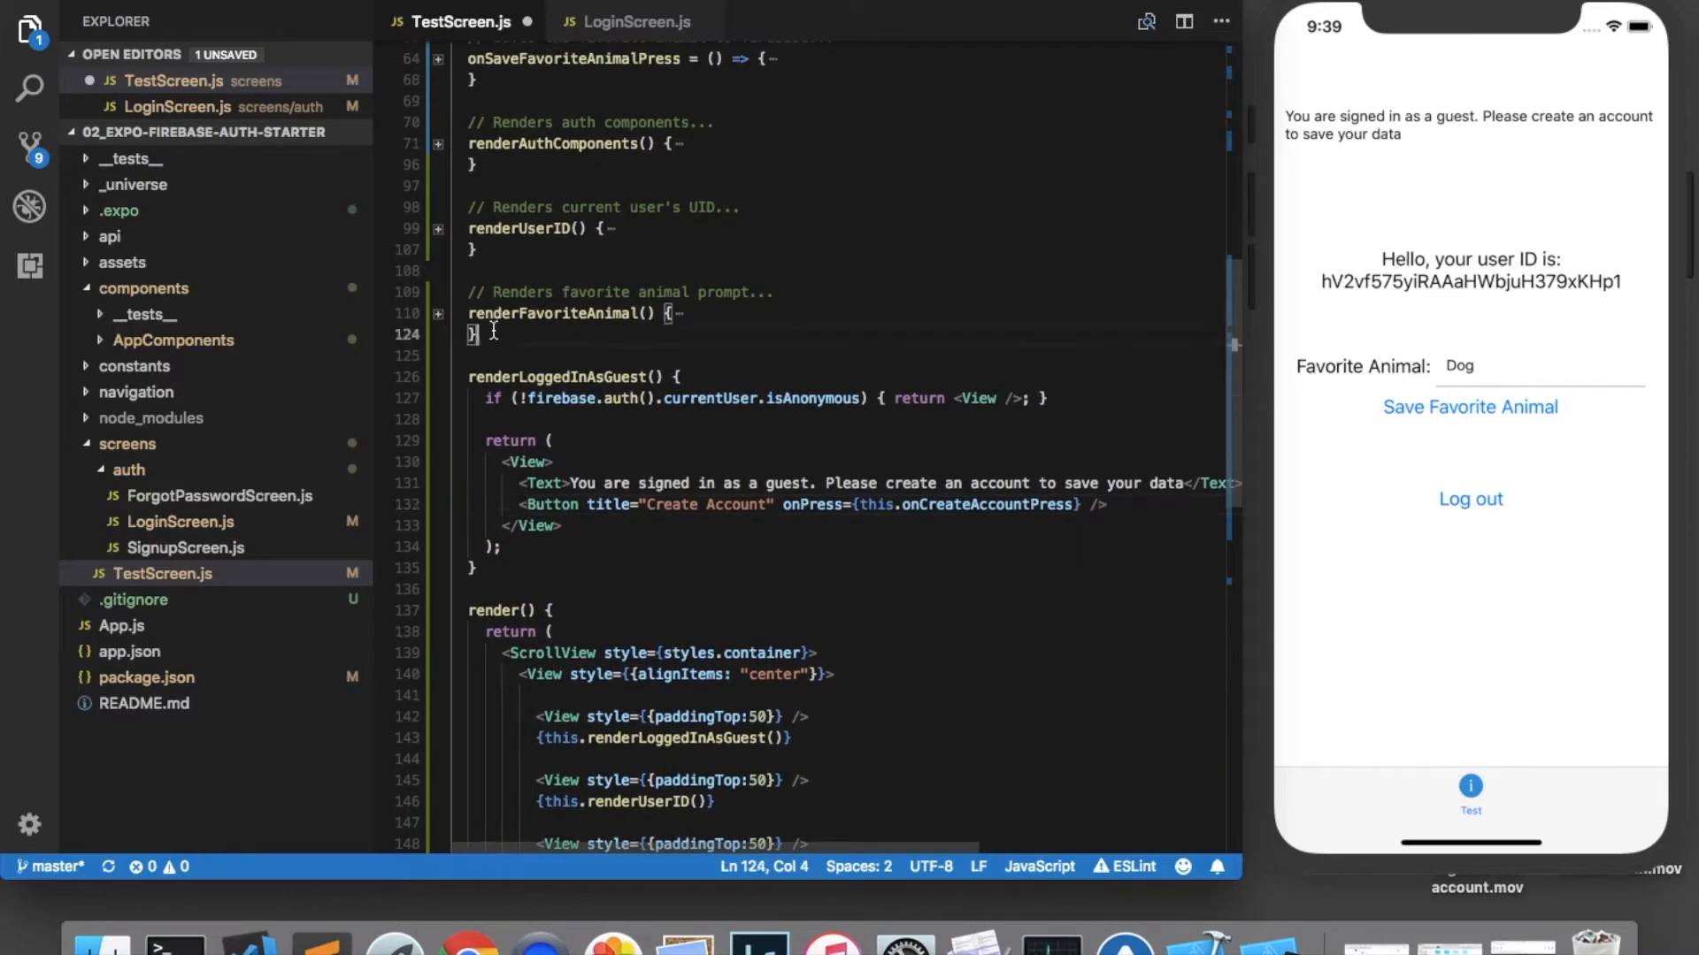
pyautogui.write('onCreateAccountPress = () => {}')
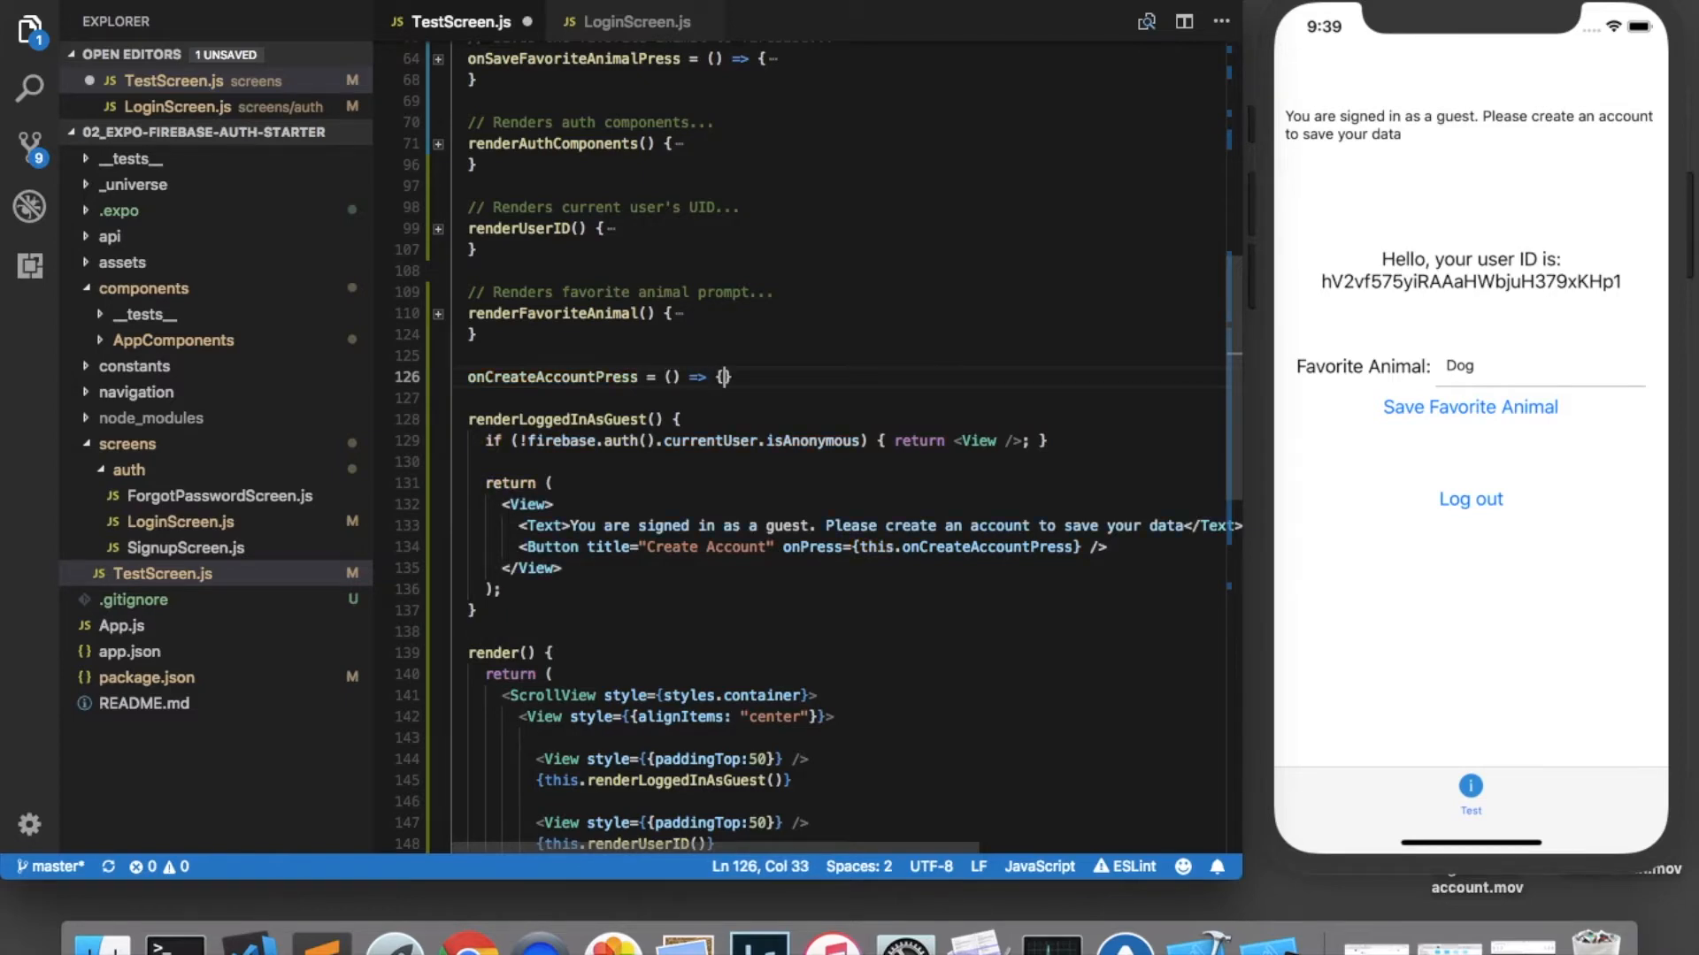
pyautogui.press('enter')
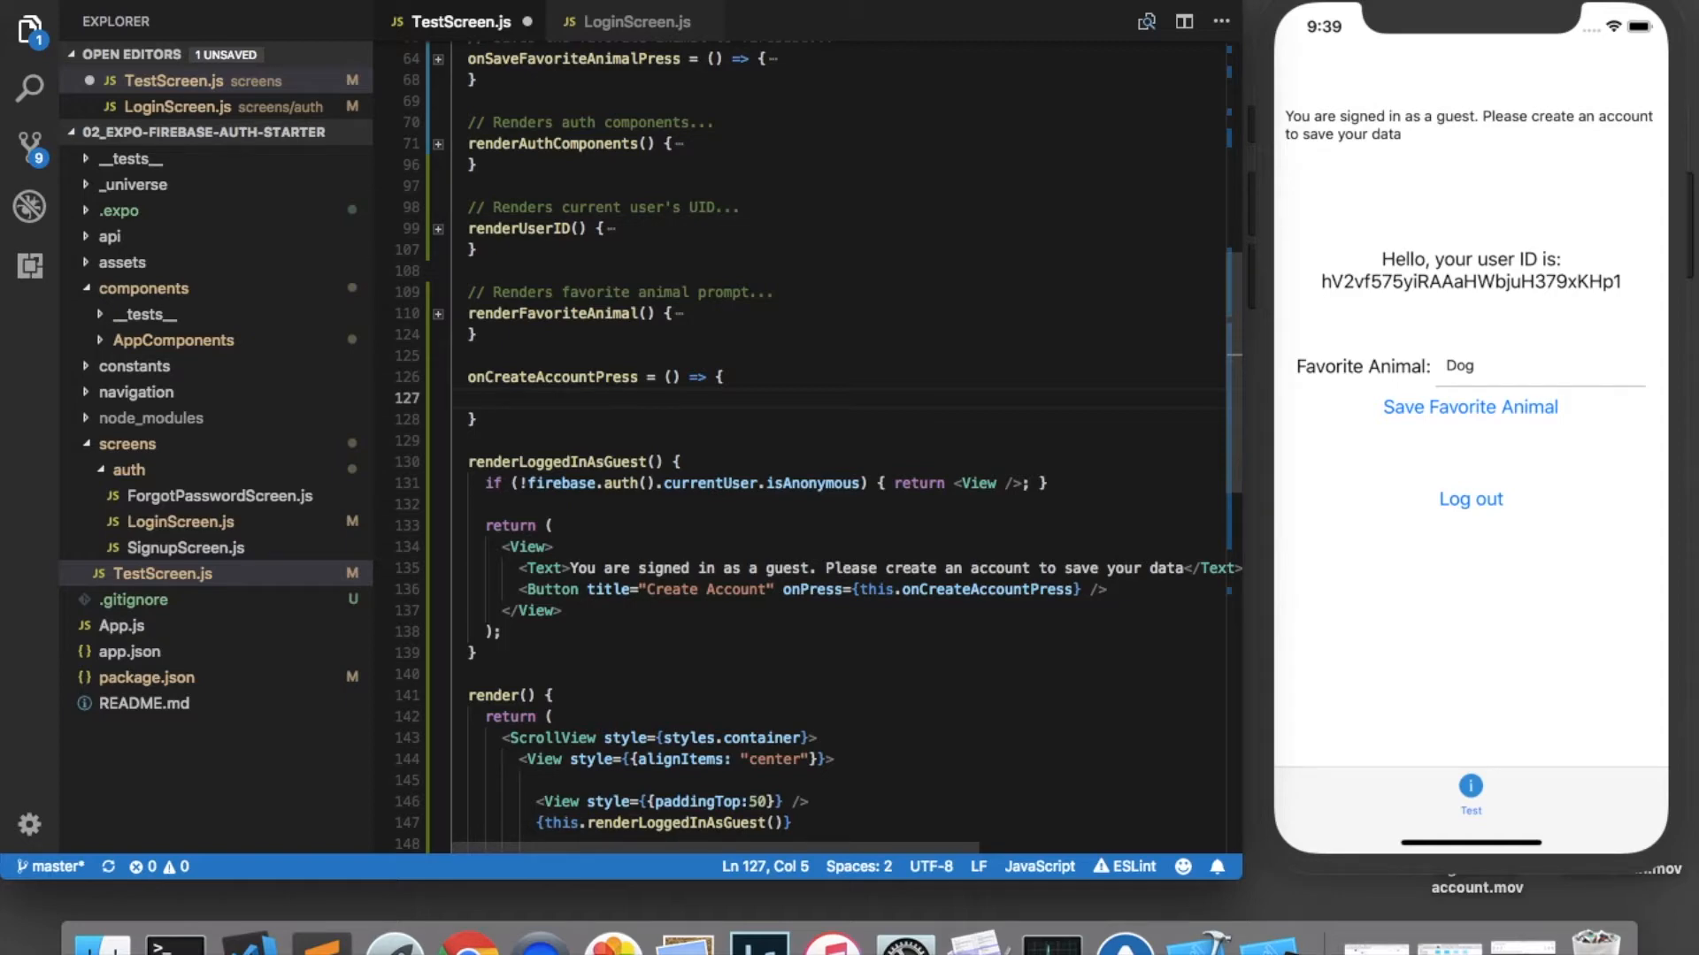
pyautogui.write('const email')
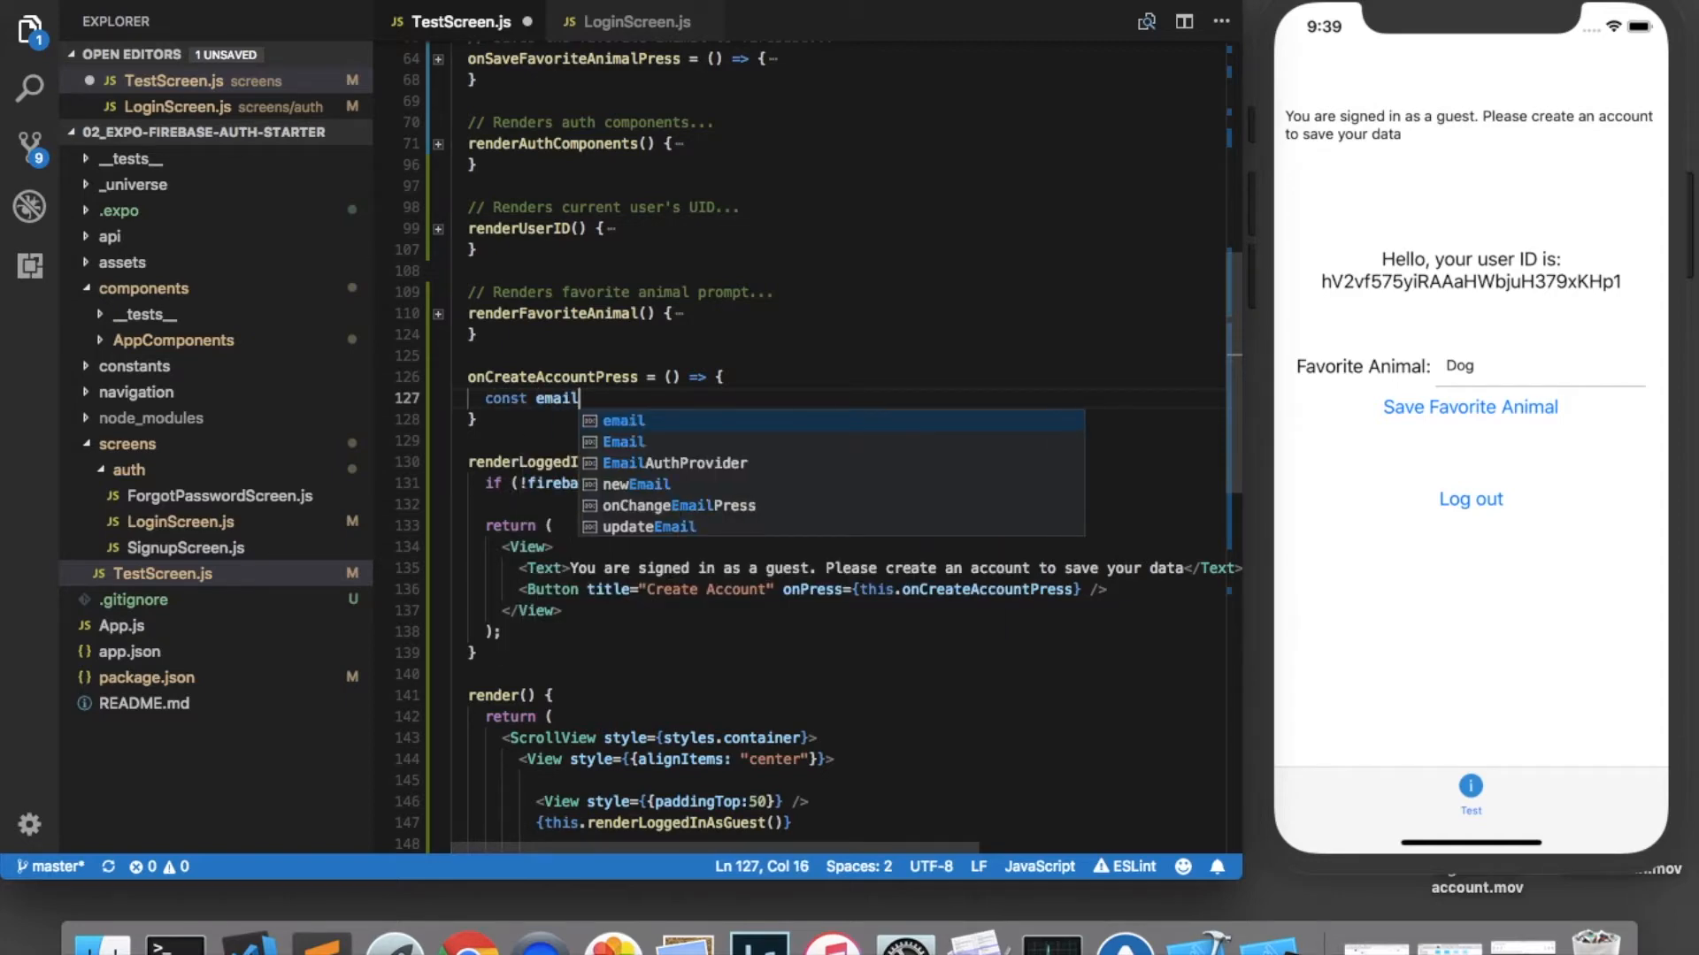
pyautogui.write('= "c@gmail.com";')
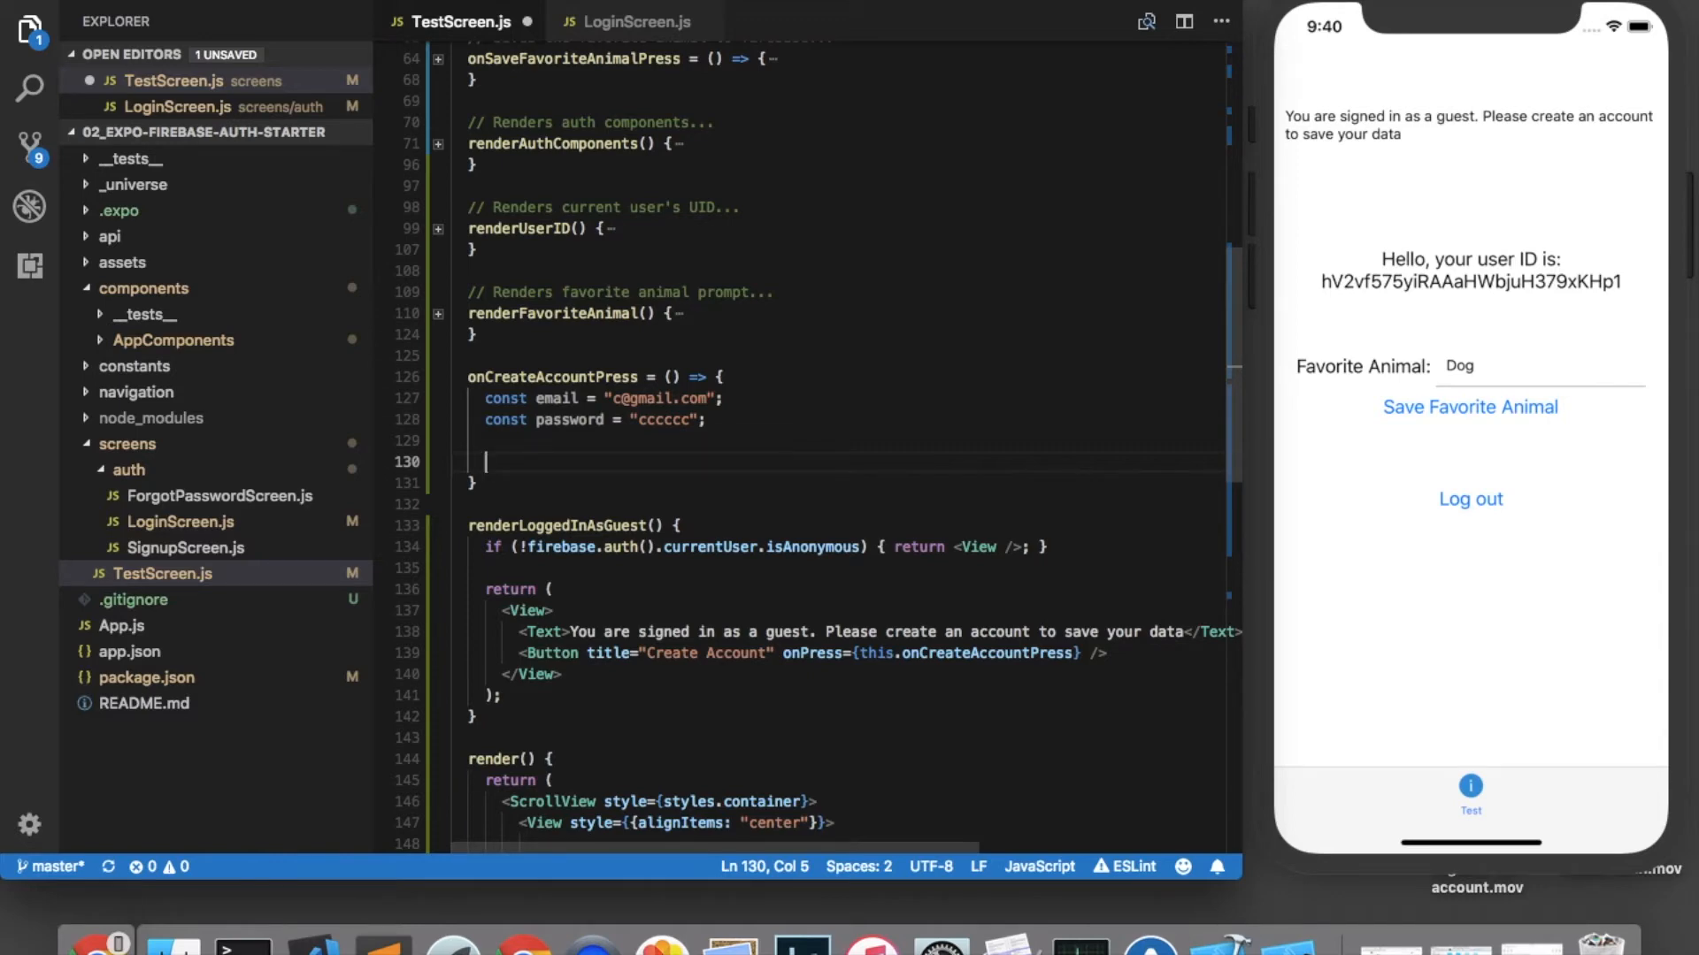
pyautogui.write('const cred = firebase.')
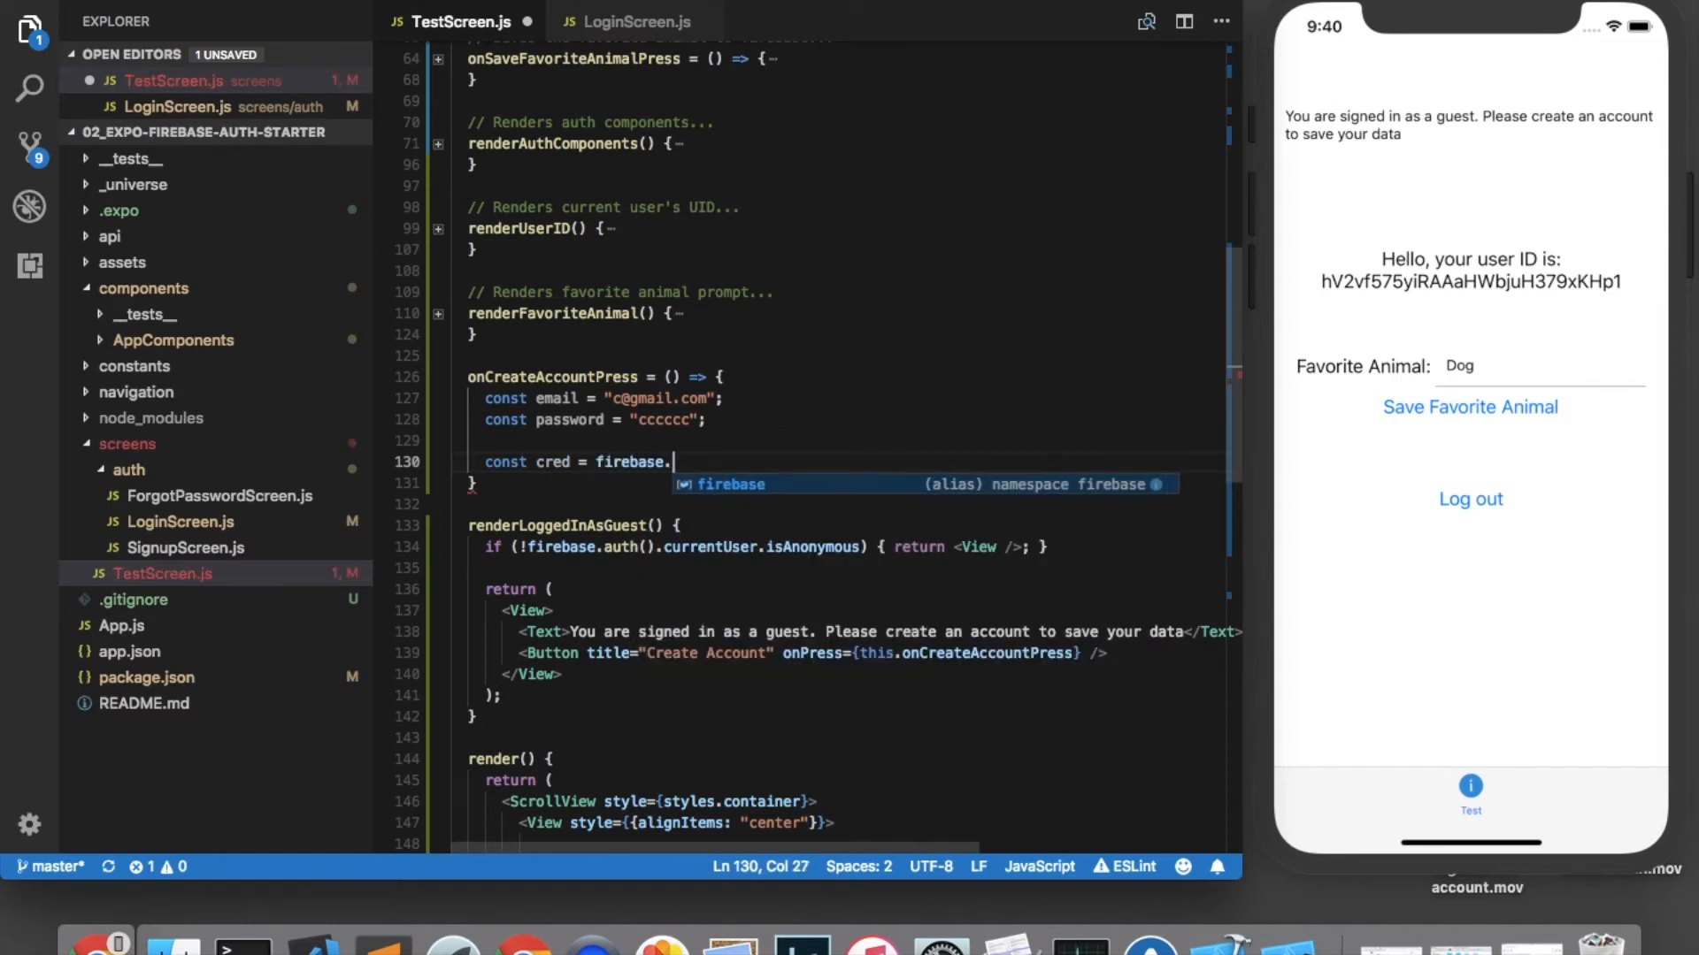
pyautogui.write('auth.EmailAuthProvider.credential(email, password);')
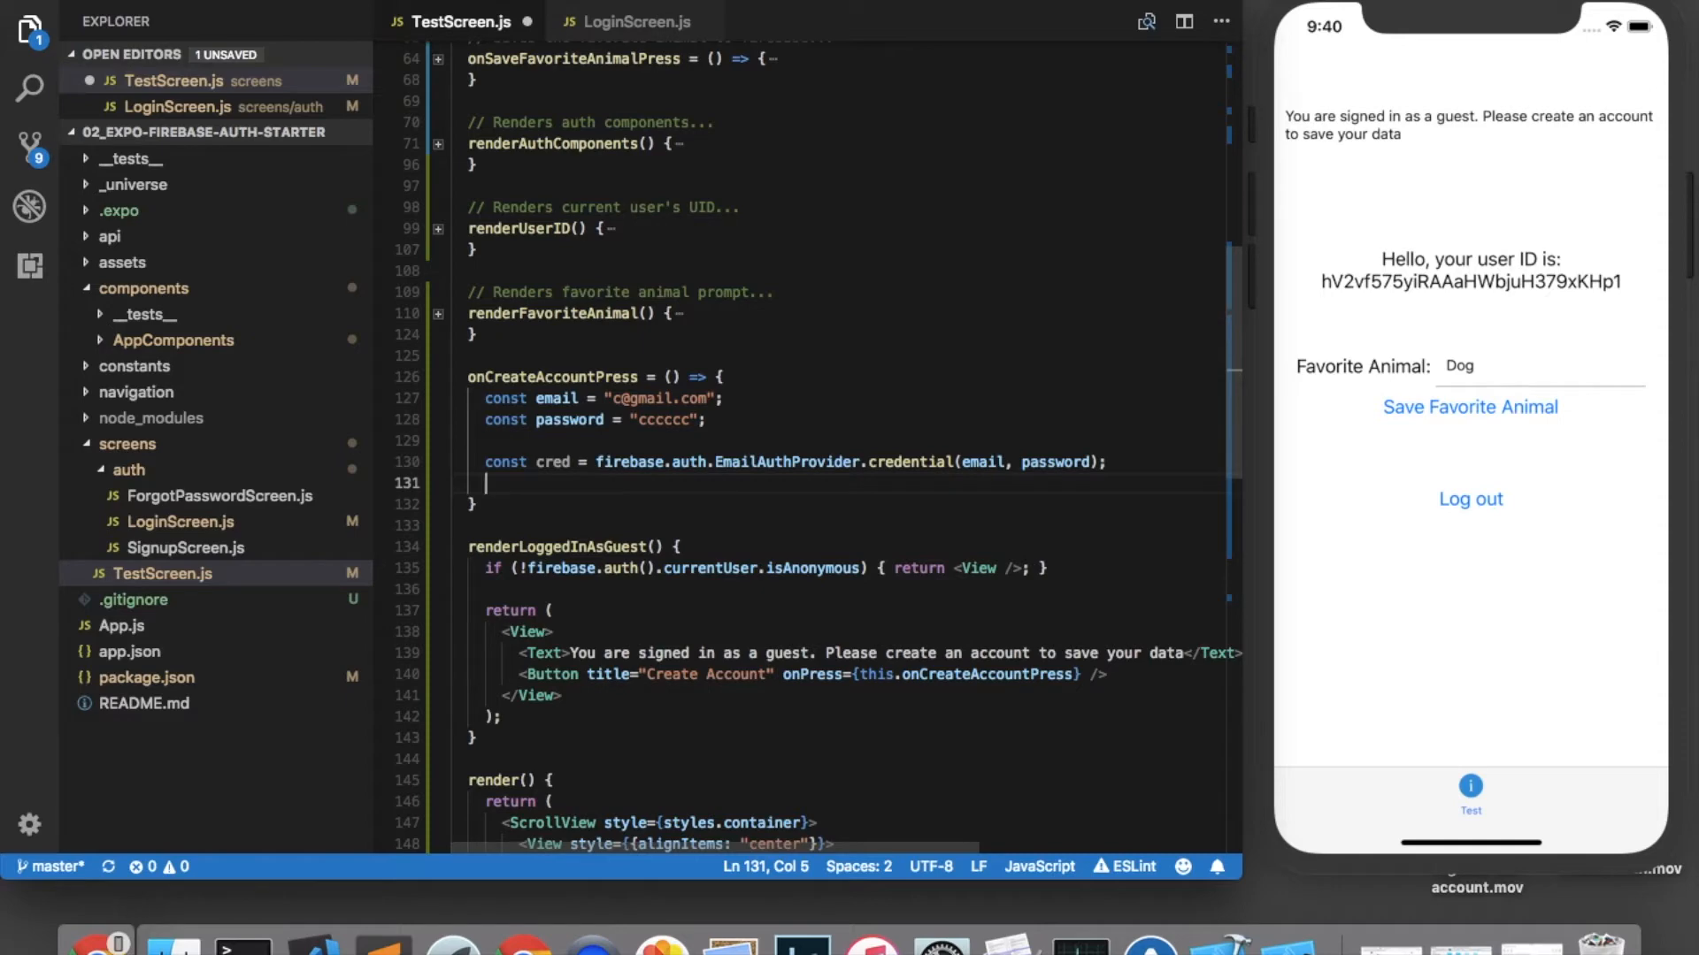
# - Link the current user with linkAndRetrieveDataWithCredential(cred) and handle the result in .then
pyautogui.write('firebase.su')
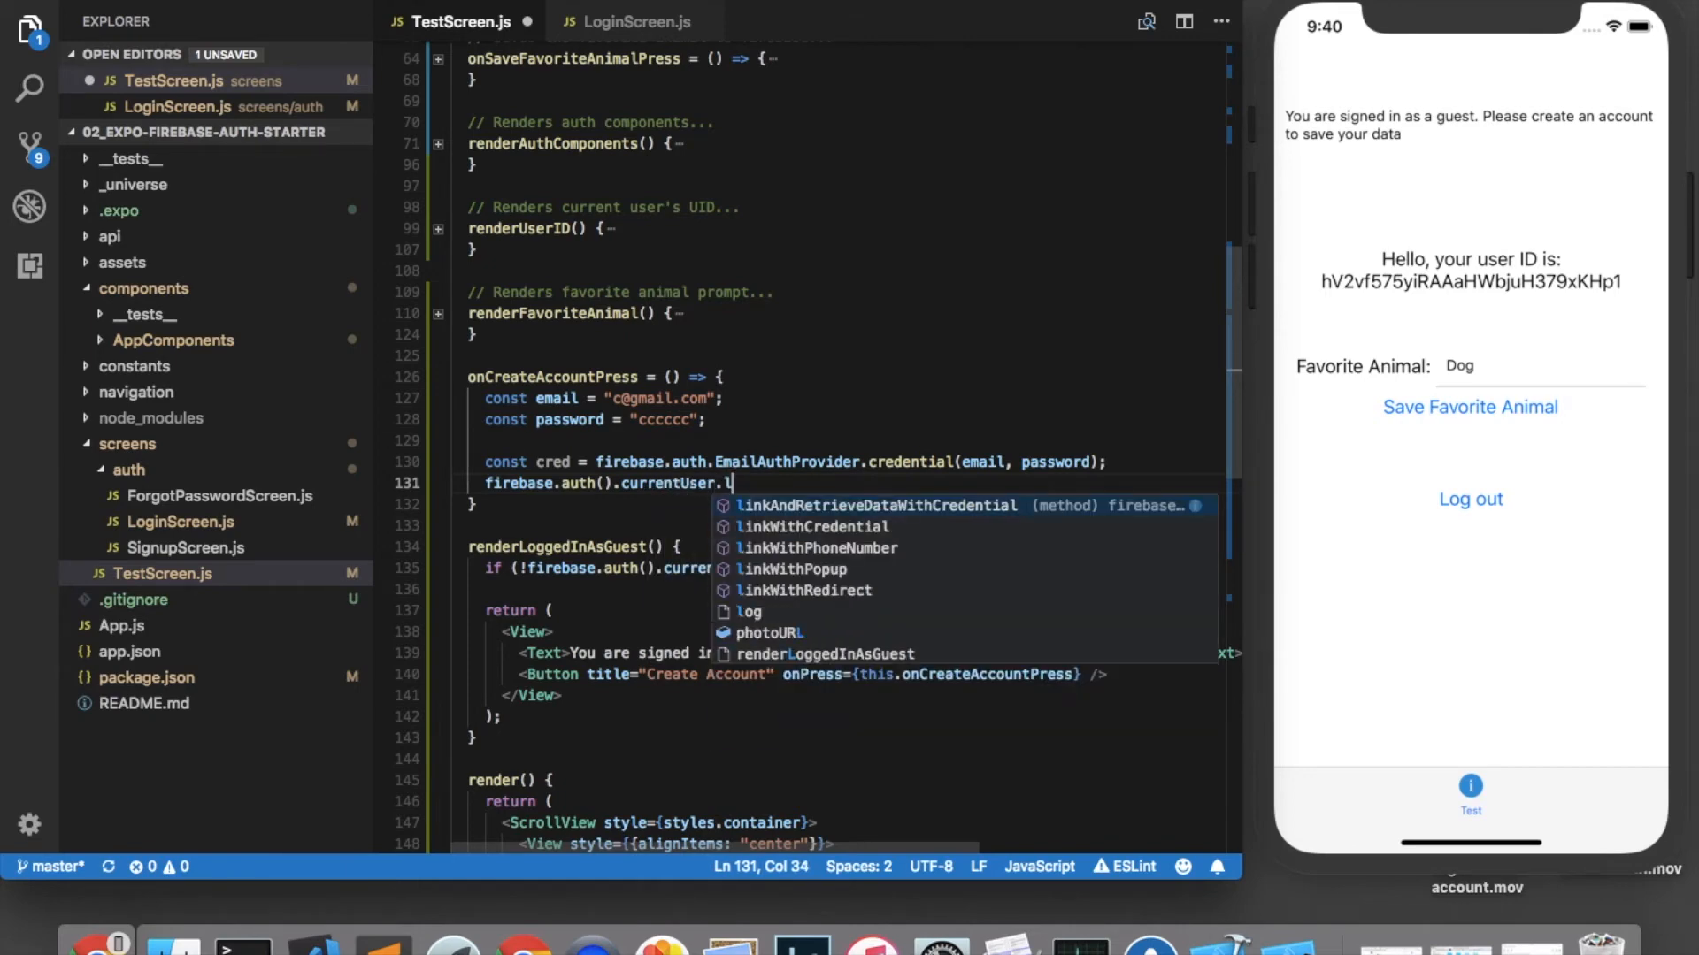
pyautogui.write('inkAndRetrieveDataWithCredential(')
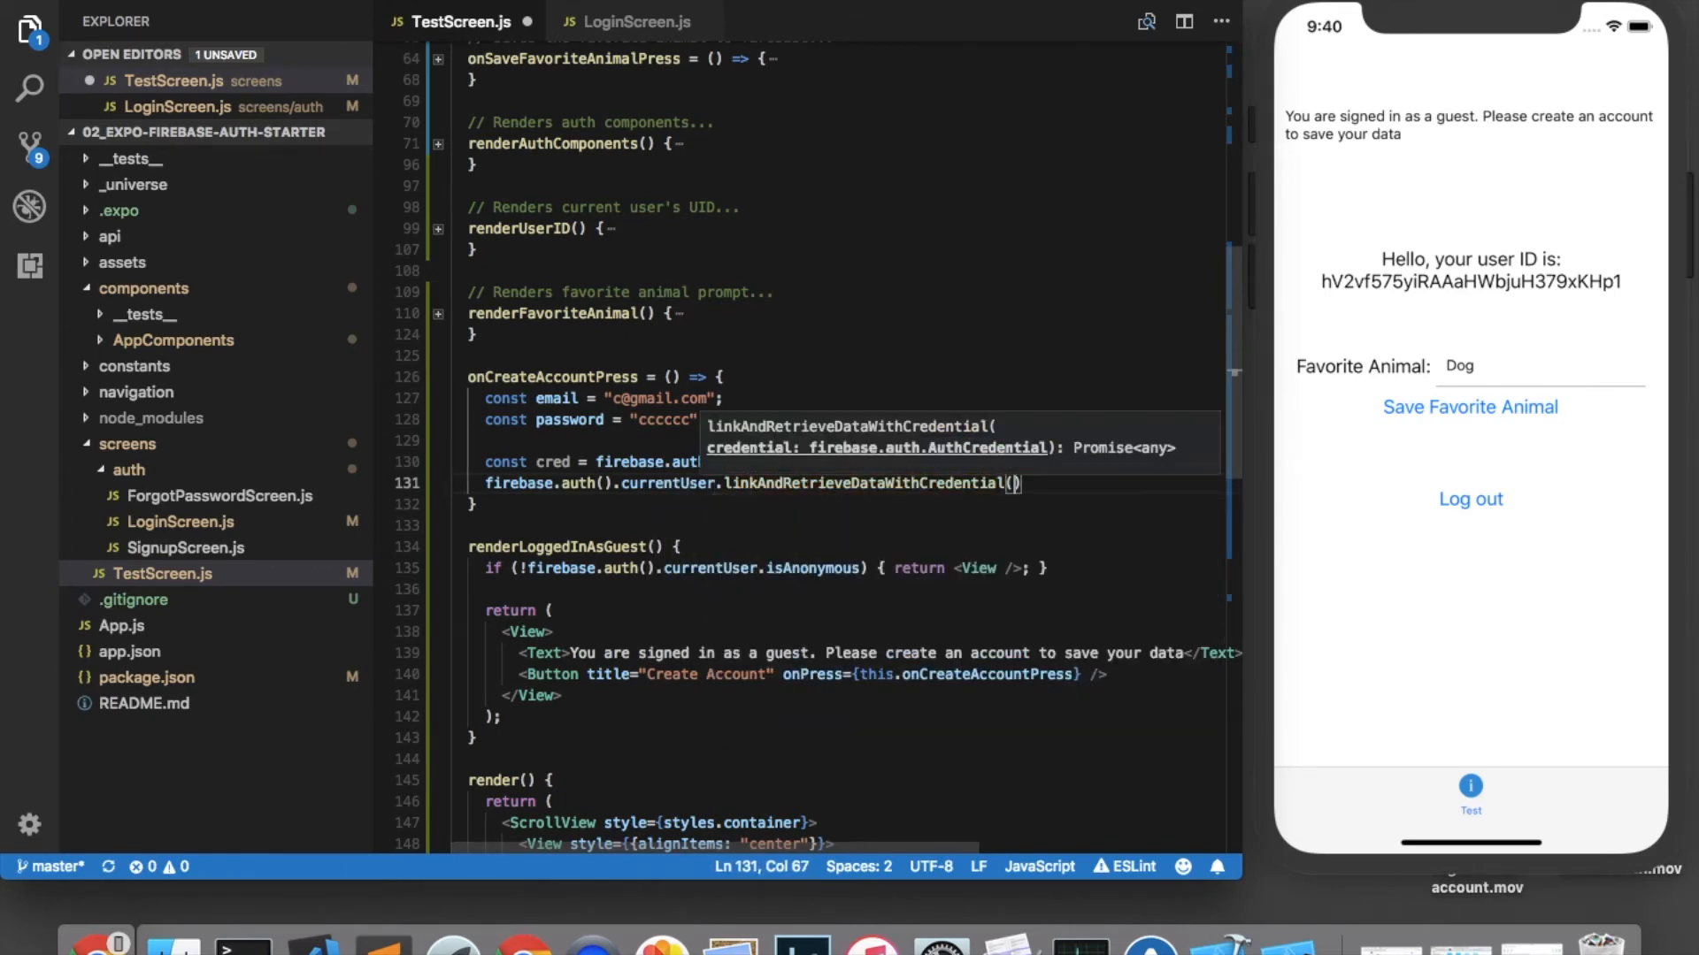
pyautogui.write('cred')
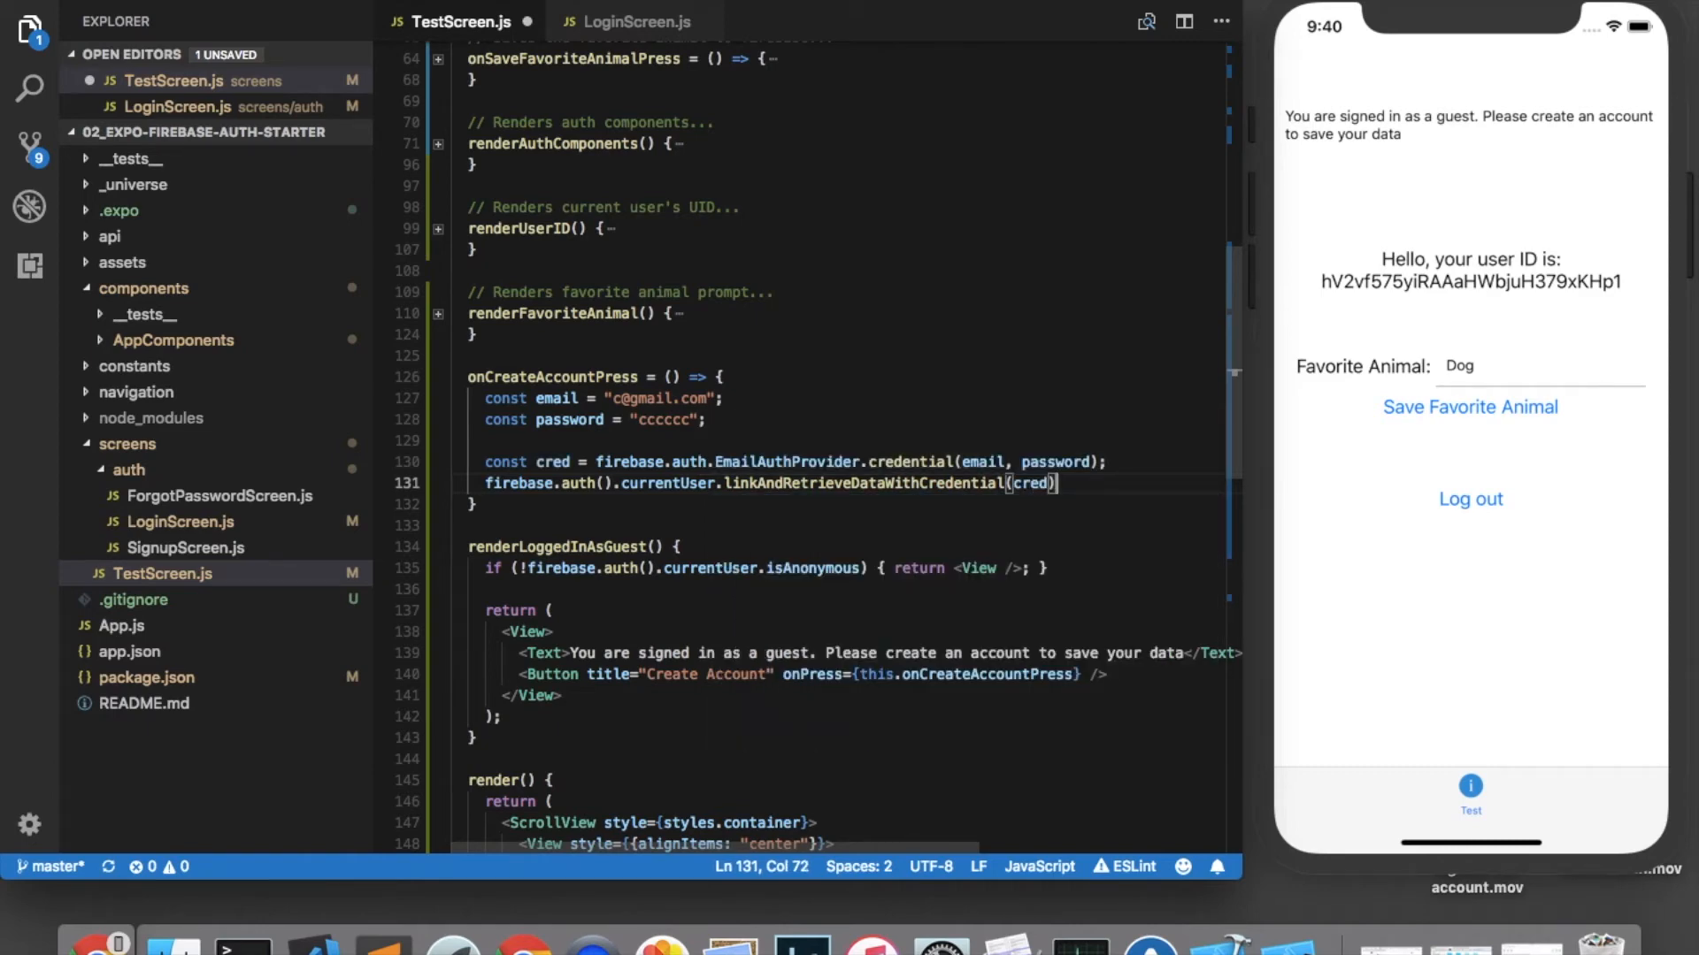
pyautogui.write('.then')
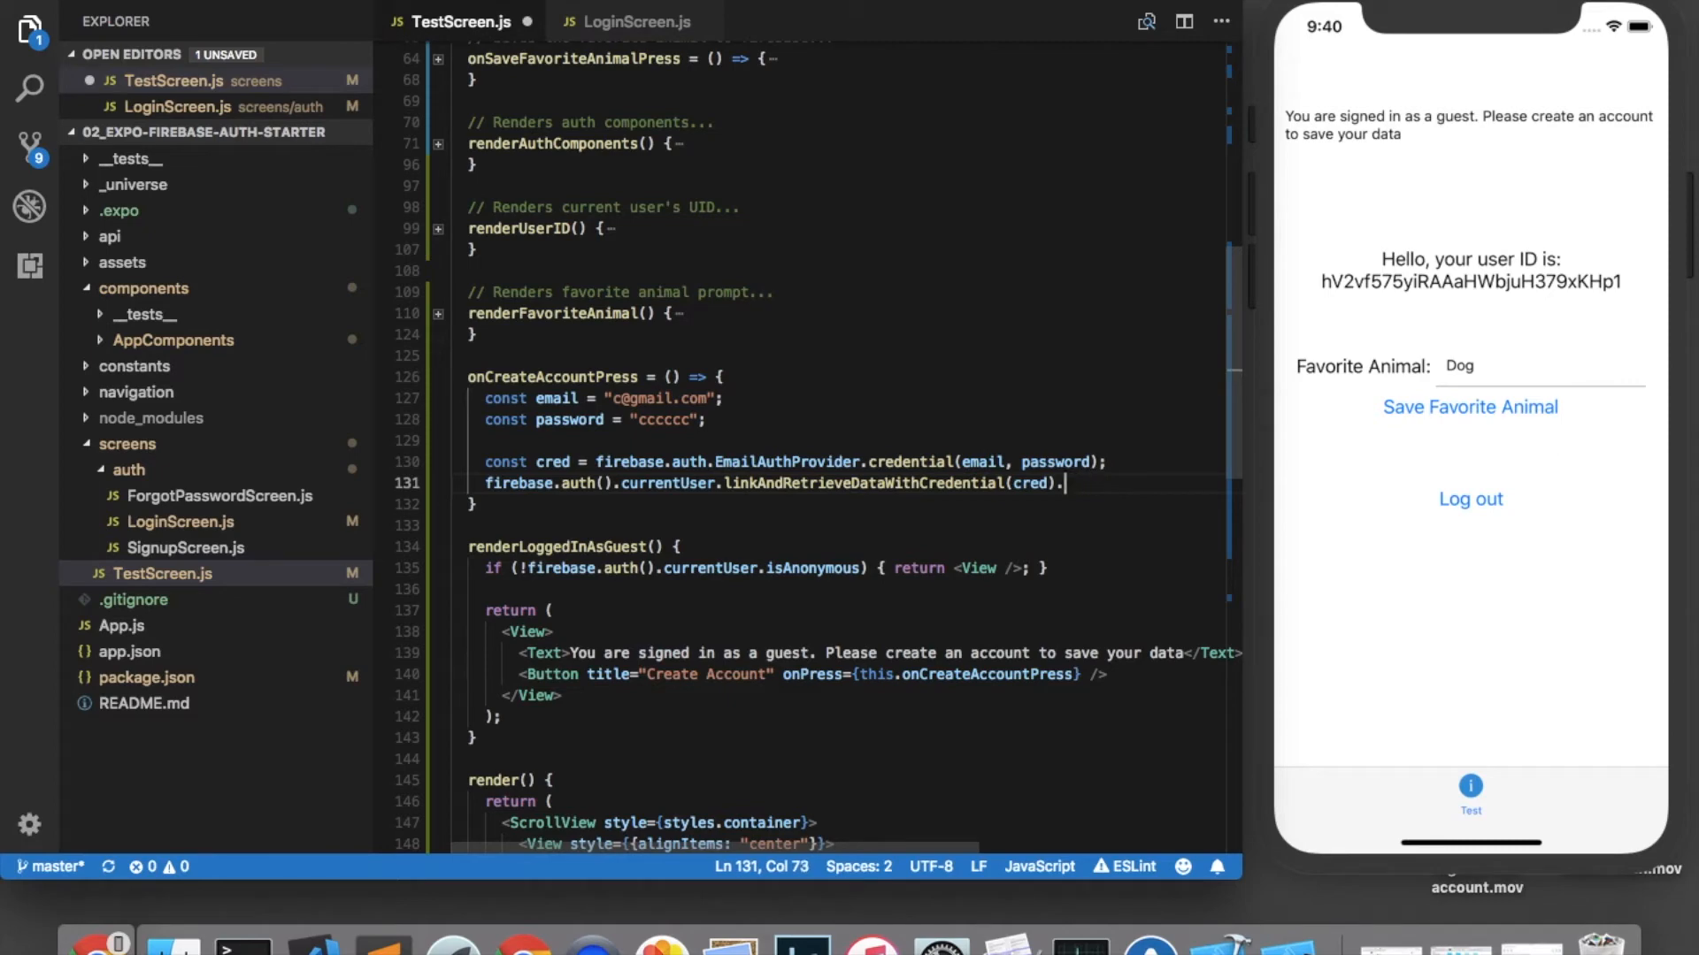
pyautogui.write(';')
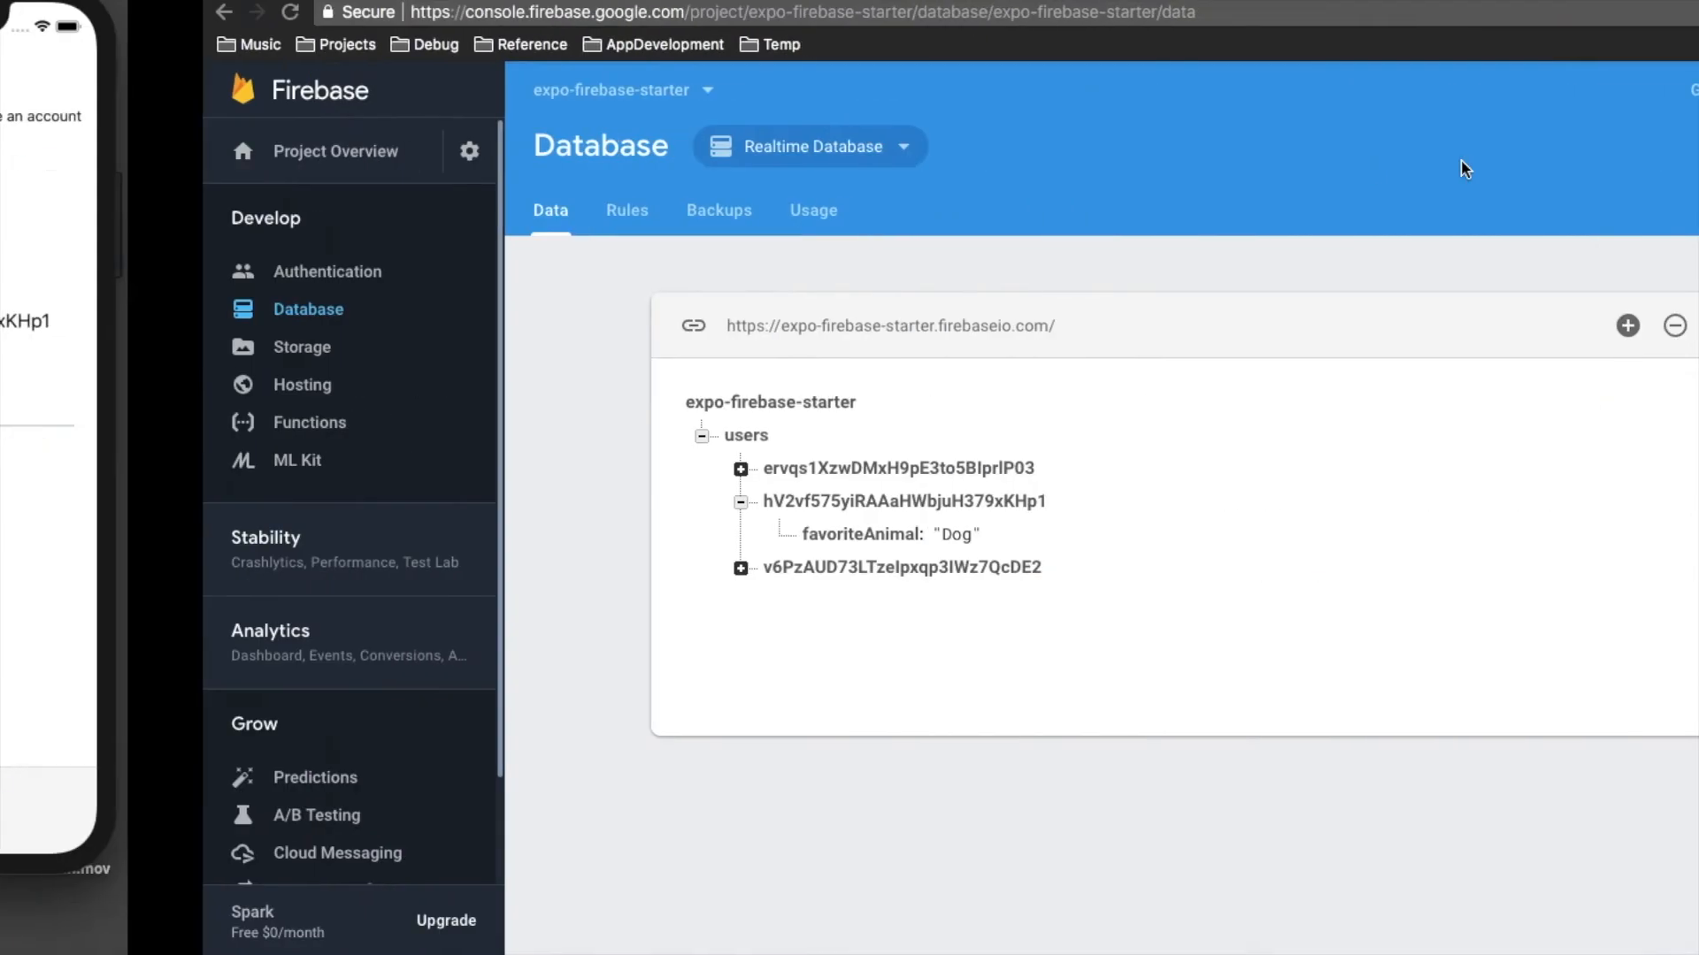
pyautogui.click(124, 270)
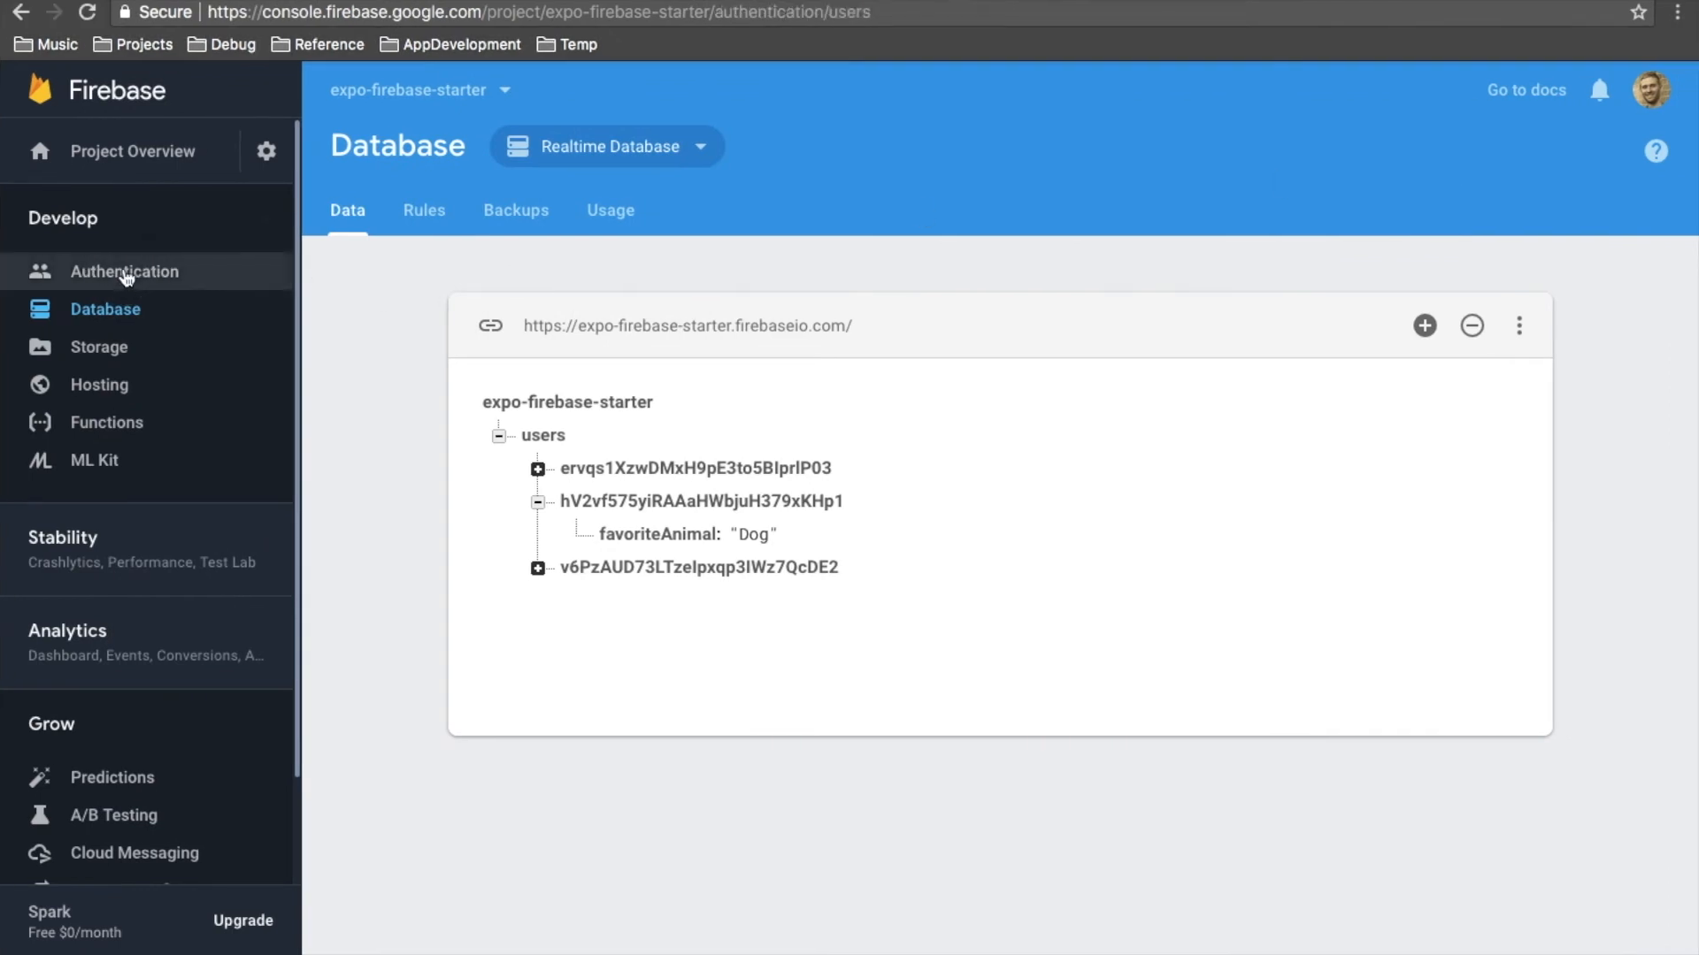
pyautogui.click(123, 271)
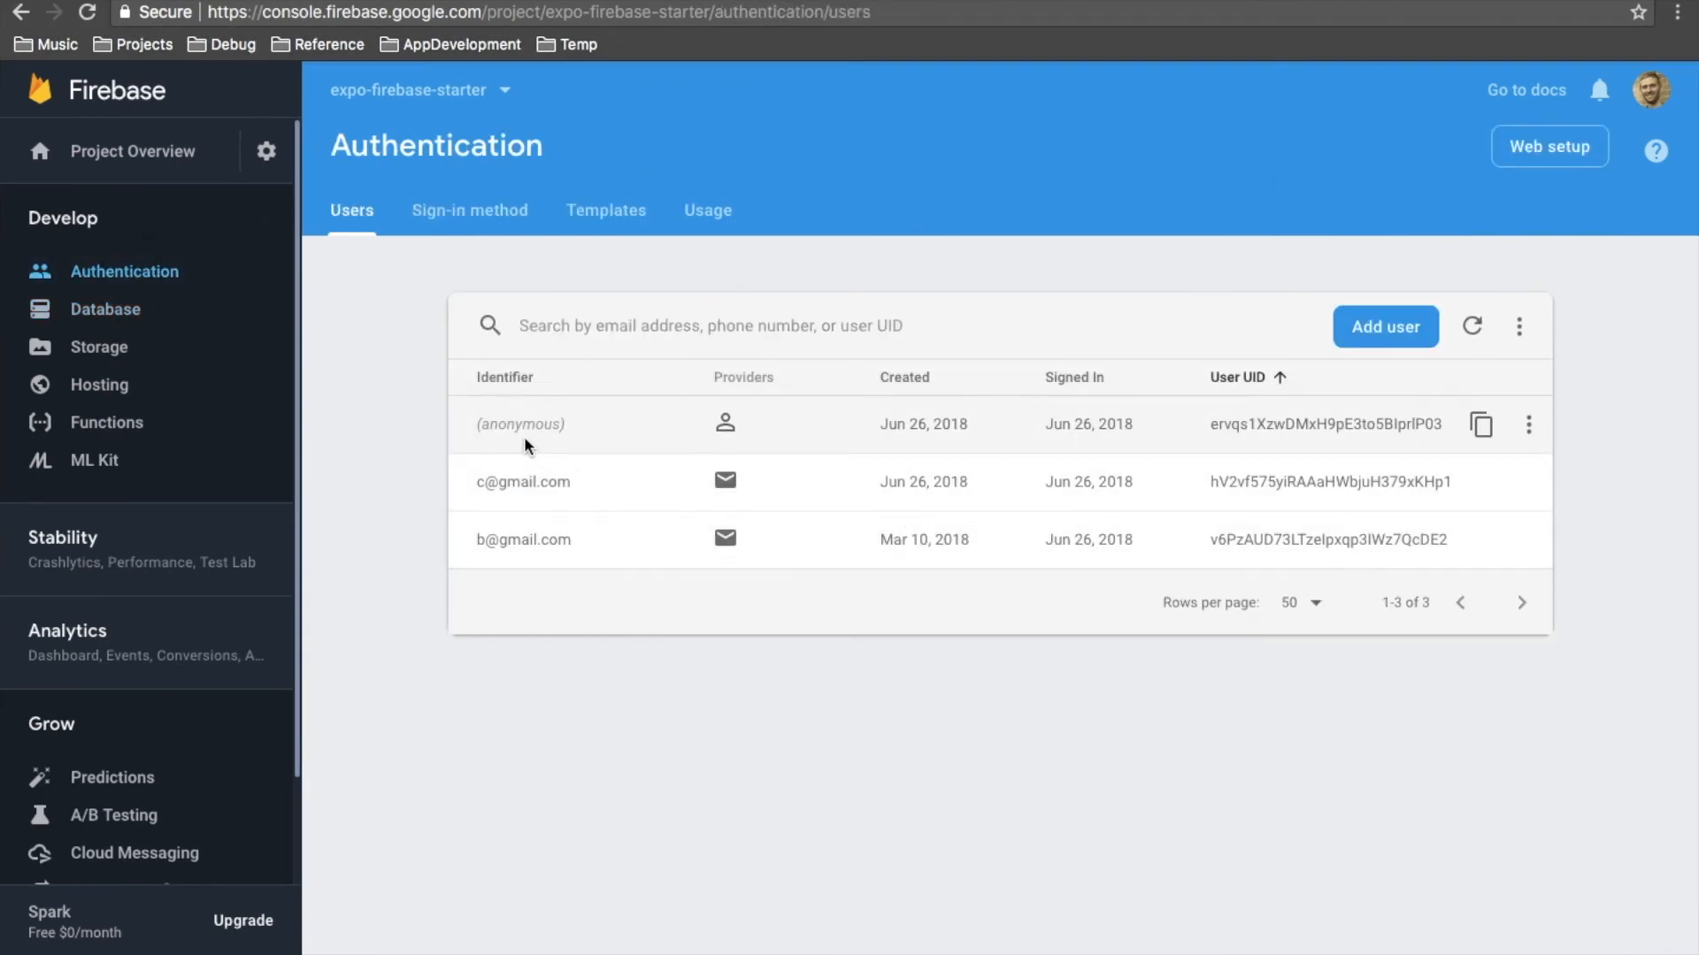
pyautogui.moveTo(1256, 538)
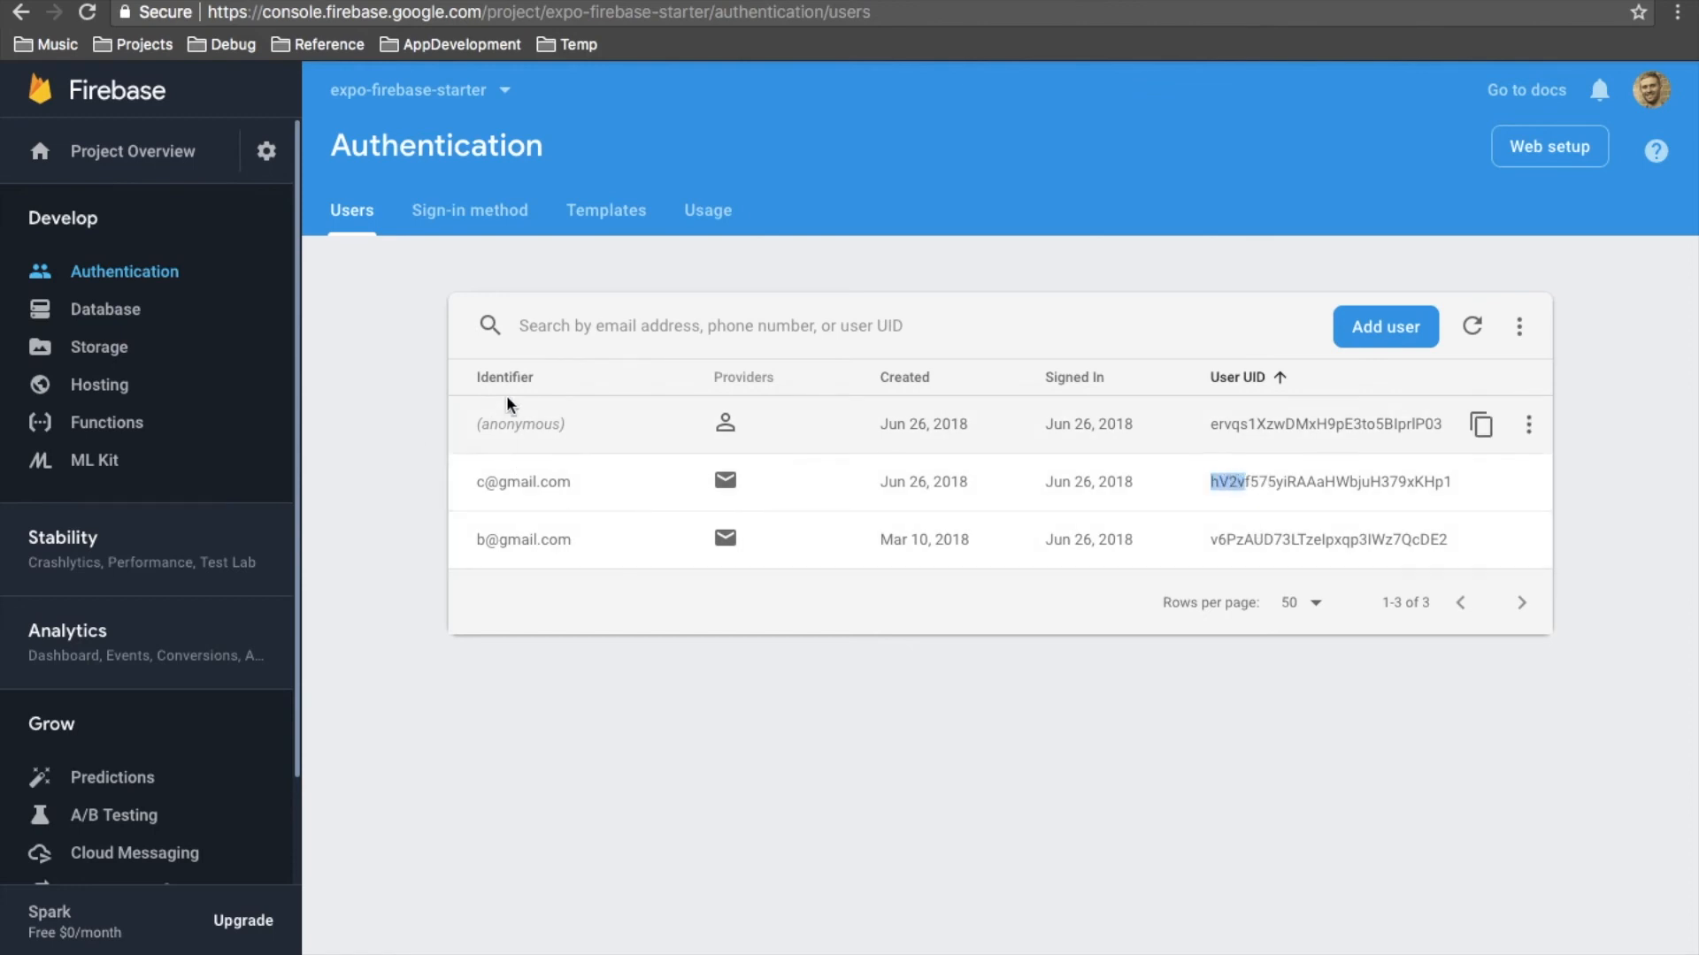
pyautogui.moveTo(557, 484)
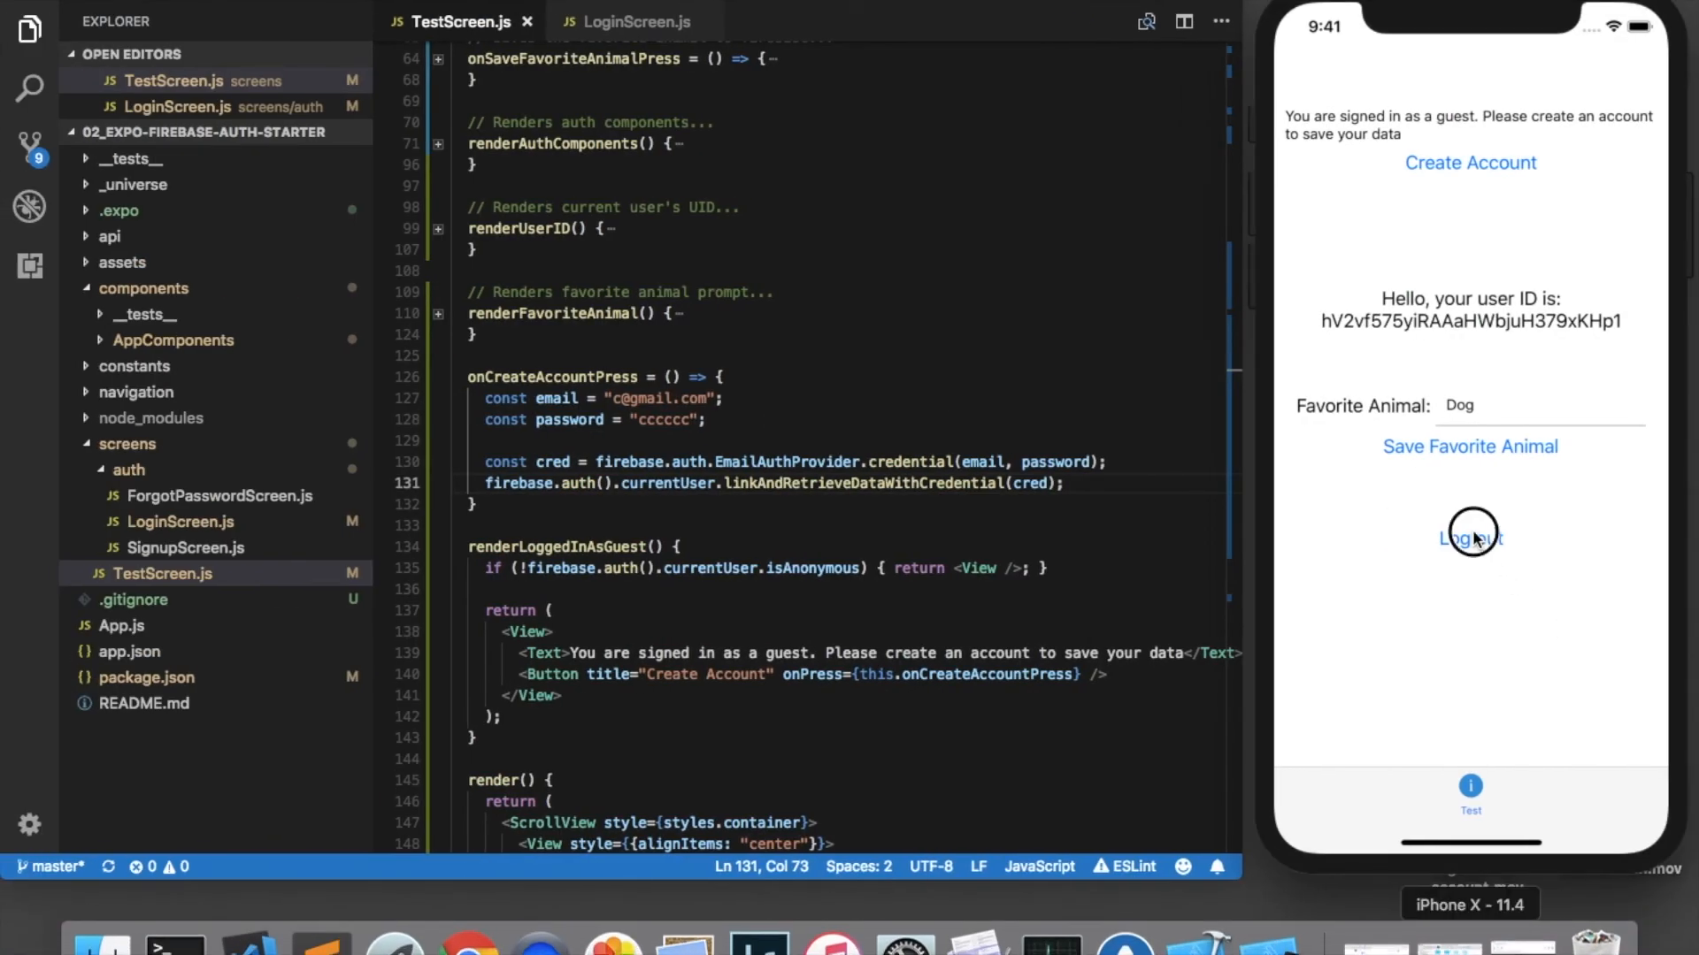
pyautogui.click(1469, 536)
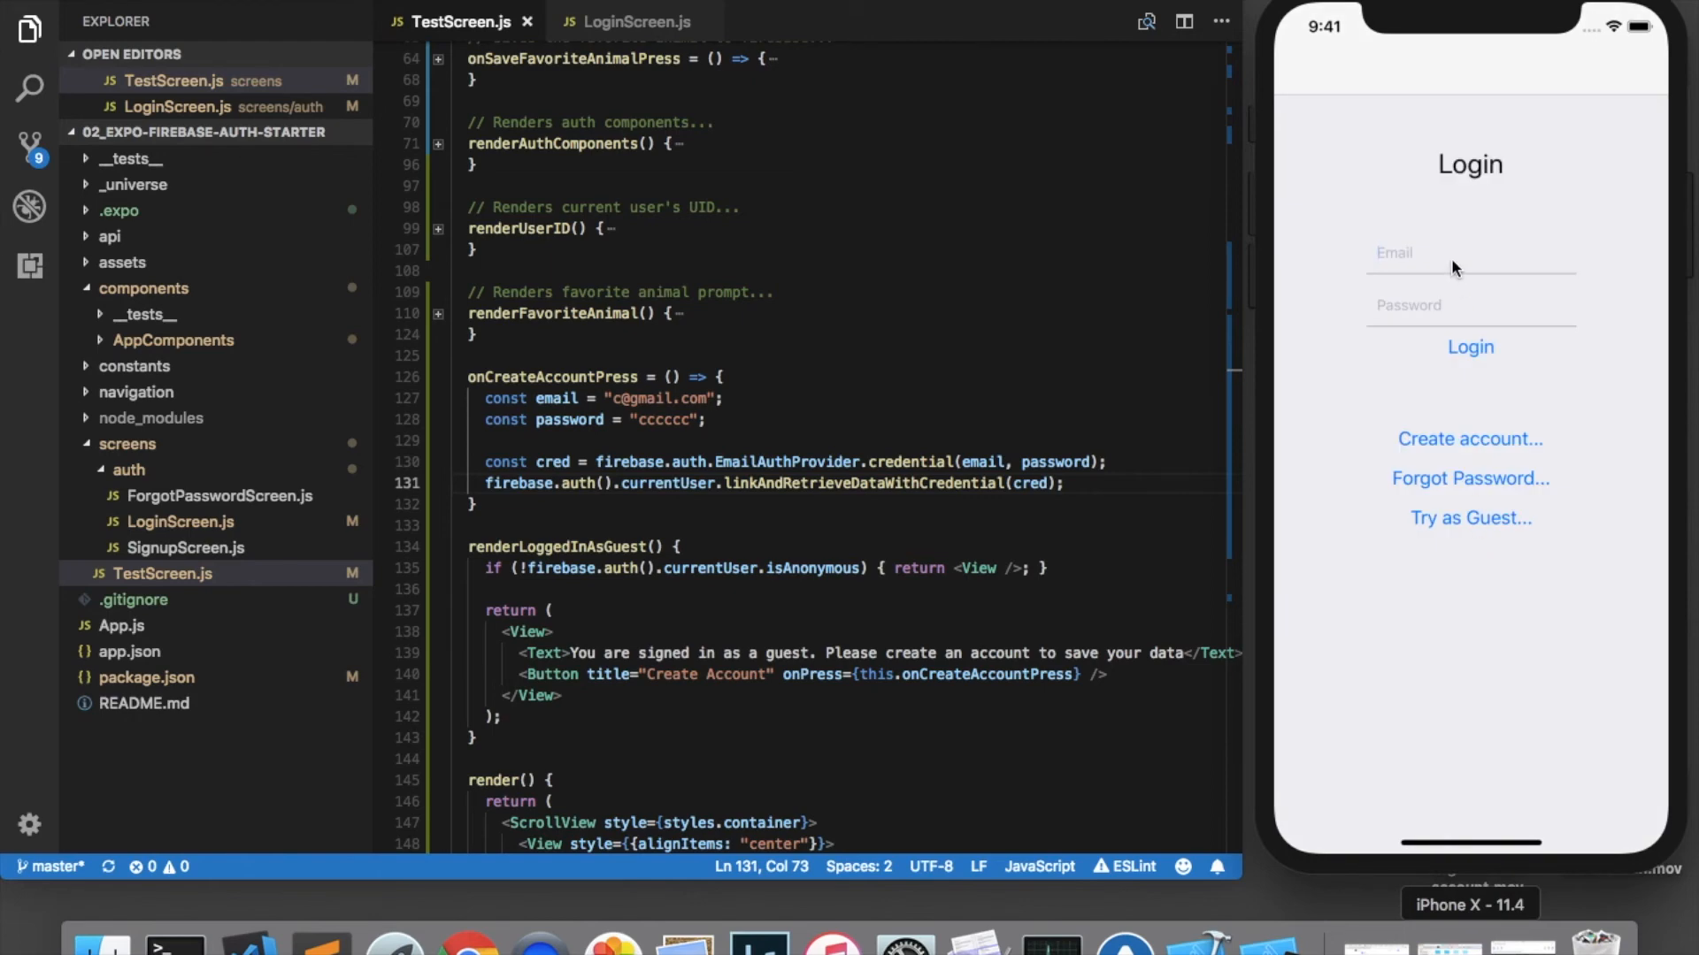
pyautogui.write('c@gmail.co')
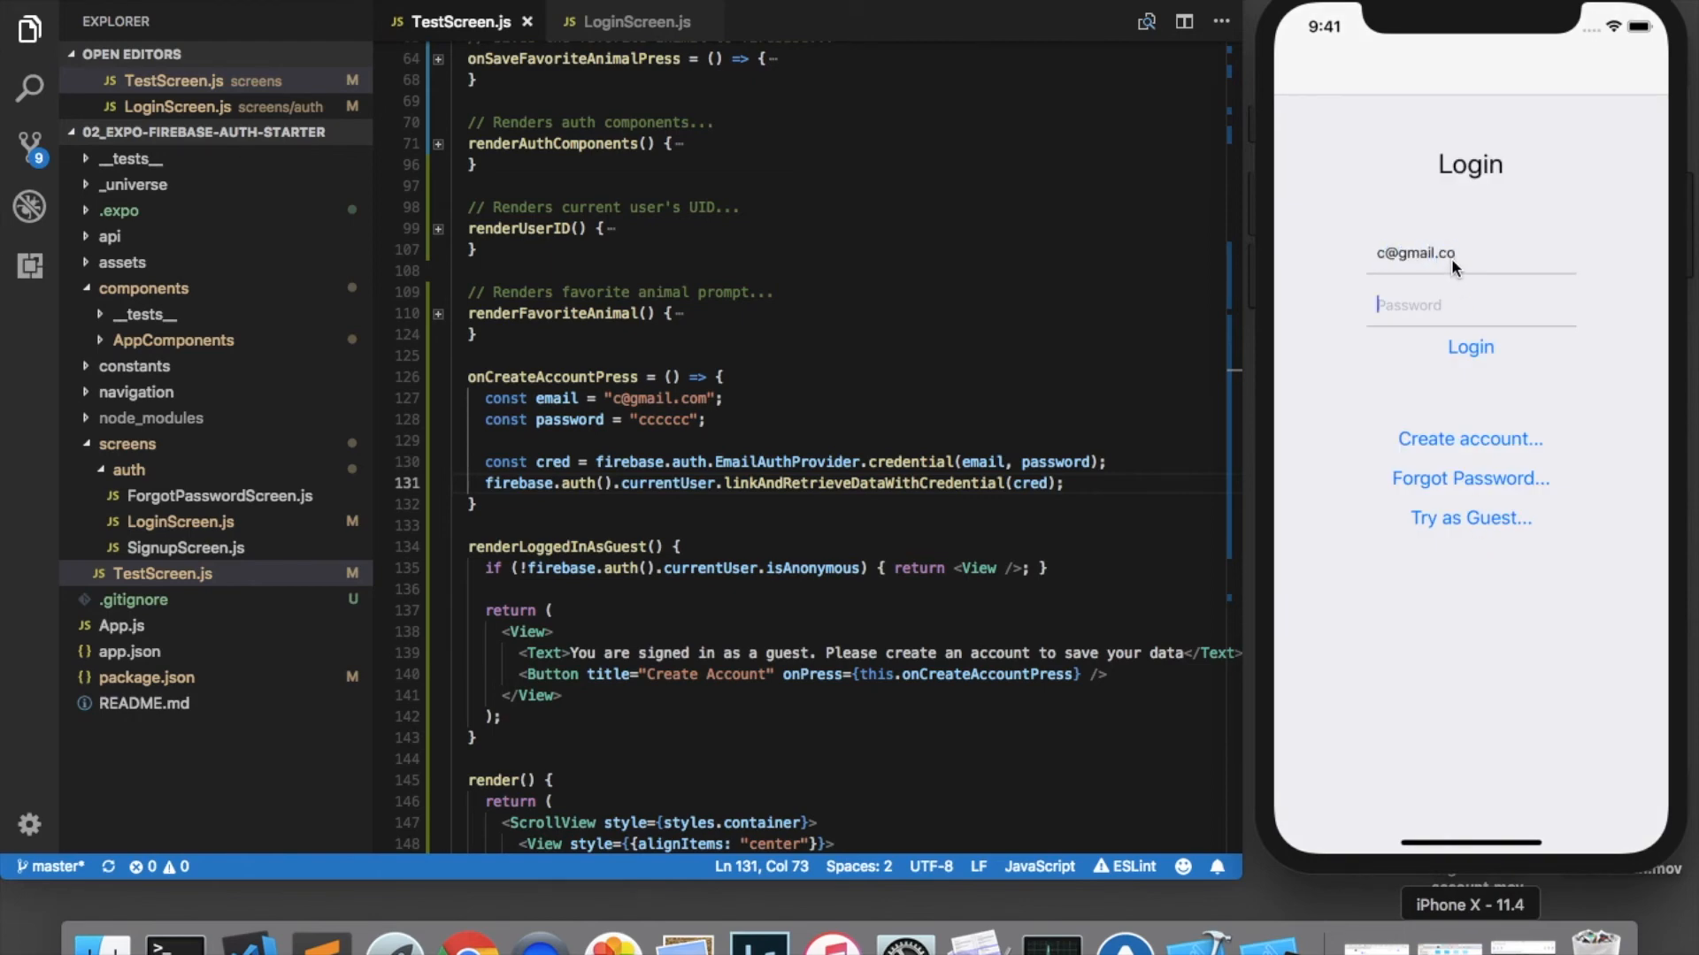
pyautogui.write('m')
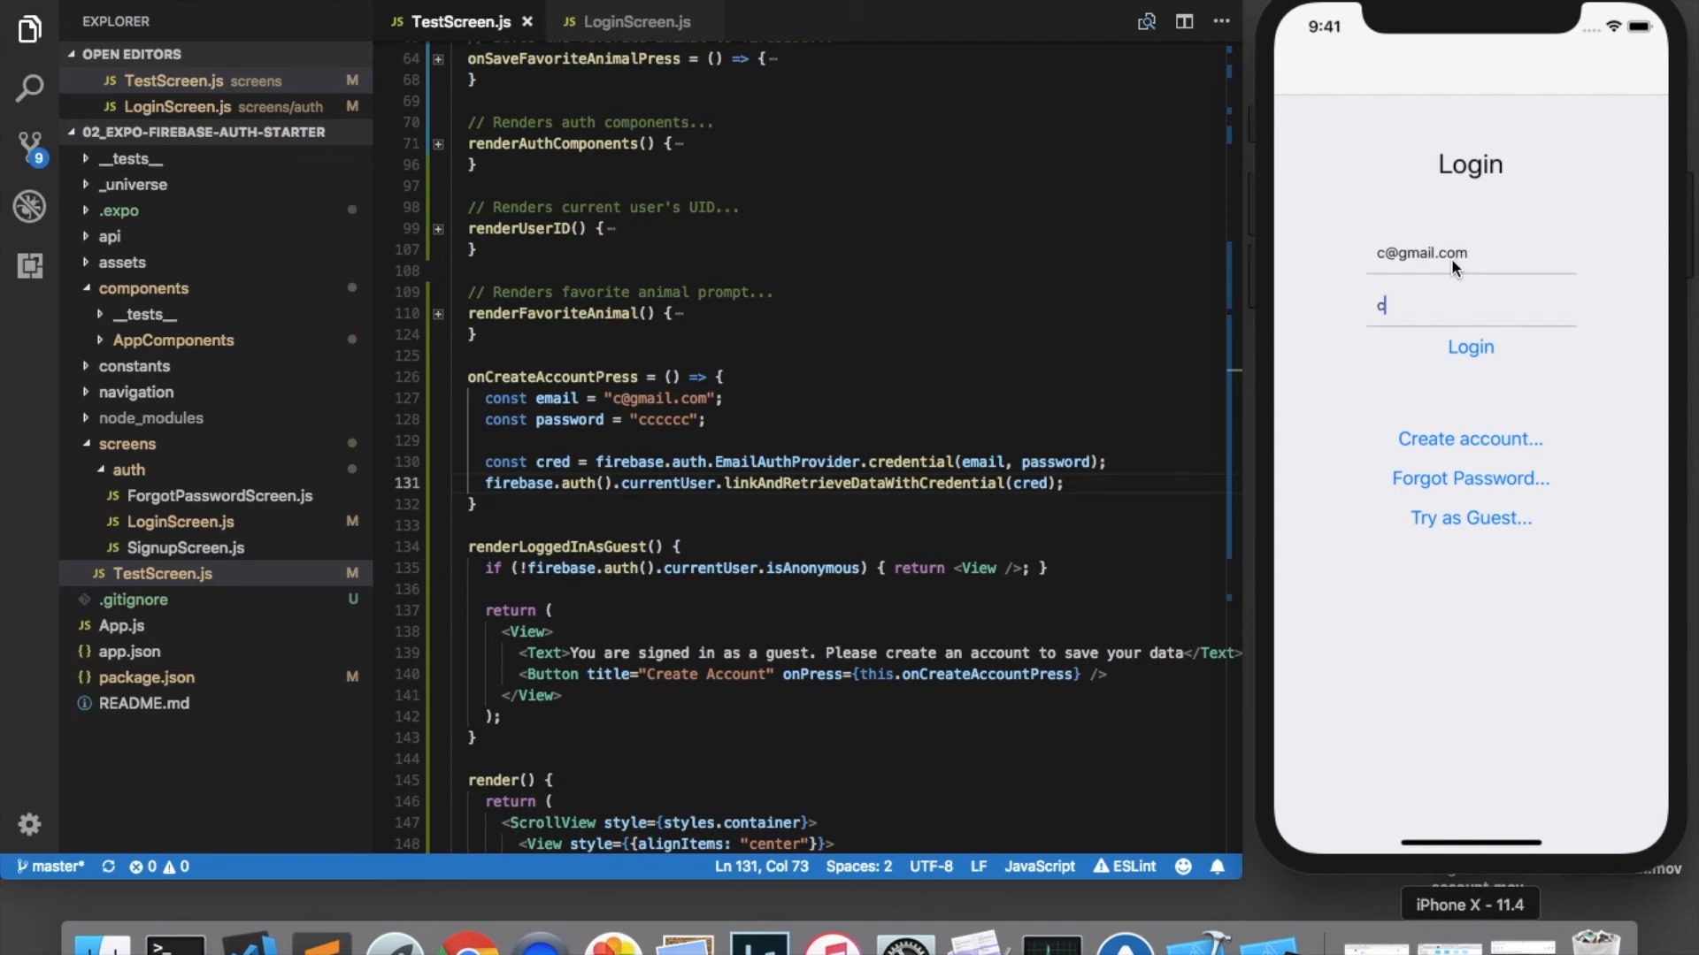
pyautogui.write('ccccc')
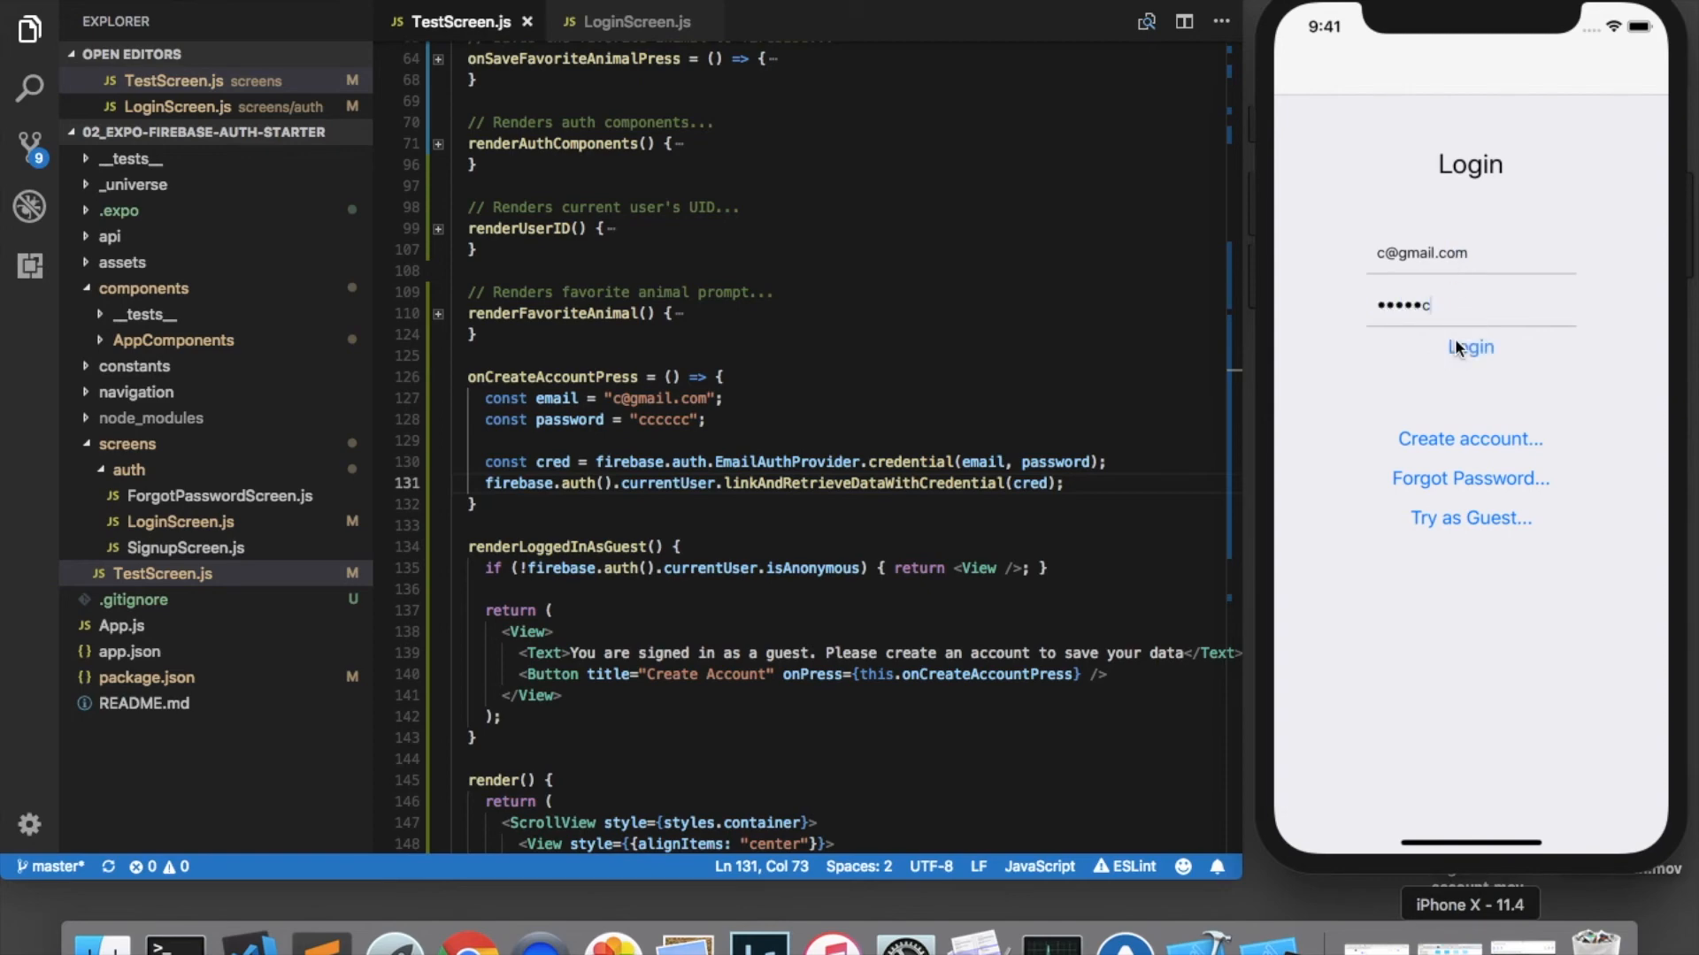
pyautogui.click(1468, 349)
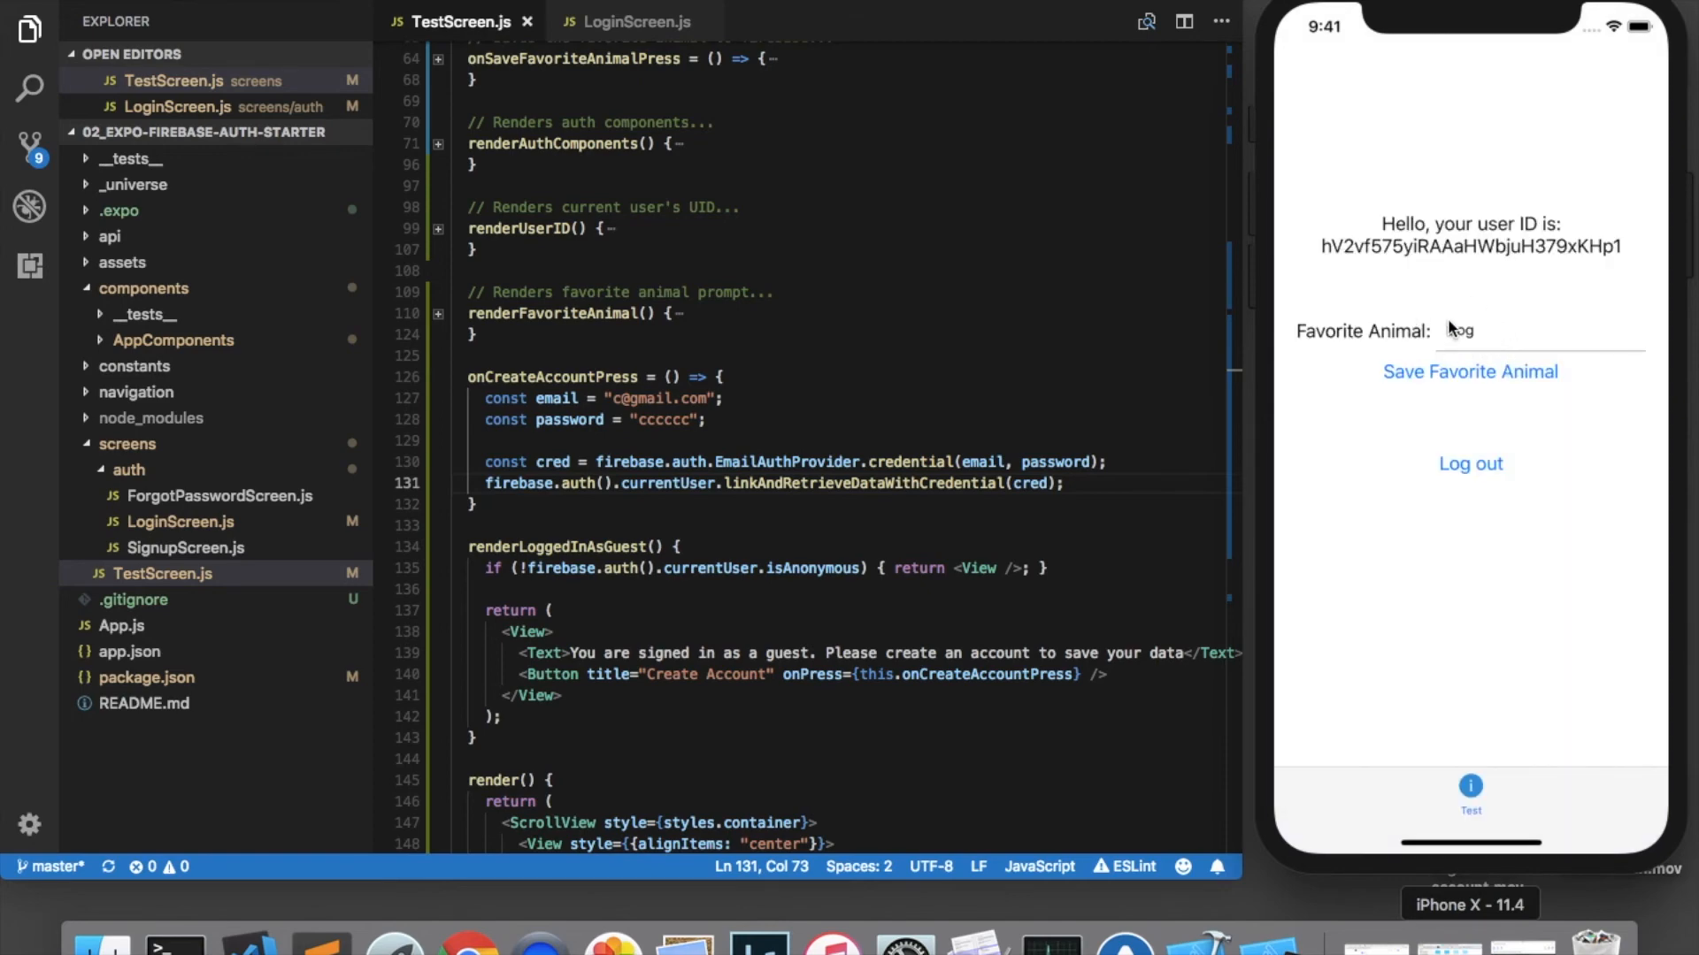
# - Replace the favourite animal Dog with Giraffe under the same user ID
pyautogui.write('Dog')
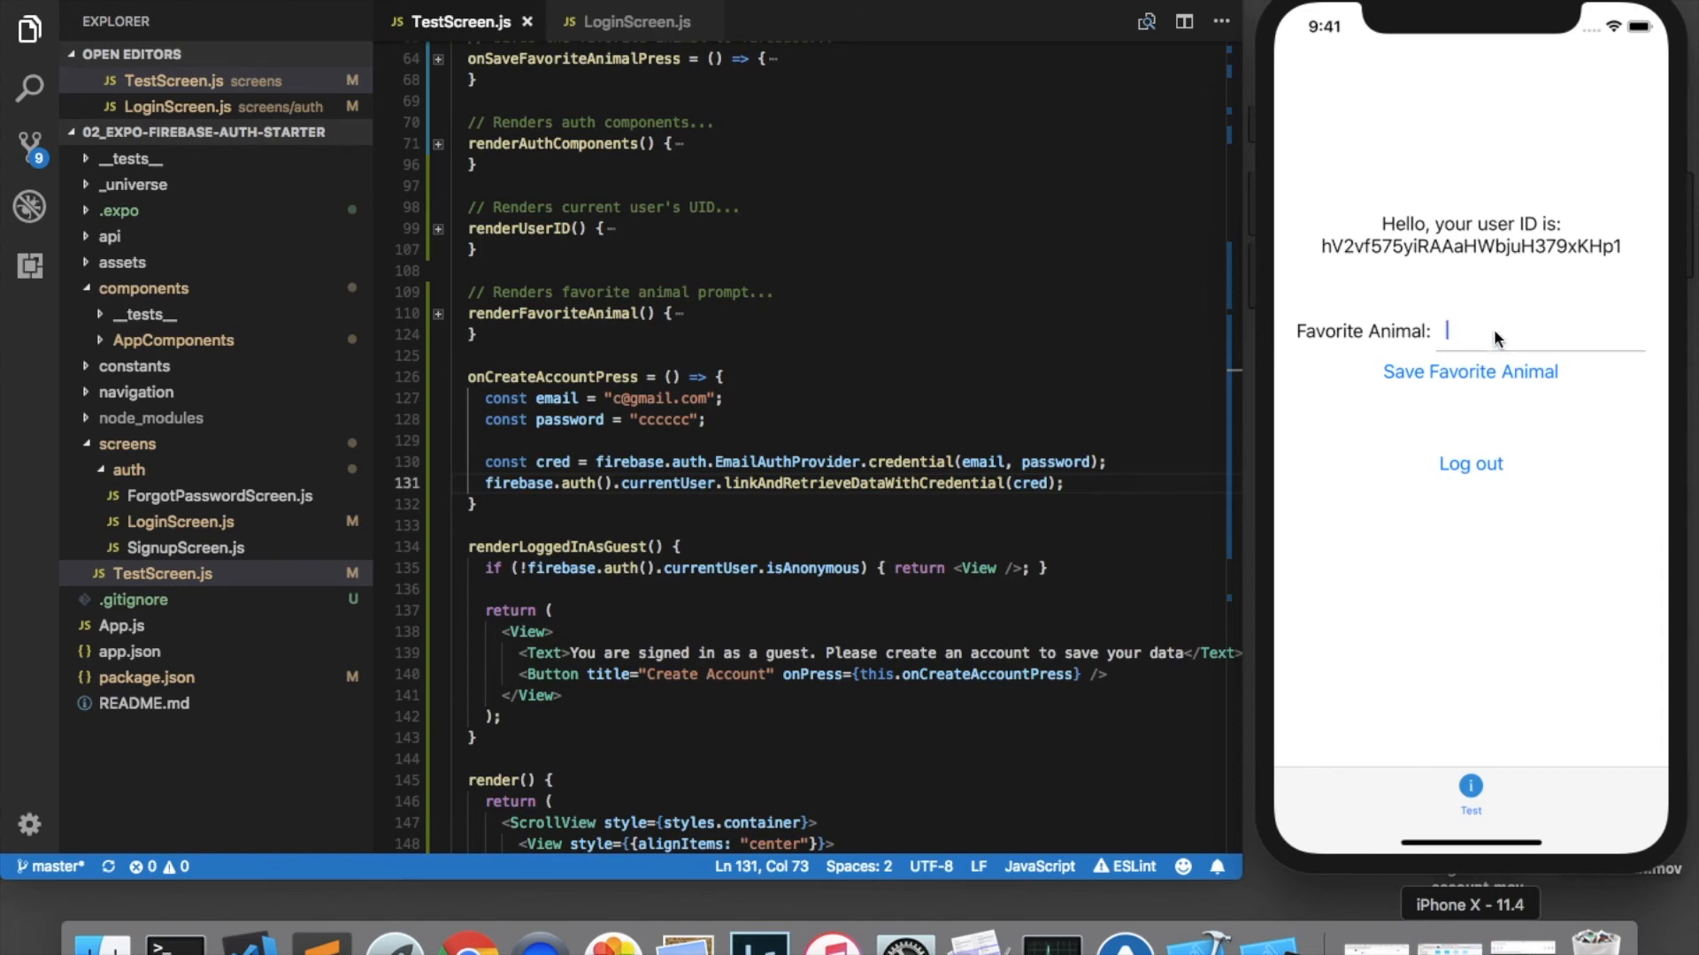
pyautogui.write('Giraffe')
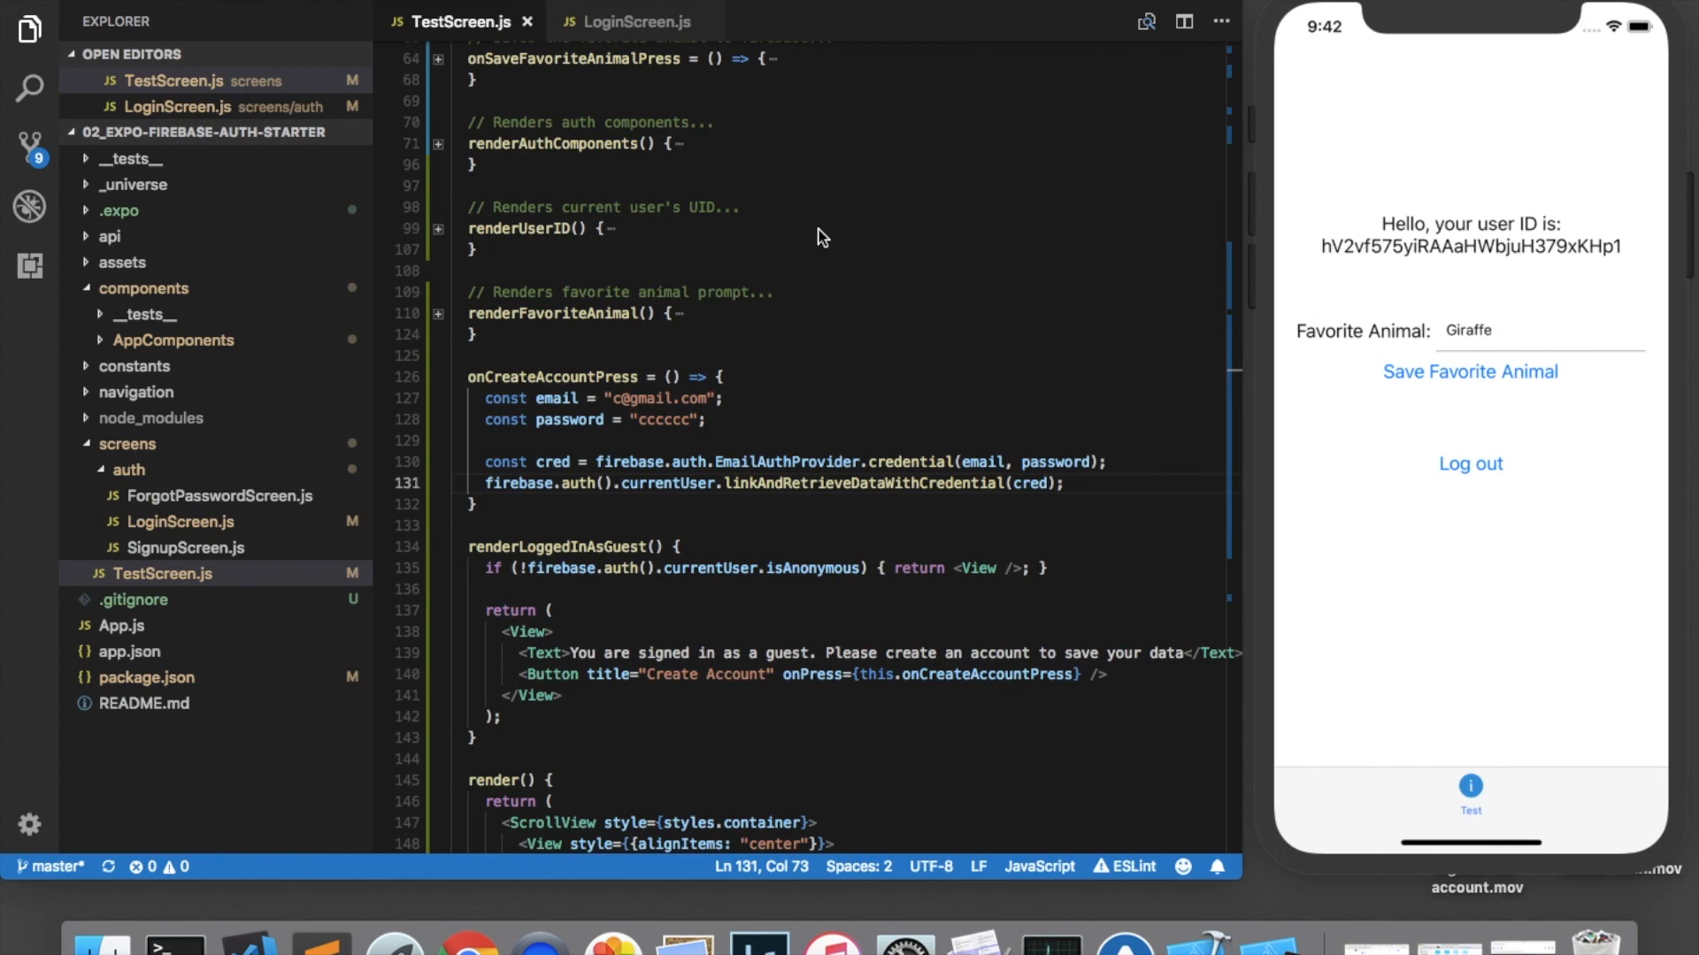
pyautogui.moveTo(1139, 145)
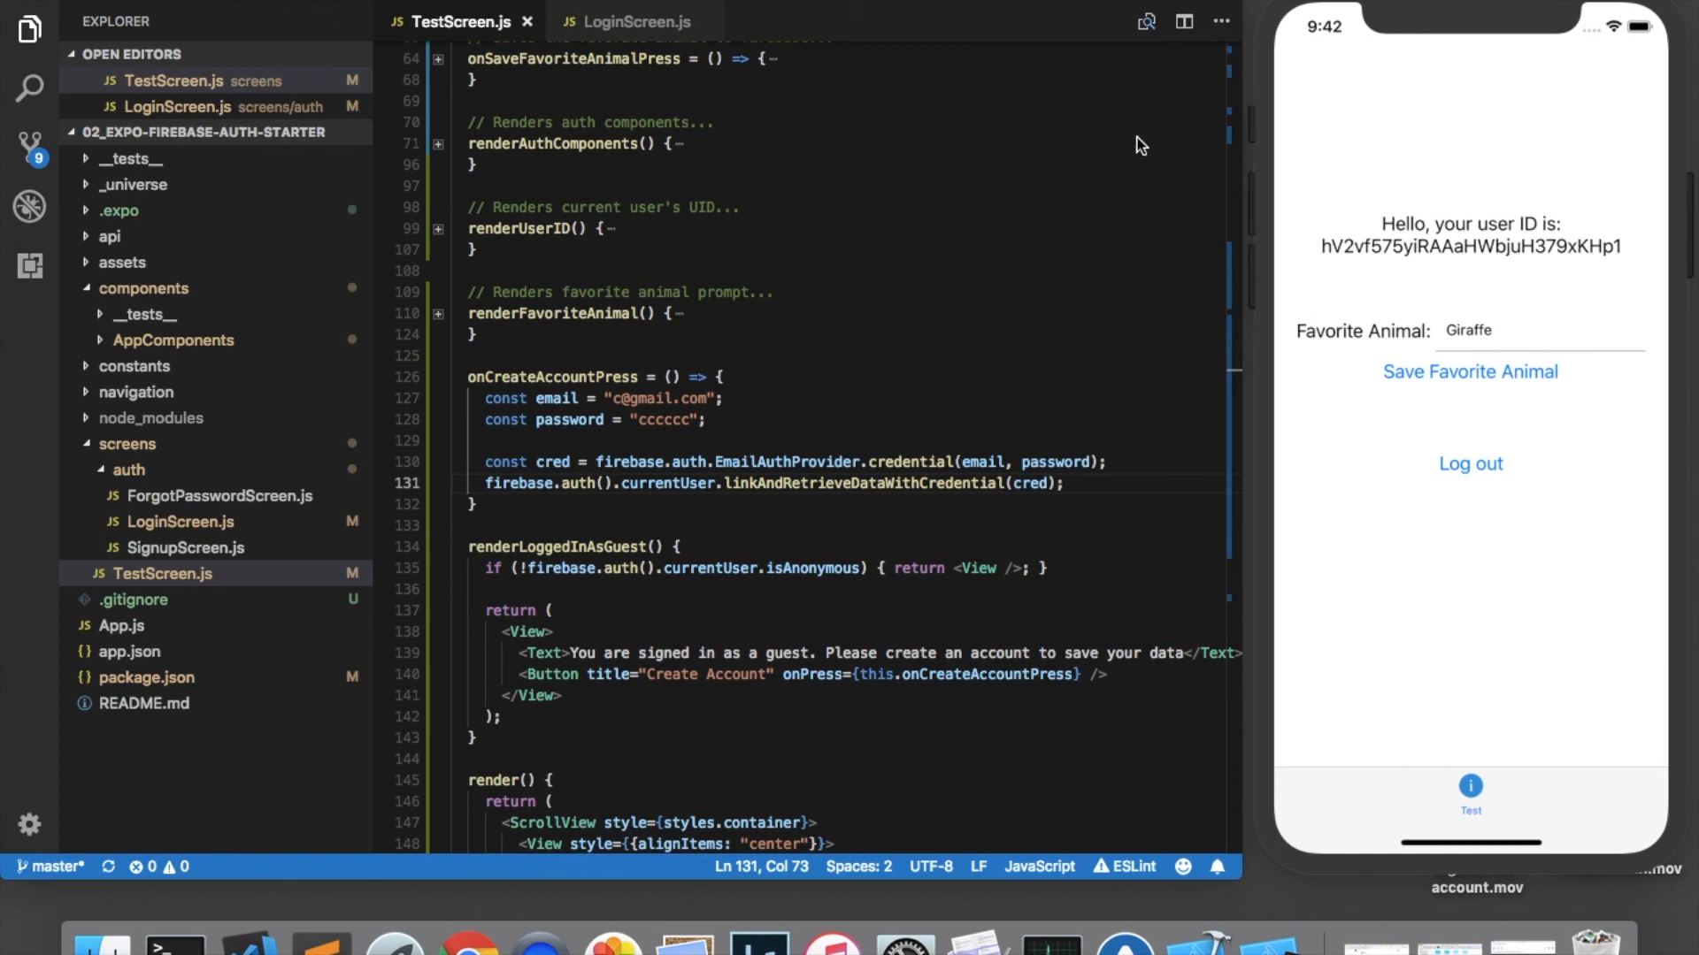